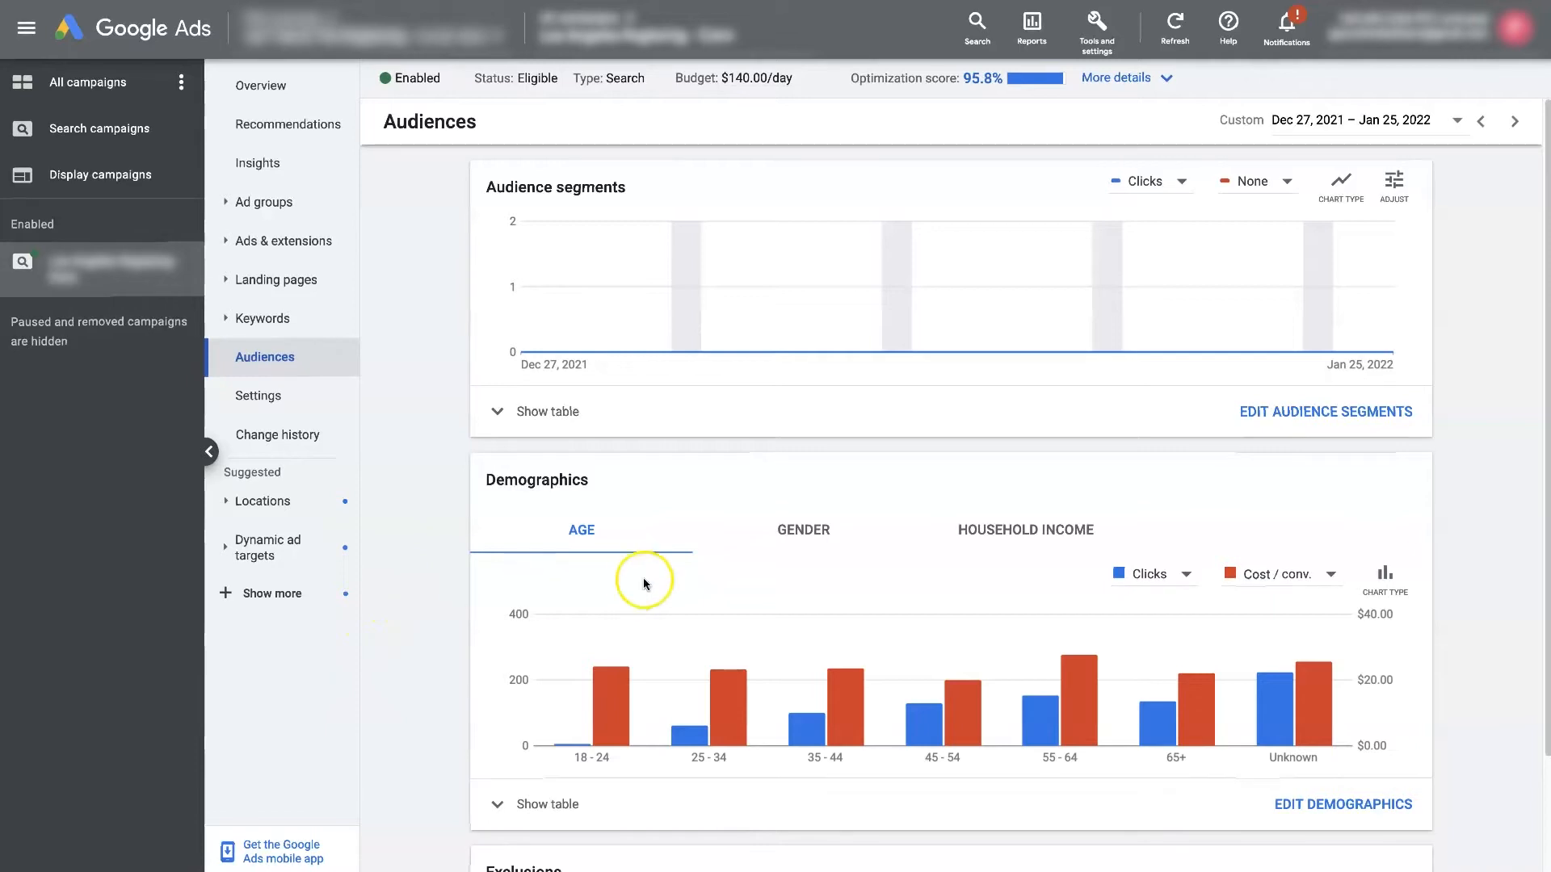
mouse_move(433, 636)
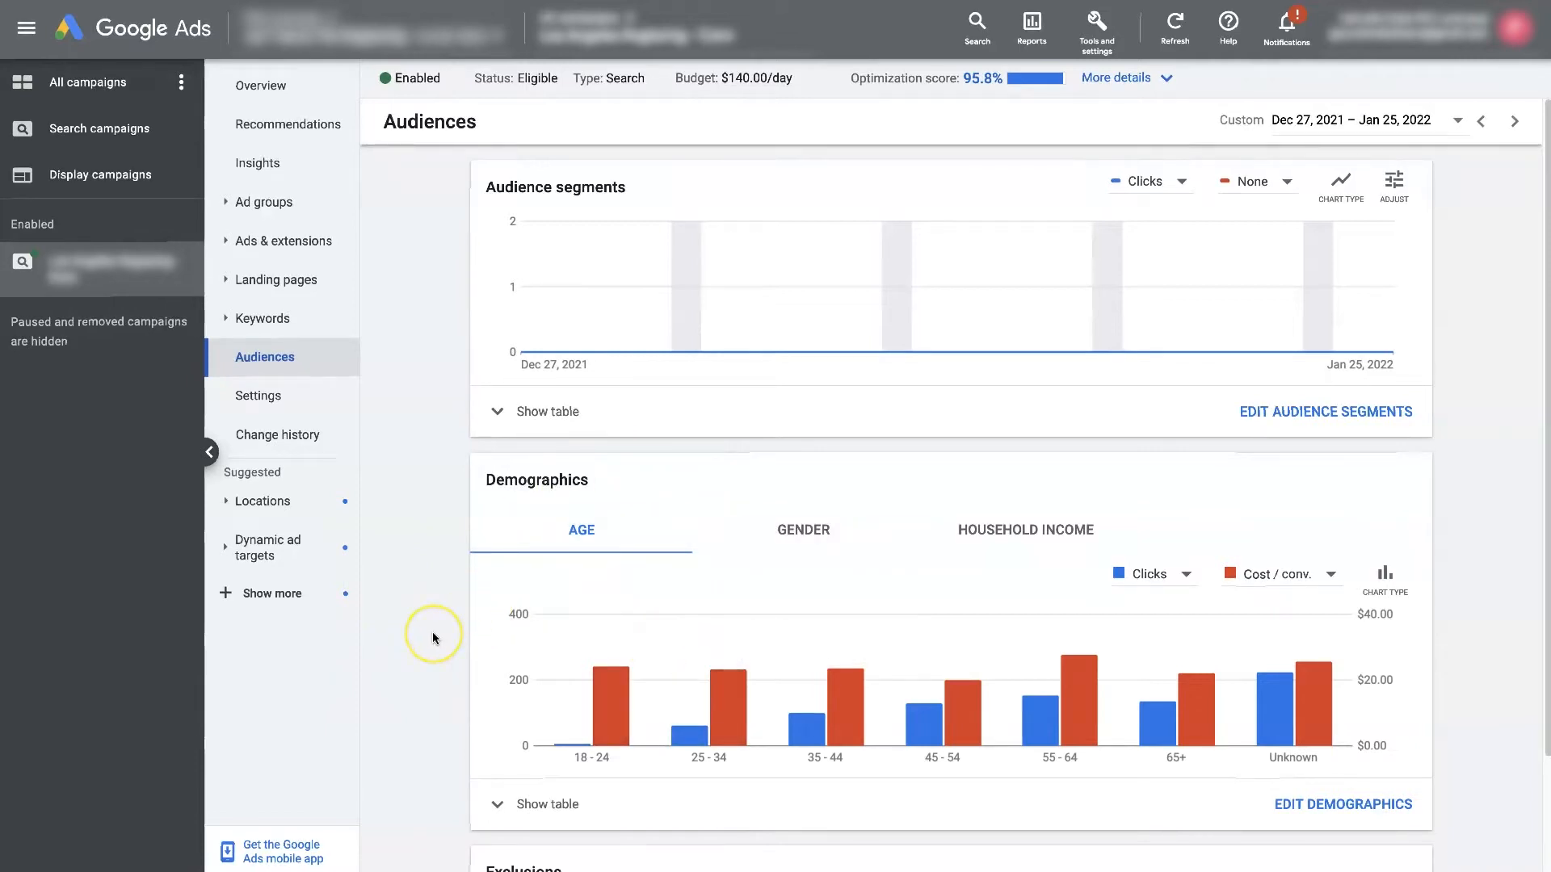
mouse_move(433, 638)
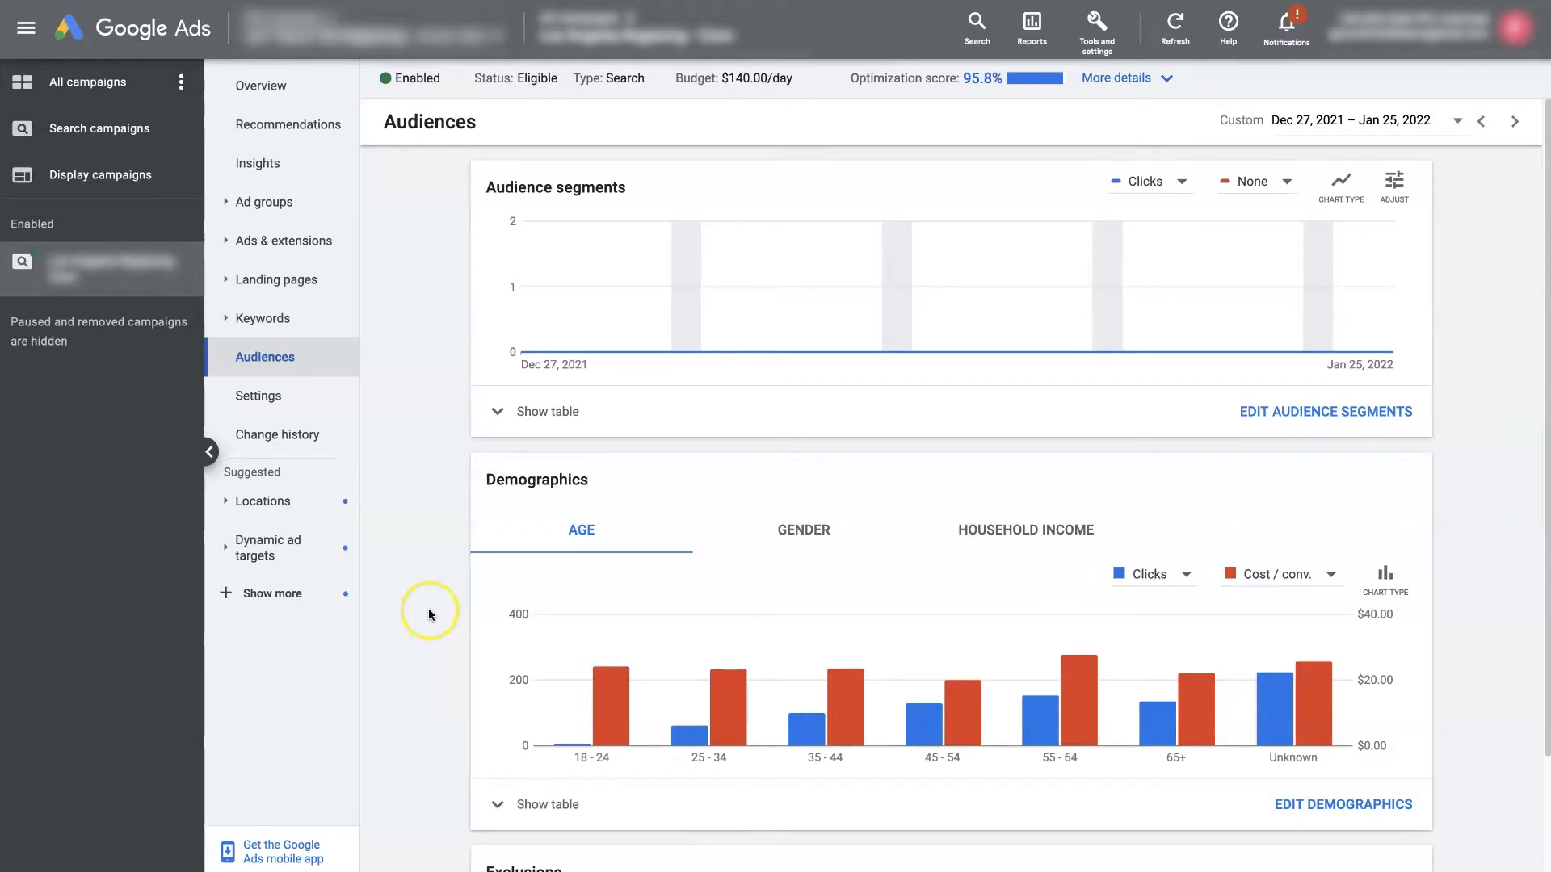
mouse_move(430, 613)
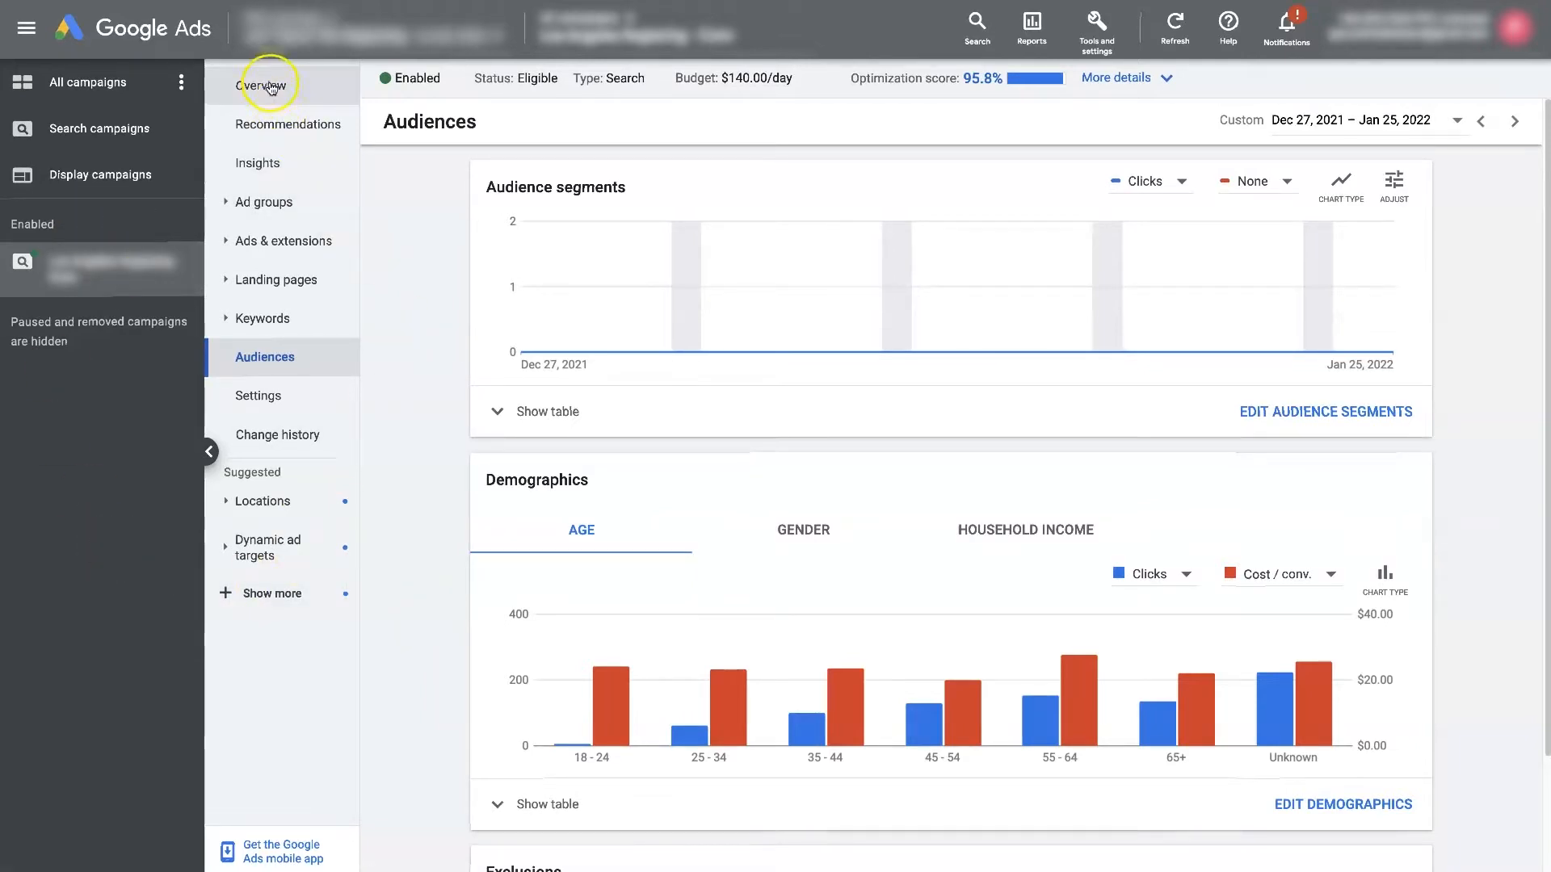
mouse_move(263, 357)
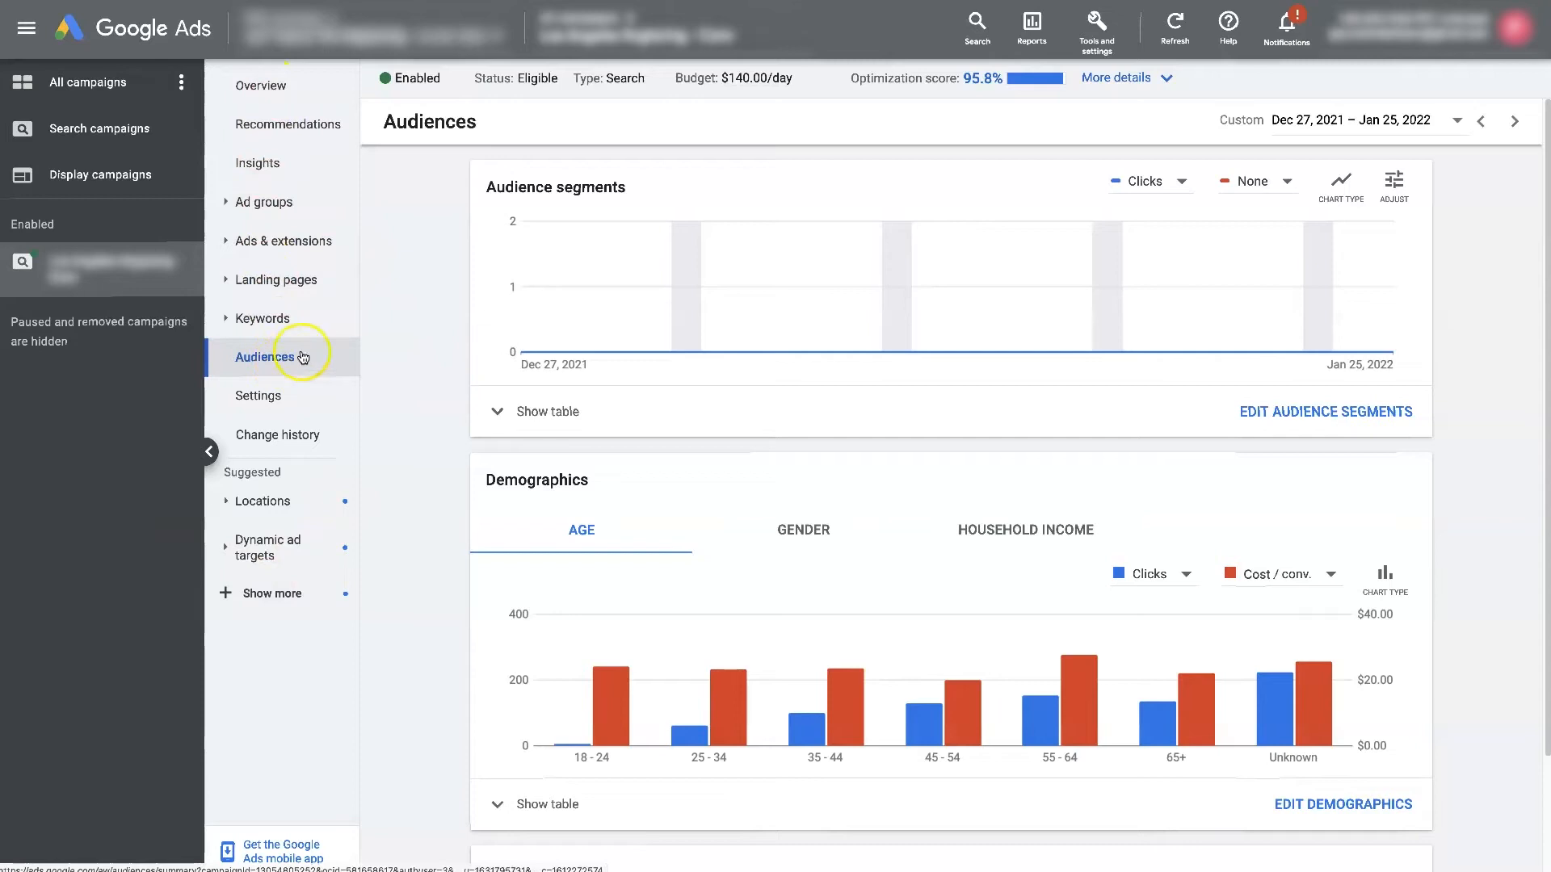
mouse_move(400, 389)
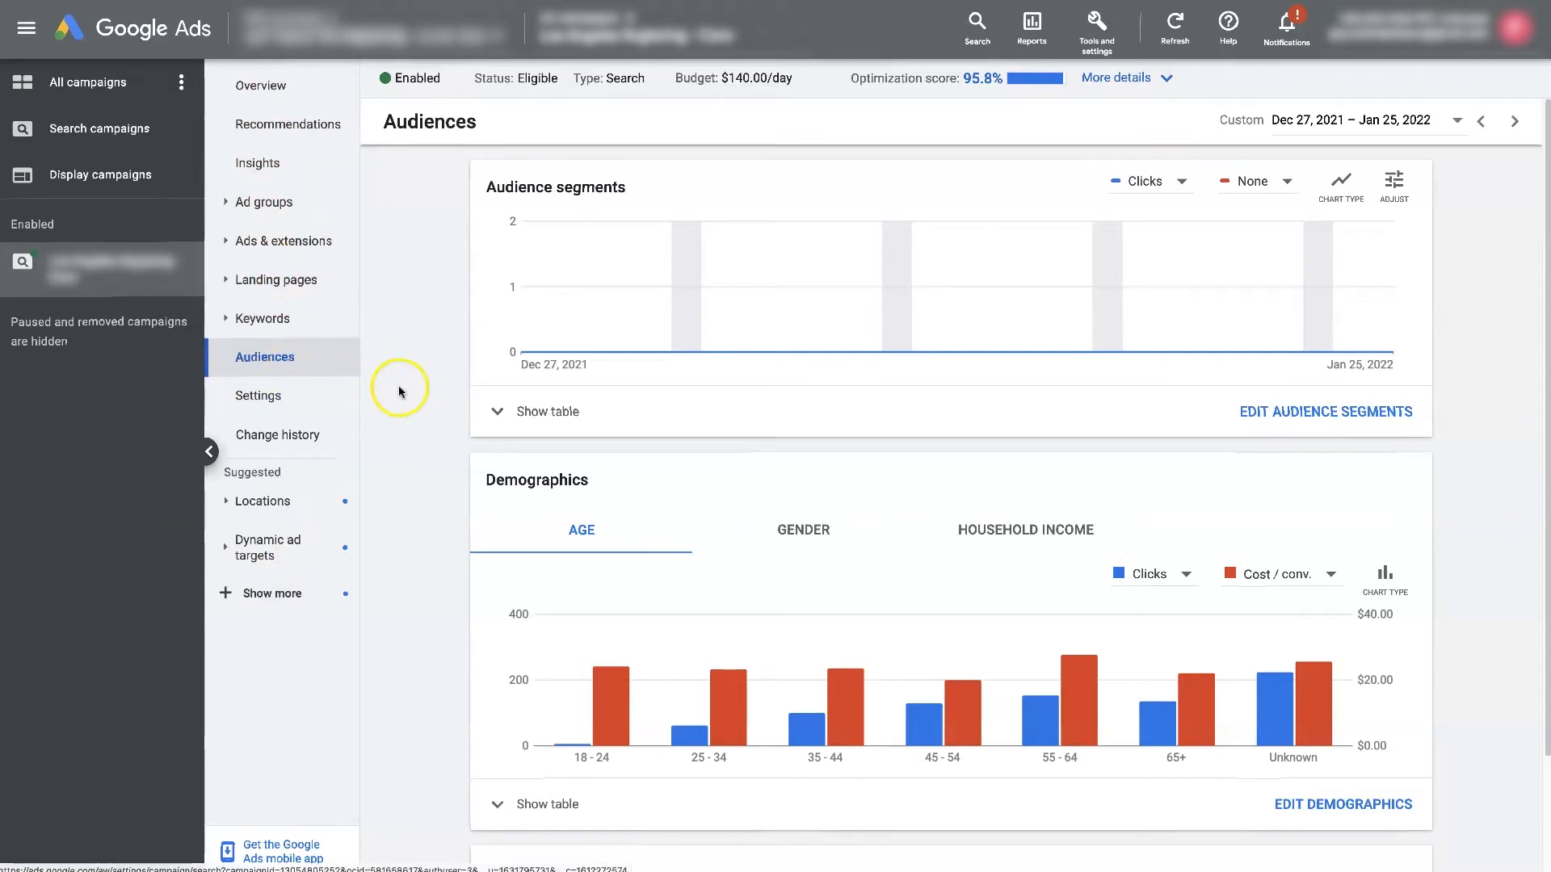
mouse_move(505, 344)
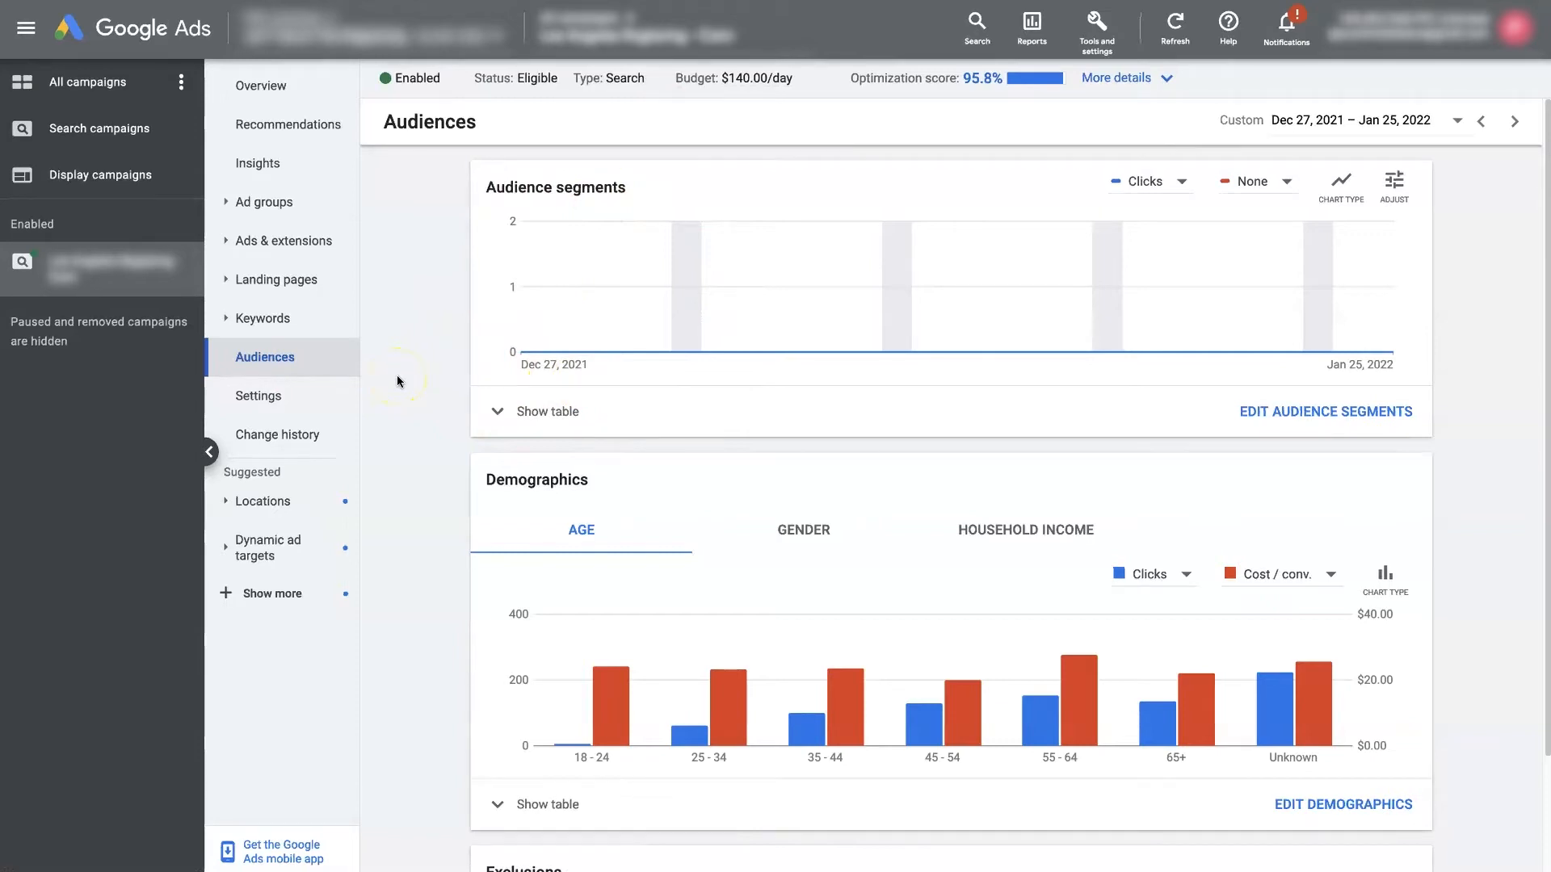
Step: Scroll the Audiences page down to the Demographics section
scroll("down", 3)
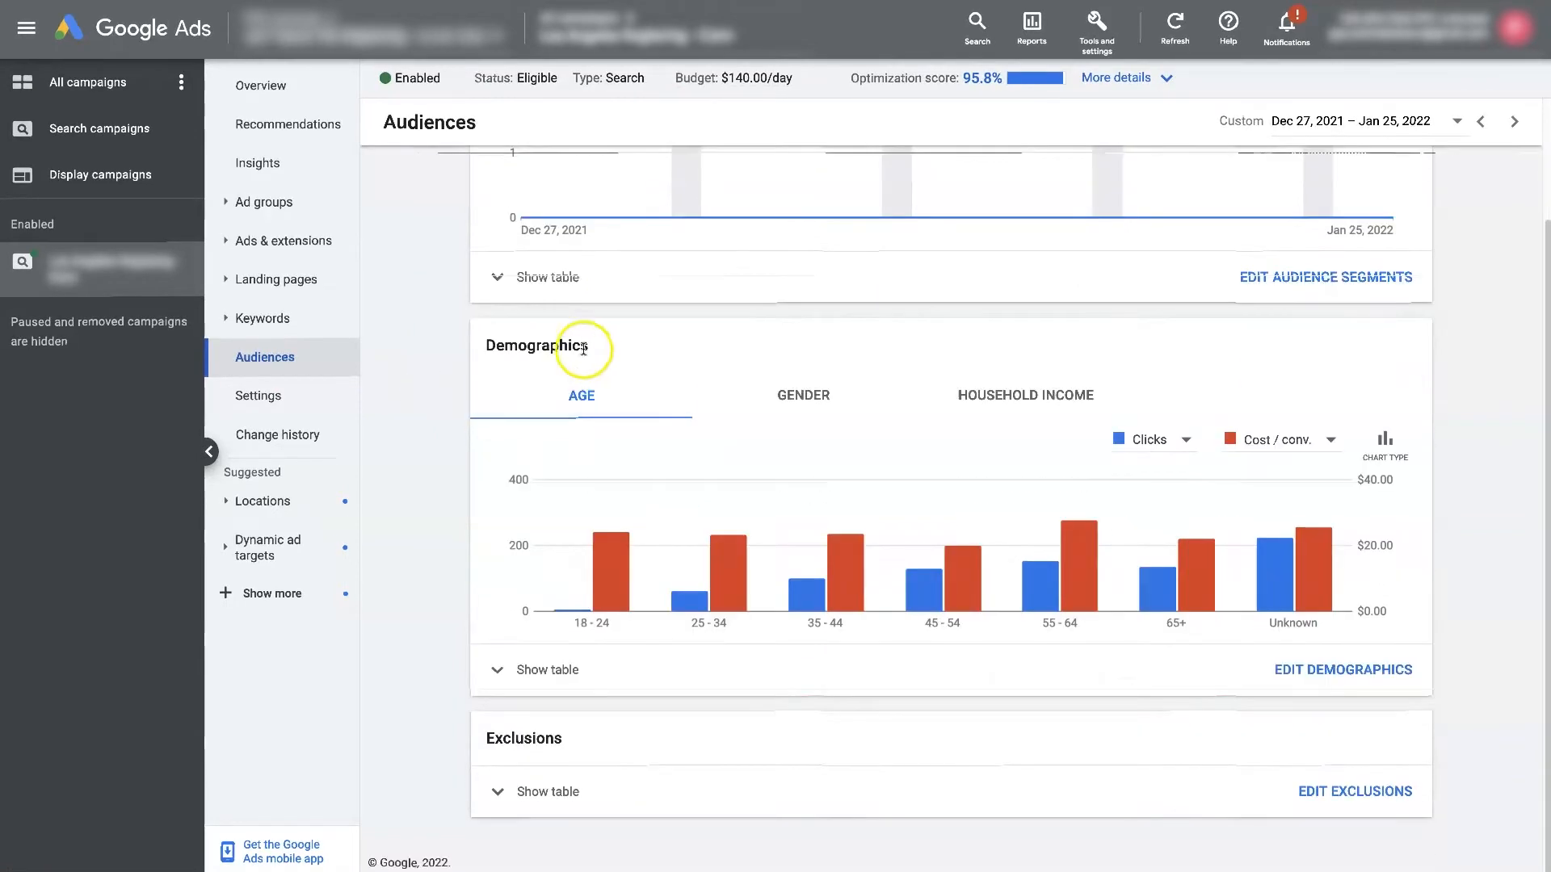
mouse_move(569, 354)
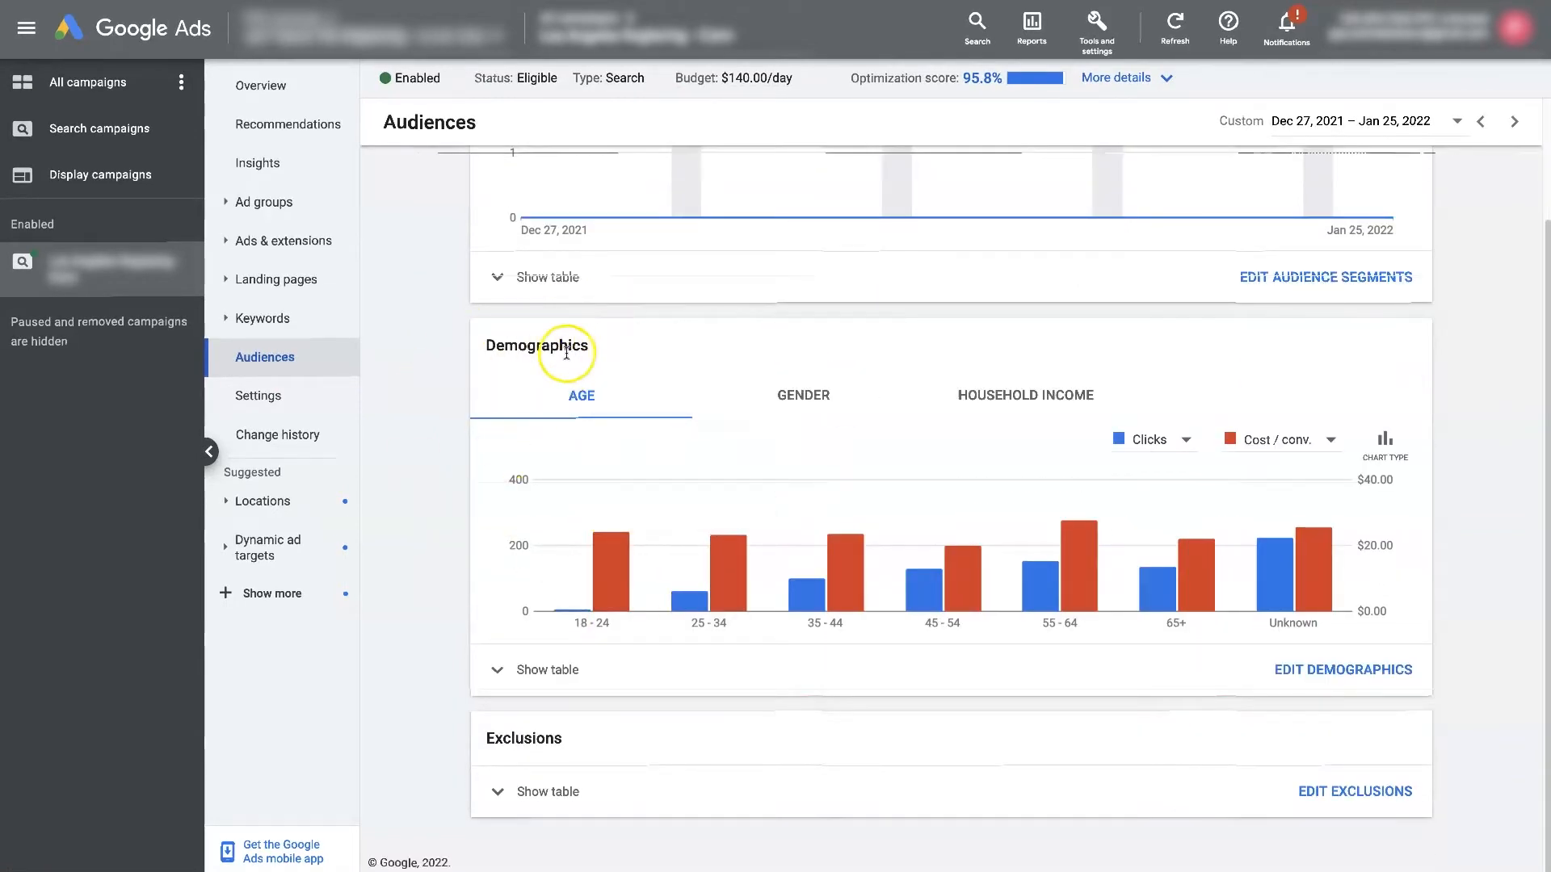
mouse_move(577, 346)
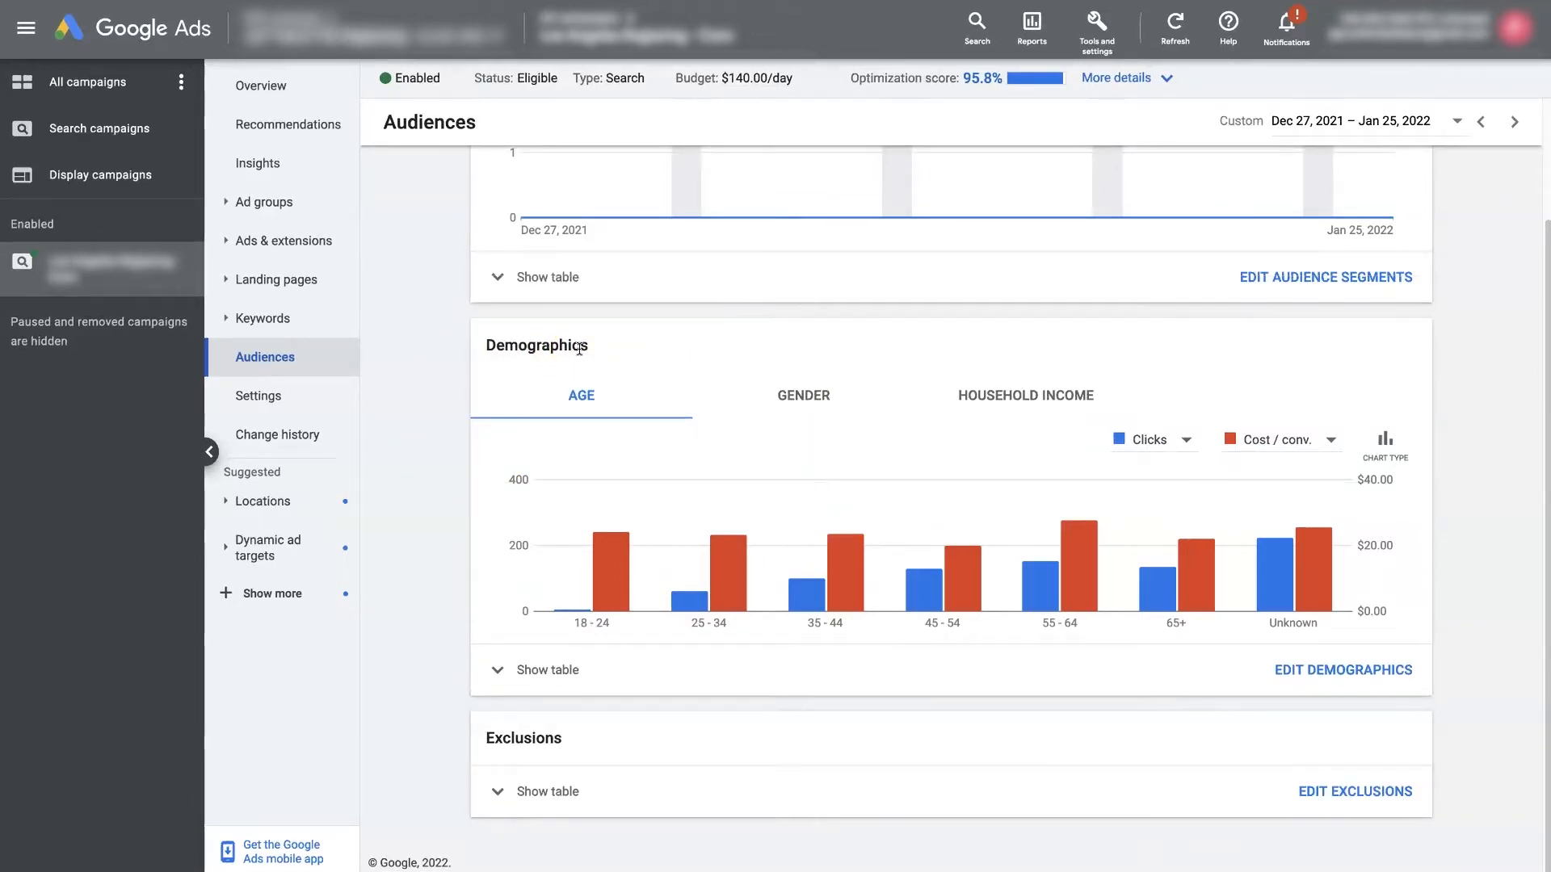
mouse_move(625, 349)
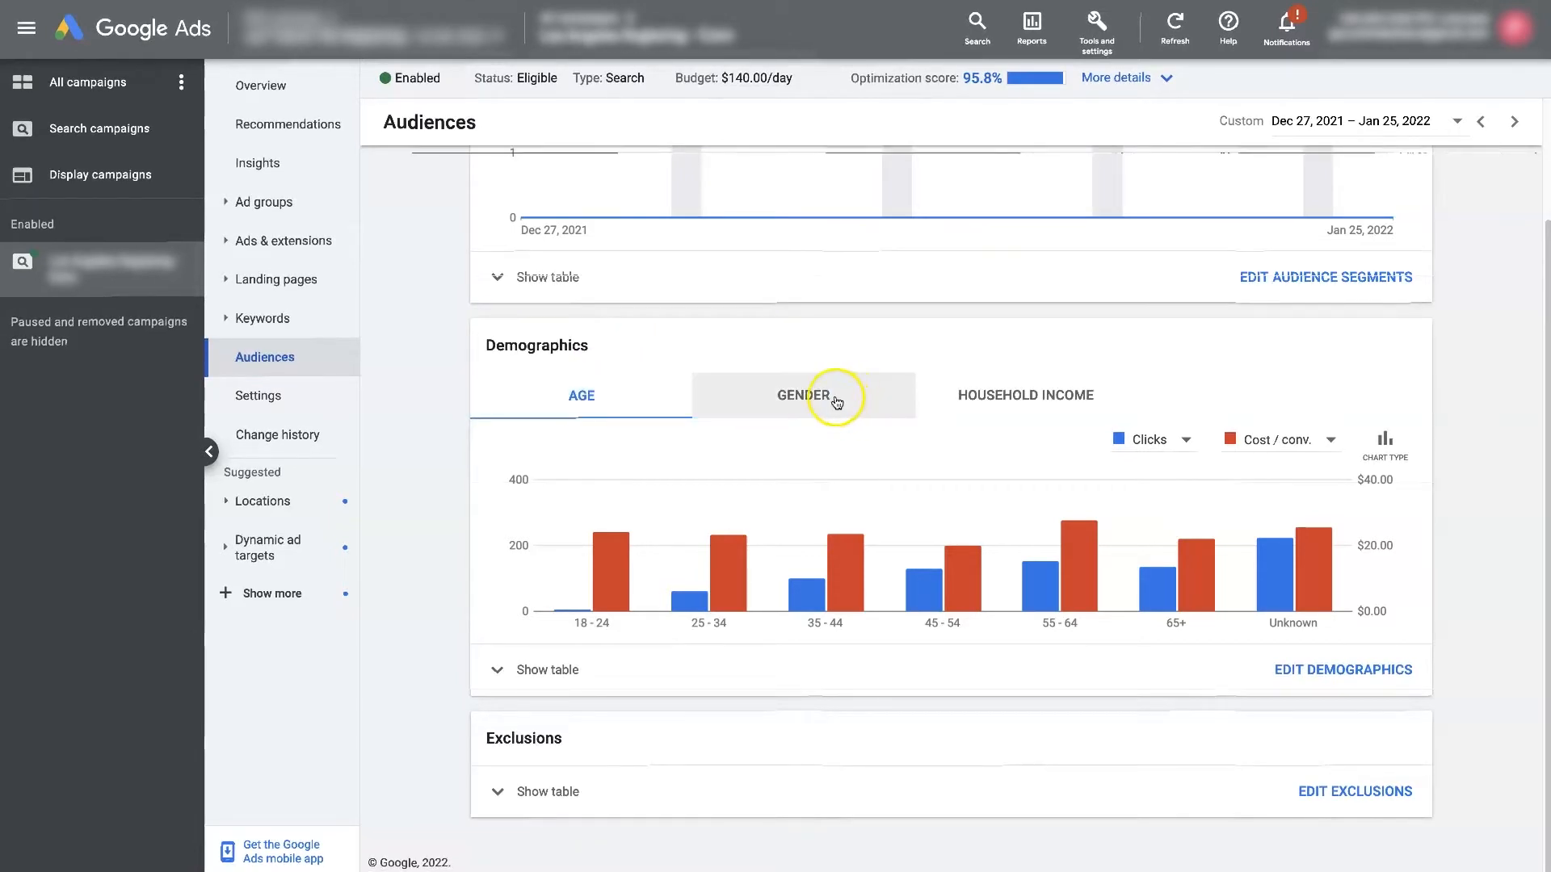
mouse_move(1025, 394)
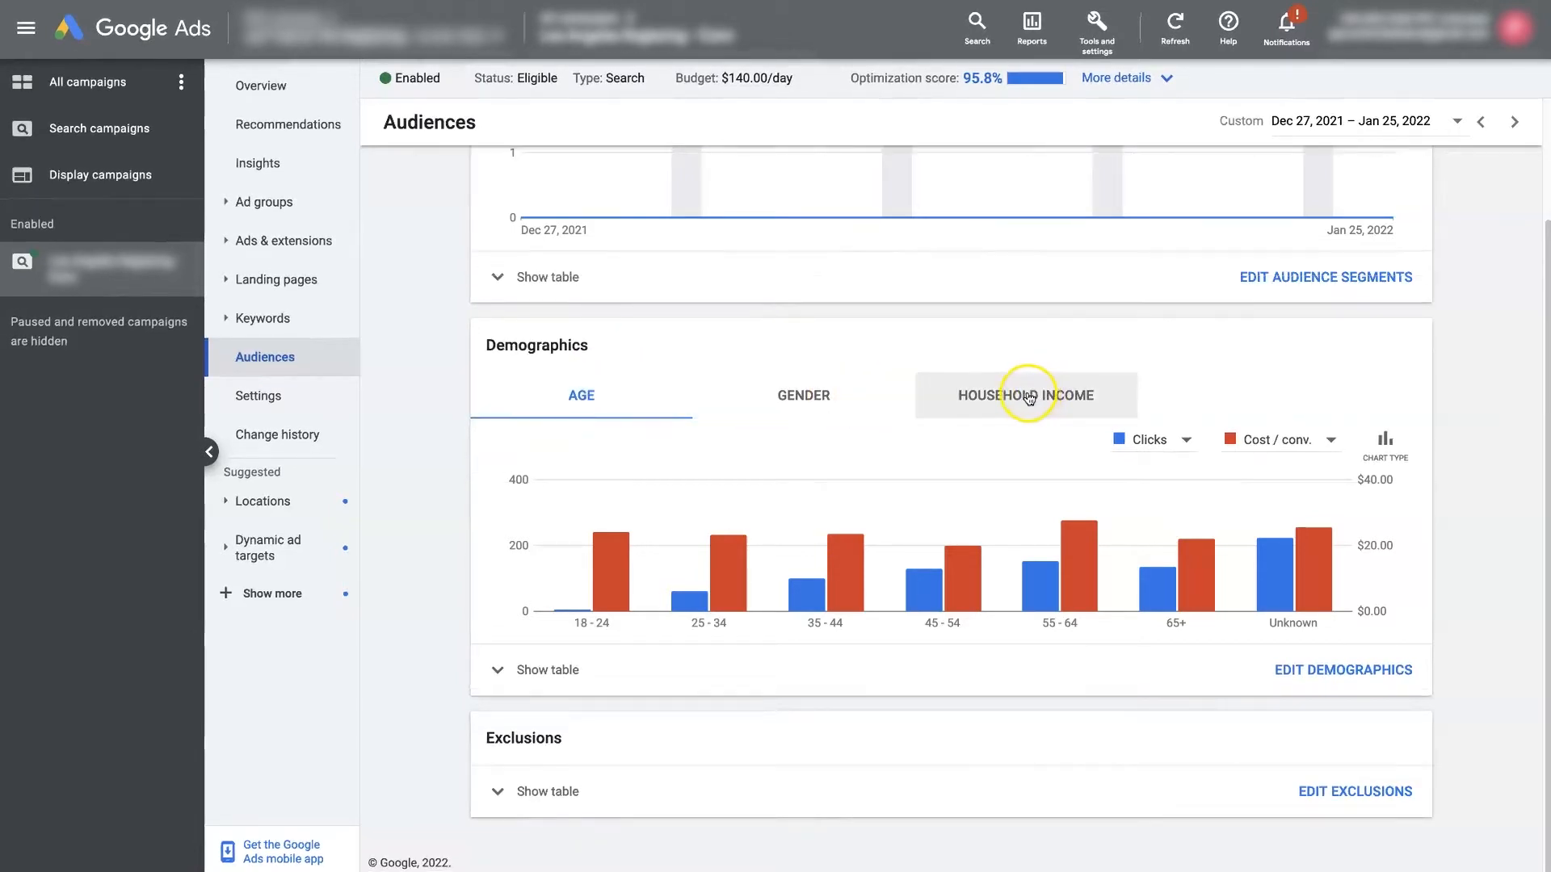
mouse_move(597, 446)
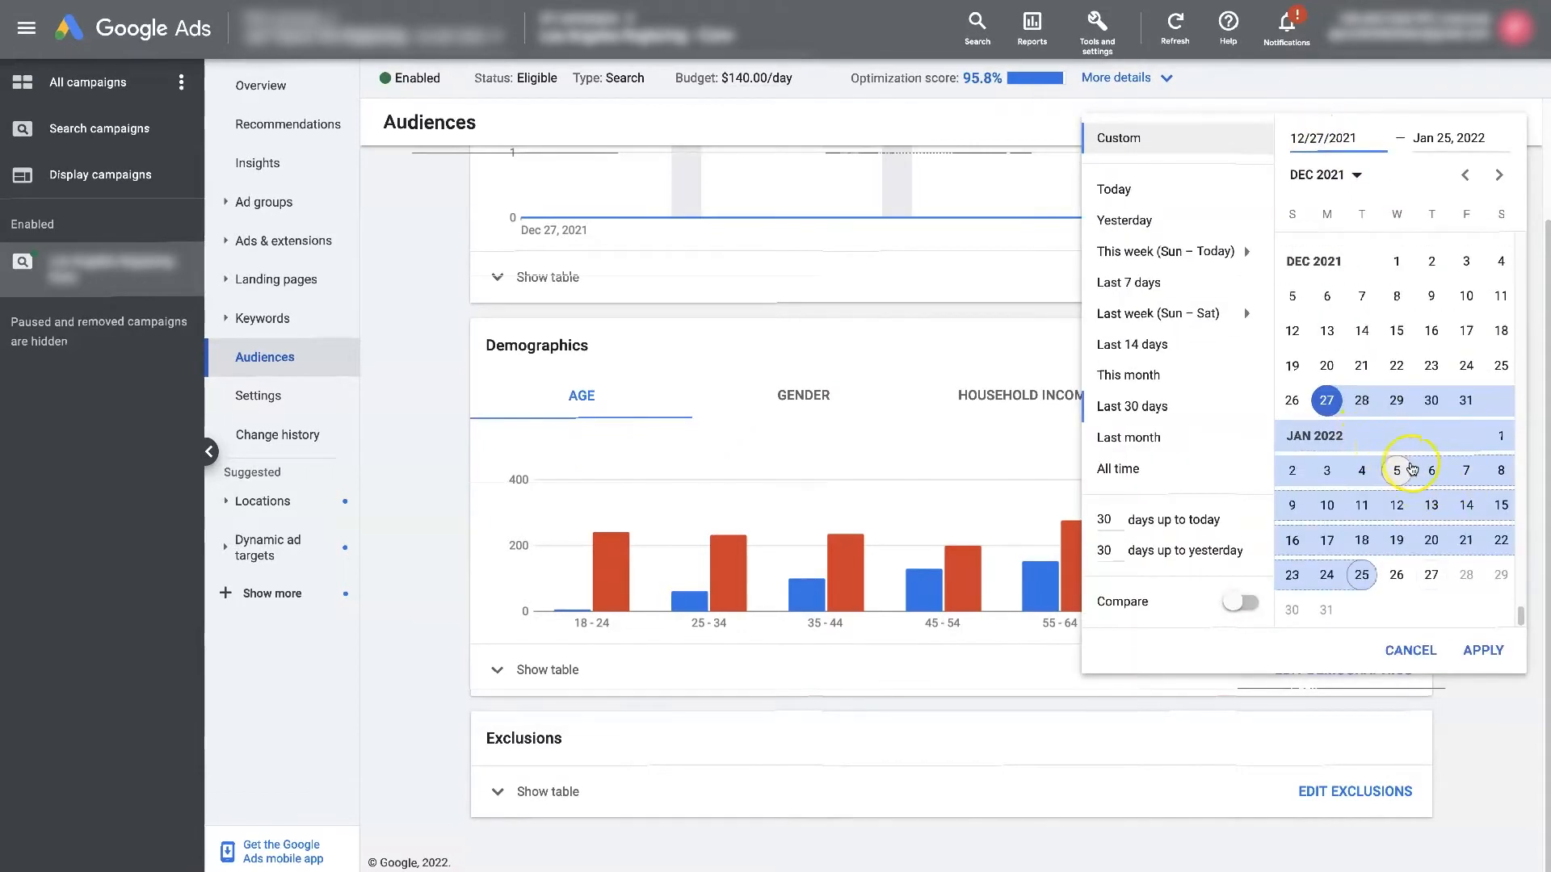
Step: Apply a custom start of September 1, 2021, then switch the report range to All time
left_click(1465, 174)
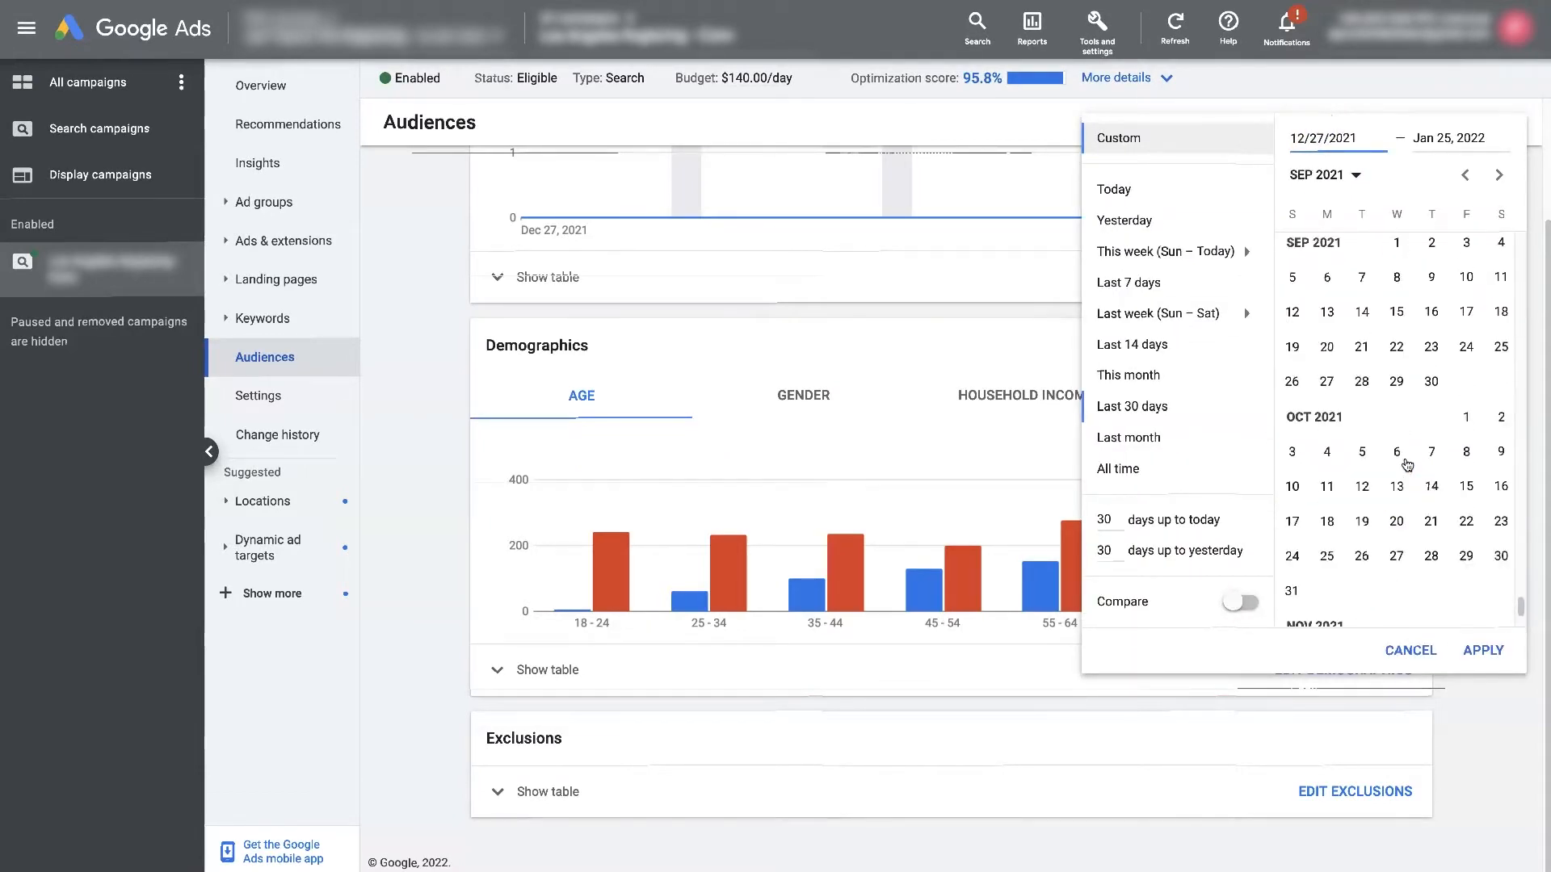
left_click(1395, 284)
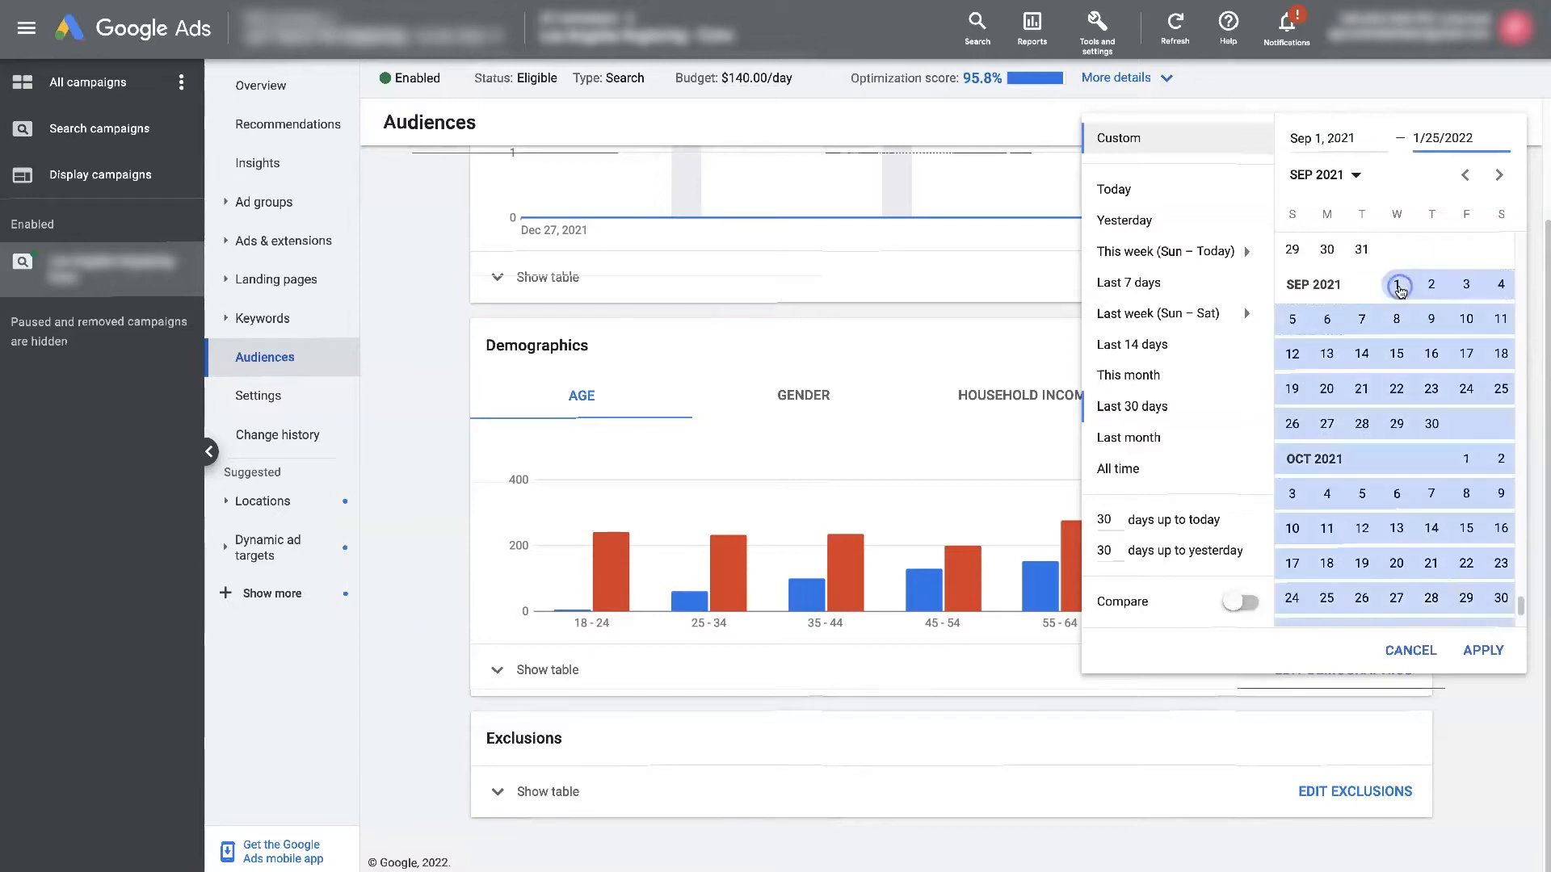
left_click(1483, 650)
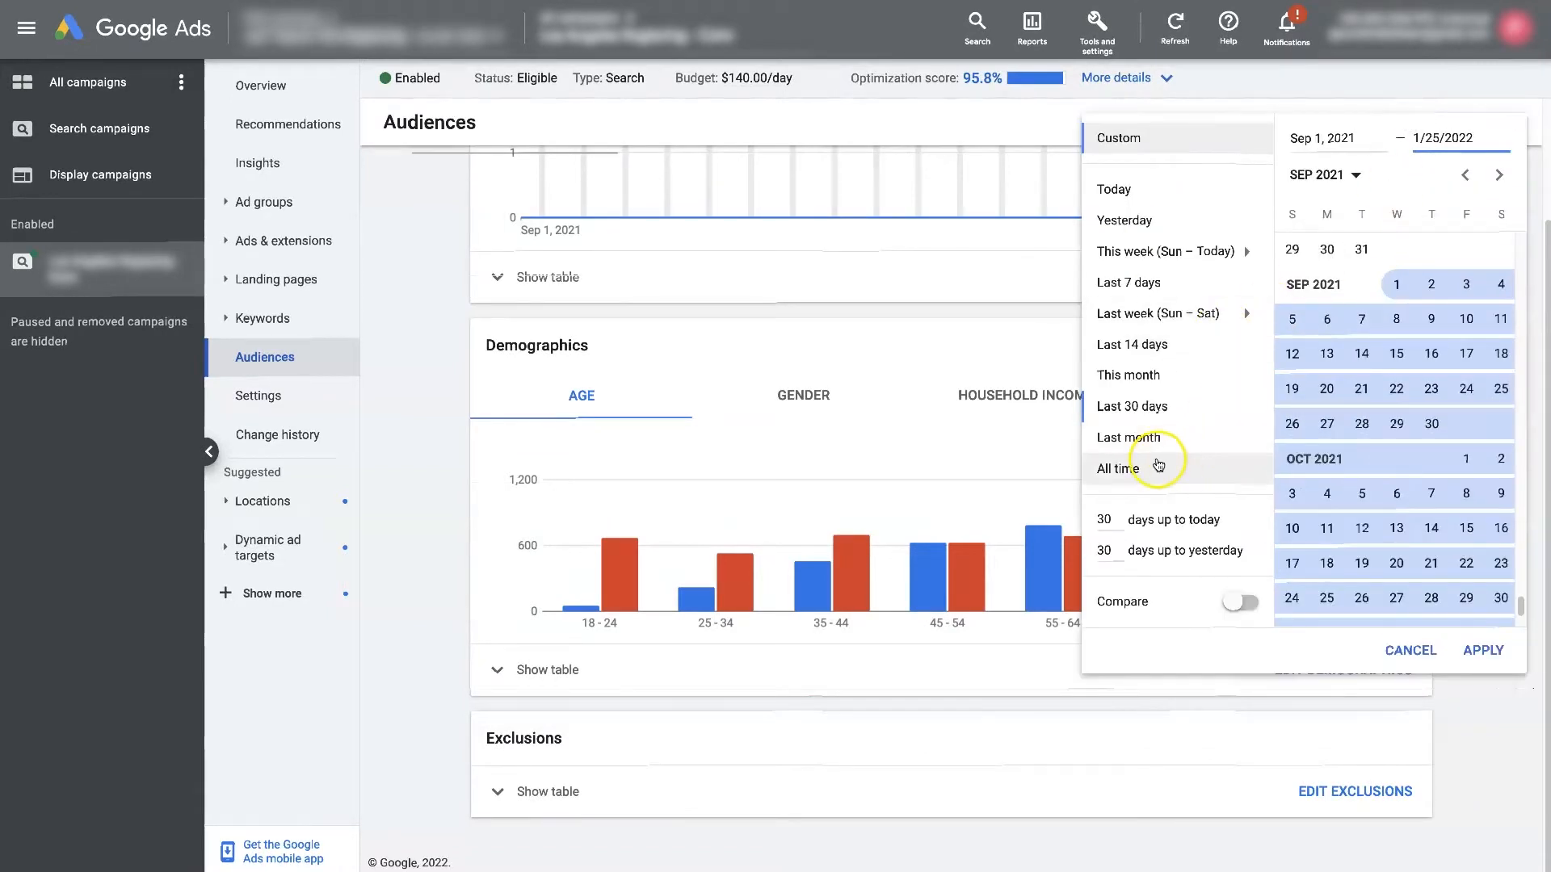
left_click(1114, 468)
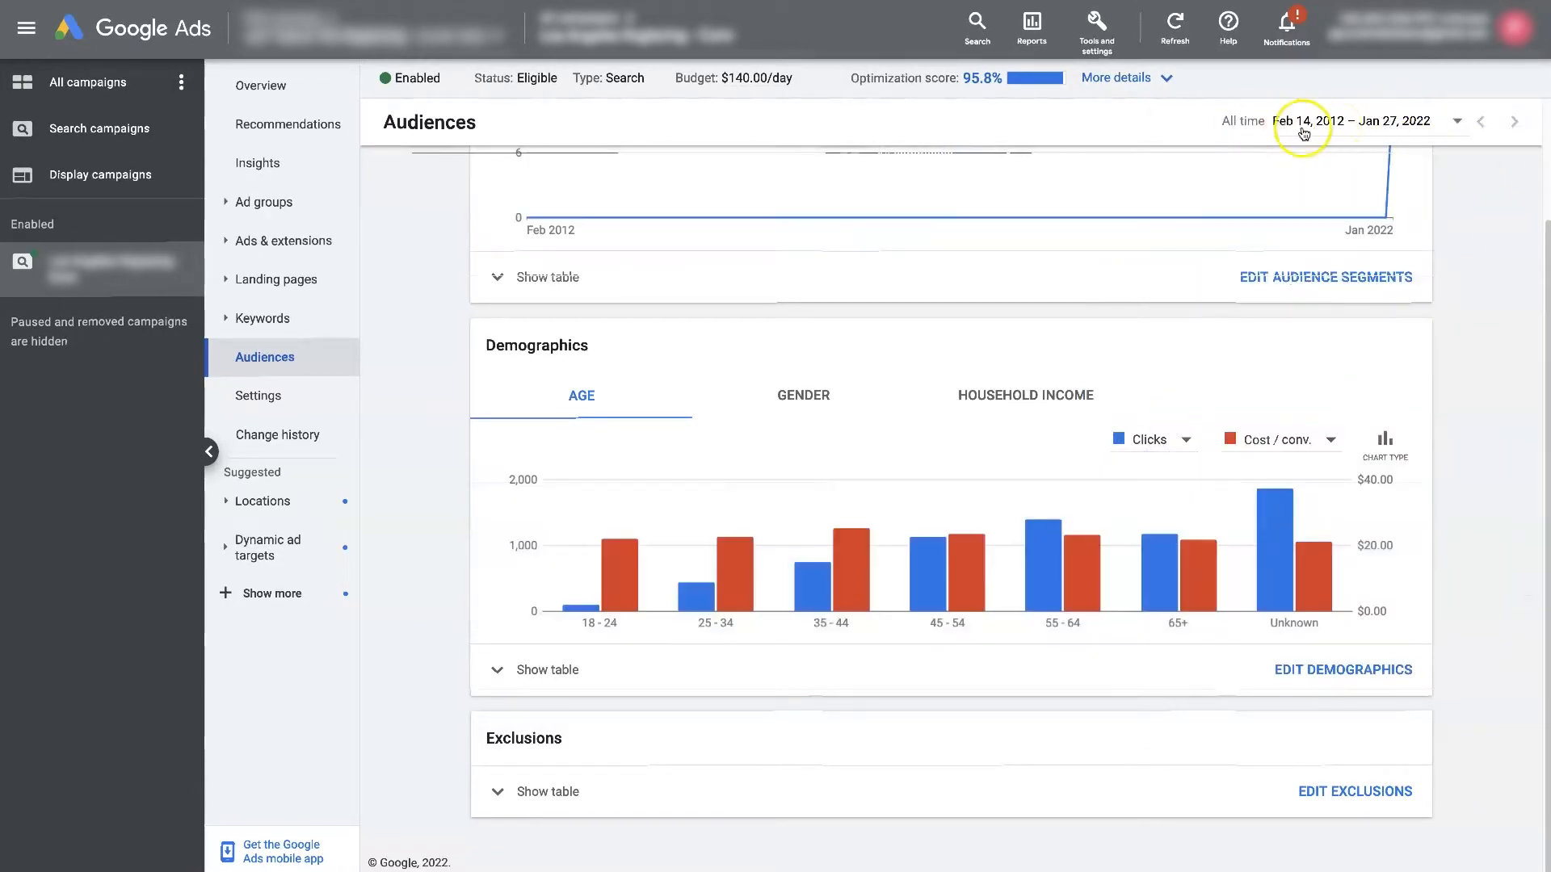
mouse_move(1479, 575)
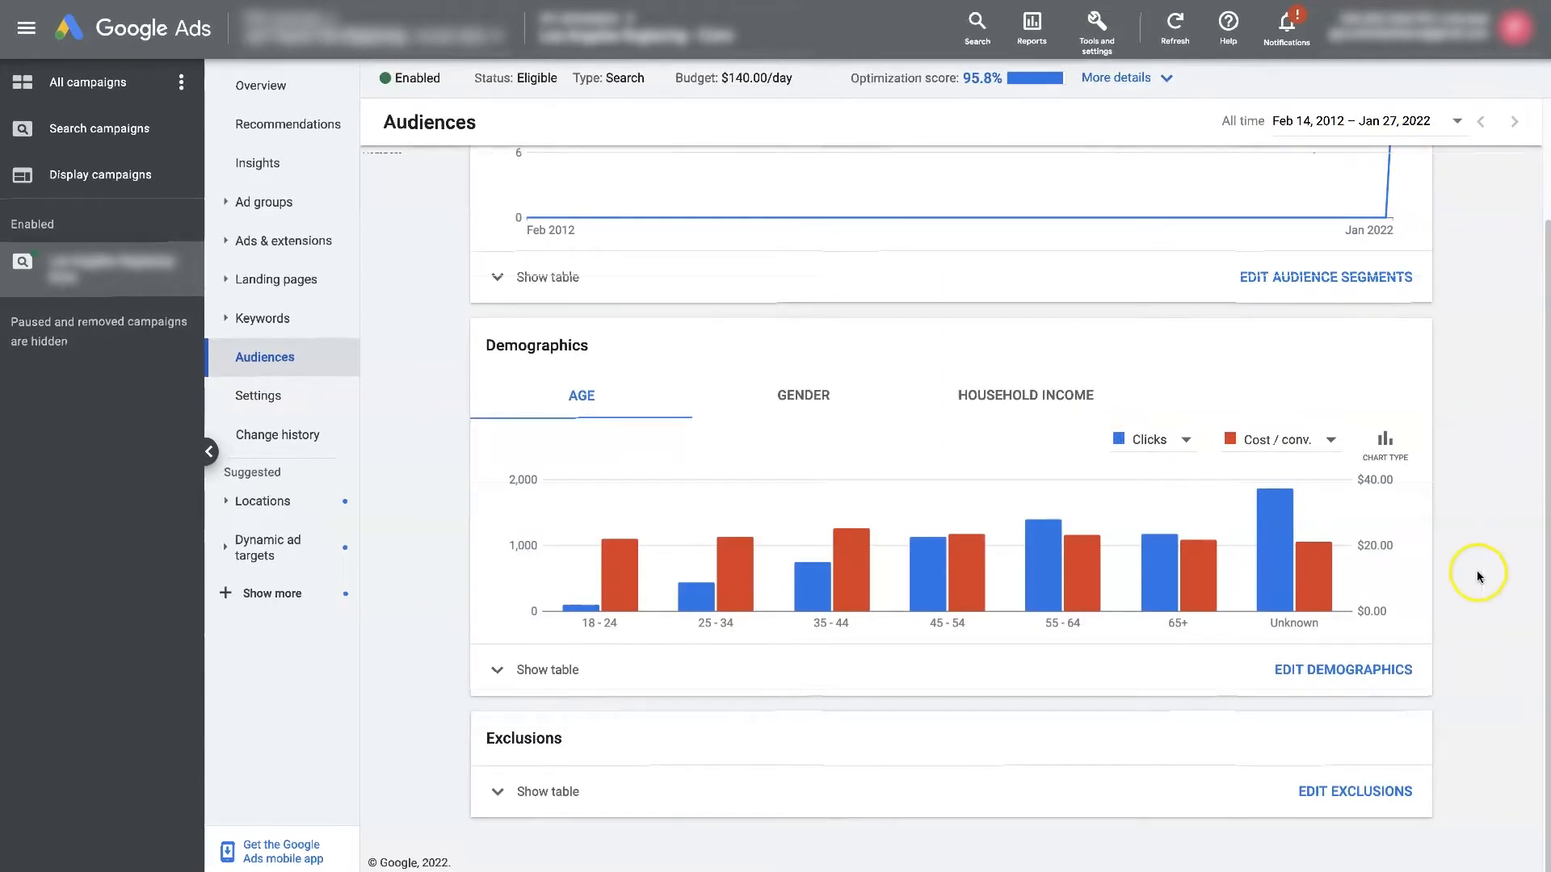
mouse_move(857, 664)
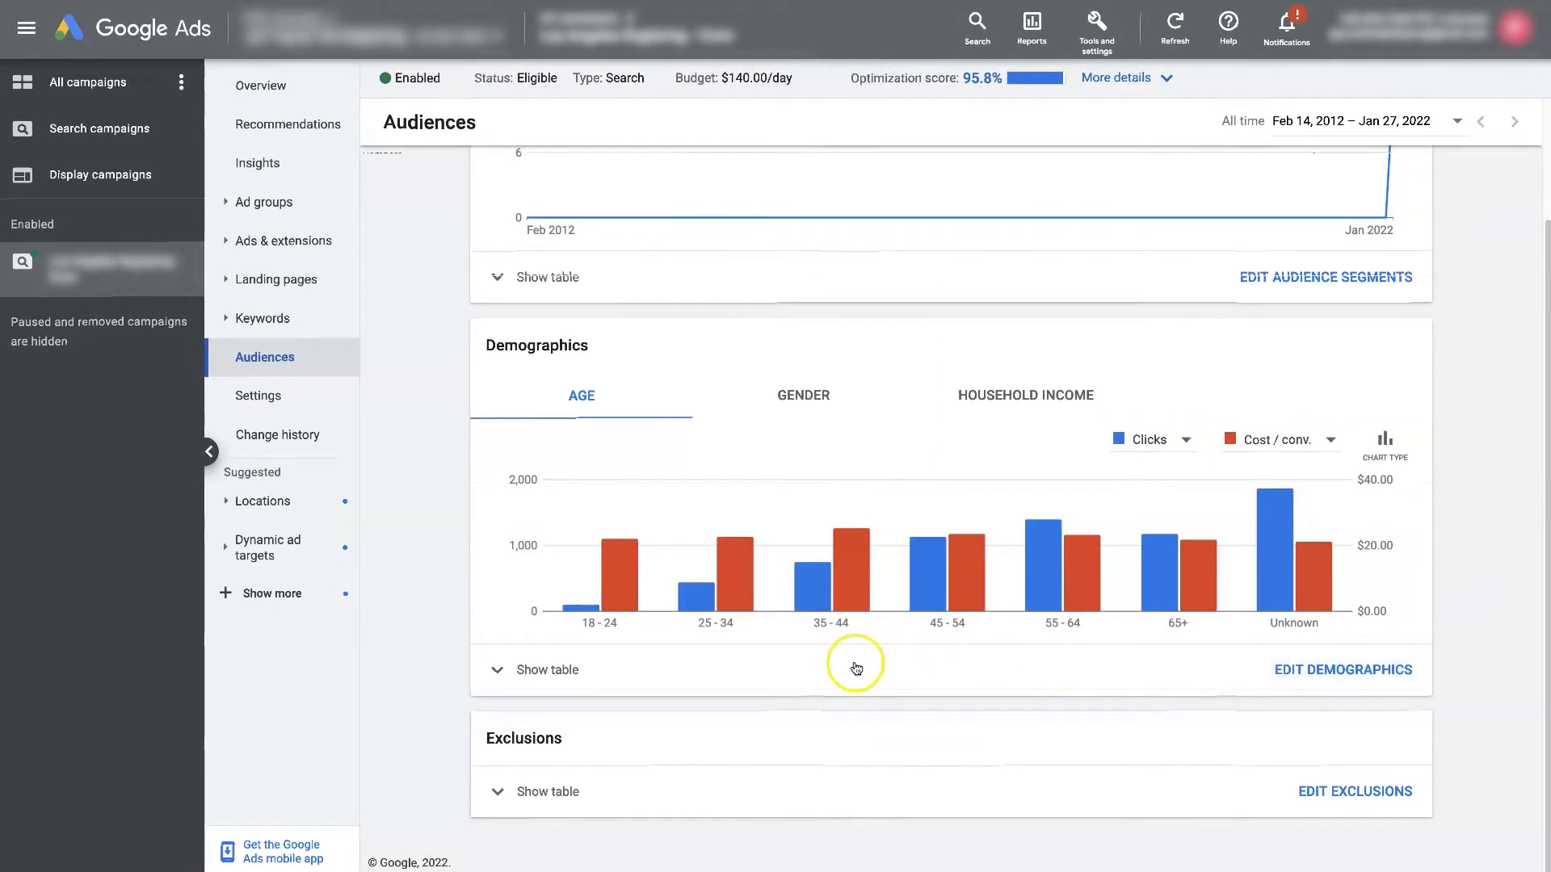
mouse_move(408, 522)
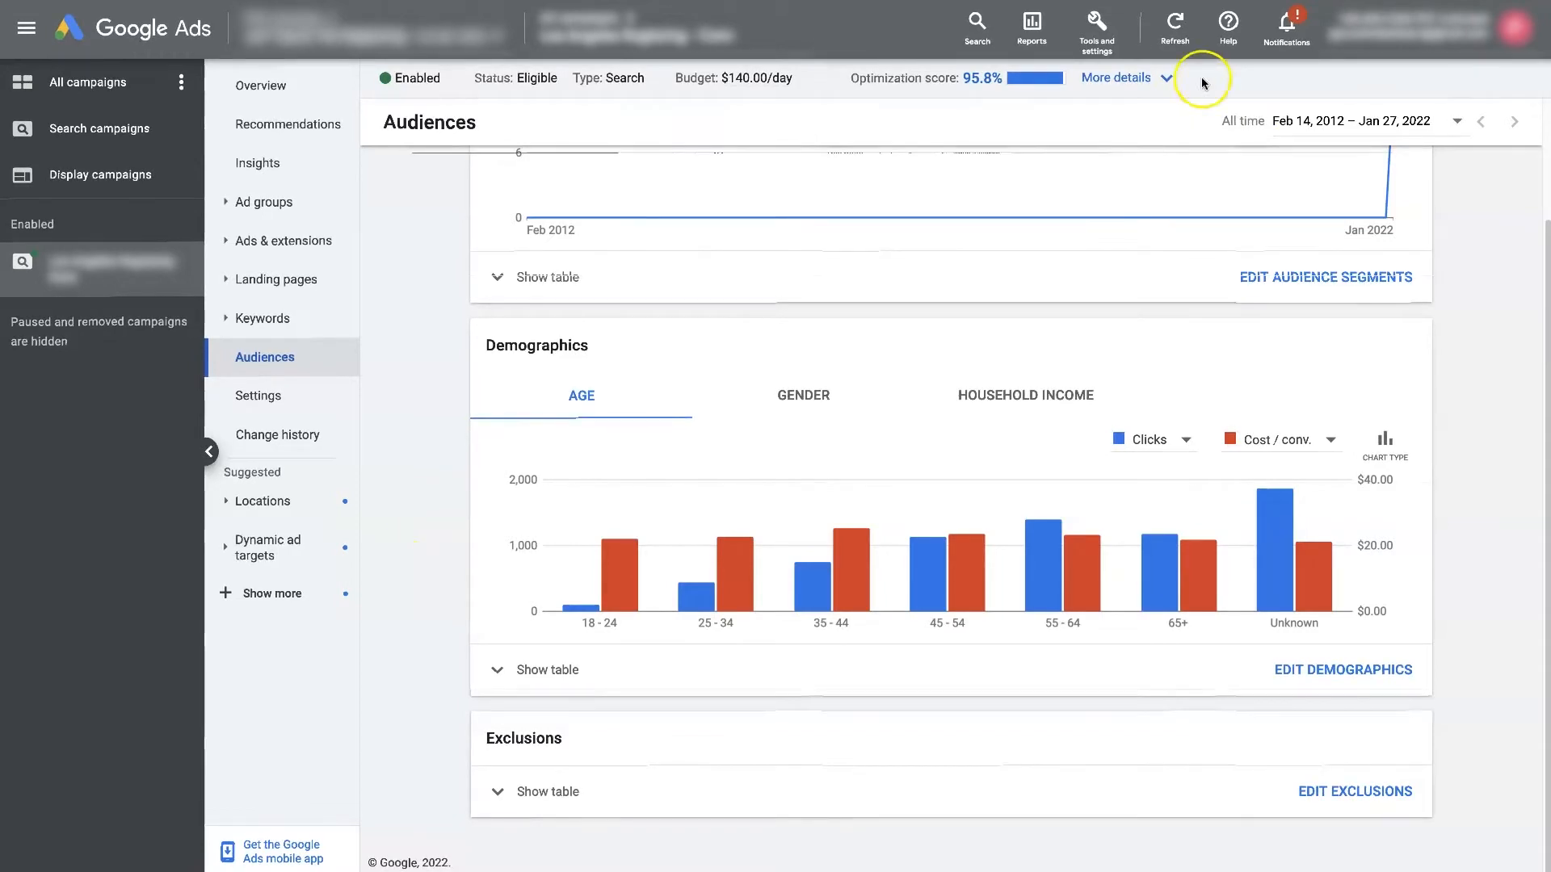
mouse_move(1233, 129)
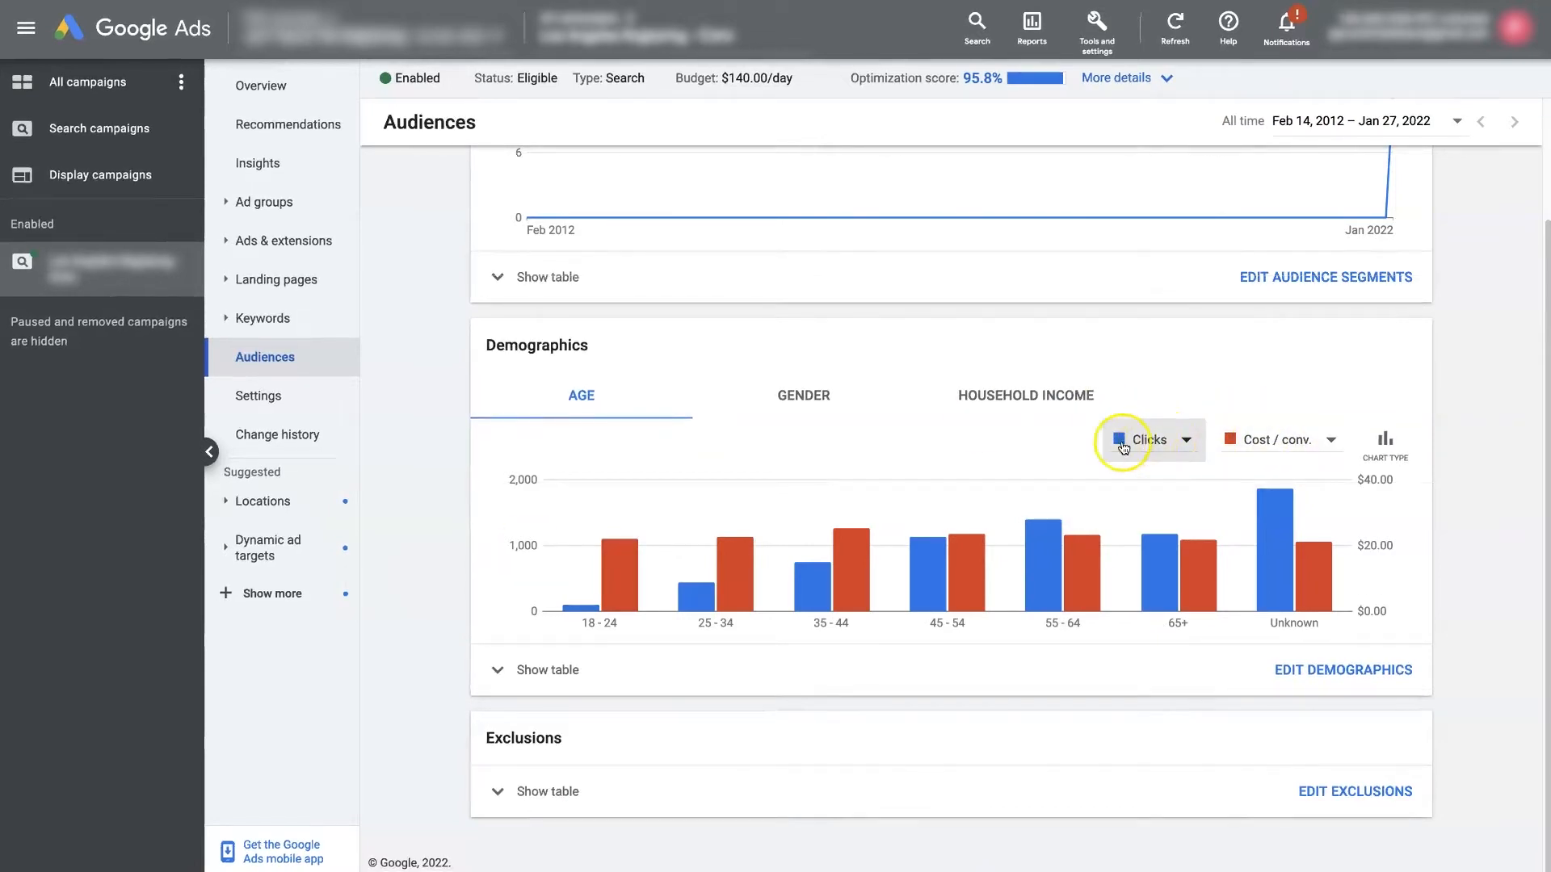
left_click(1150, 440)
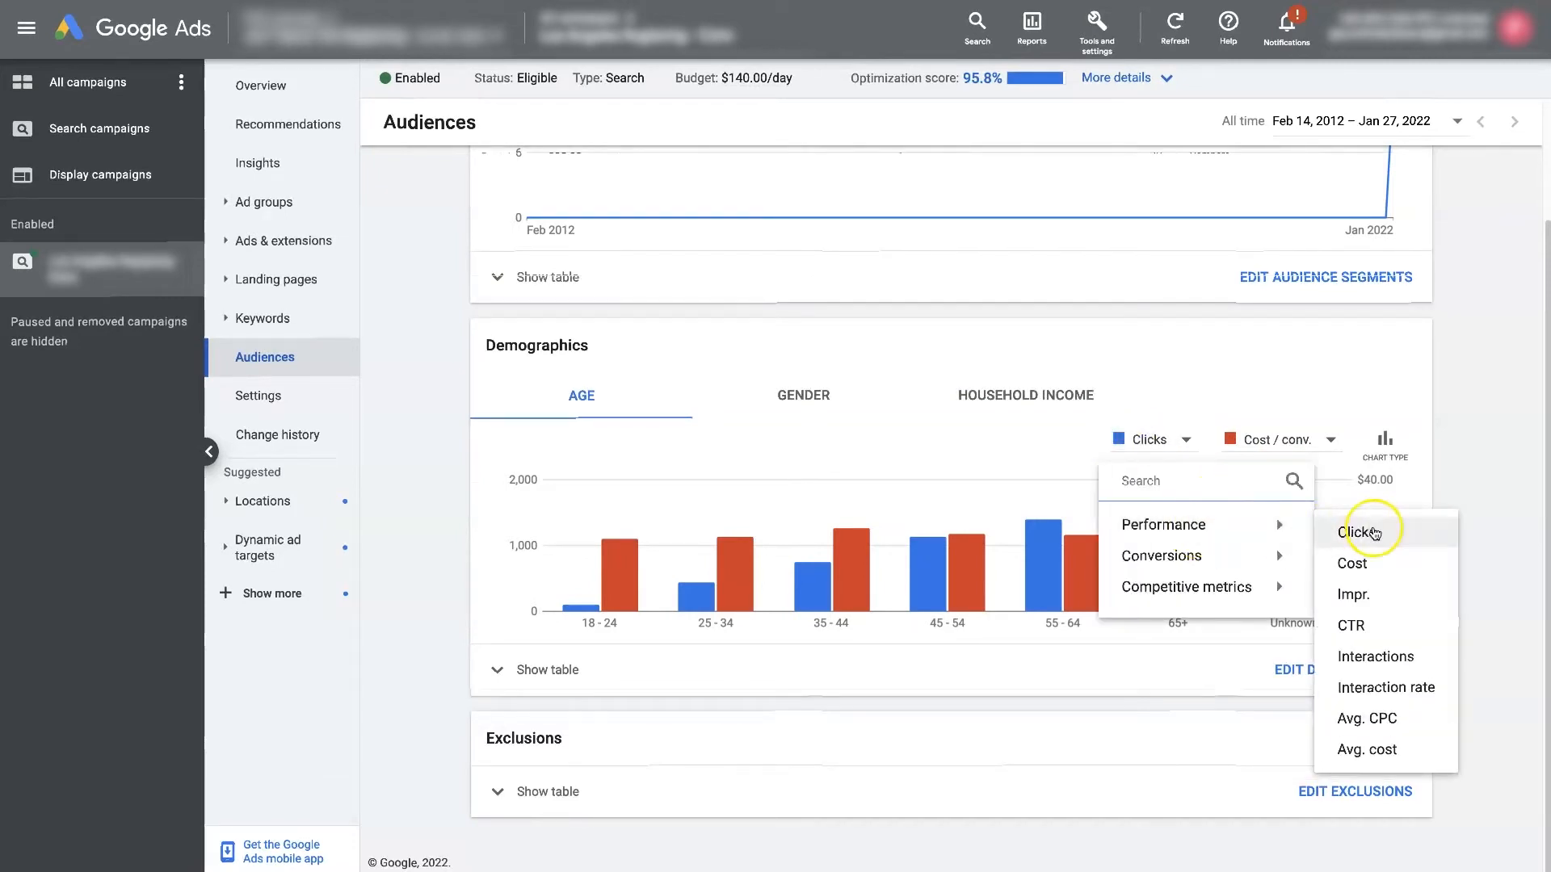
mouse_move(1350, 563)
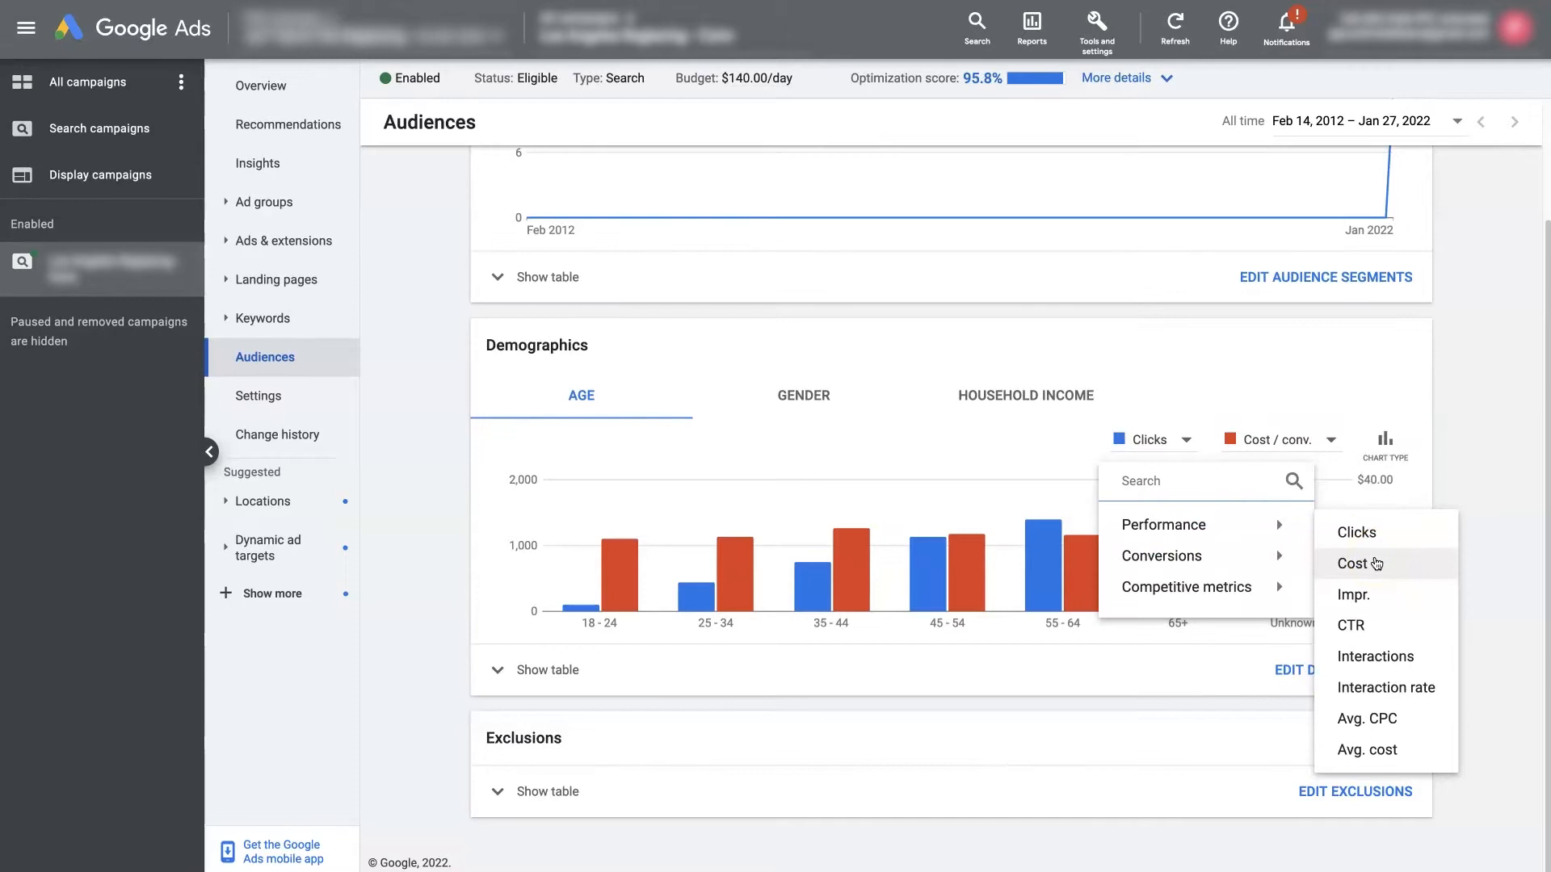
mouse_move(1232, 561)
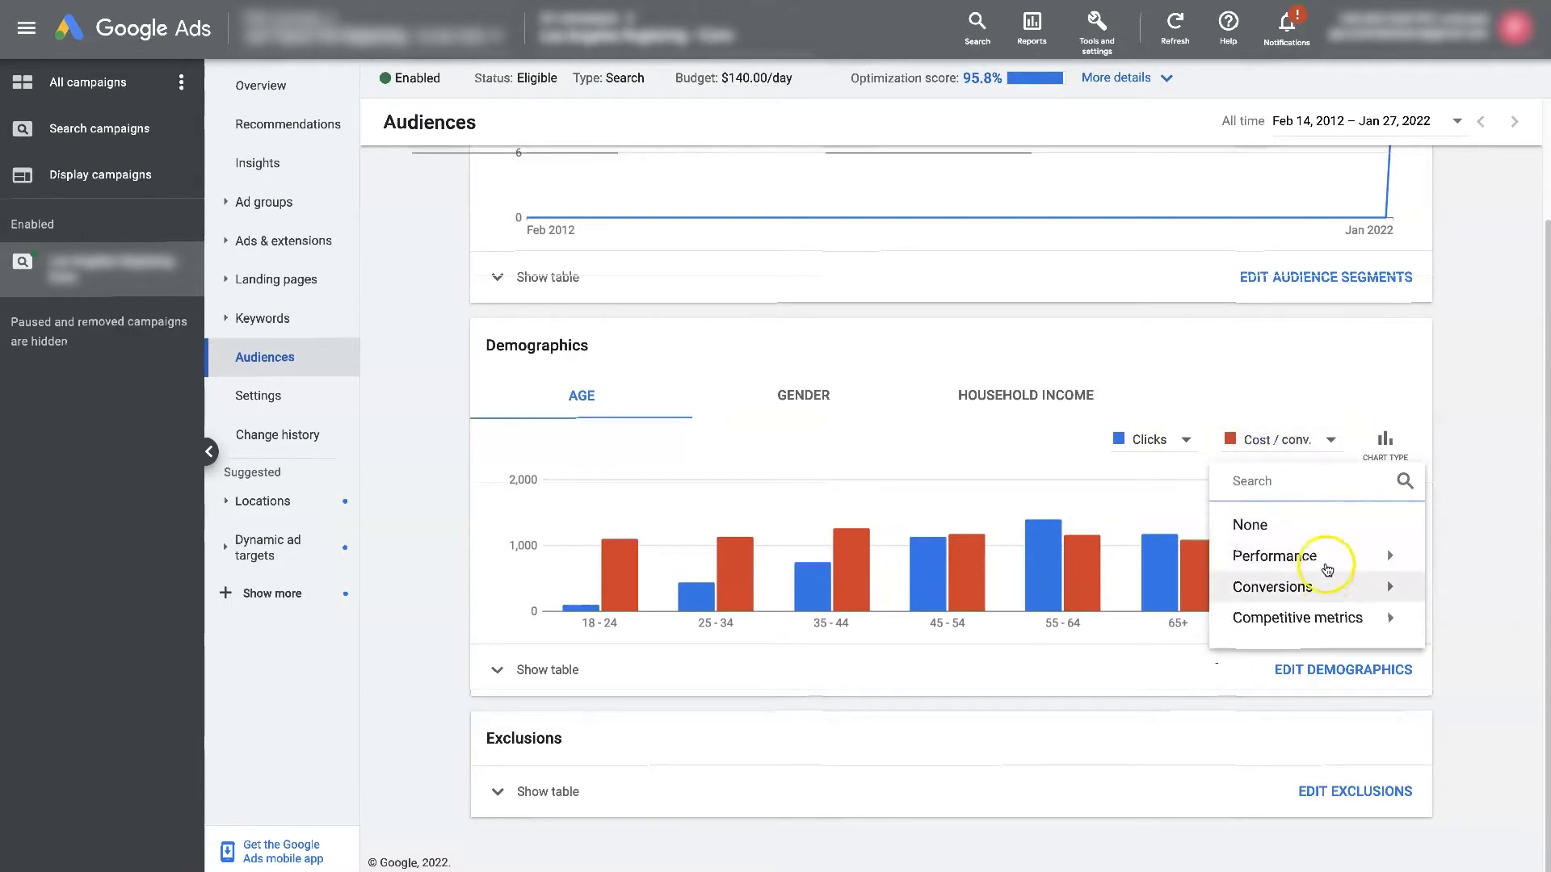
left_click(1272, 587)
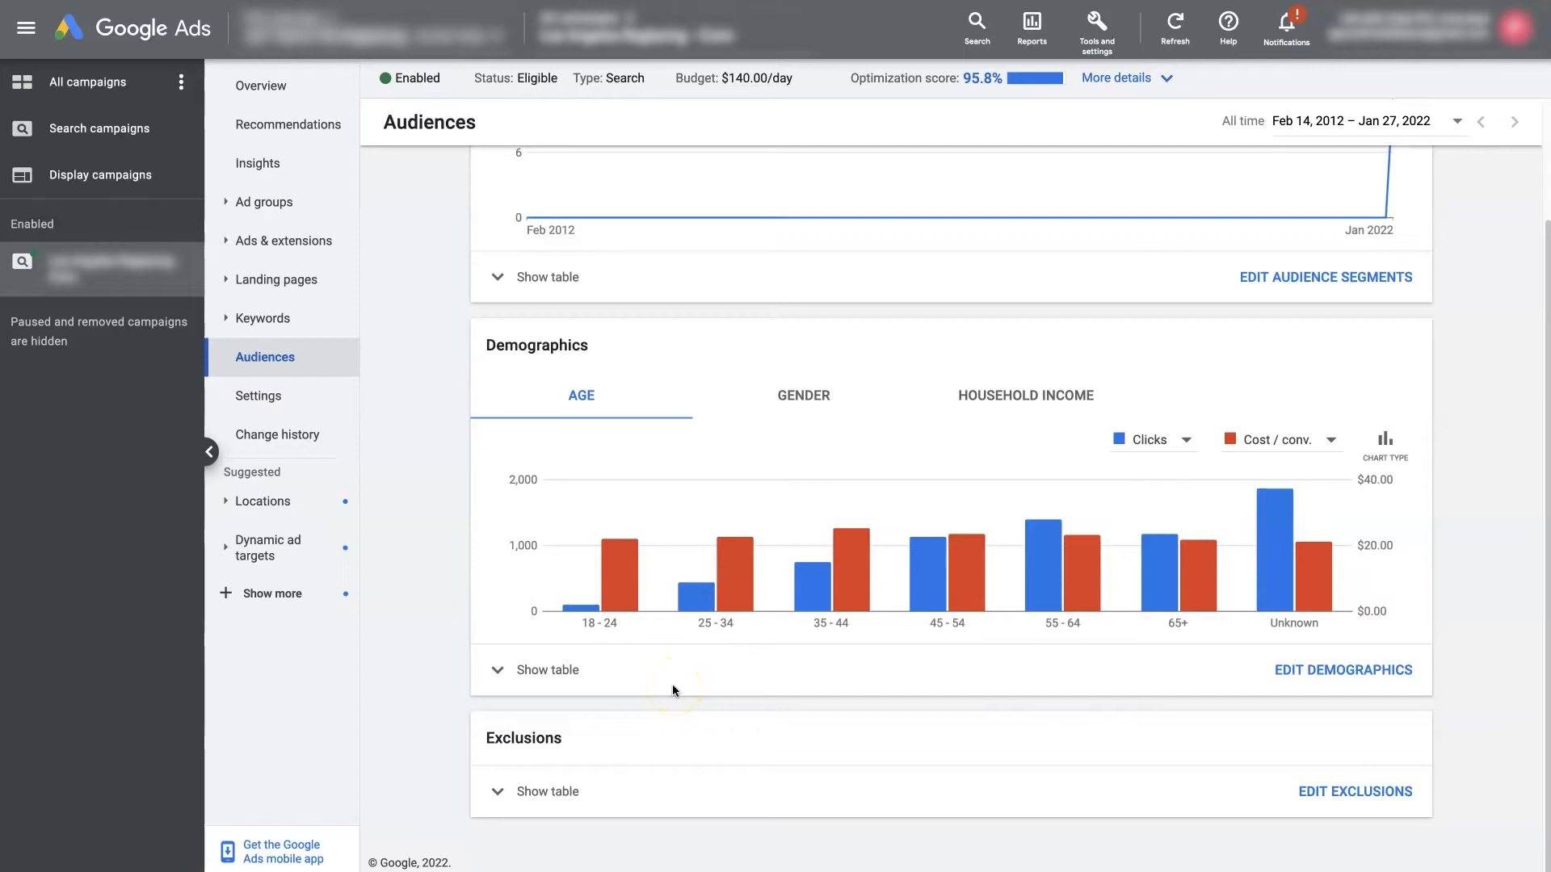
mouse_move(611, 572)
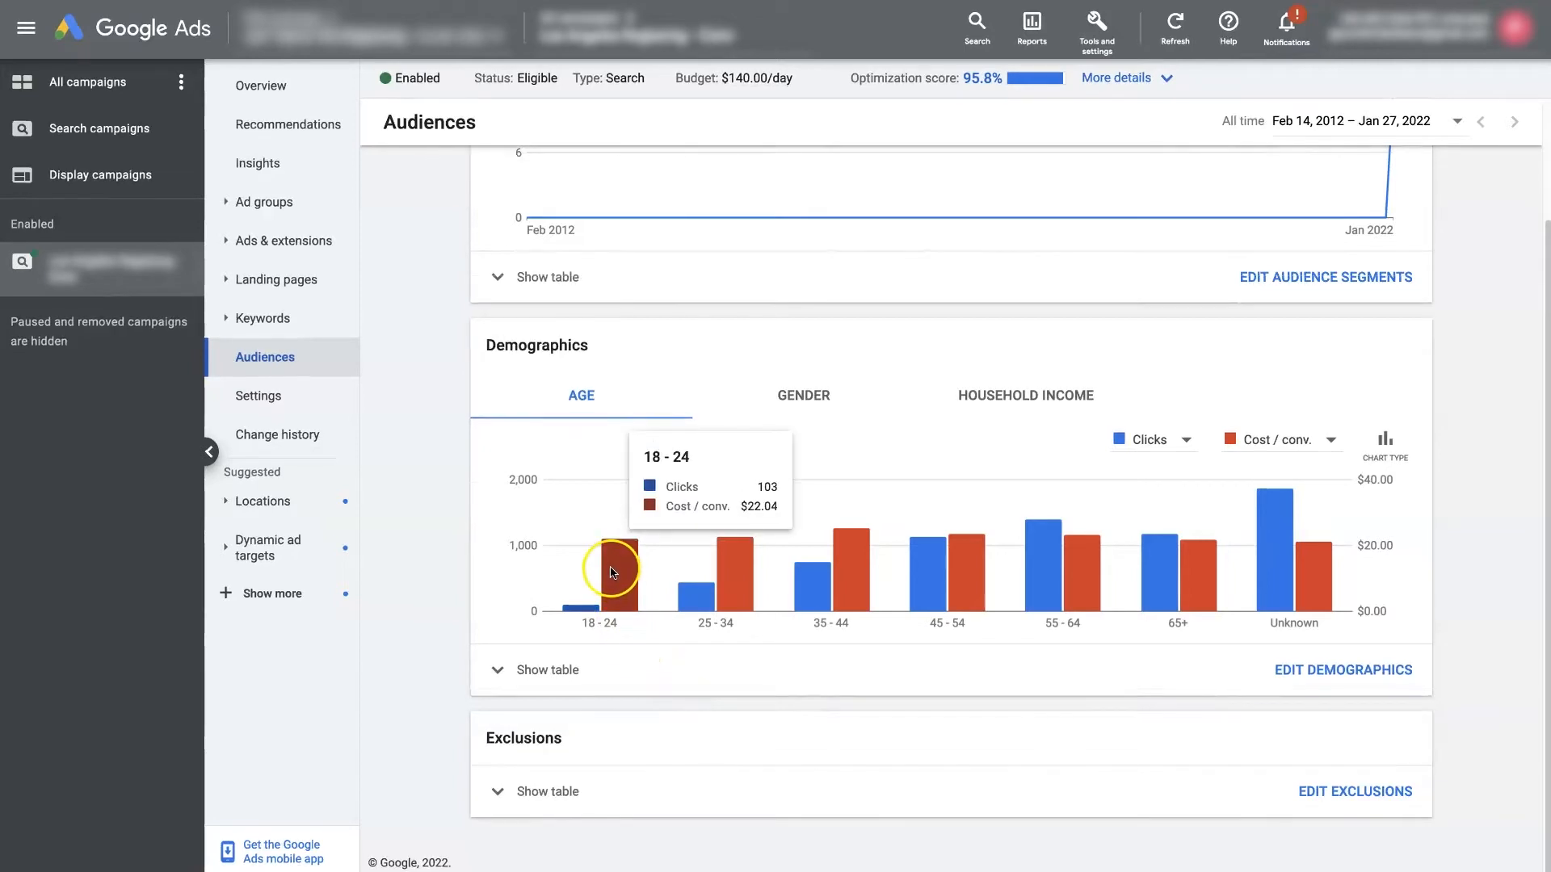
mouse_move(591, 601)
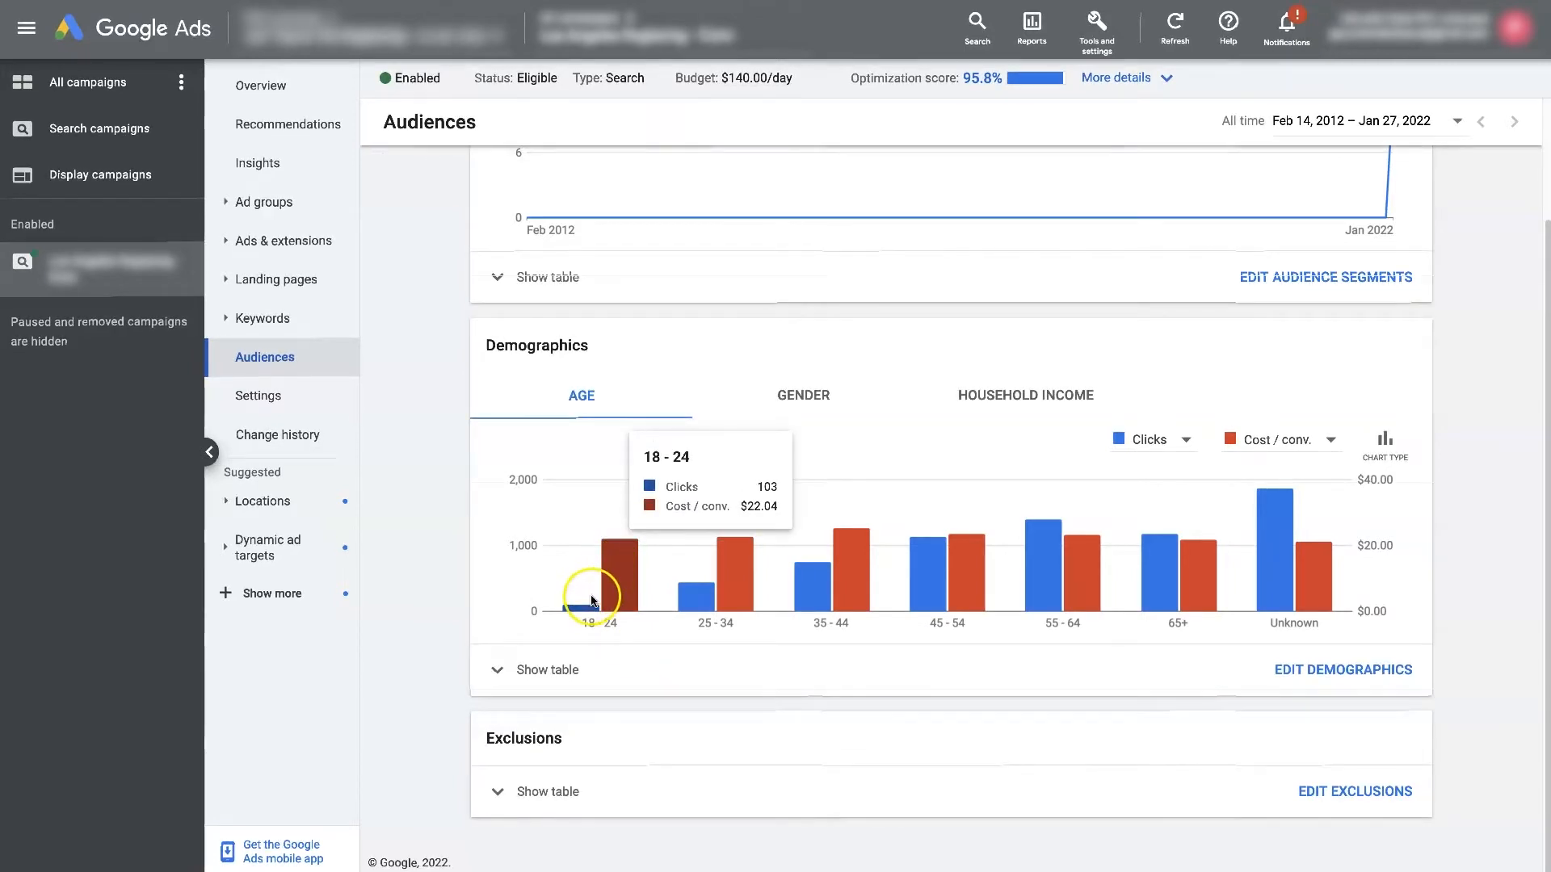
mouse_move(708, 593)
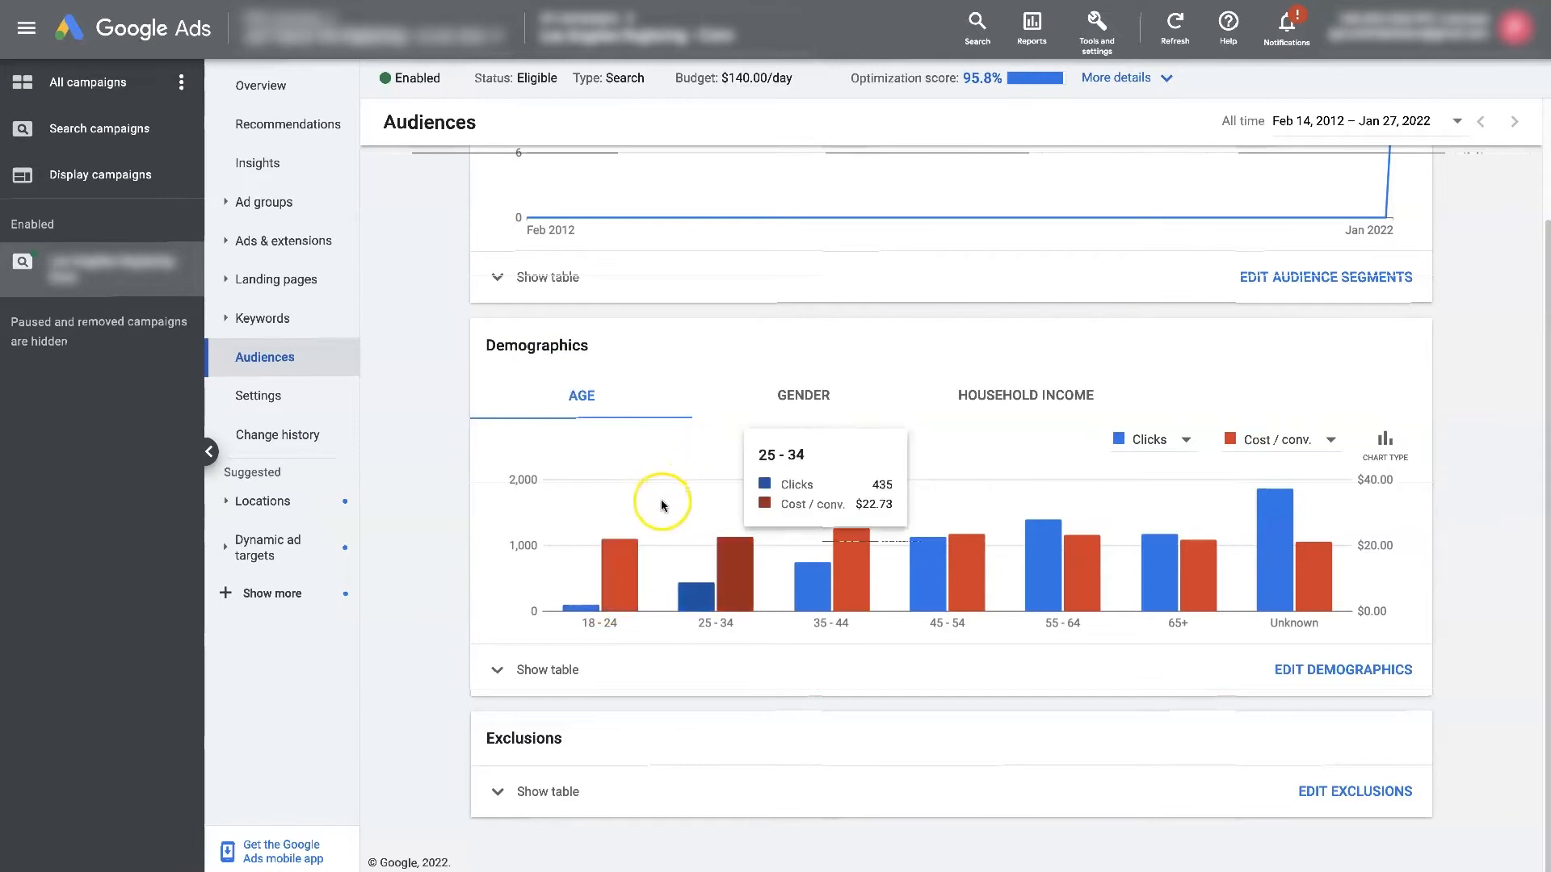
mouse_move(611, 587)
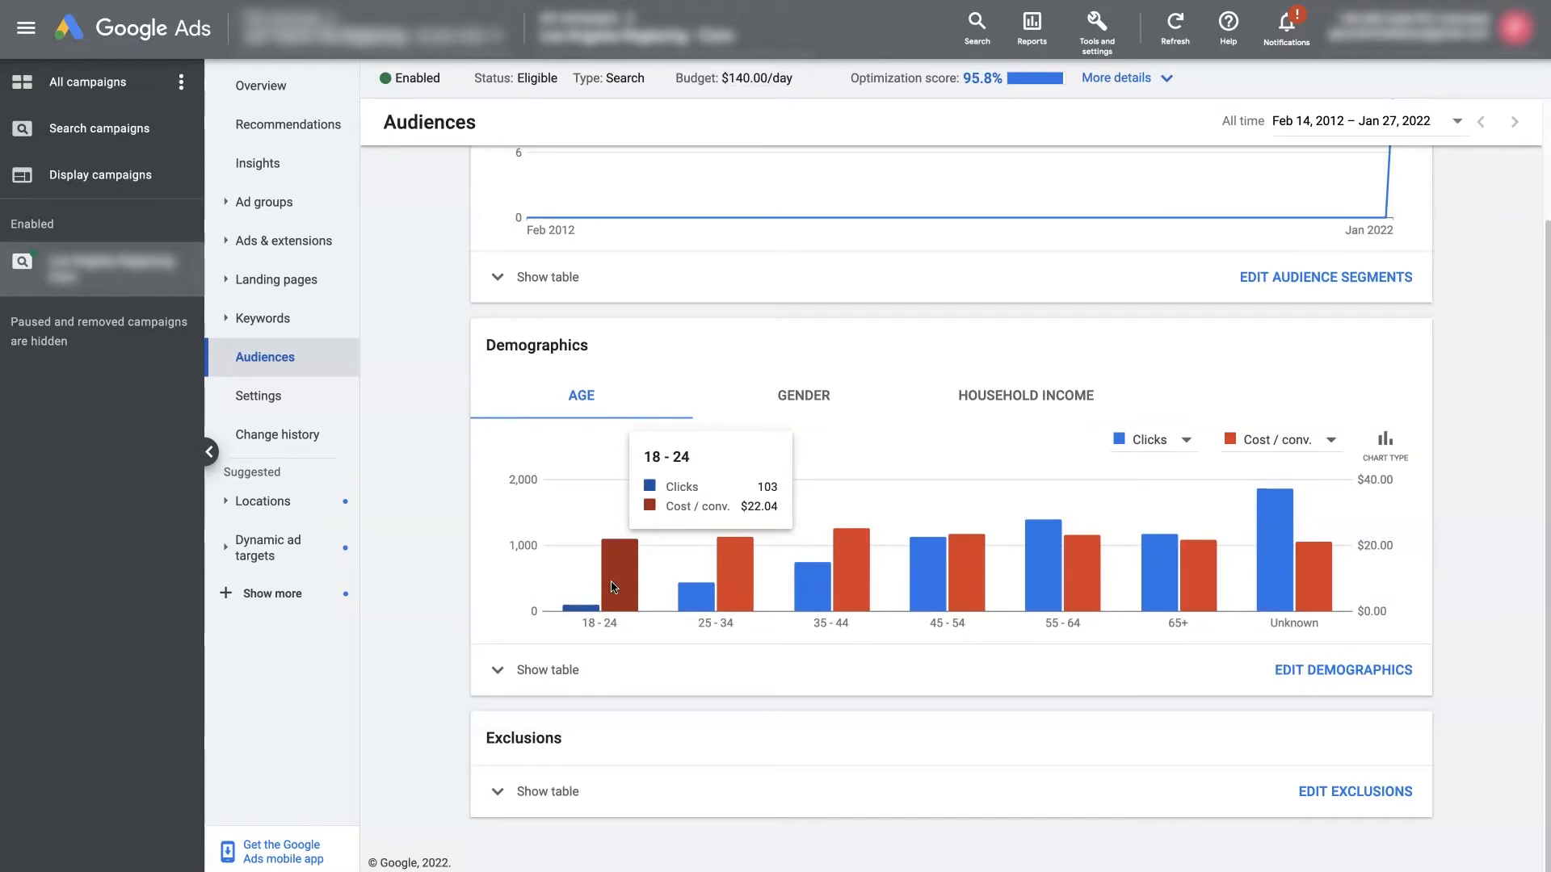
mouse_move(706, 593)
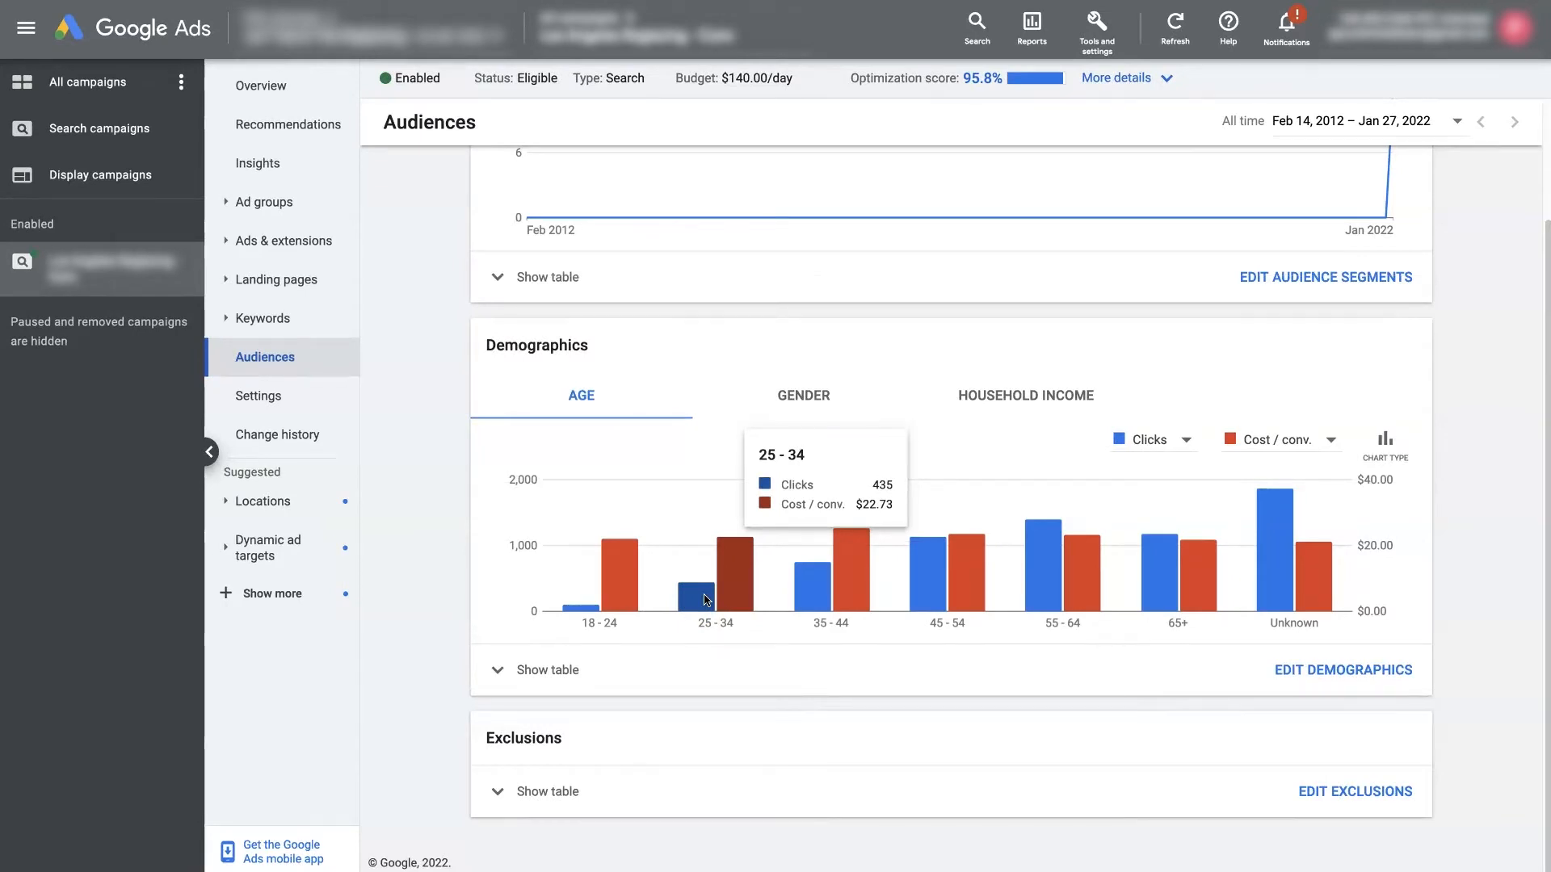
mouse_move(829, 591)
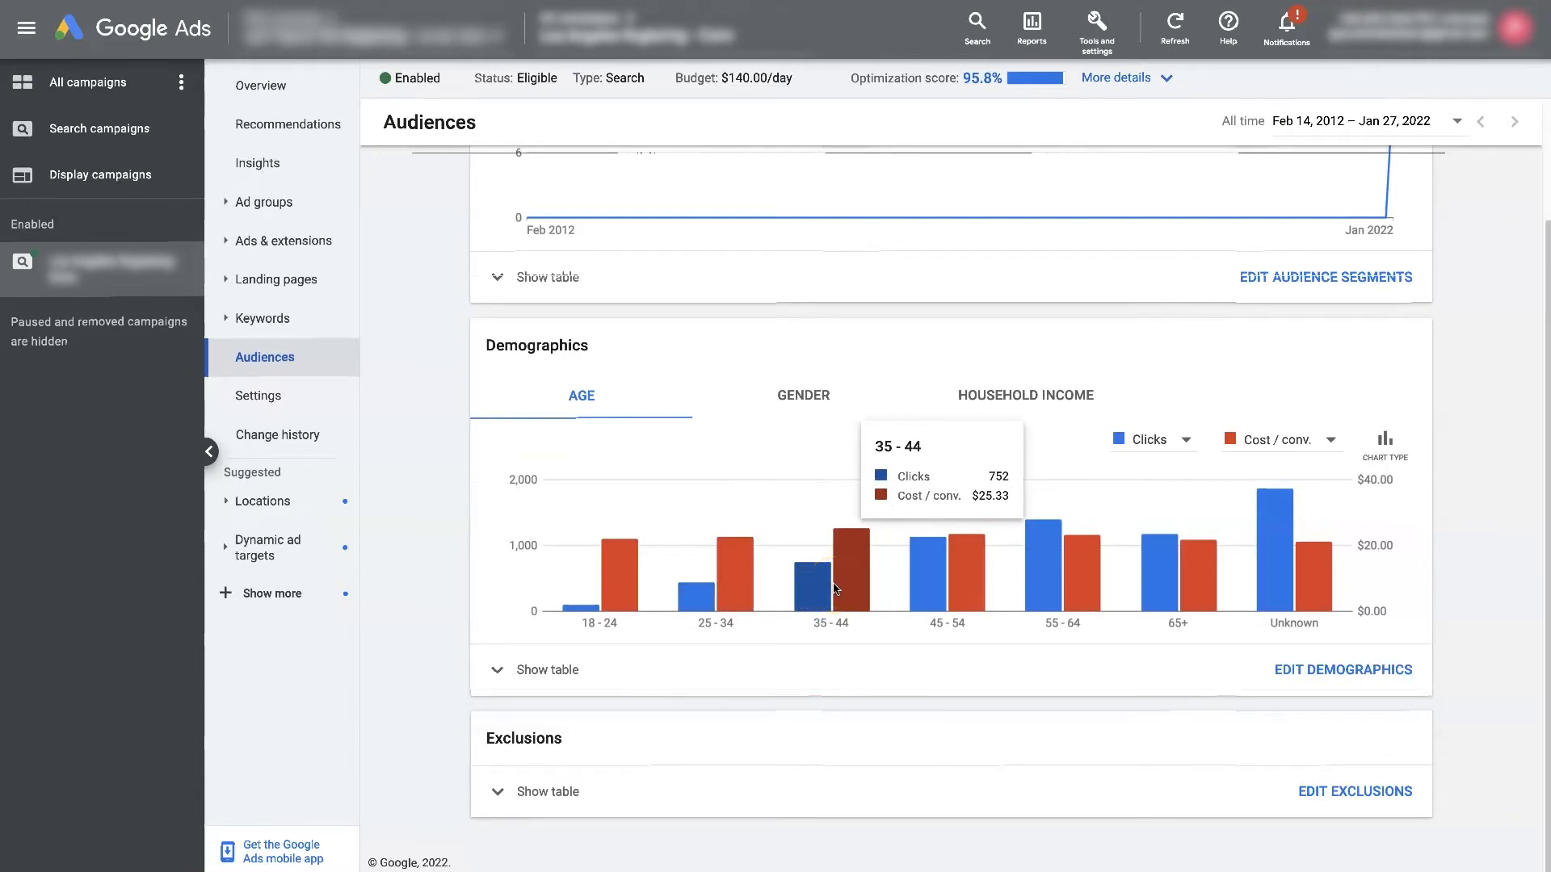
mouse_move(955, 583)
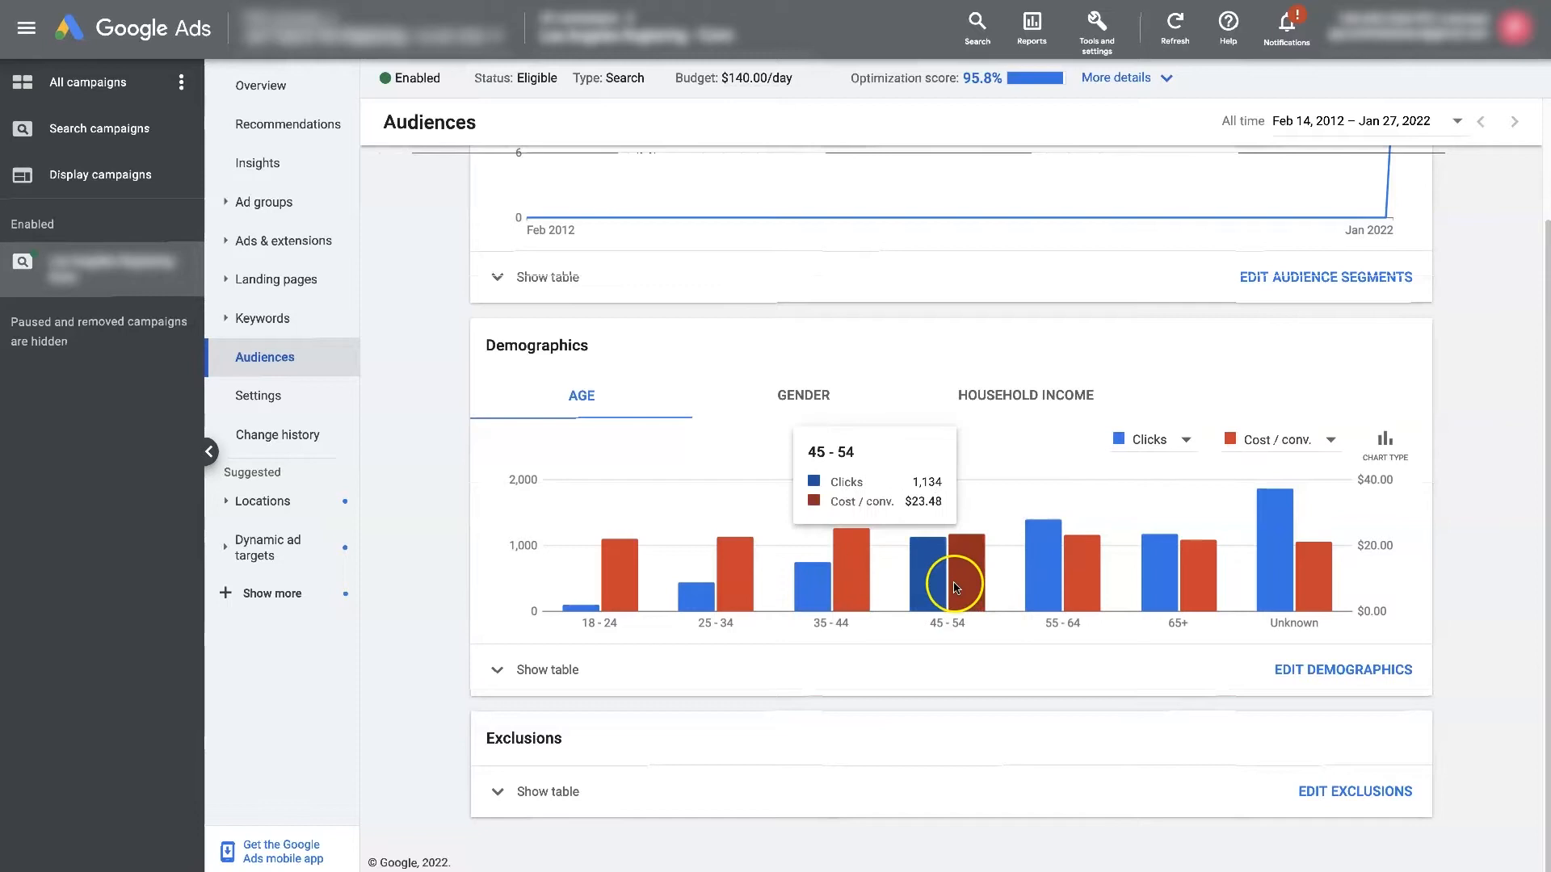
mouse_move(953, 585)
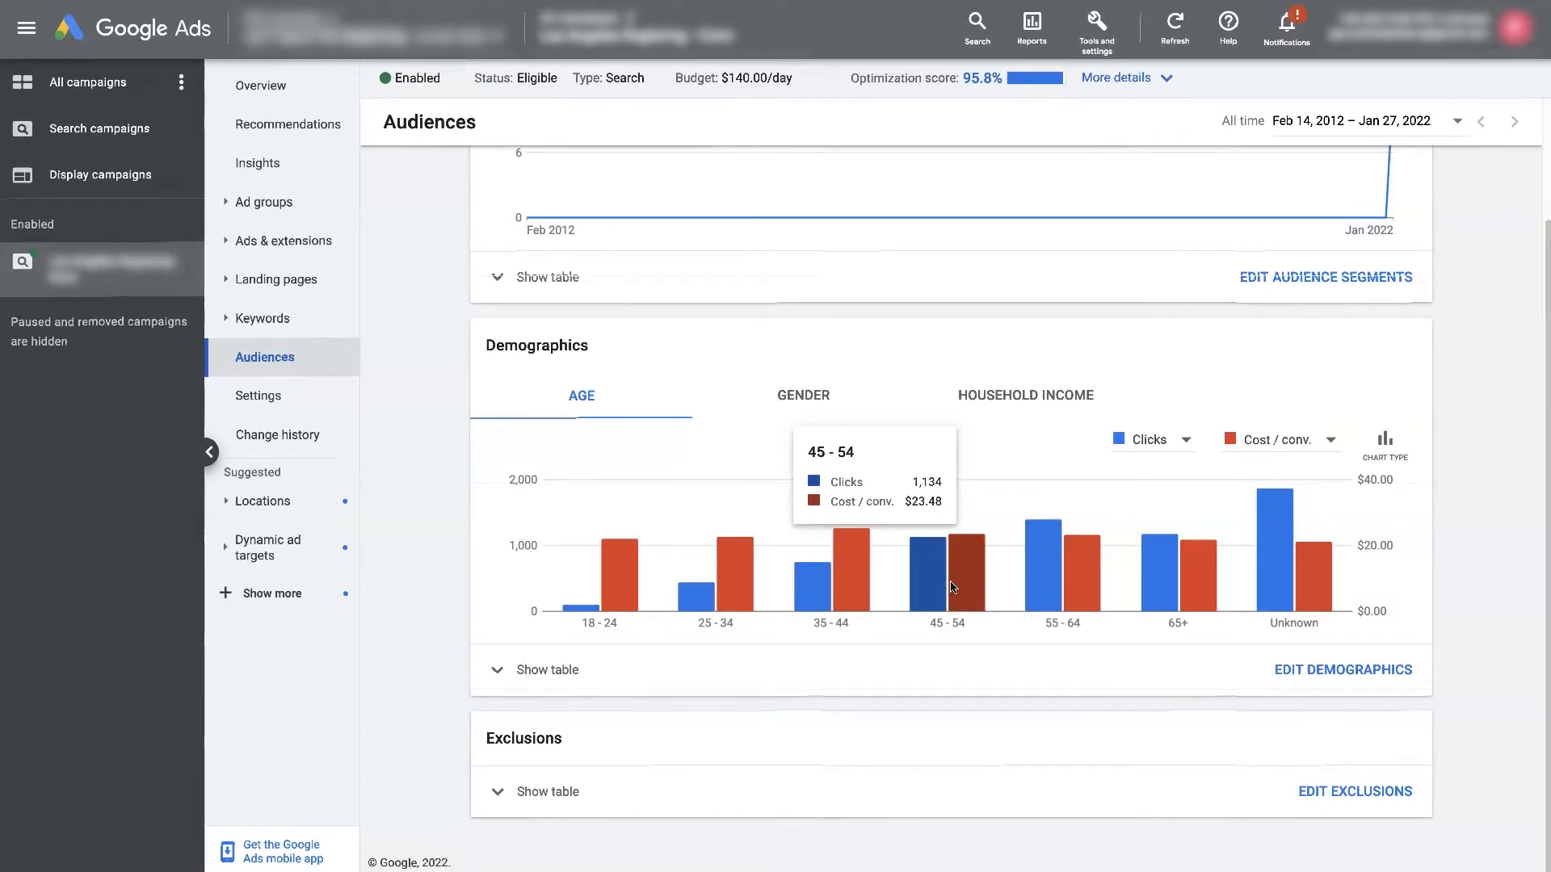
mouse_move(1077, 584)
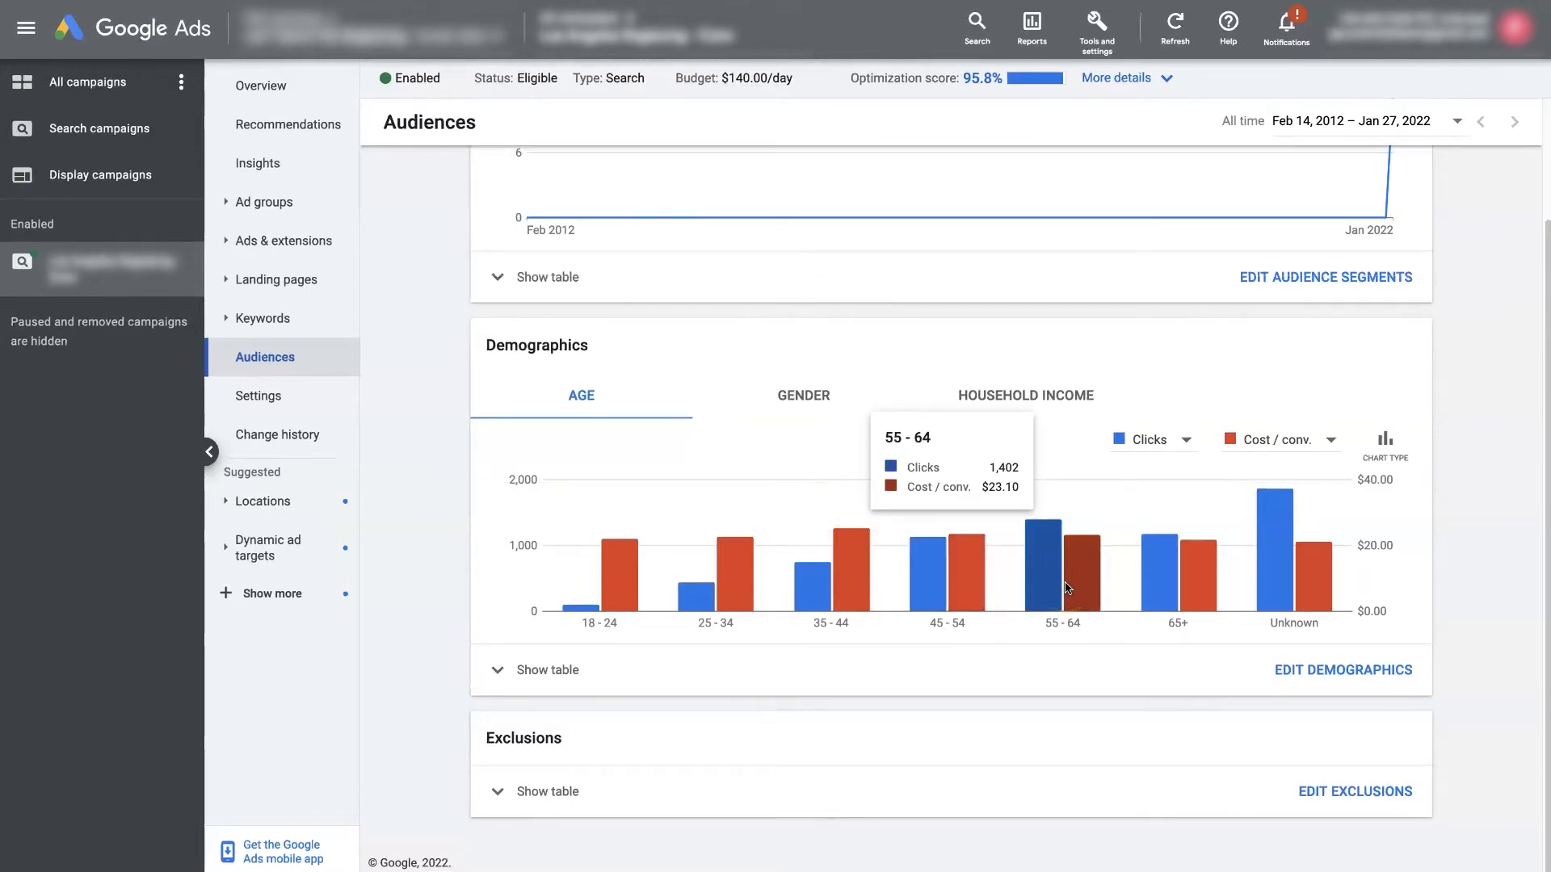
mouse_move(1197, 591)
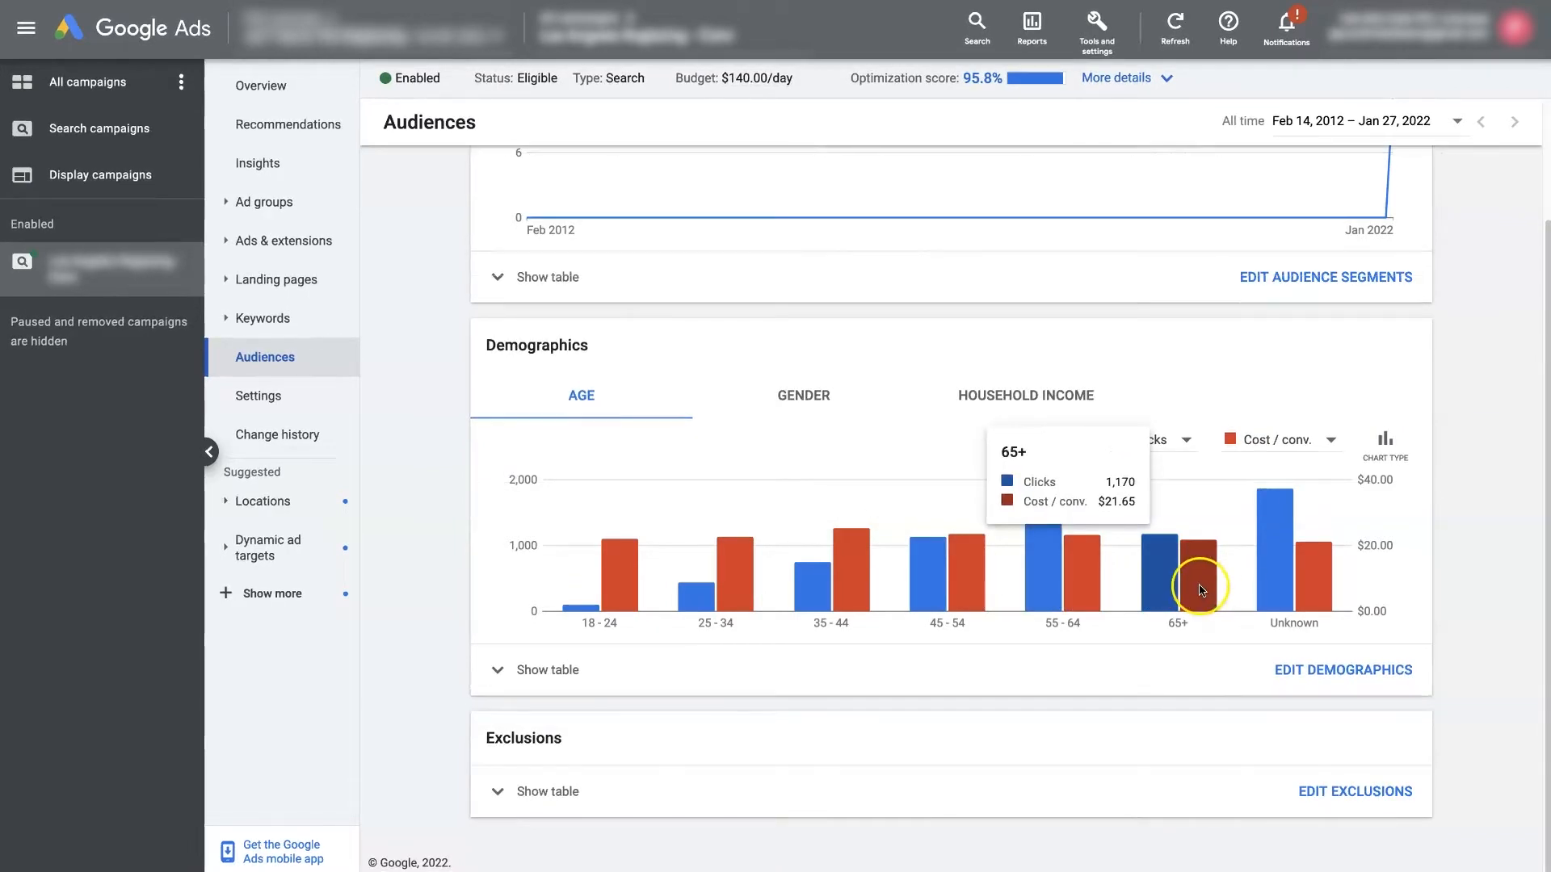
mouse_move(1175, 573)
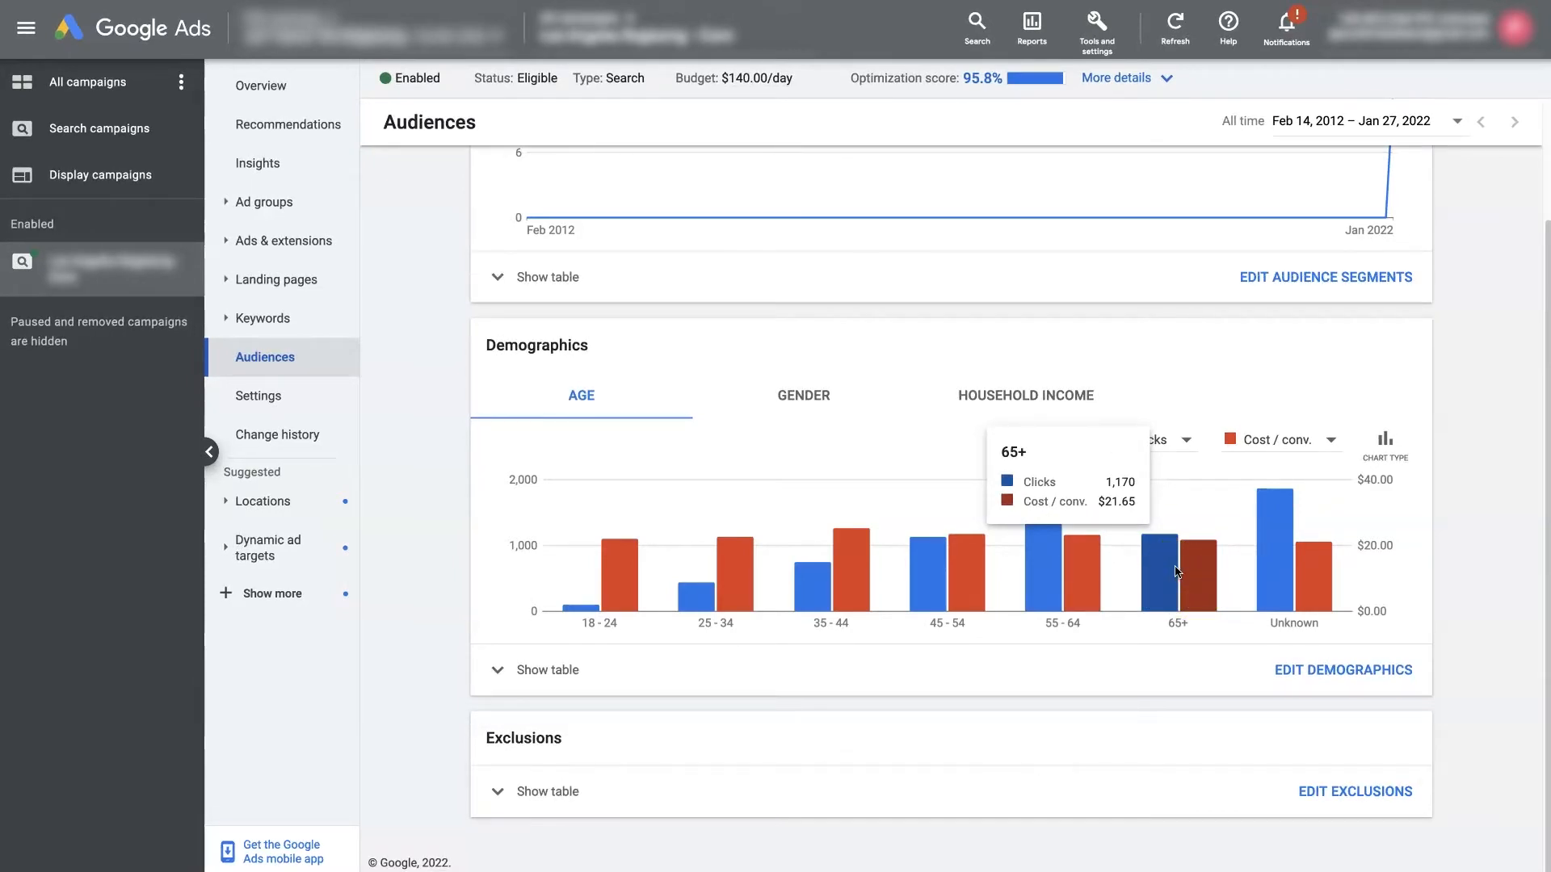
mouse_move(1297, 570)
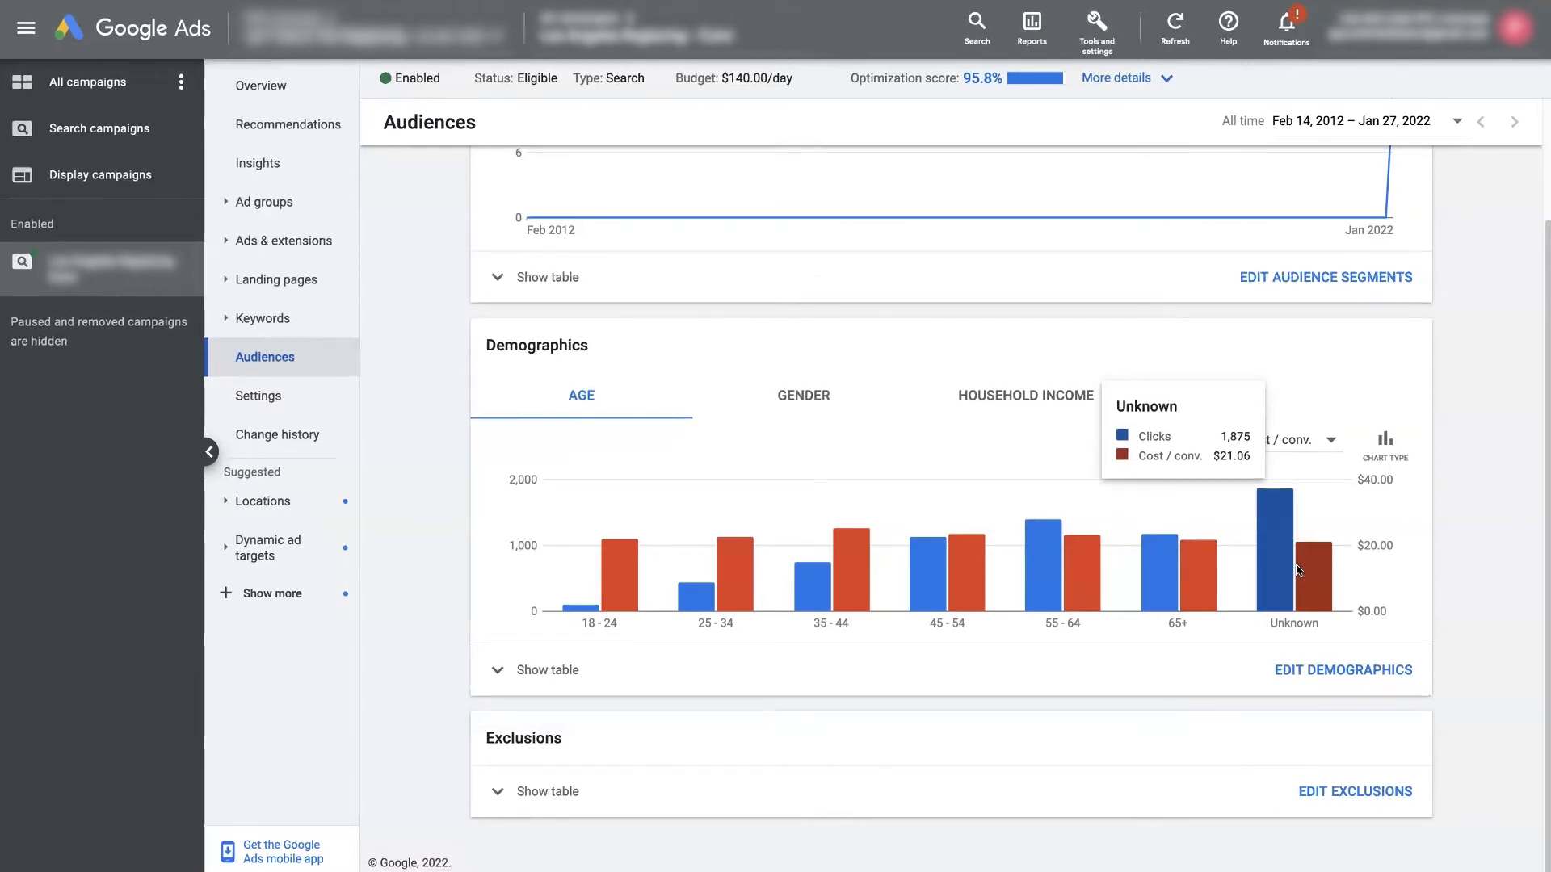
mouse_move(1305, 444)
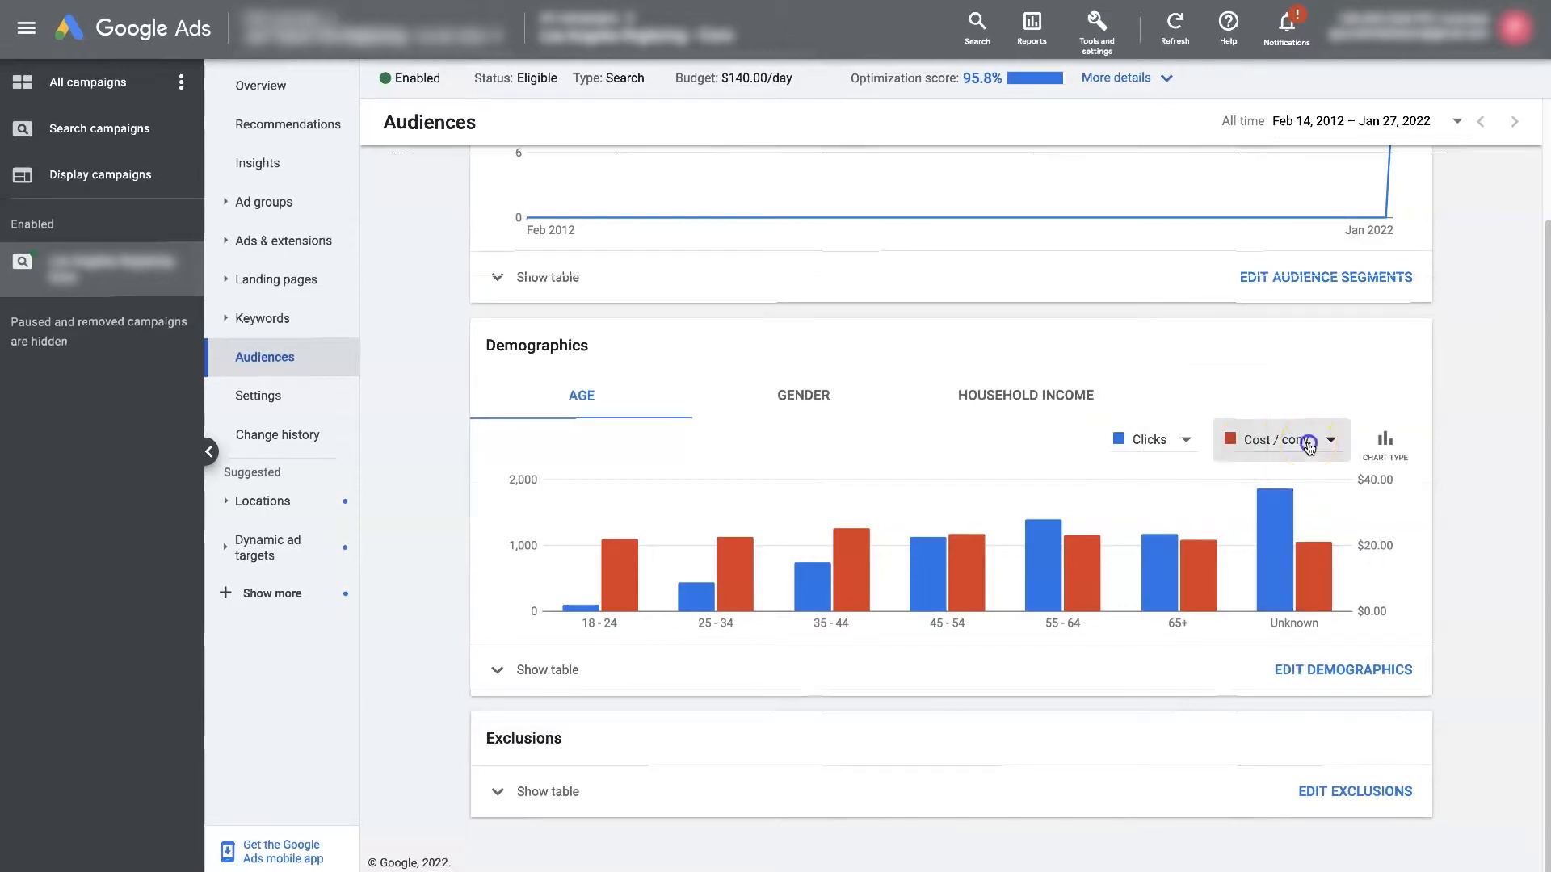
Step: Plot Conversions as the age chart's second metric alongside Clicks
left_click(1281, 439)
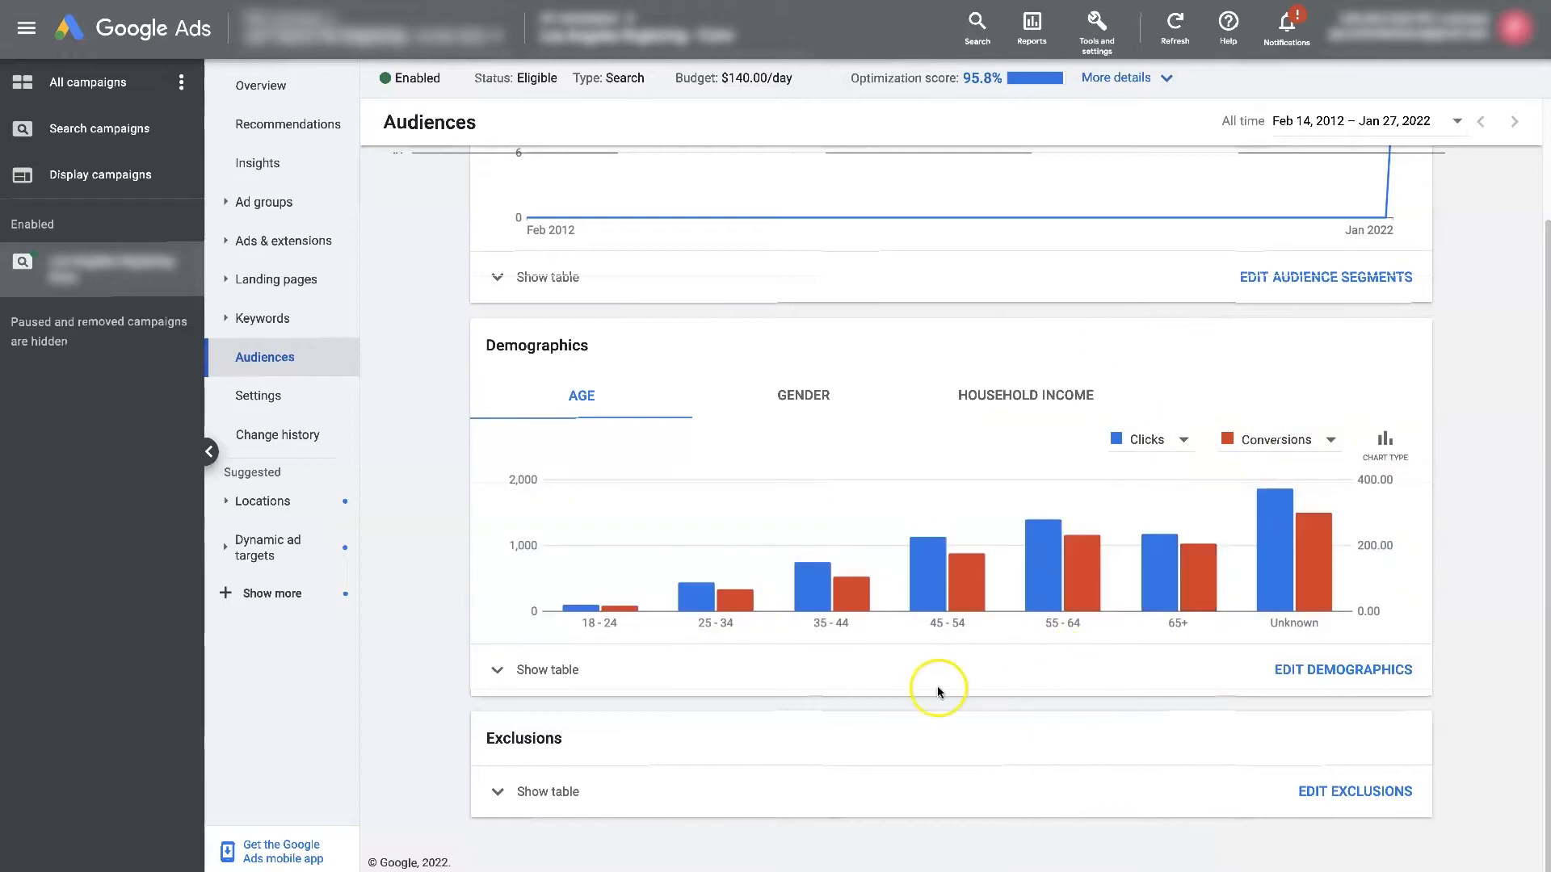
mouse_move(592, 602)
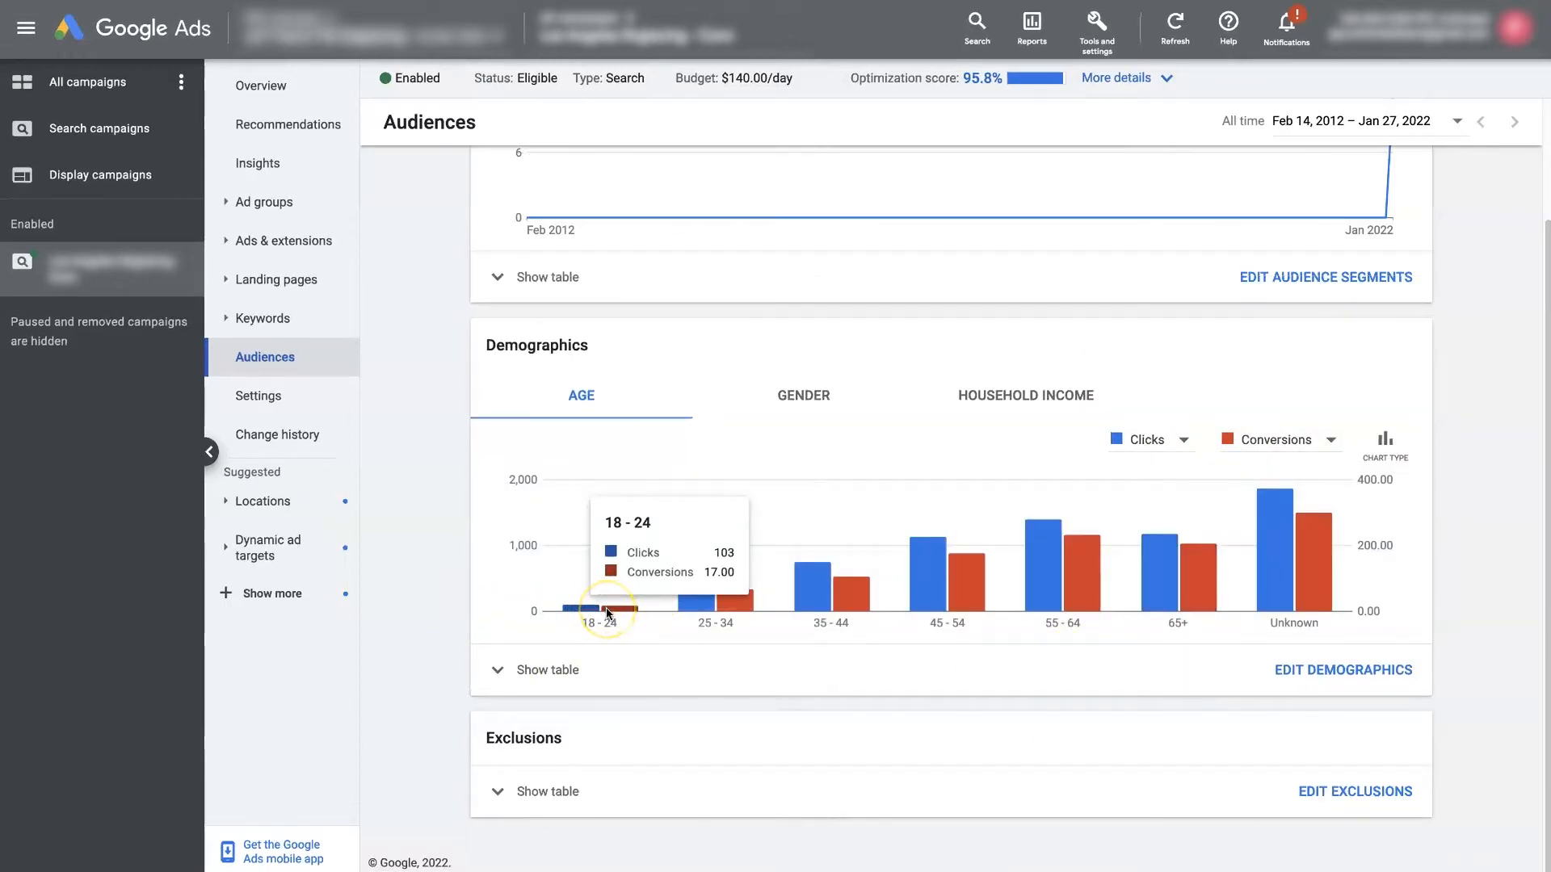
mouse_move(609, 610)
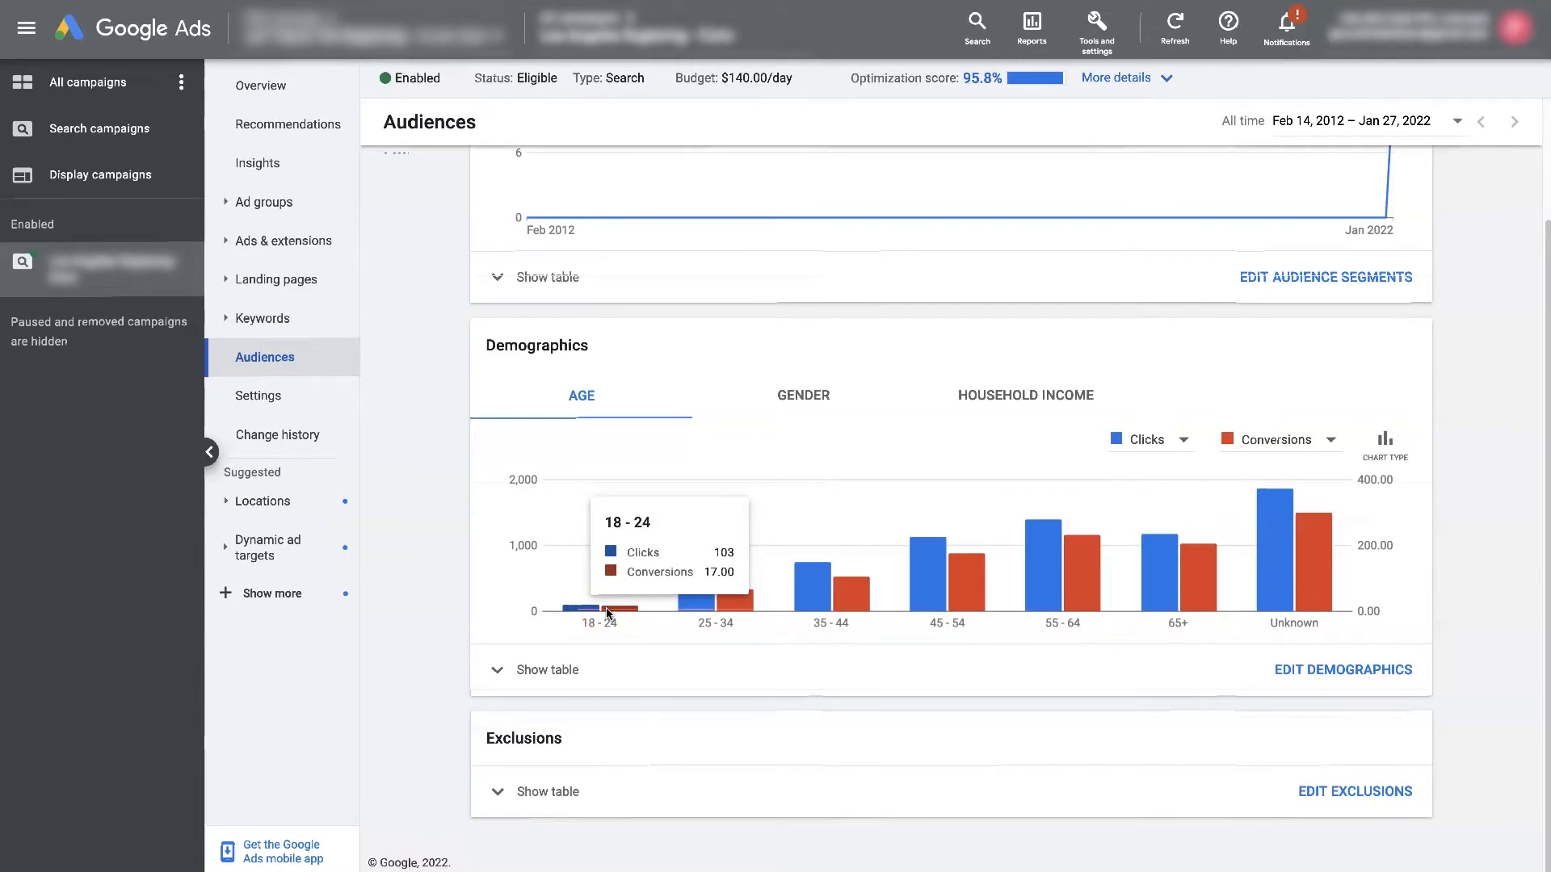
mouse_move(661, 610)
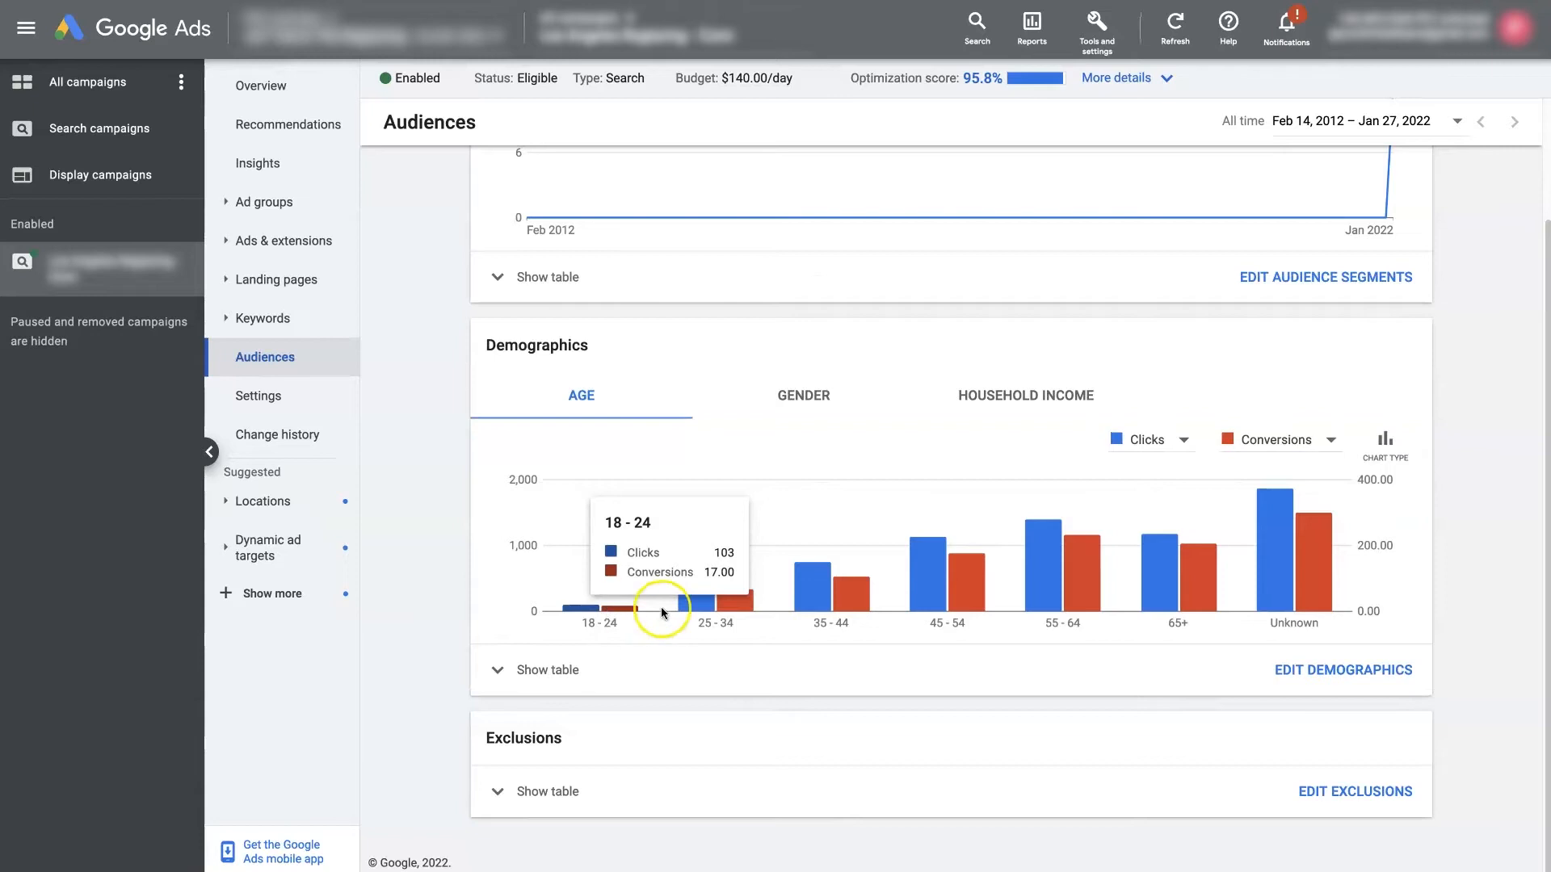
mouse_move(715, 606)
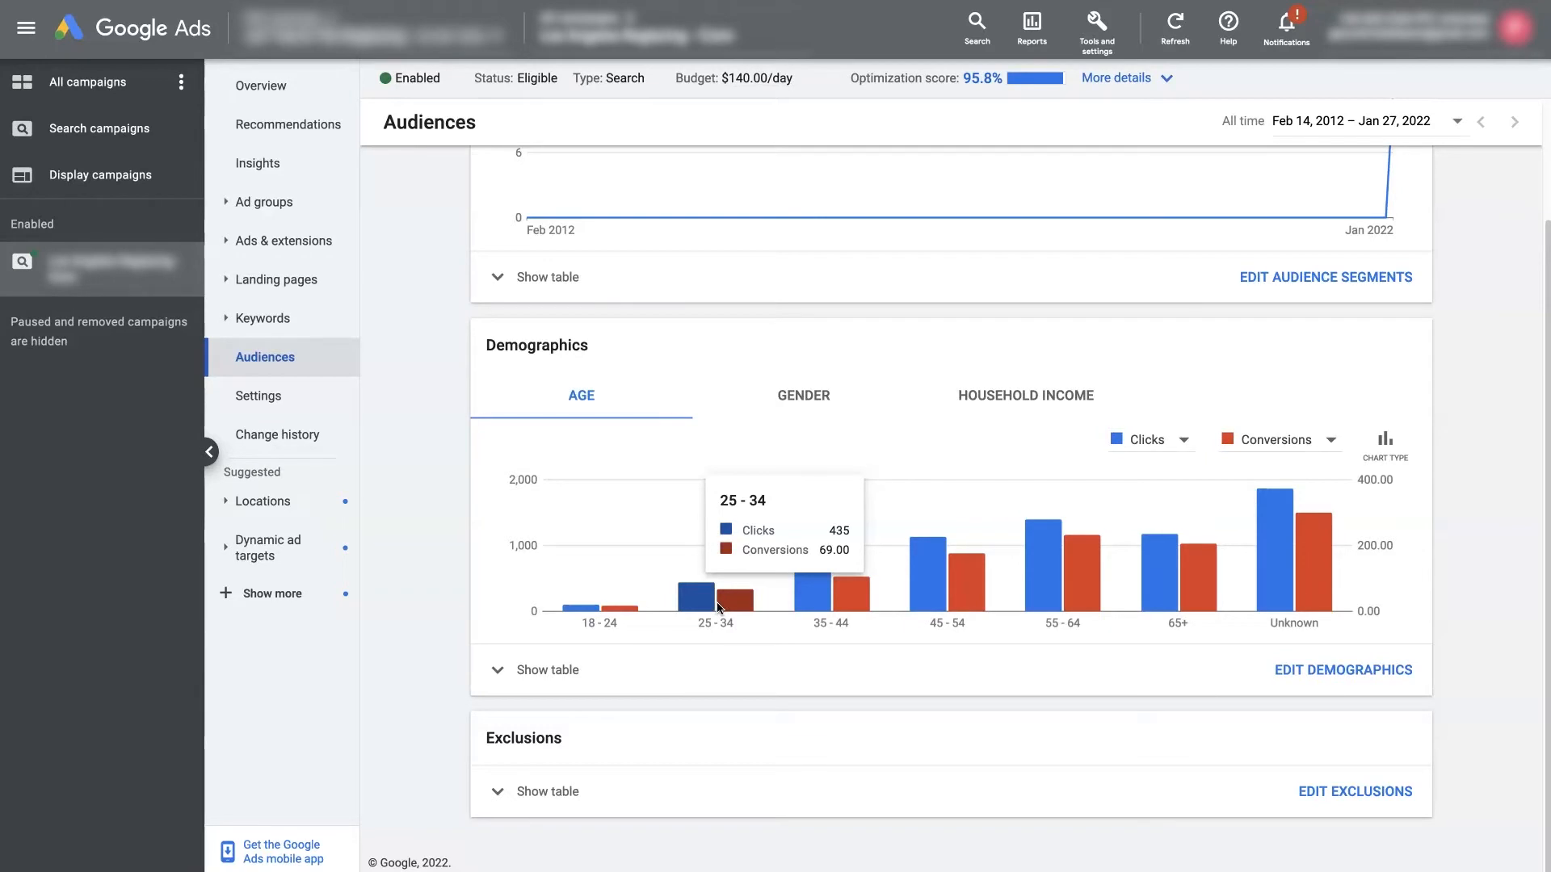
mouse_move(971, 577)
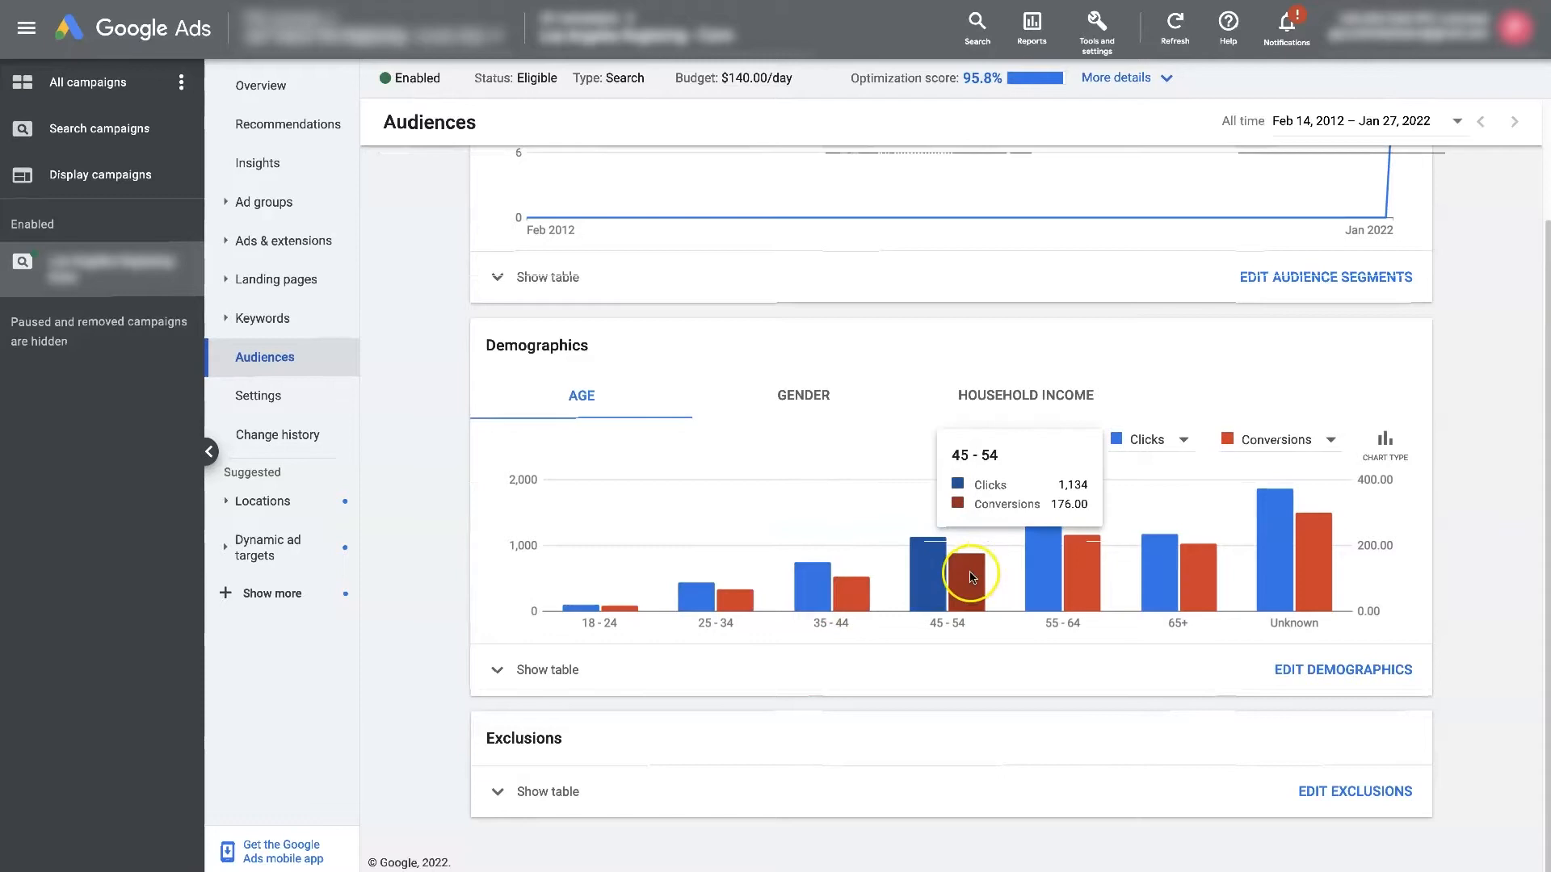
mouse_move(1093, 586)
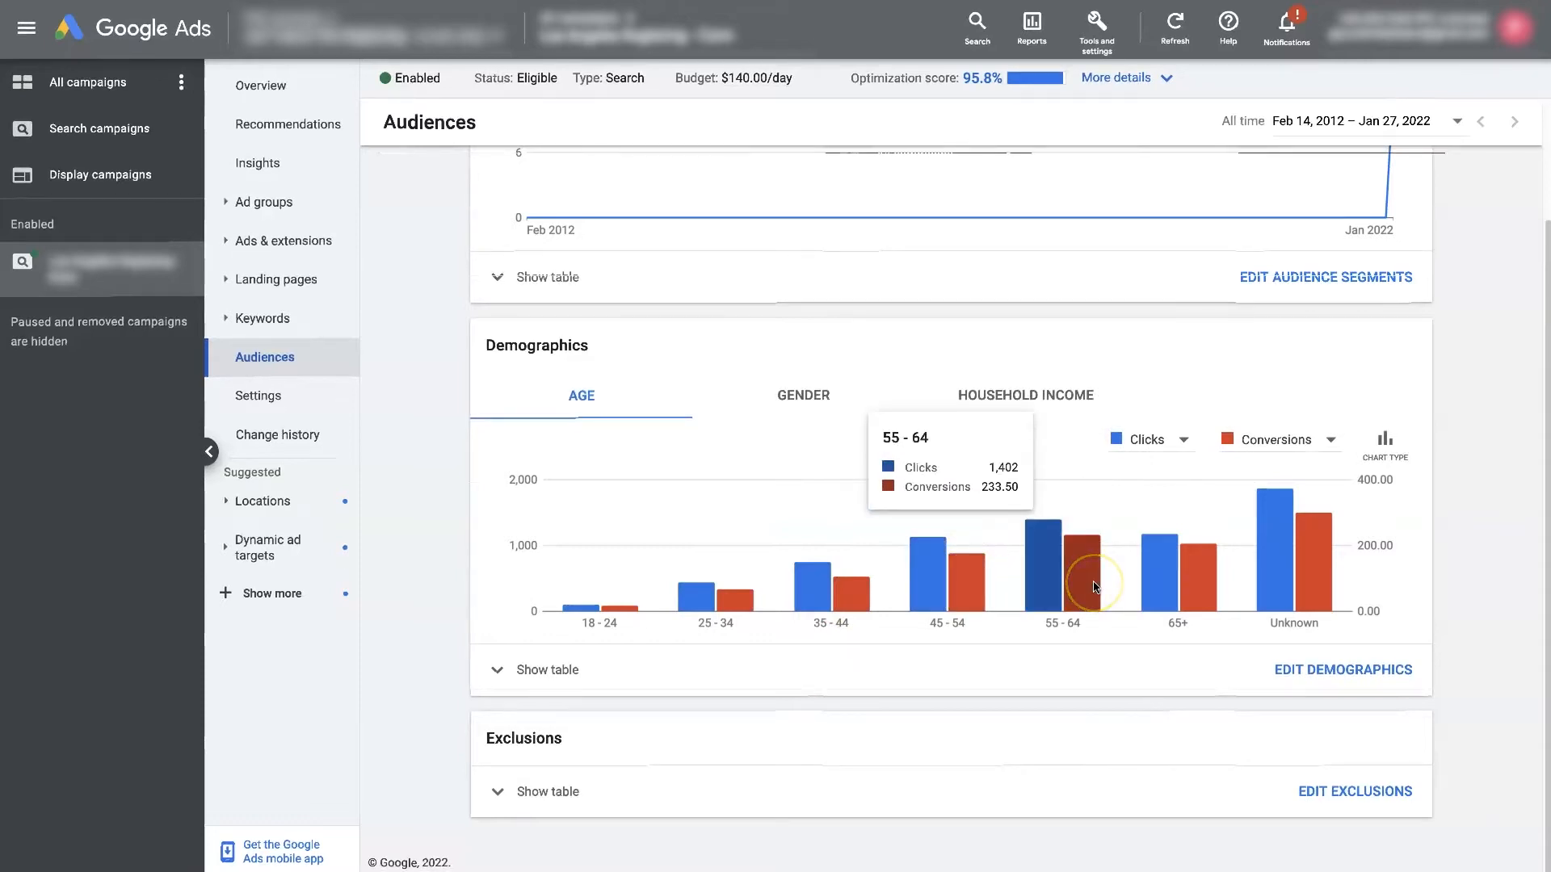
mouse_move(1310, 589)
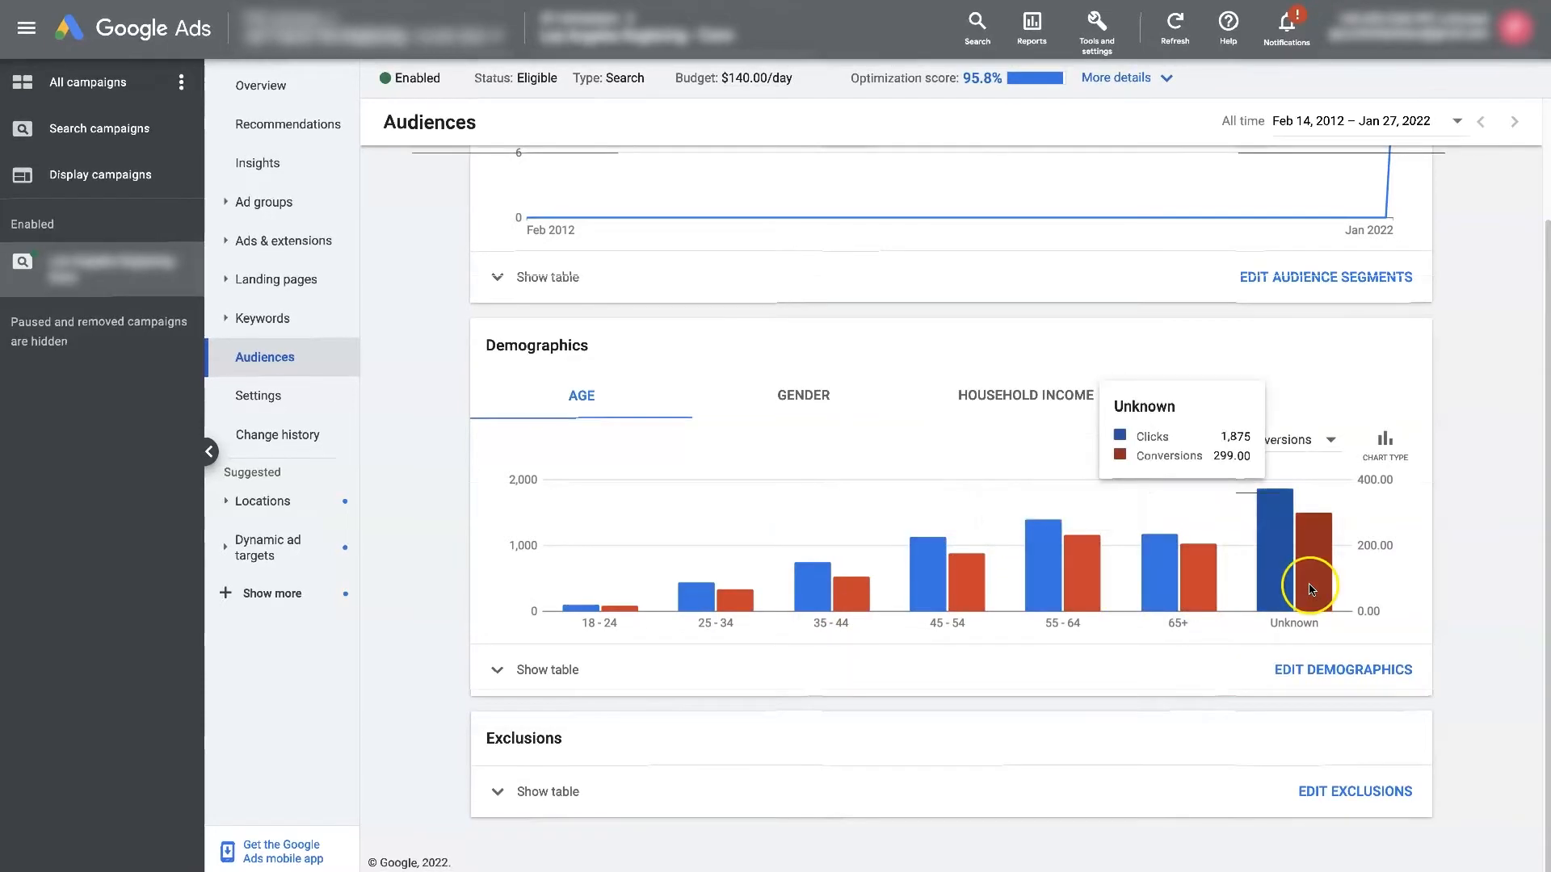
mouse_move(601, 608)
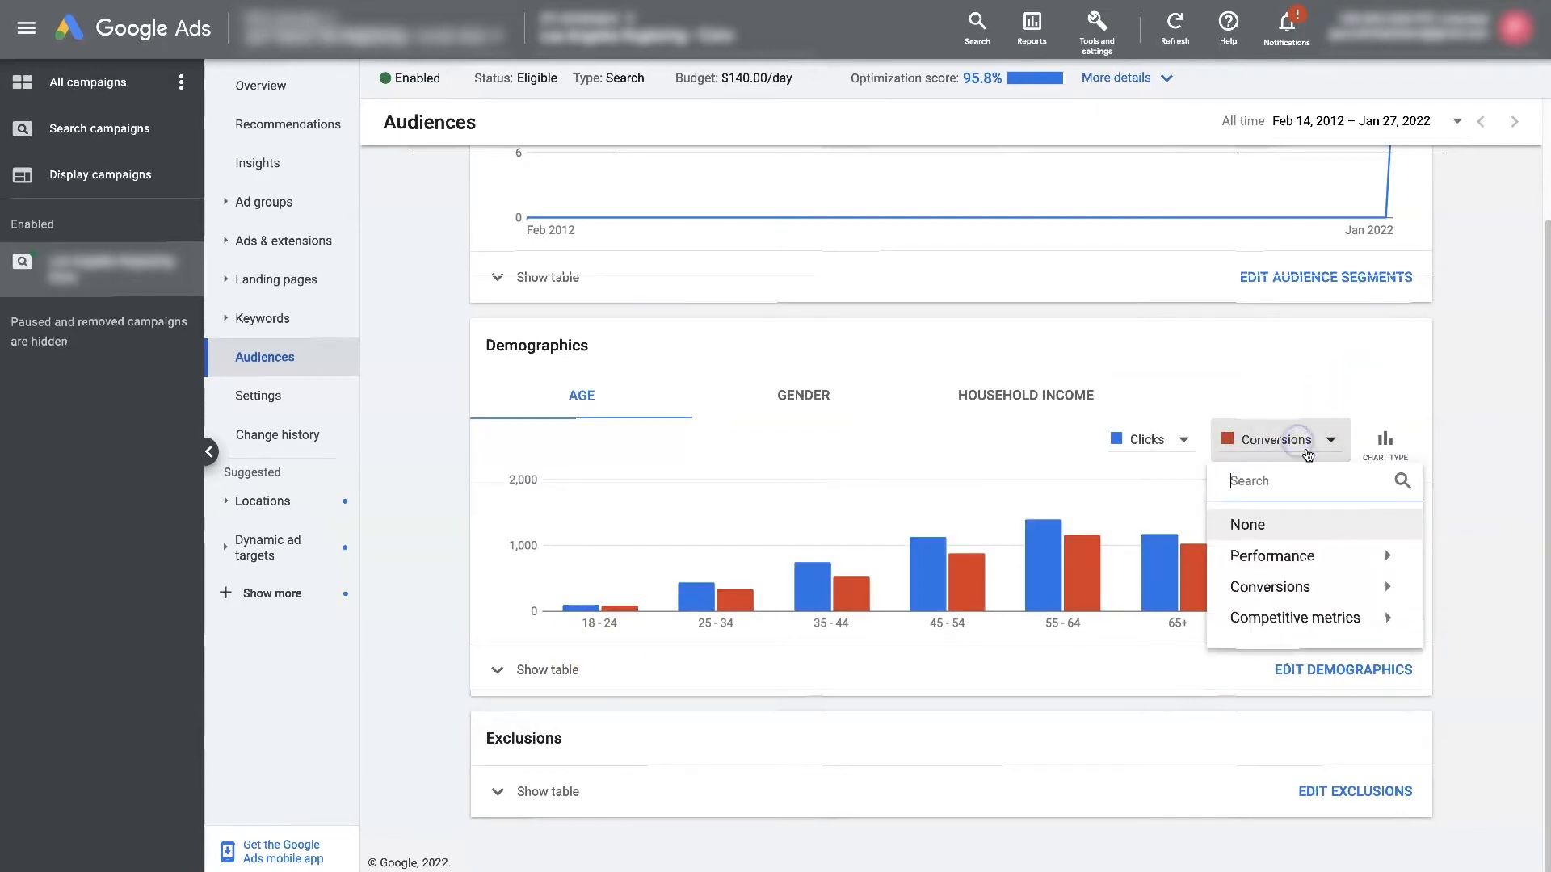
Step: Restore Cost / conv. as the second metric and expand the age performance table
left_click(1271, 587)
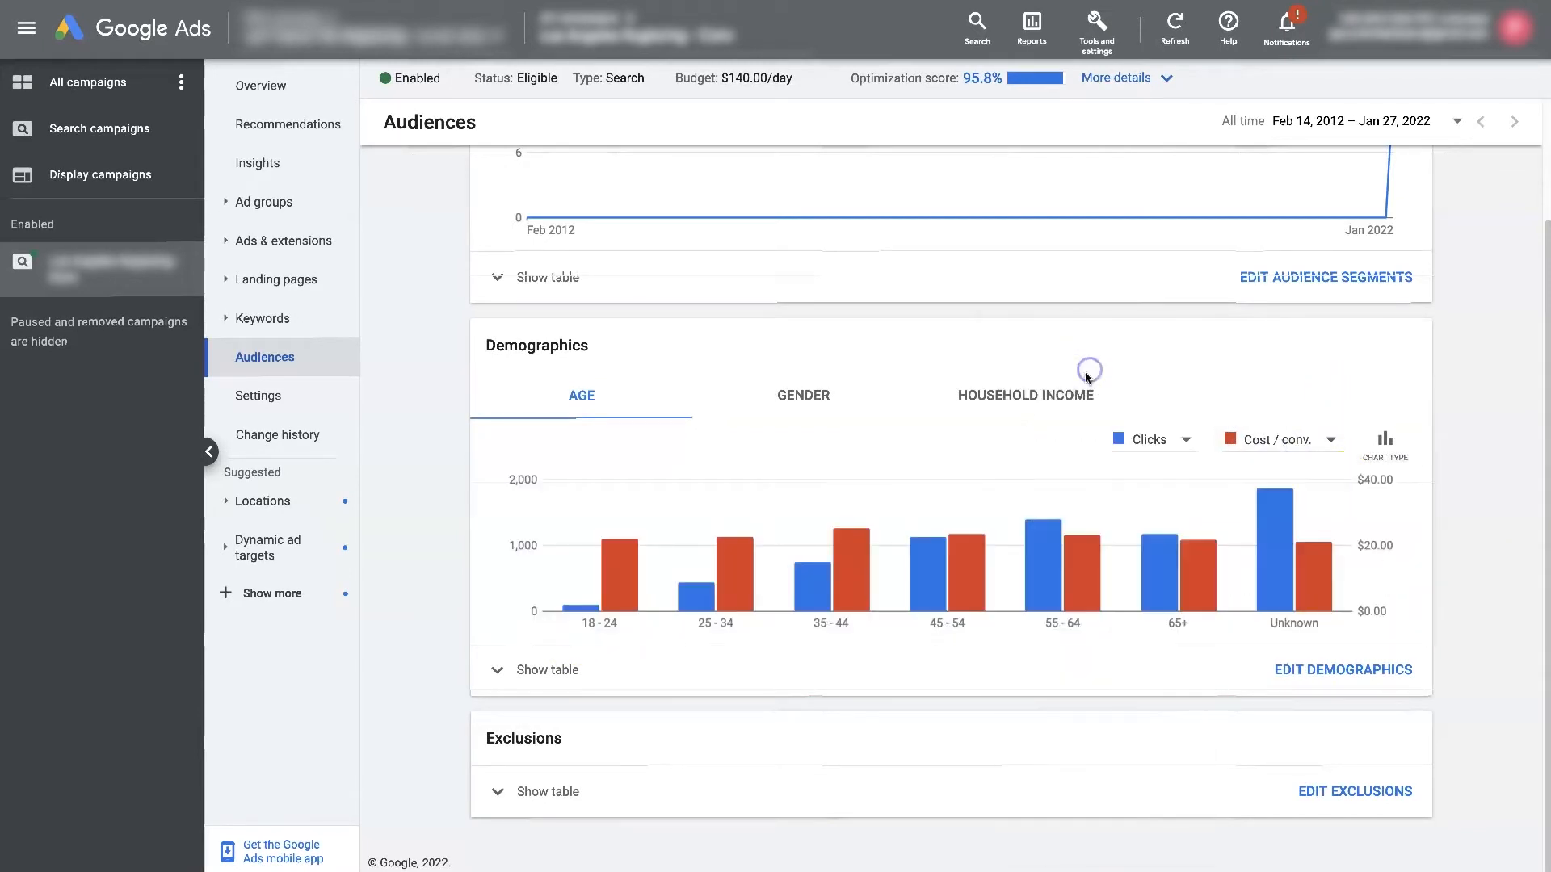
mouse_move(606, 593)
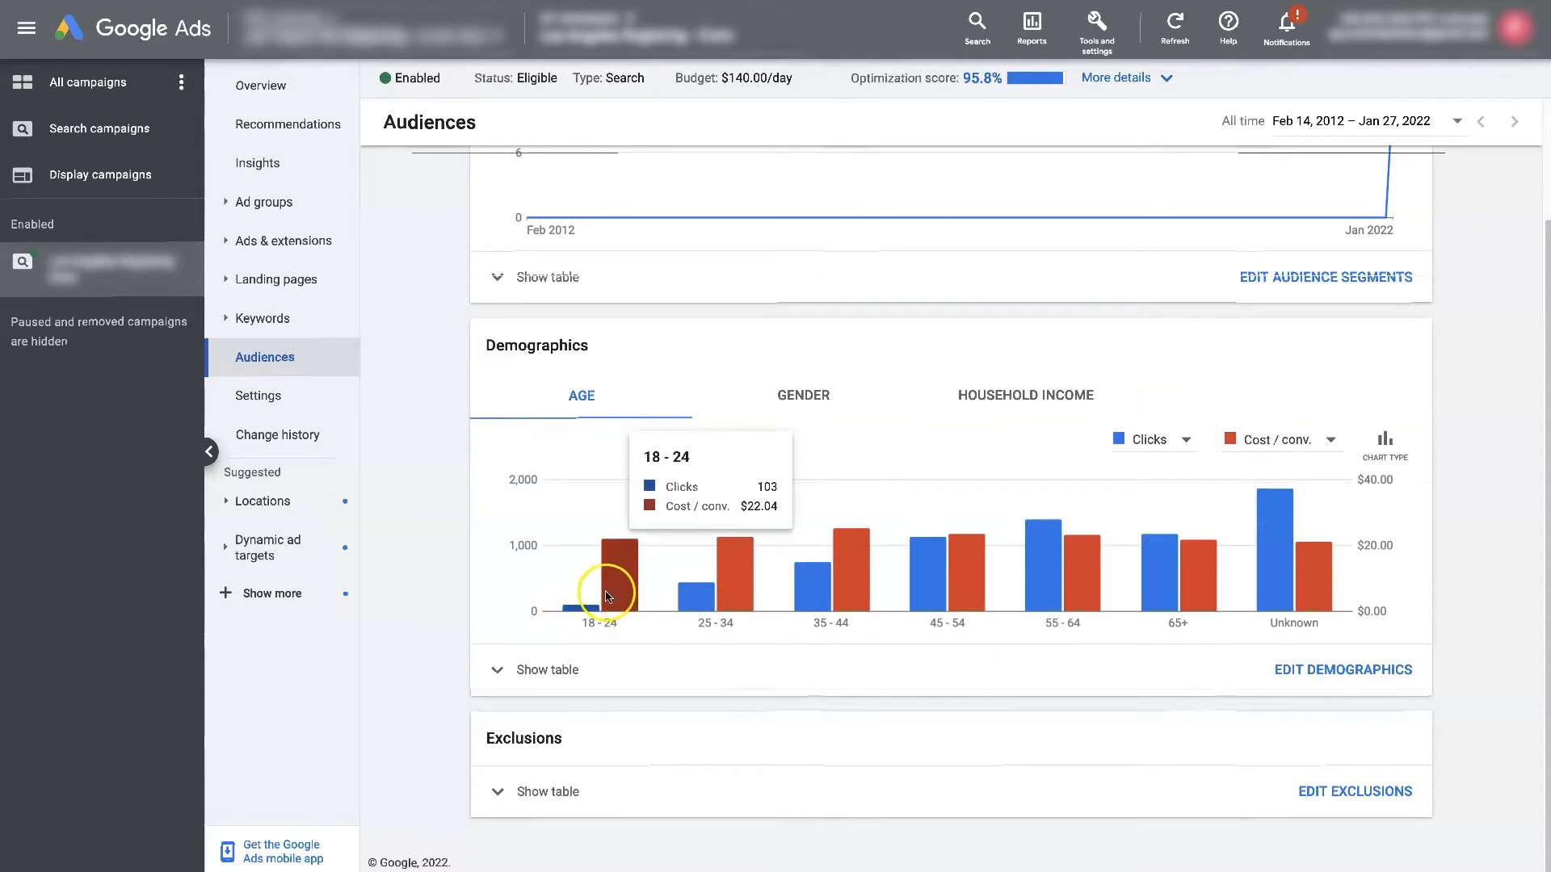
mouse_move(965, 562)
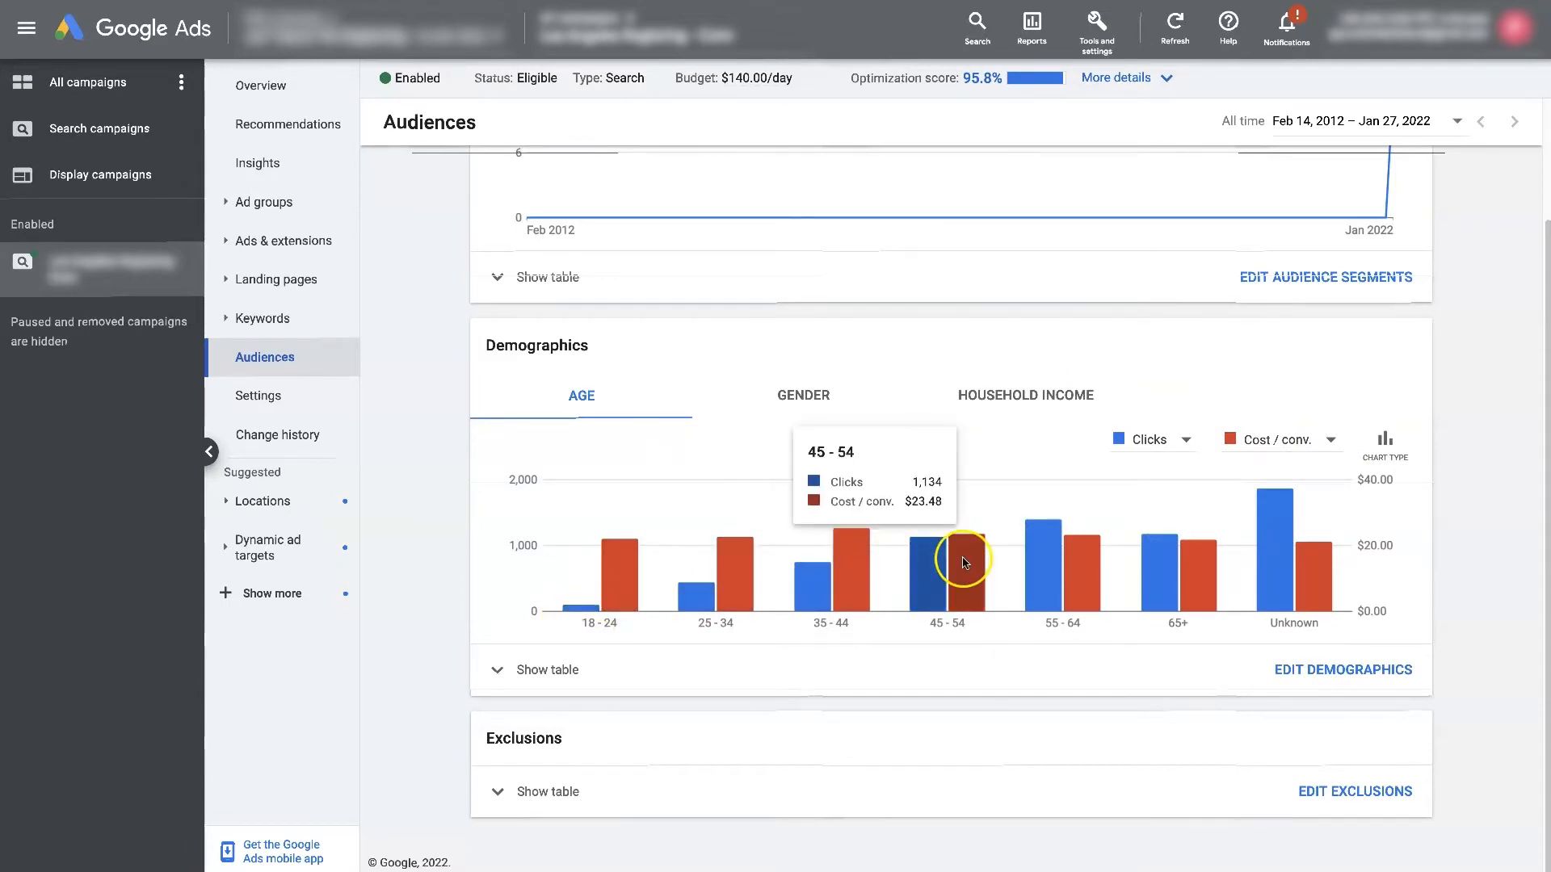
mouse_move(1278, 557)
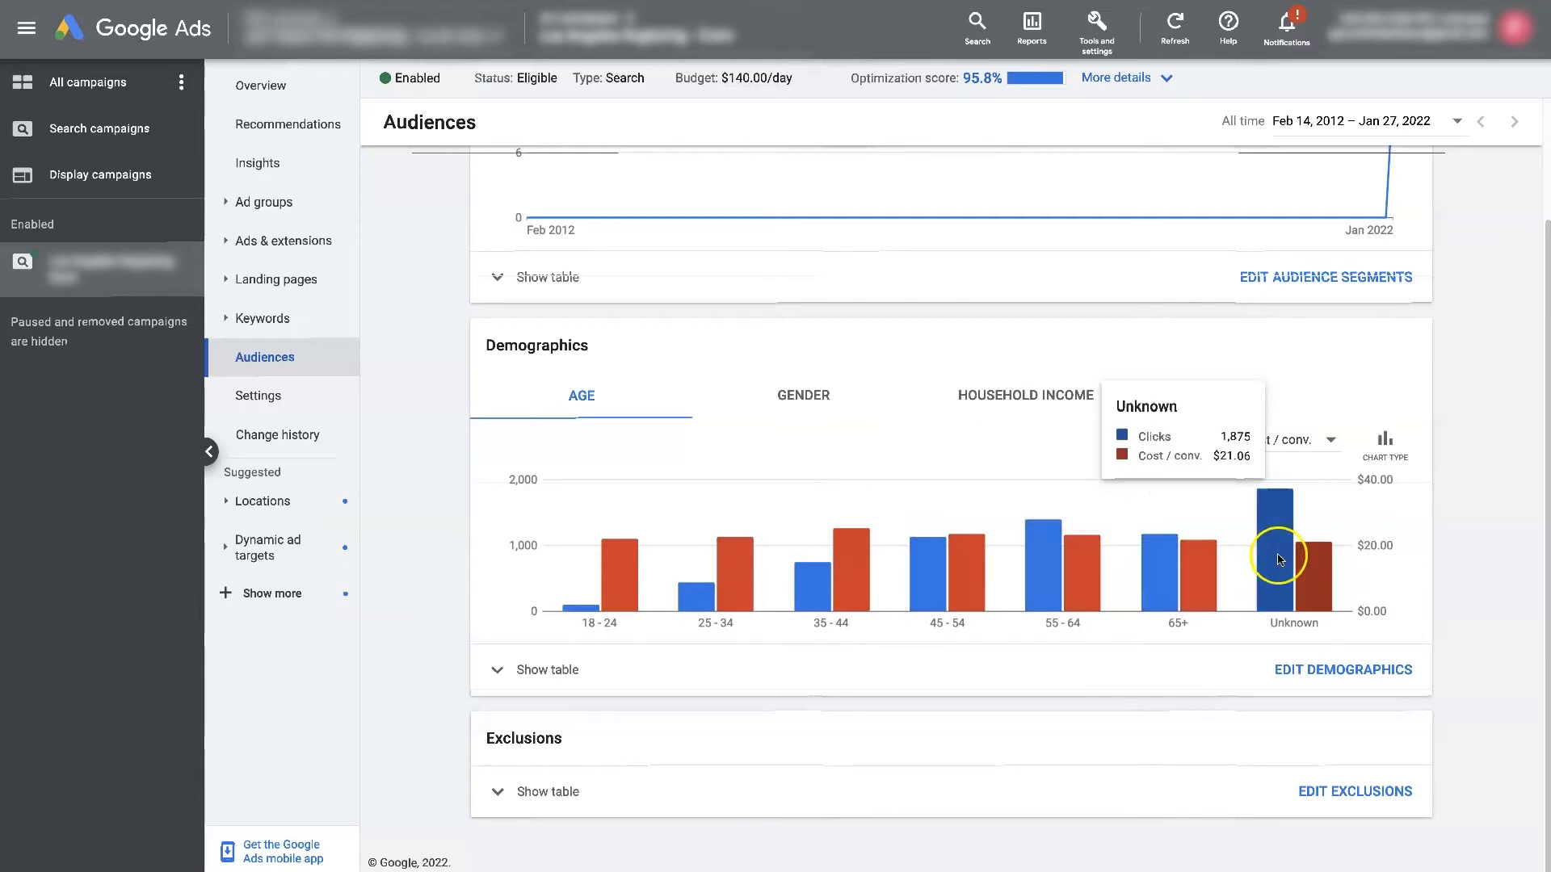
mouse_move(1078, 567)
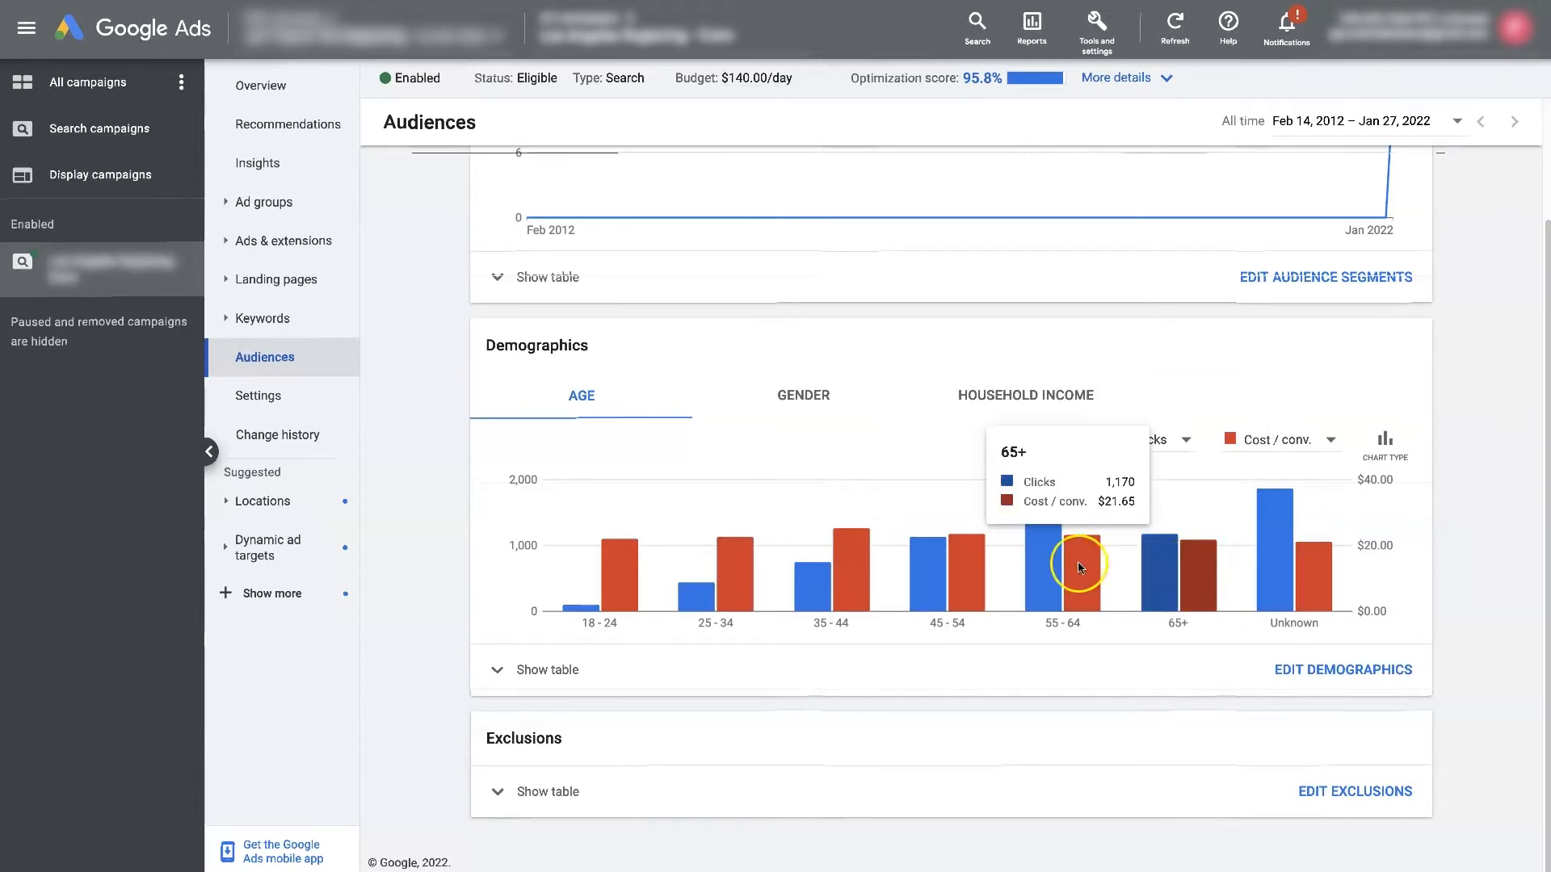
mouse_move(576, 606)
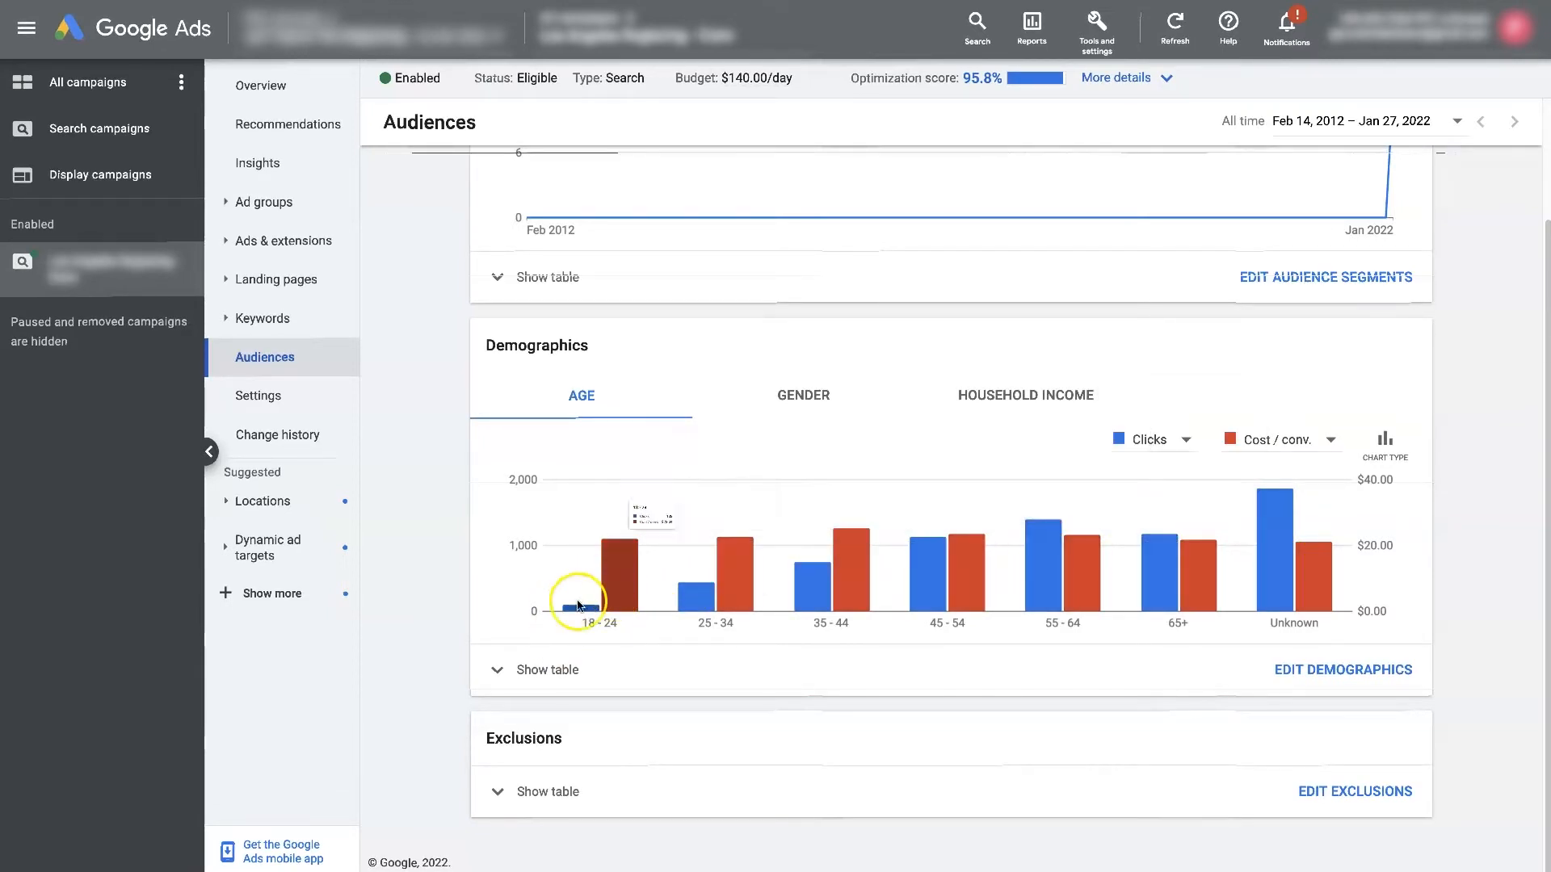
mouse_move(1262, 673)
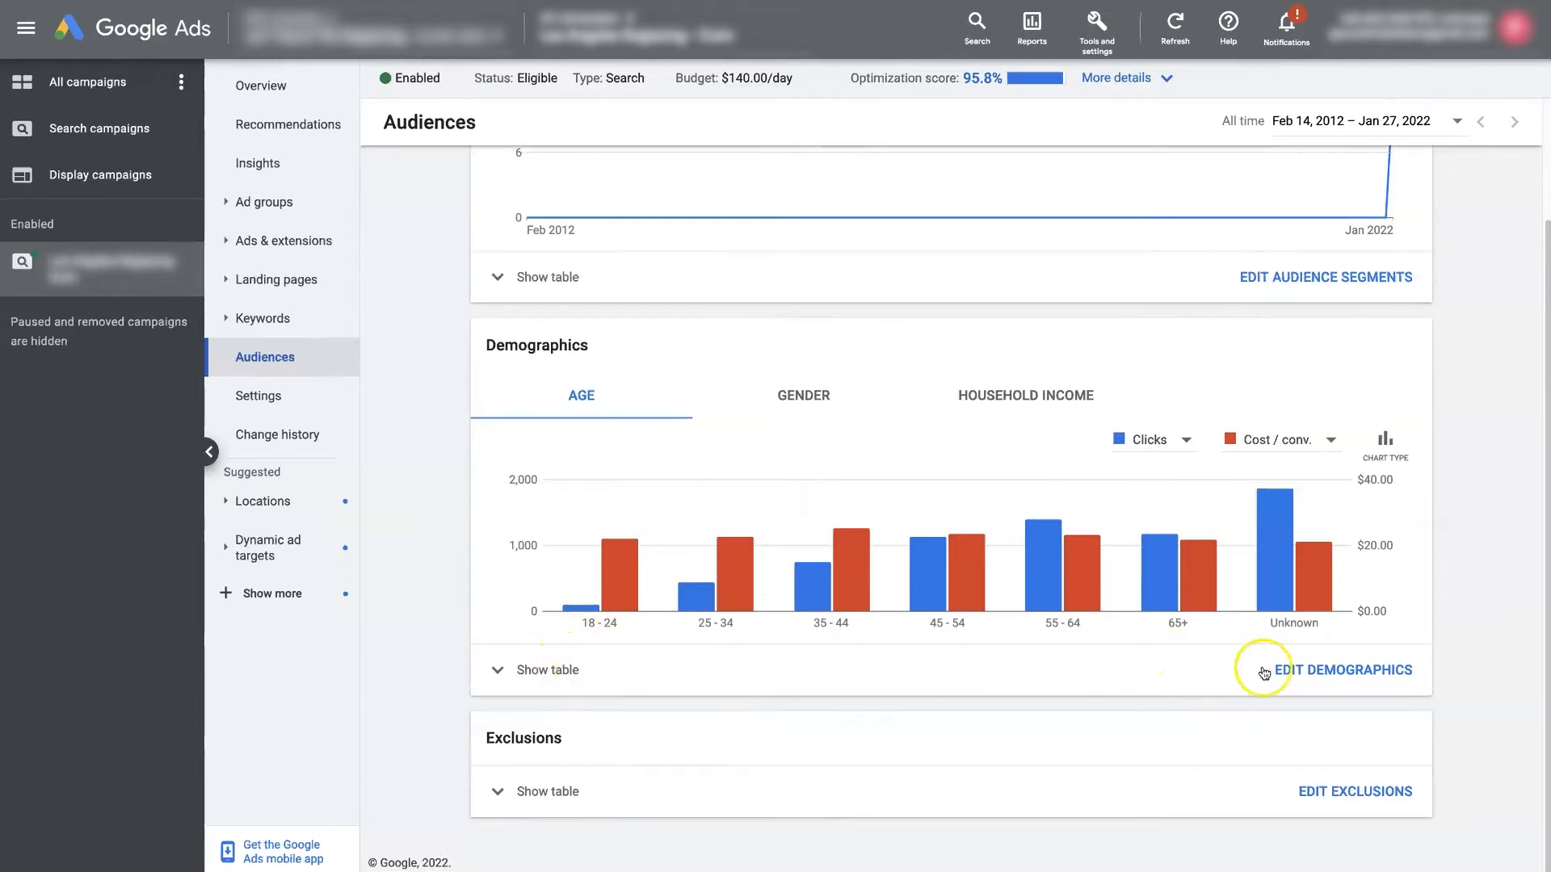
left_click(1343, 669)
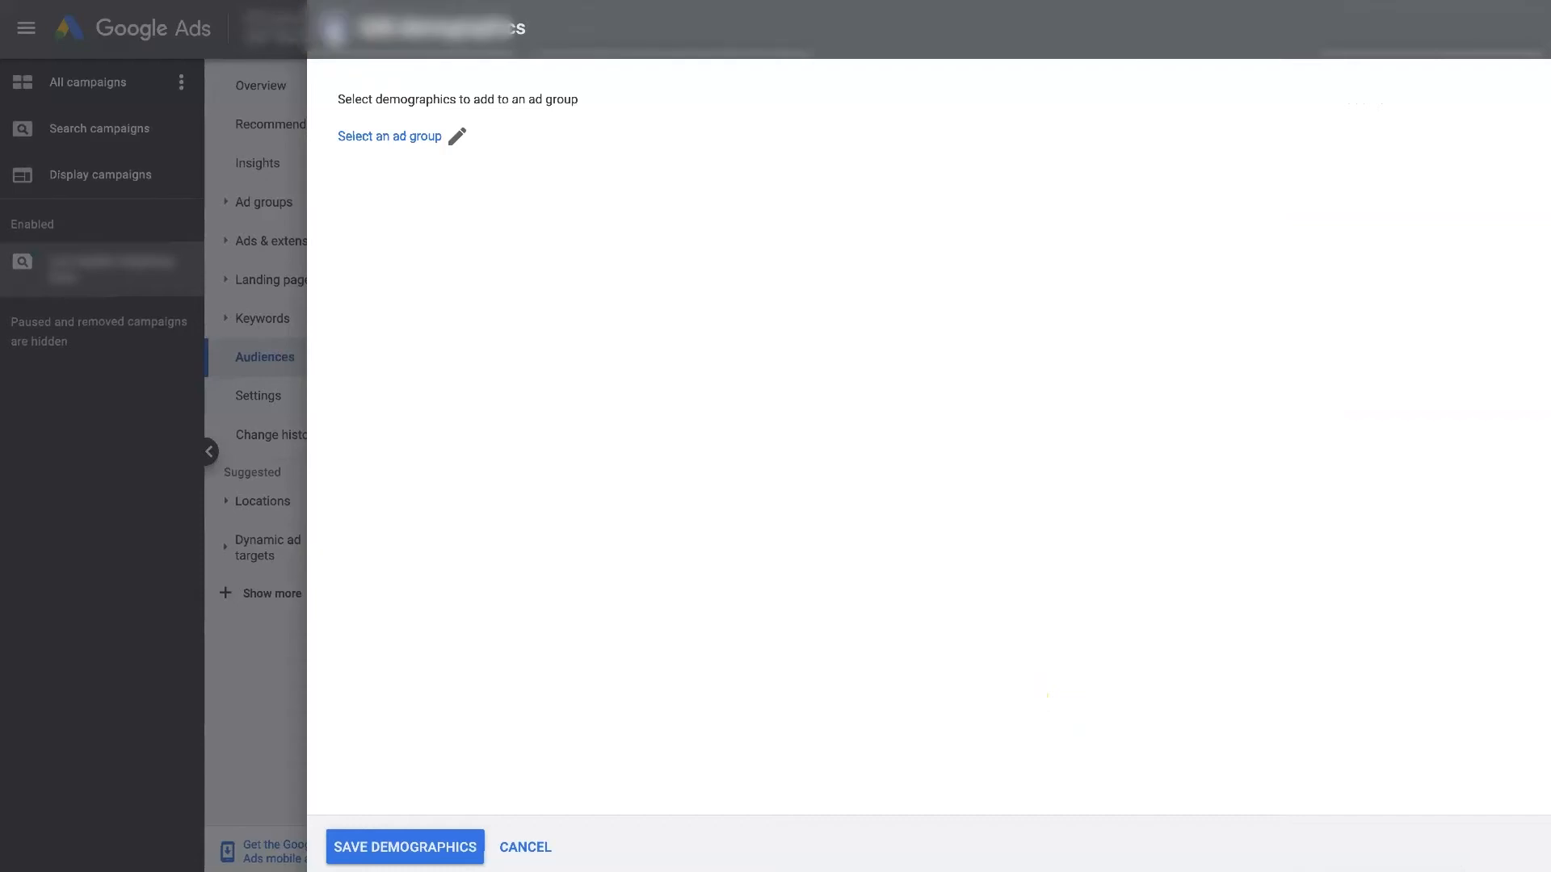
left_click(525, 846)
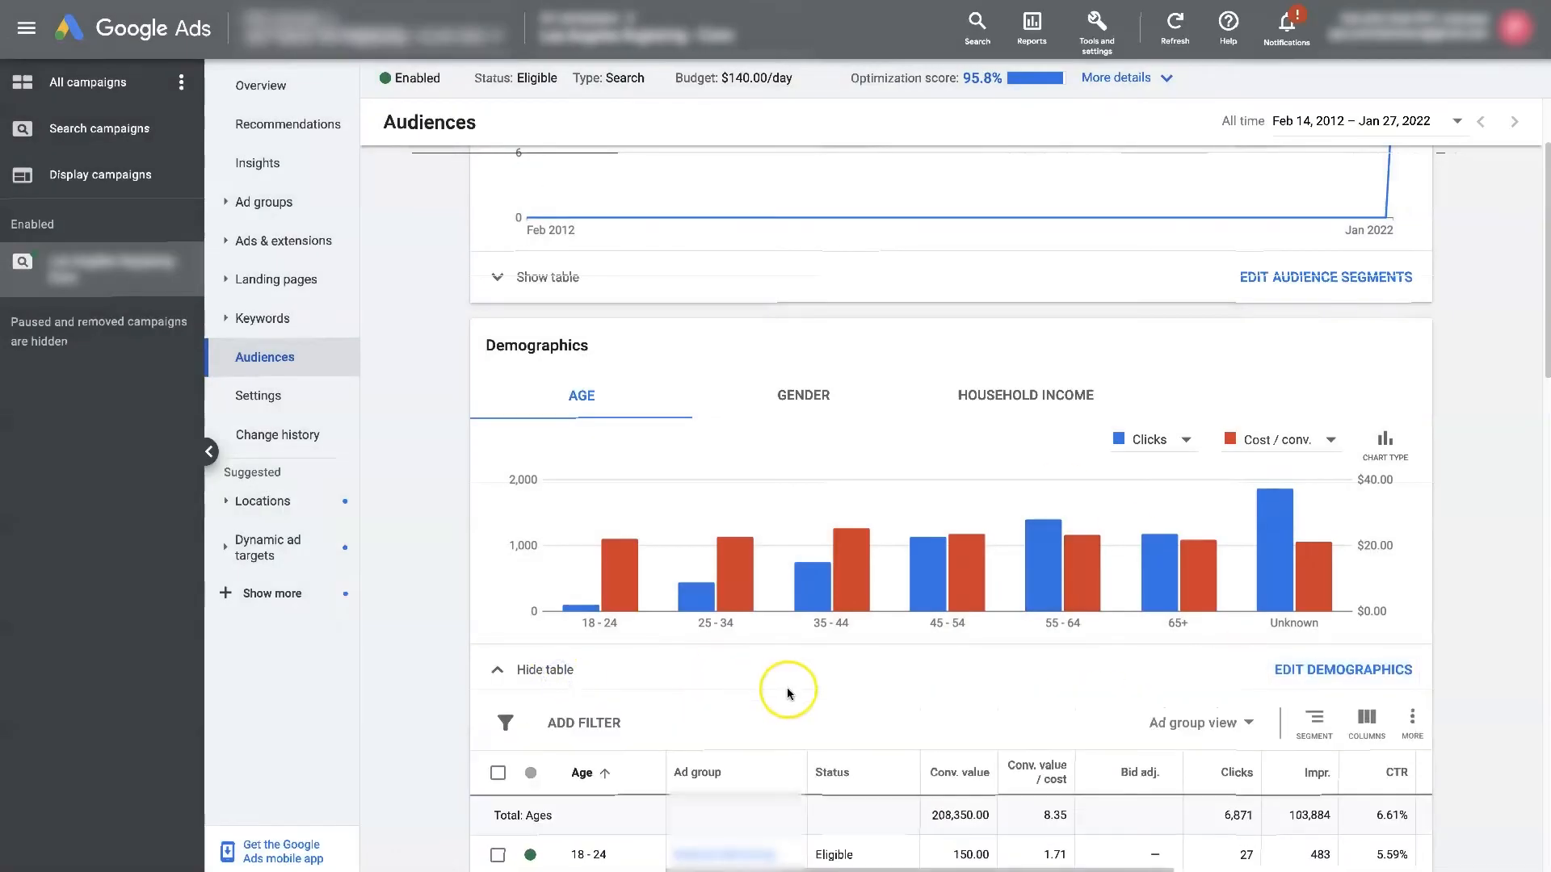
scroll("down", 3)
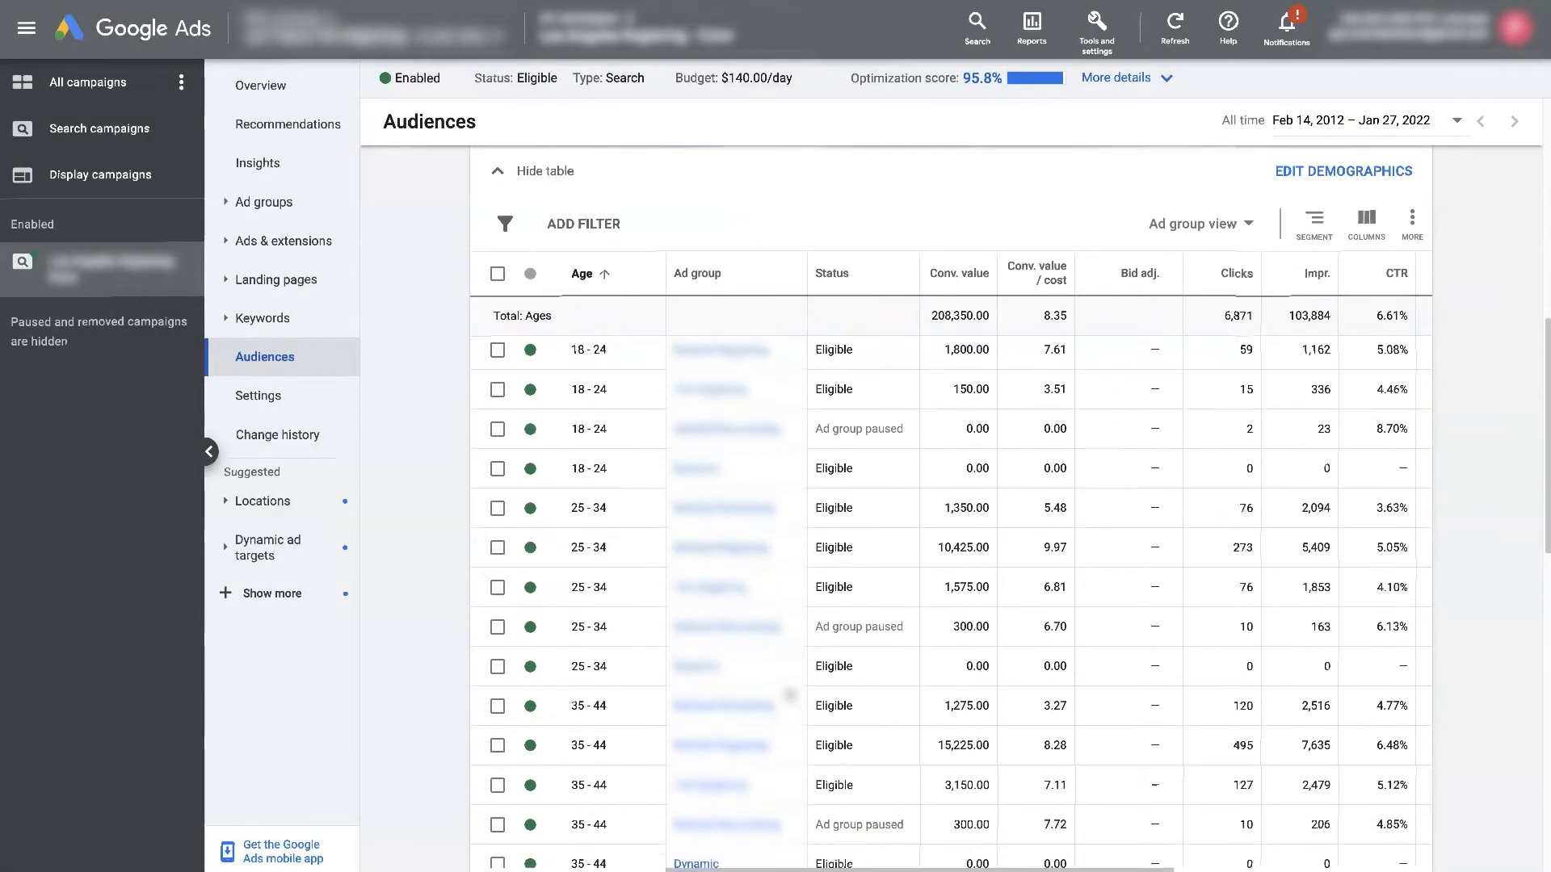
scroll("up", 3)
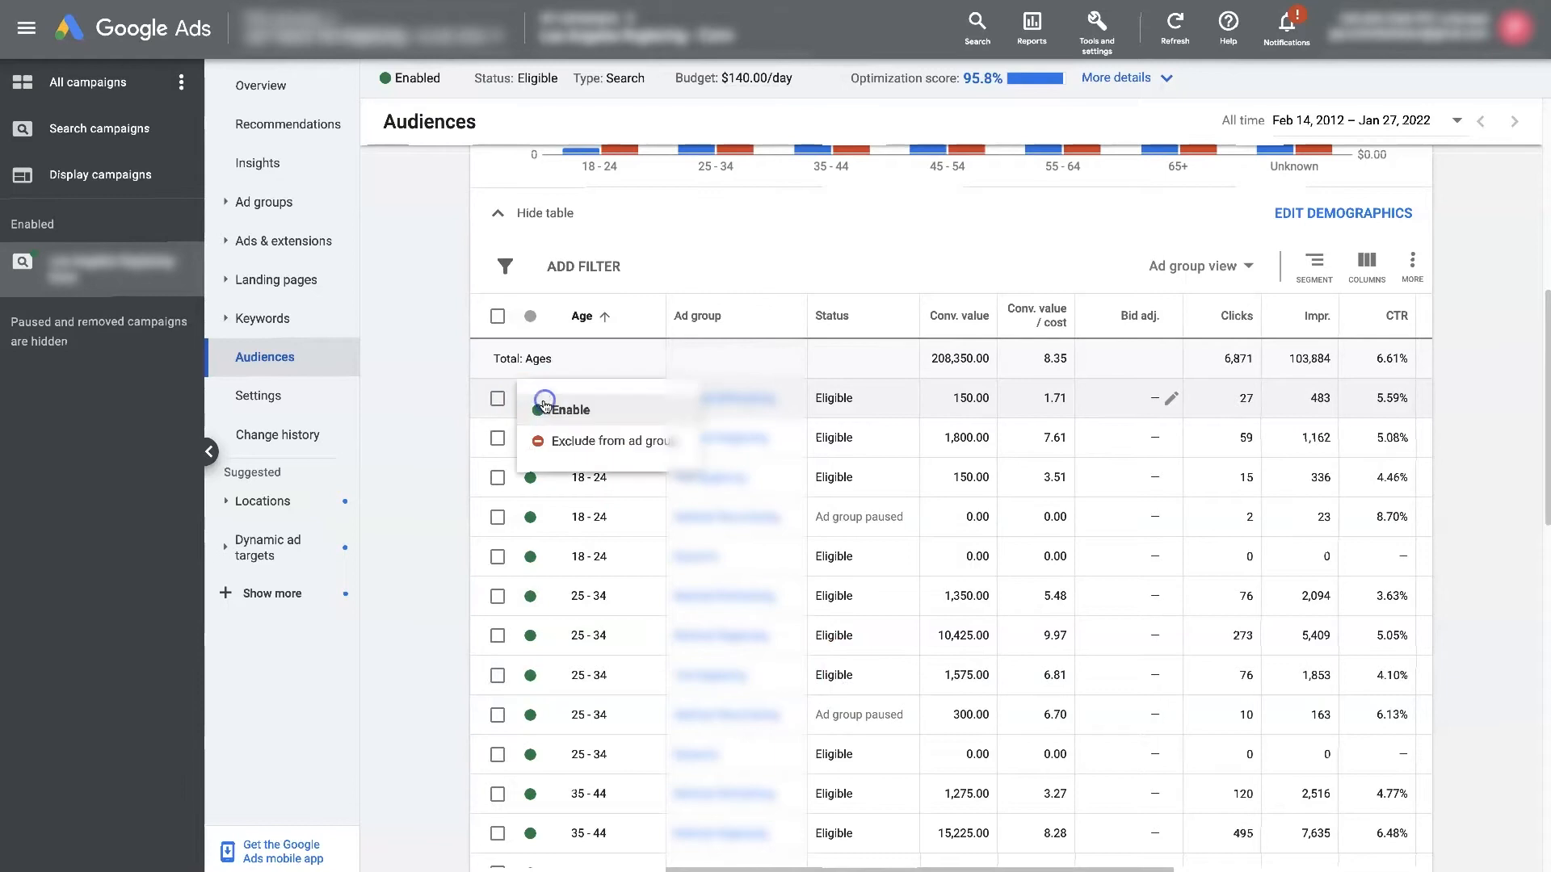
mouse_move(475, 452)
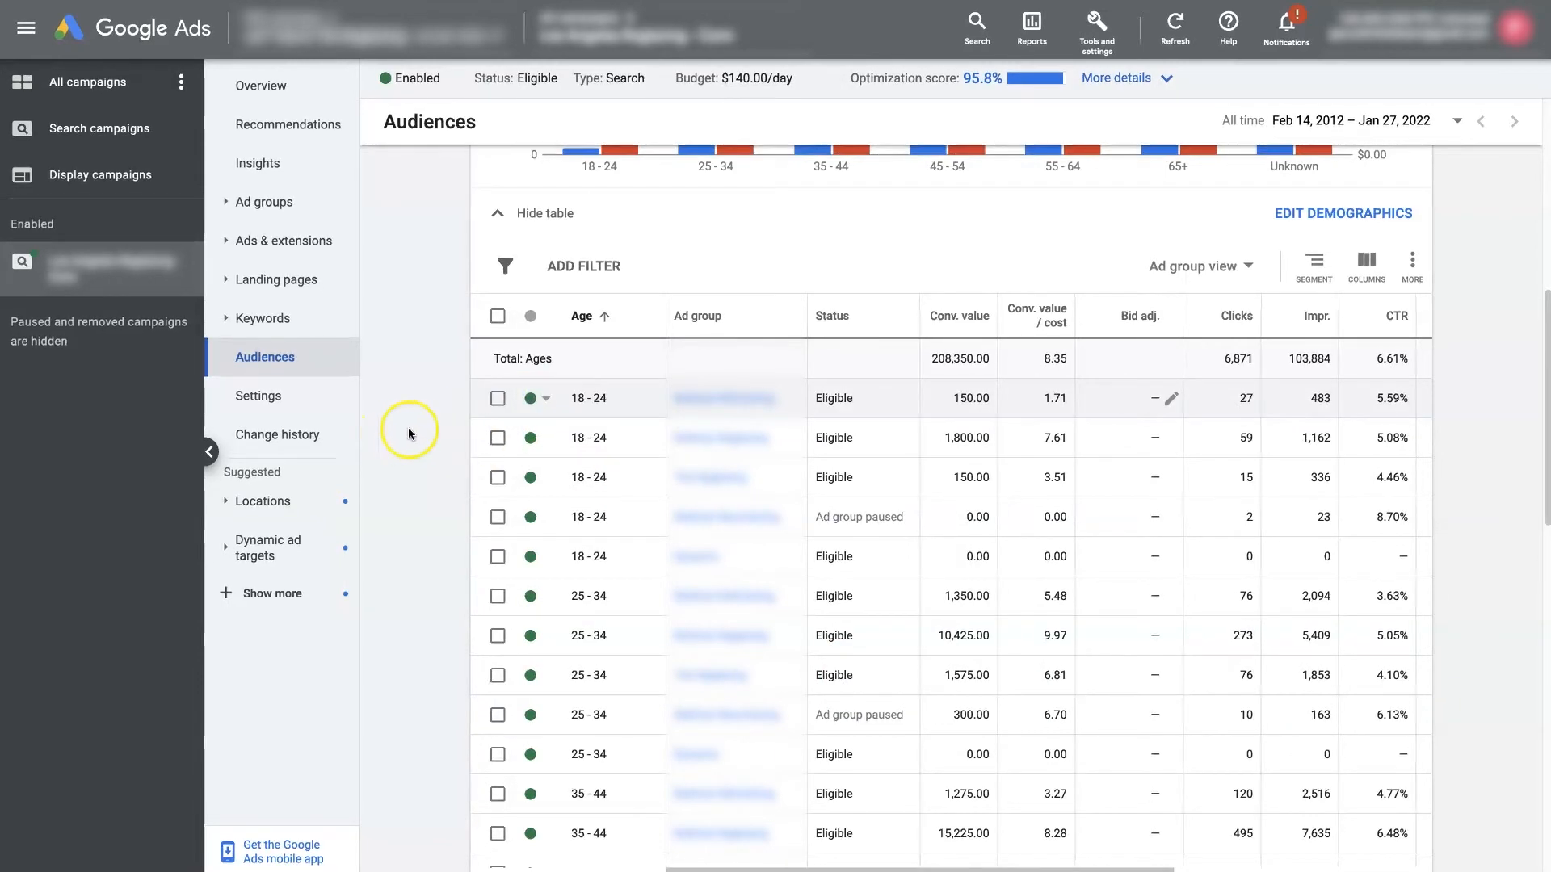
mouse_move(432, 429)
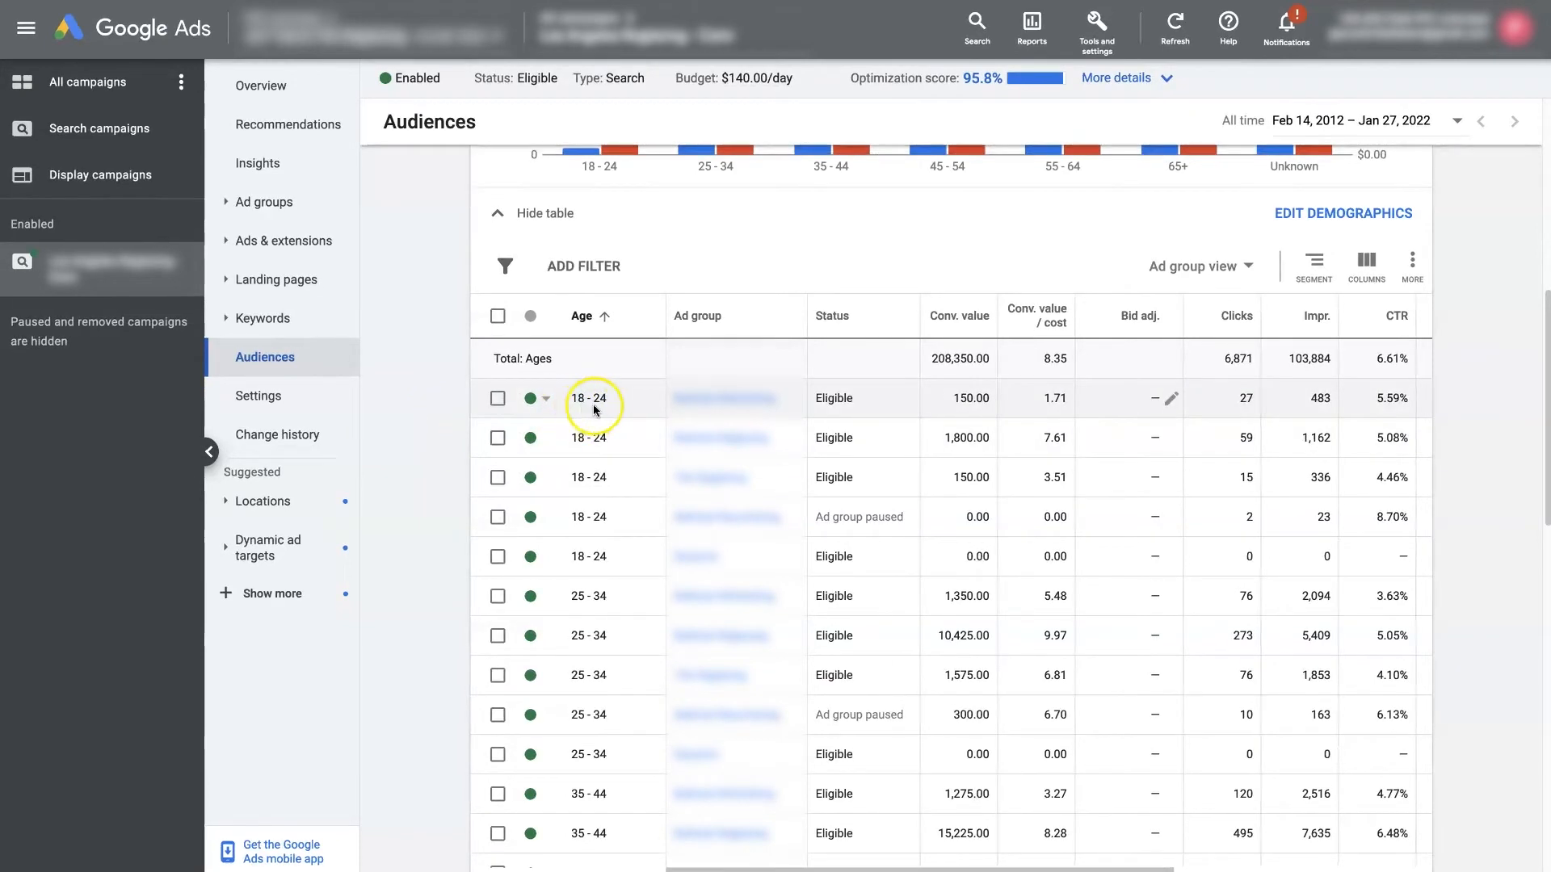
mouse_move(725, 398)
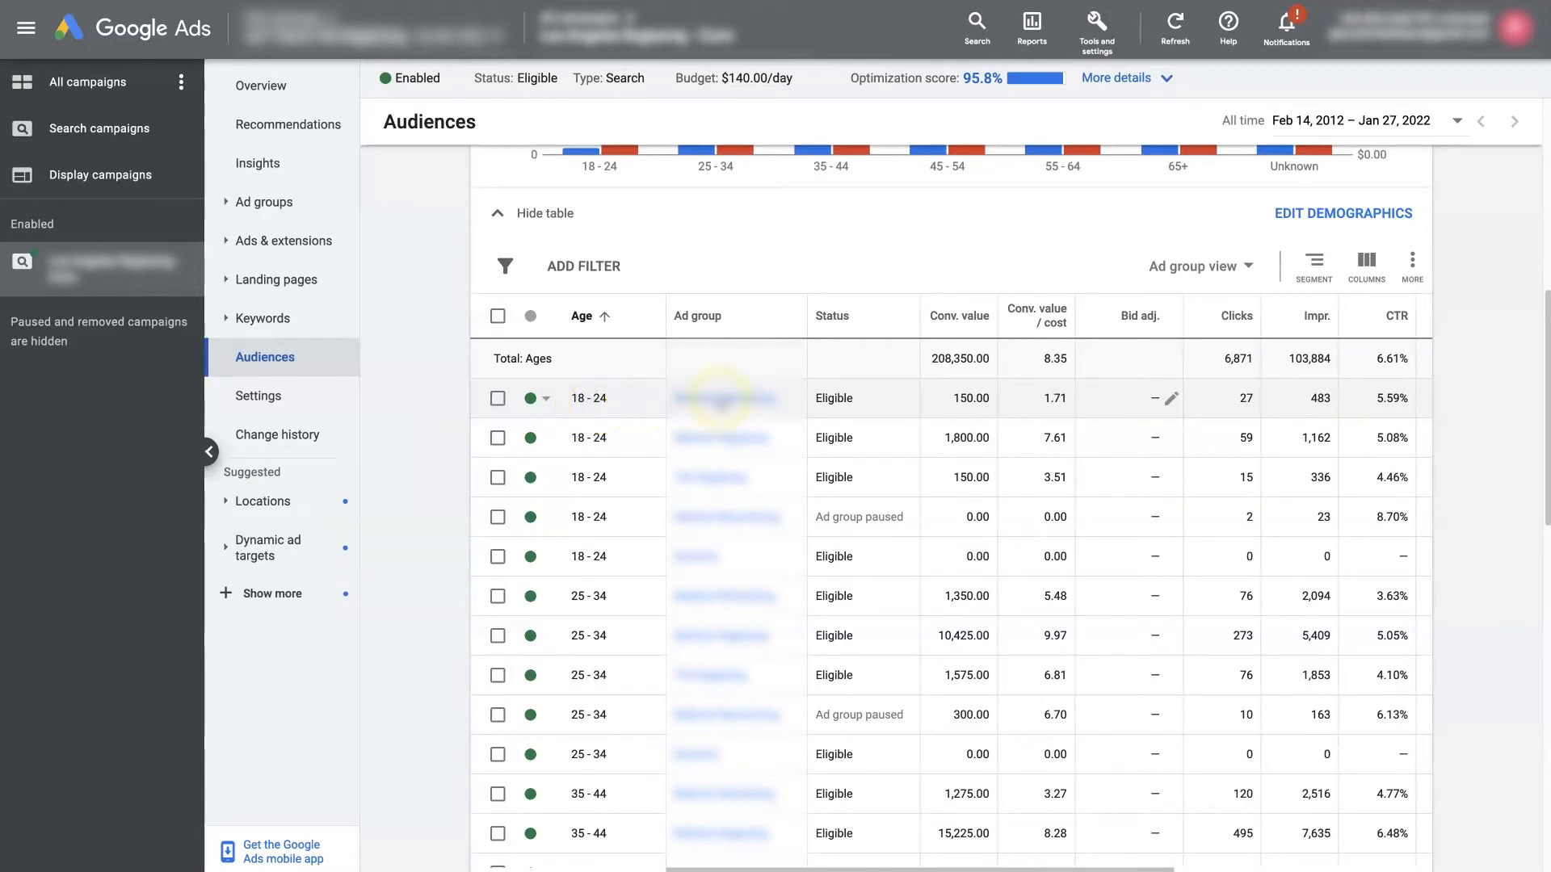
mouse_move(716, 320)
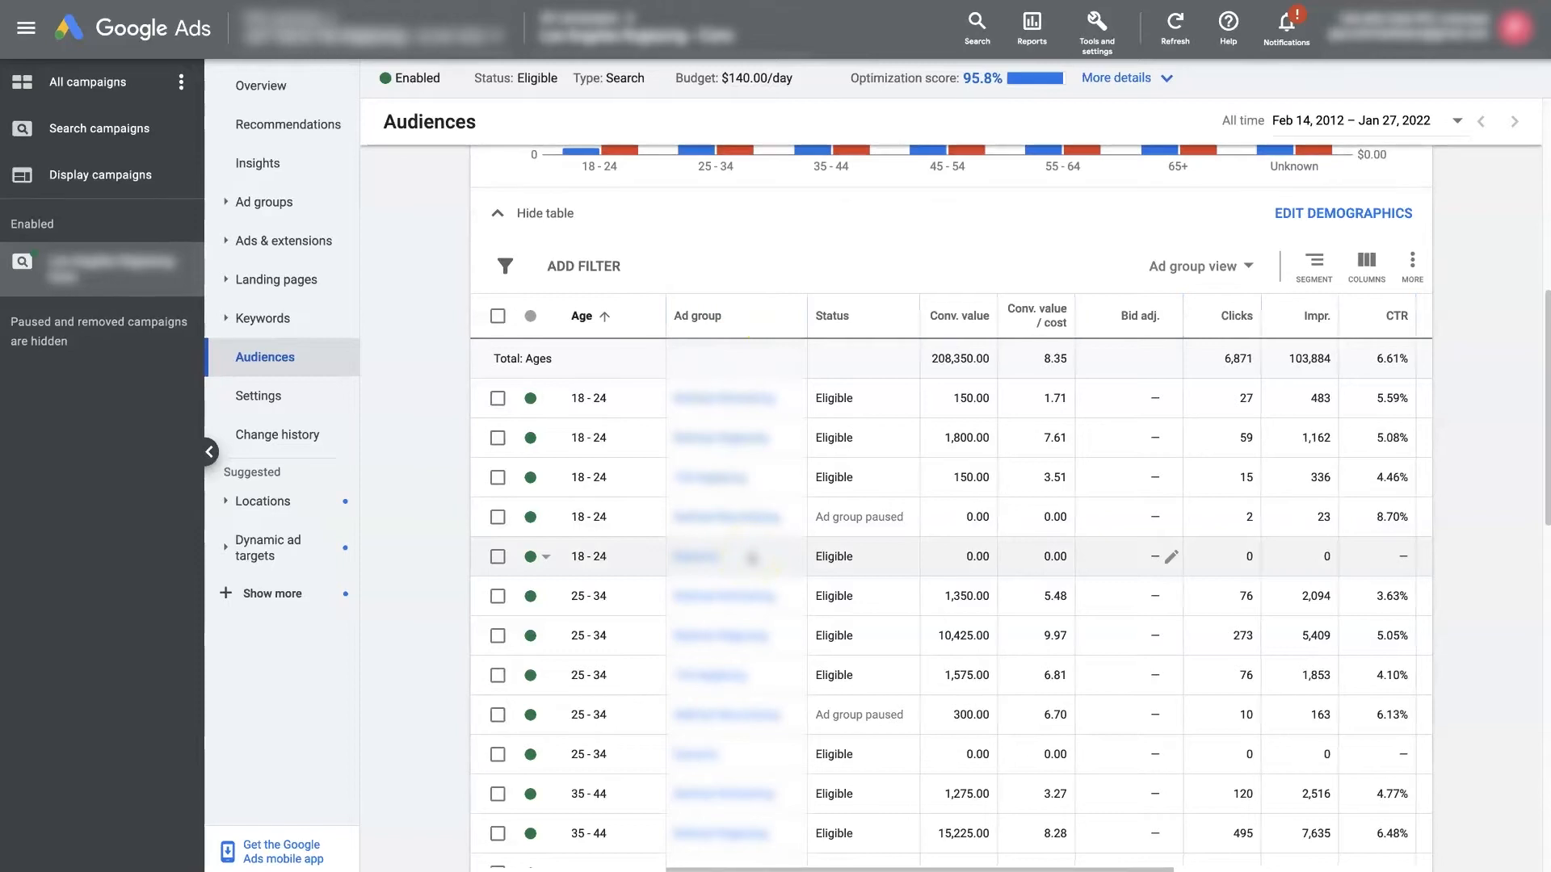
scroll("up", 3)
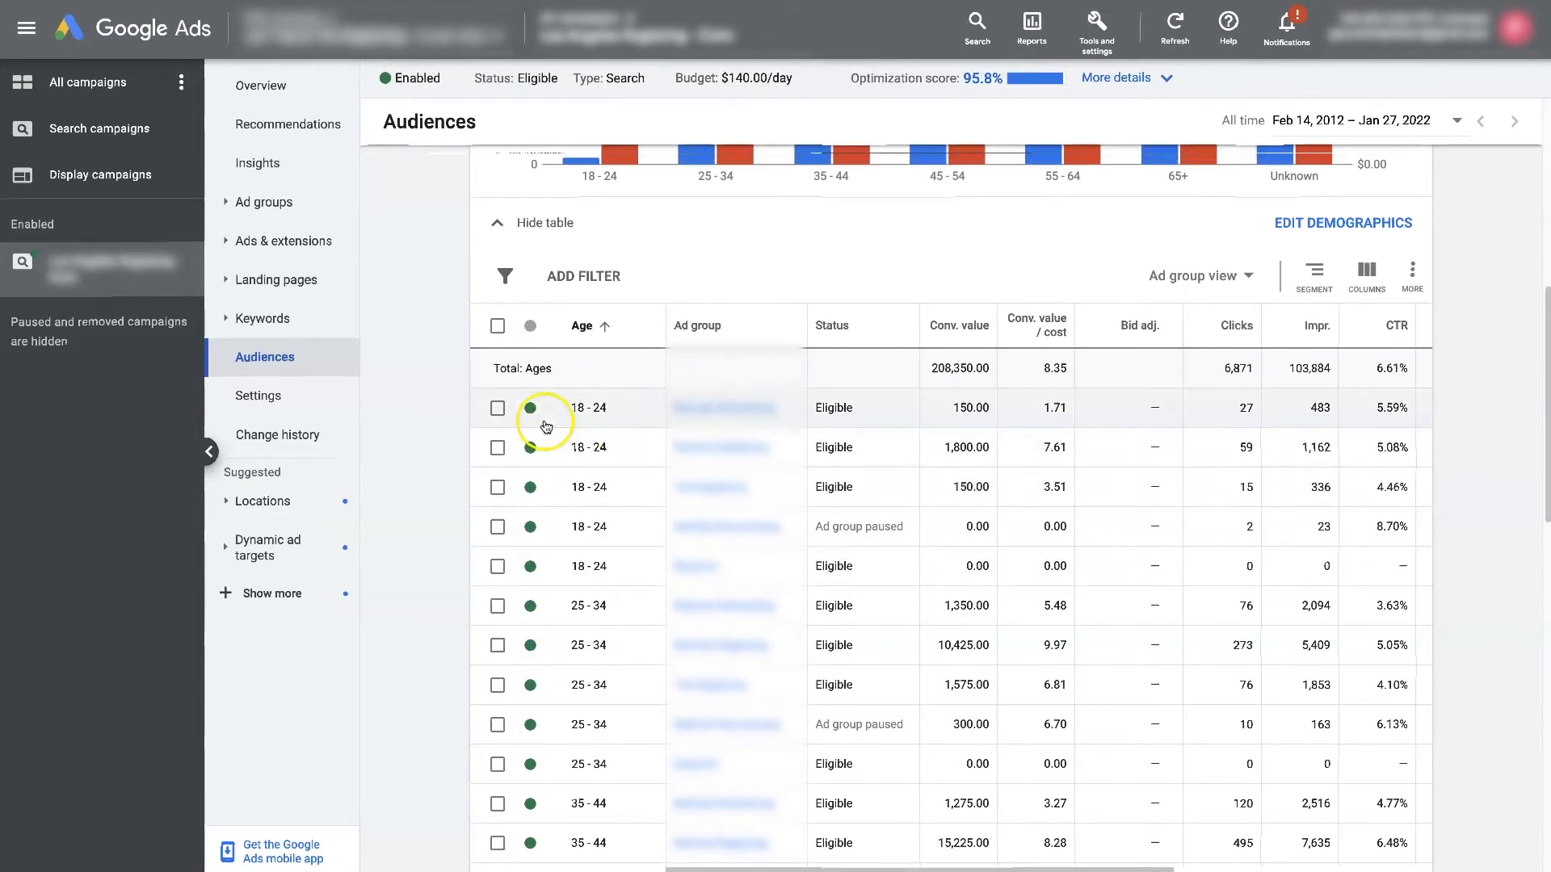
Step: Scroll up to the Age chart and back down past the collapsed table
scroll("up", 3)
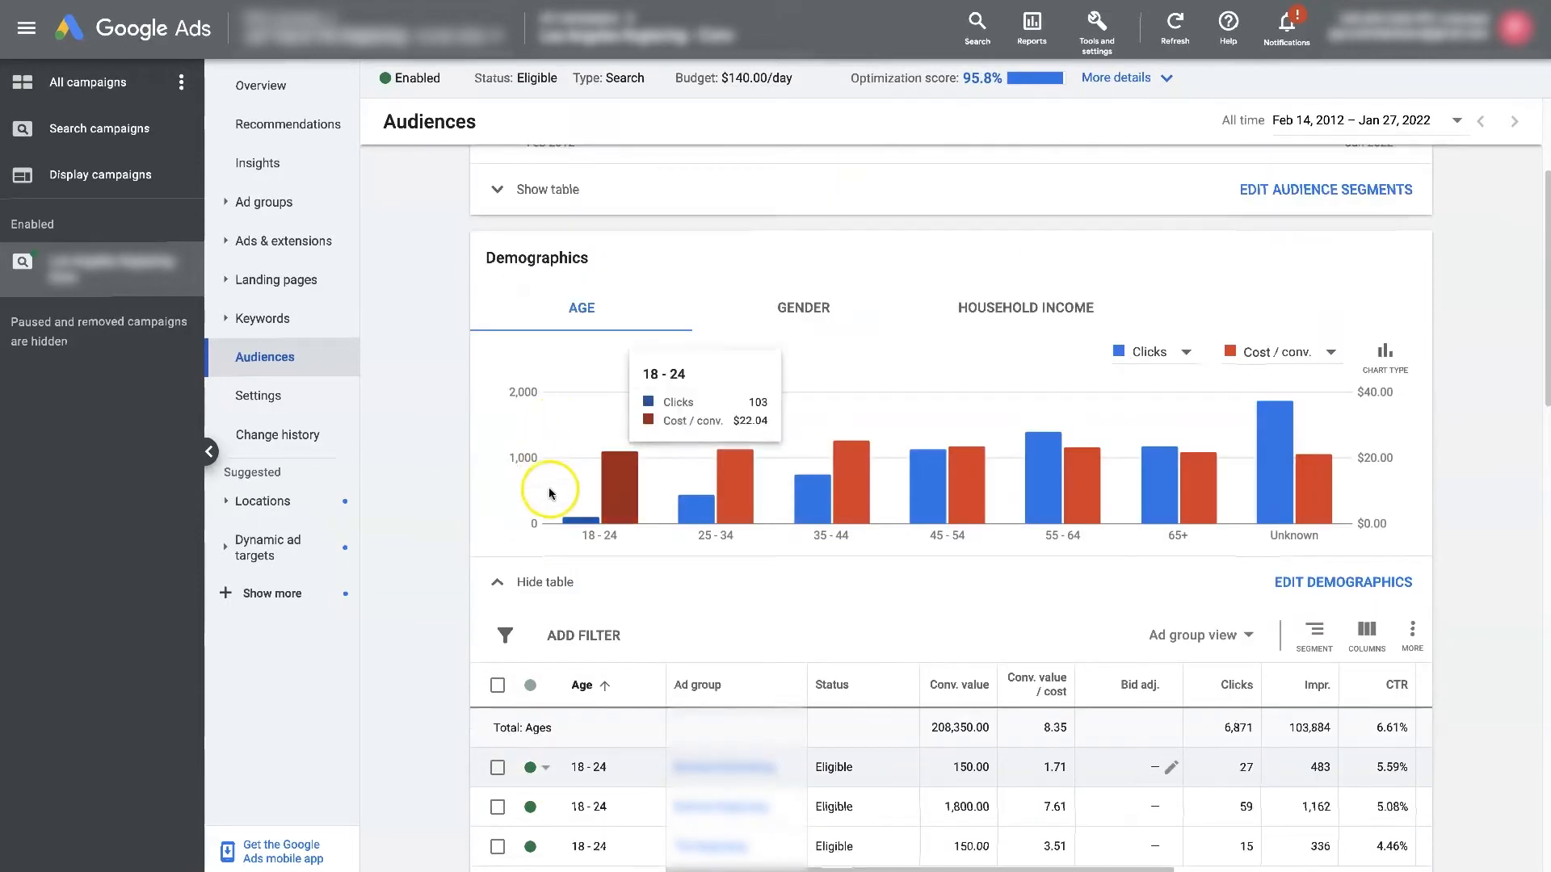
mouse_move(714, 492)
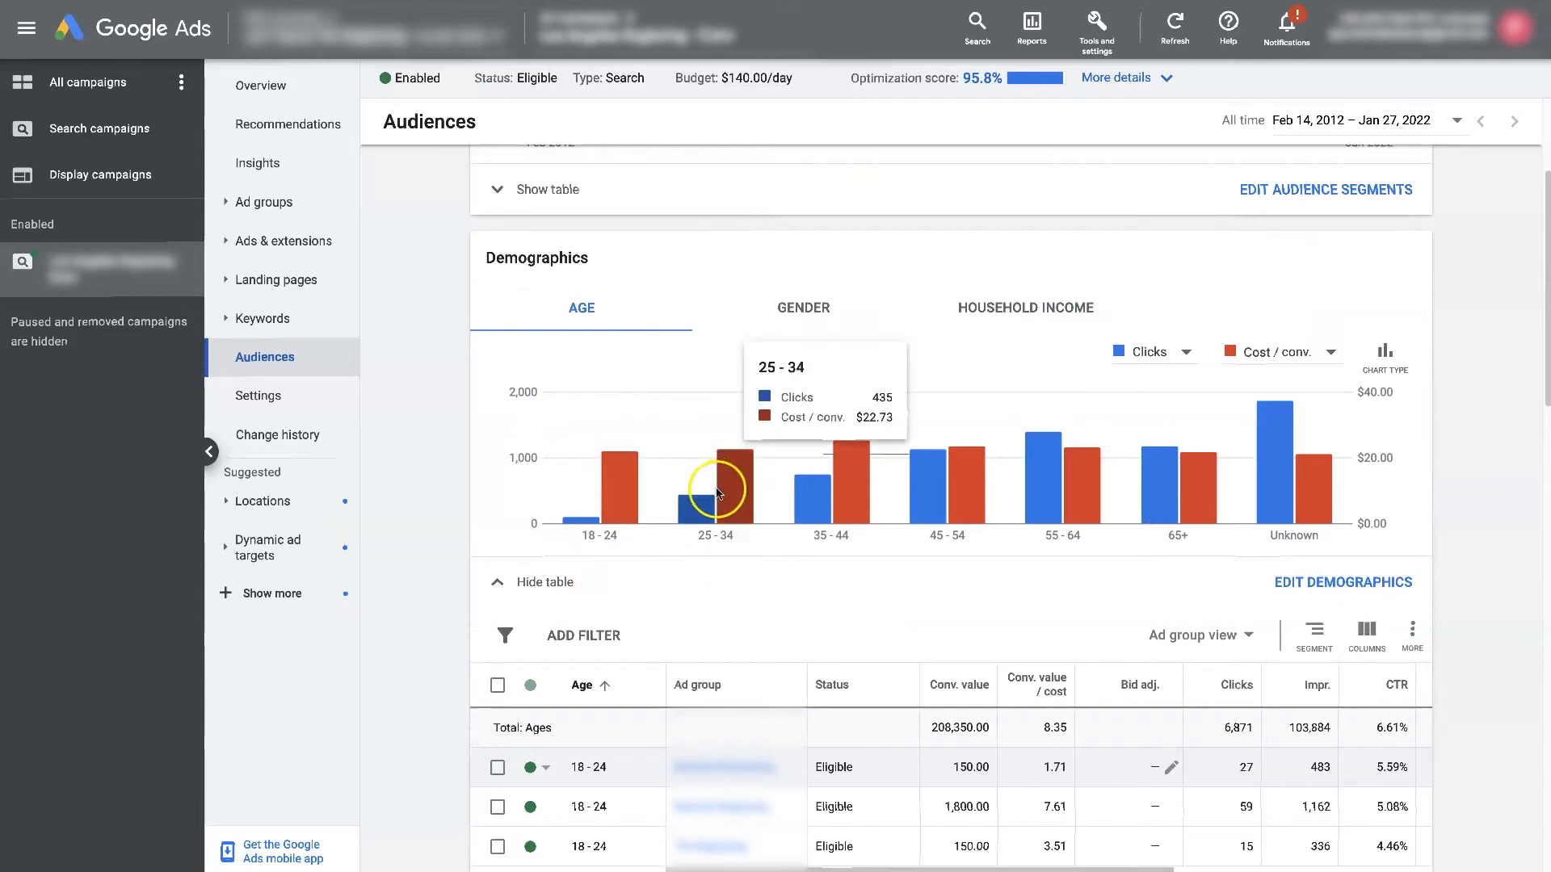
mouse_move(818, 572)
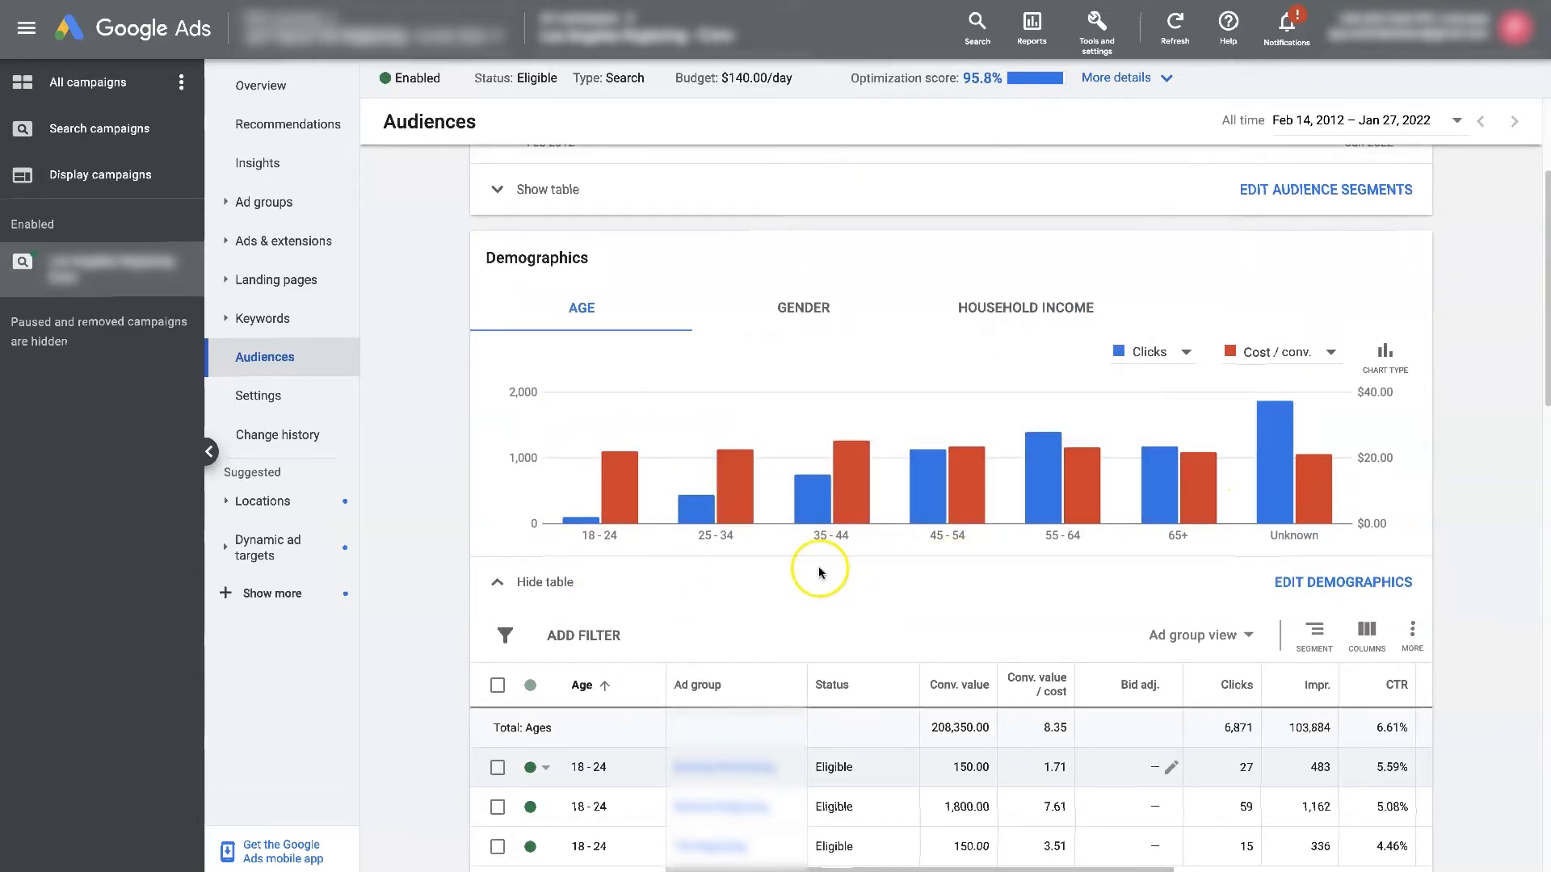
mouse_move(603, 490)
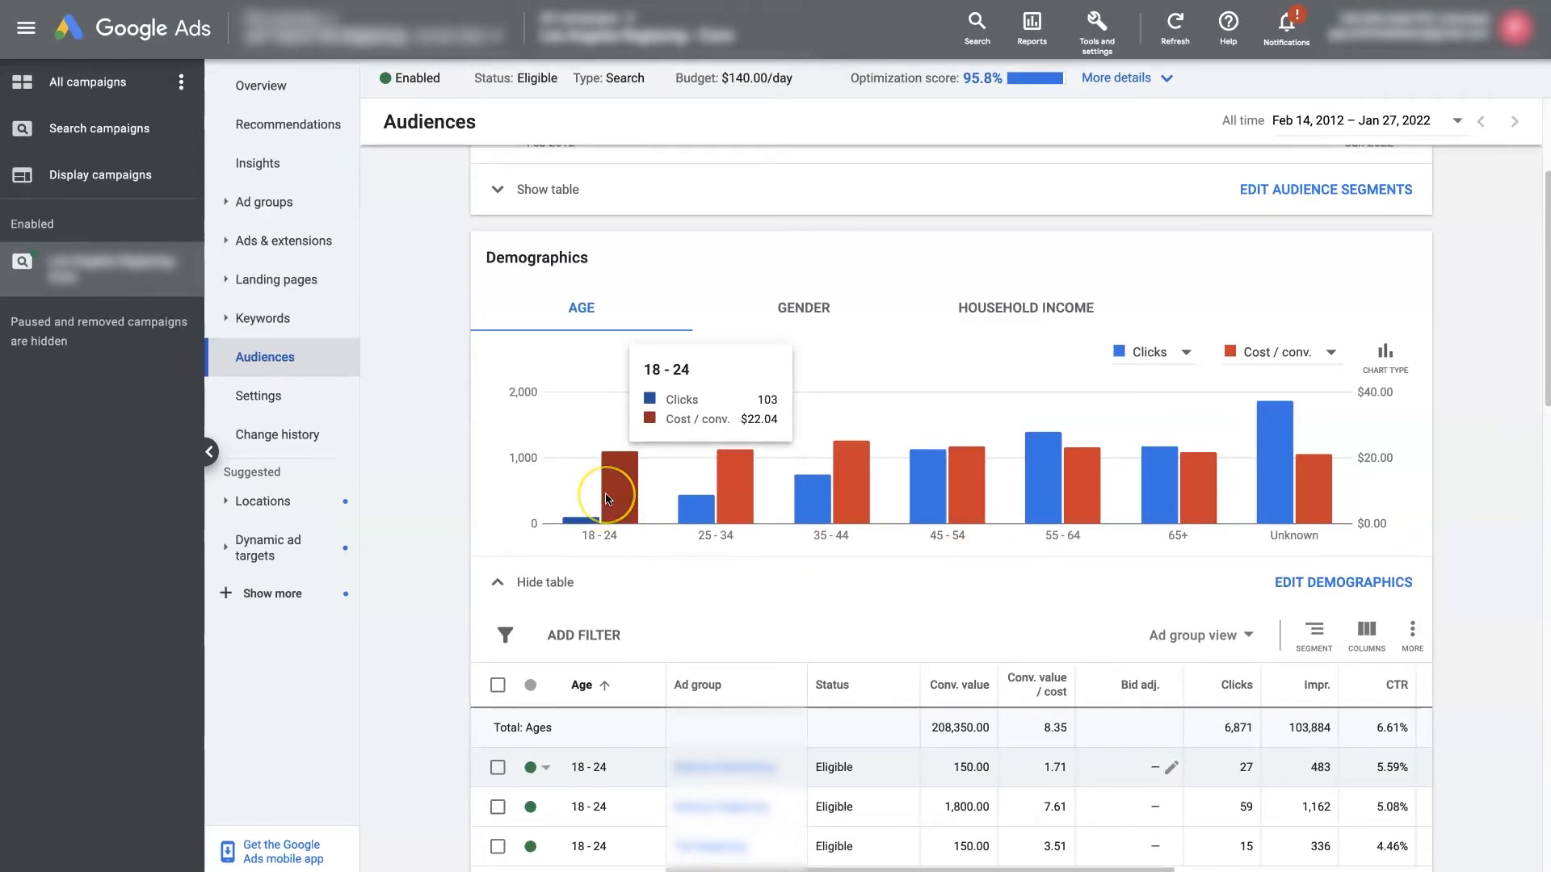
mouse_move(739, 506)
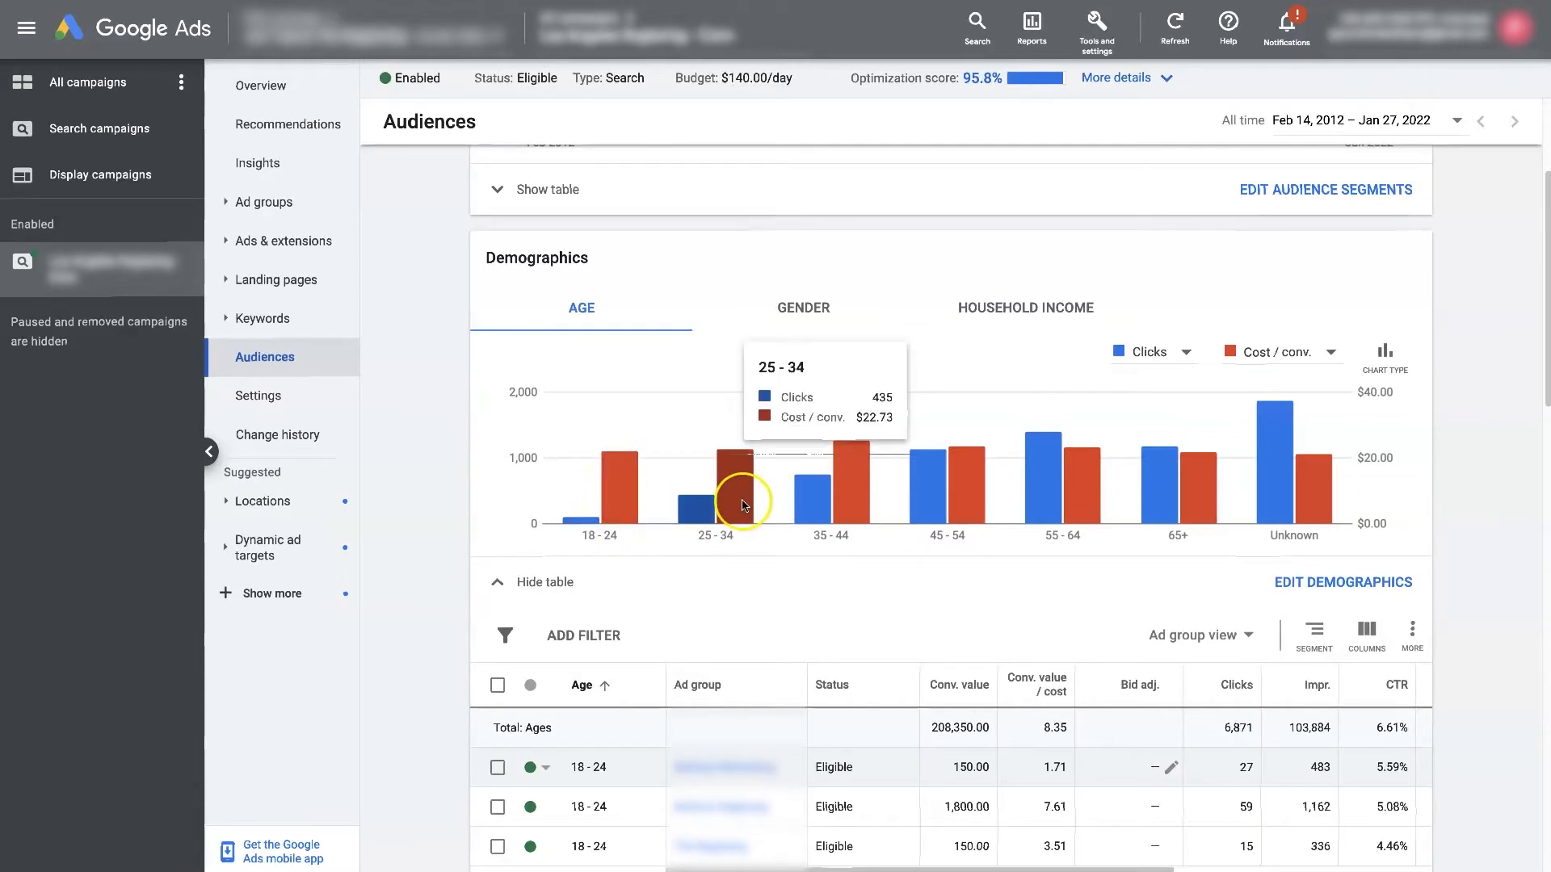
mouse_move(810, 491)
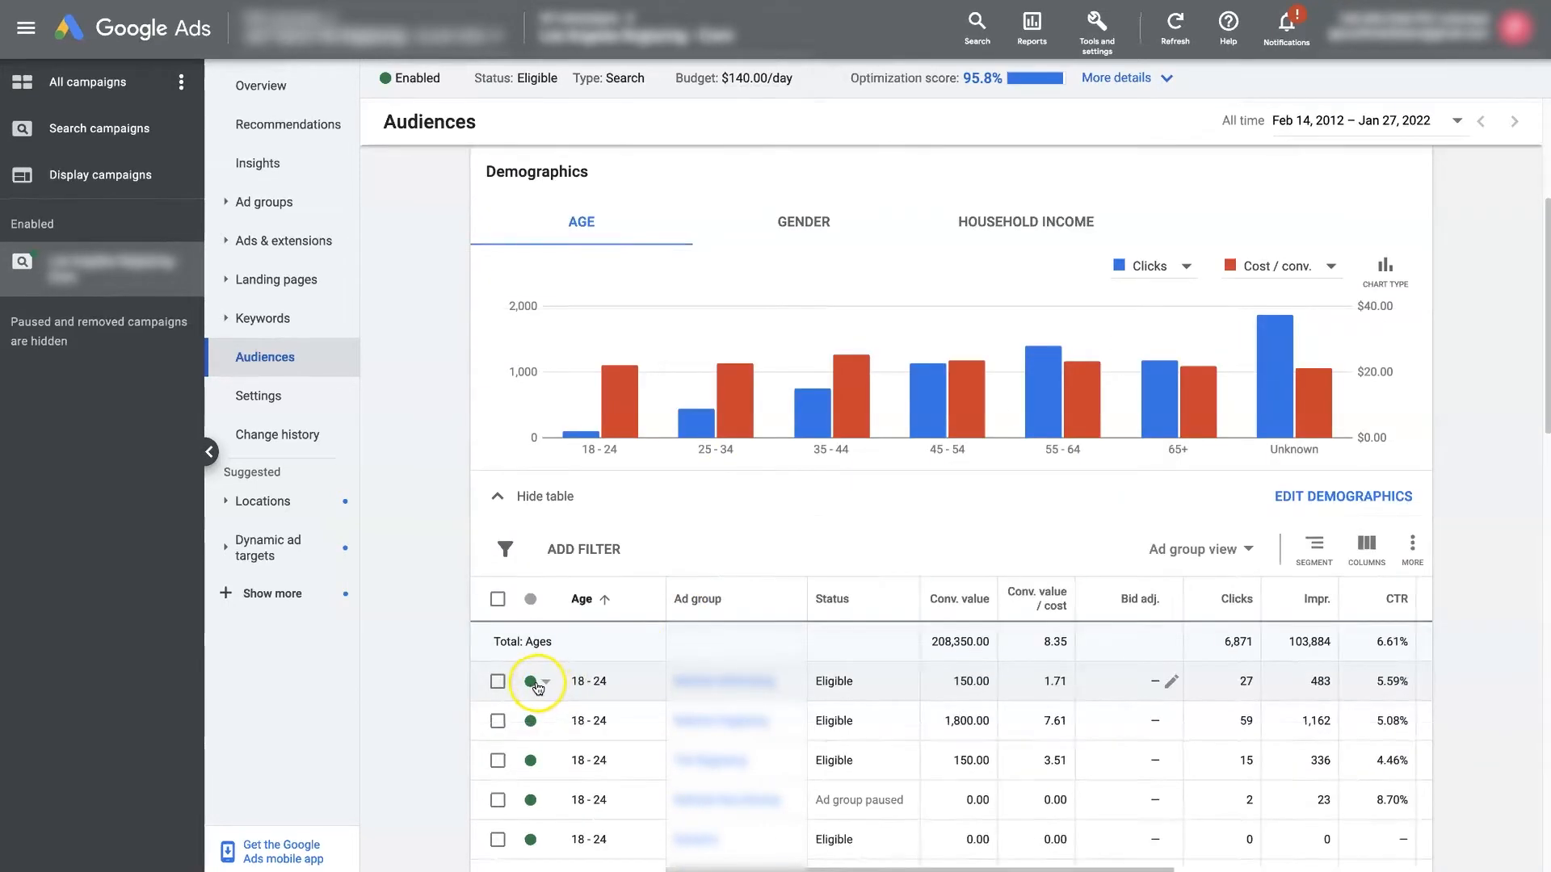
mouse_move(604, 494)
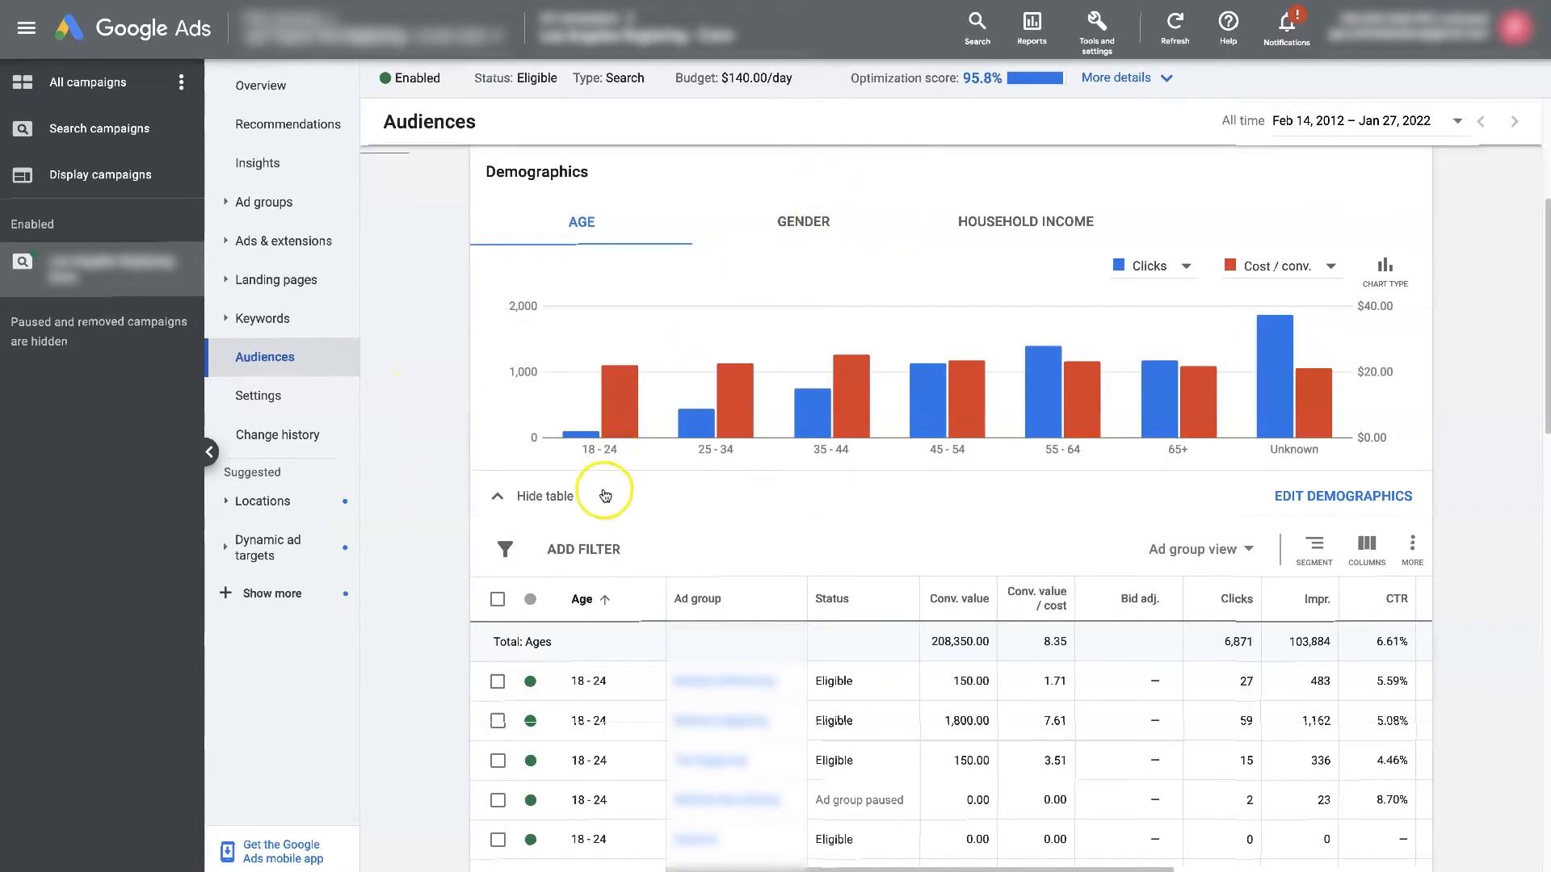
mouse_move(539, 420)
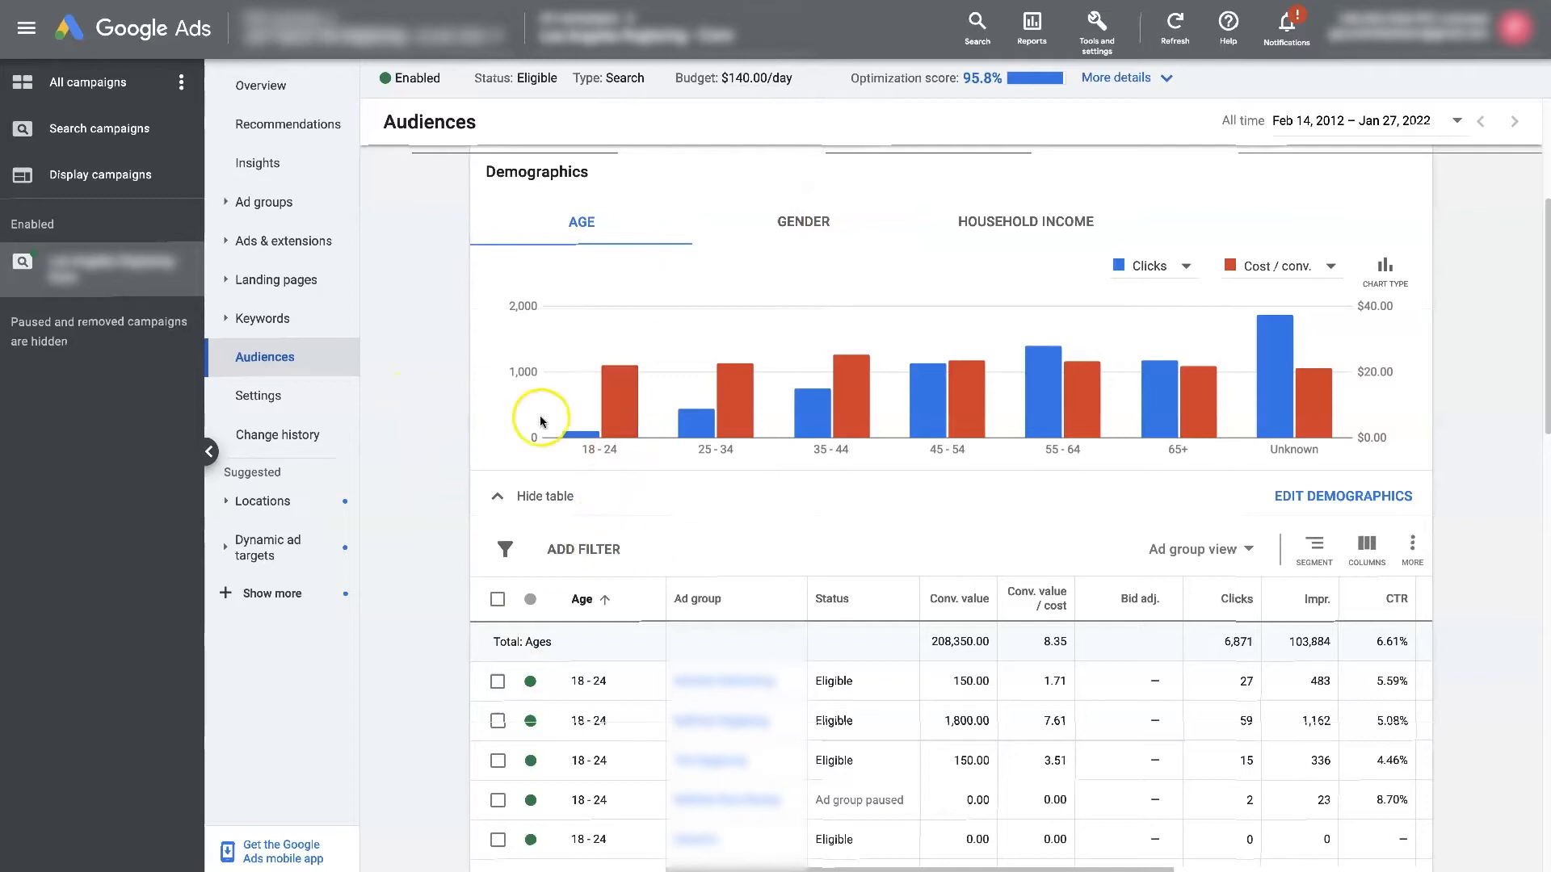
scroll("down", 3)
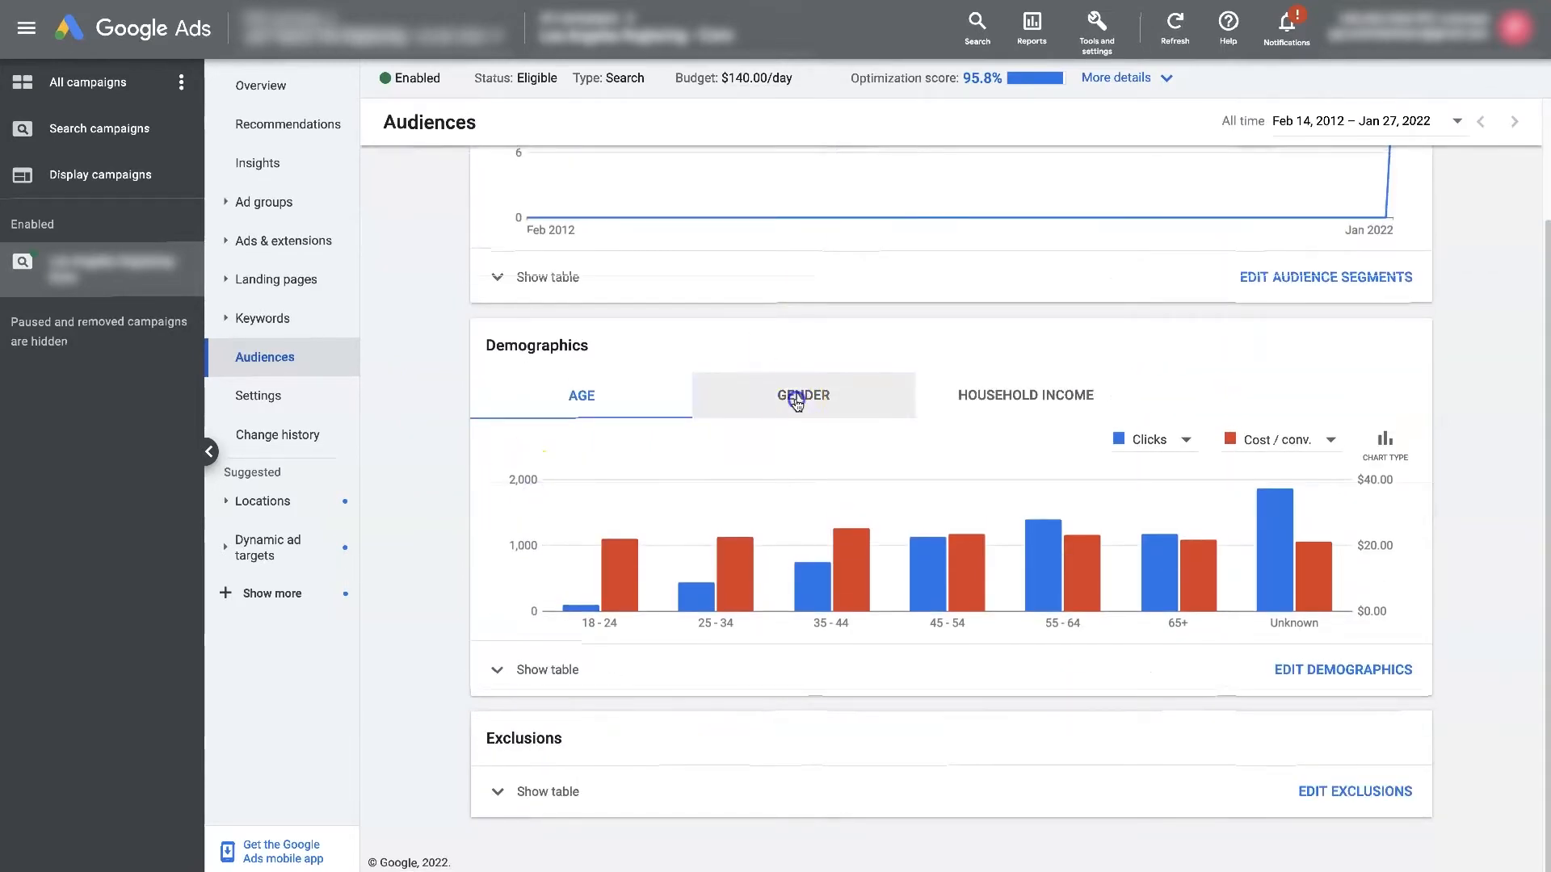
Step: Switch the chart to Gender and plot Conversions instead of Cost / conv
left_click(803, 396)
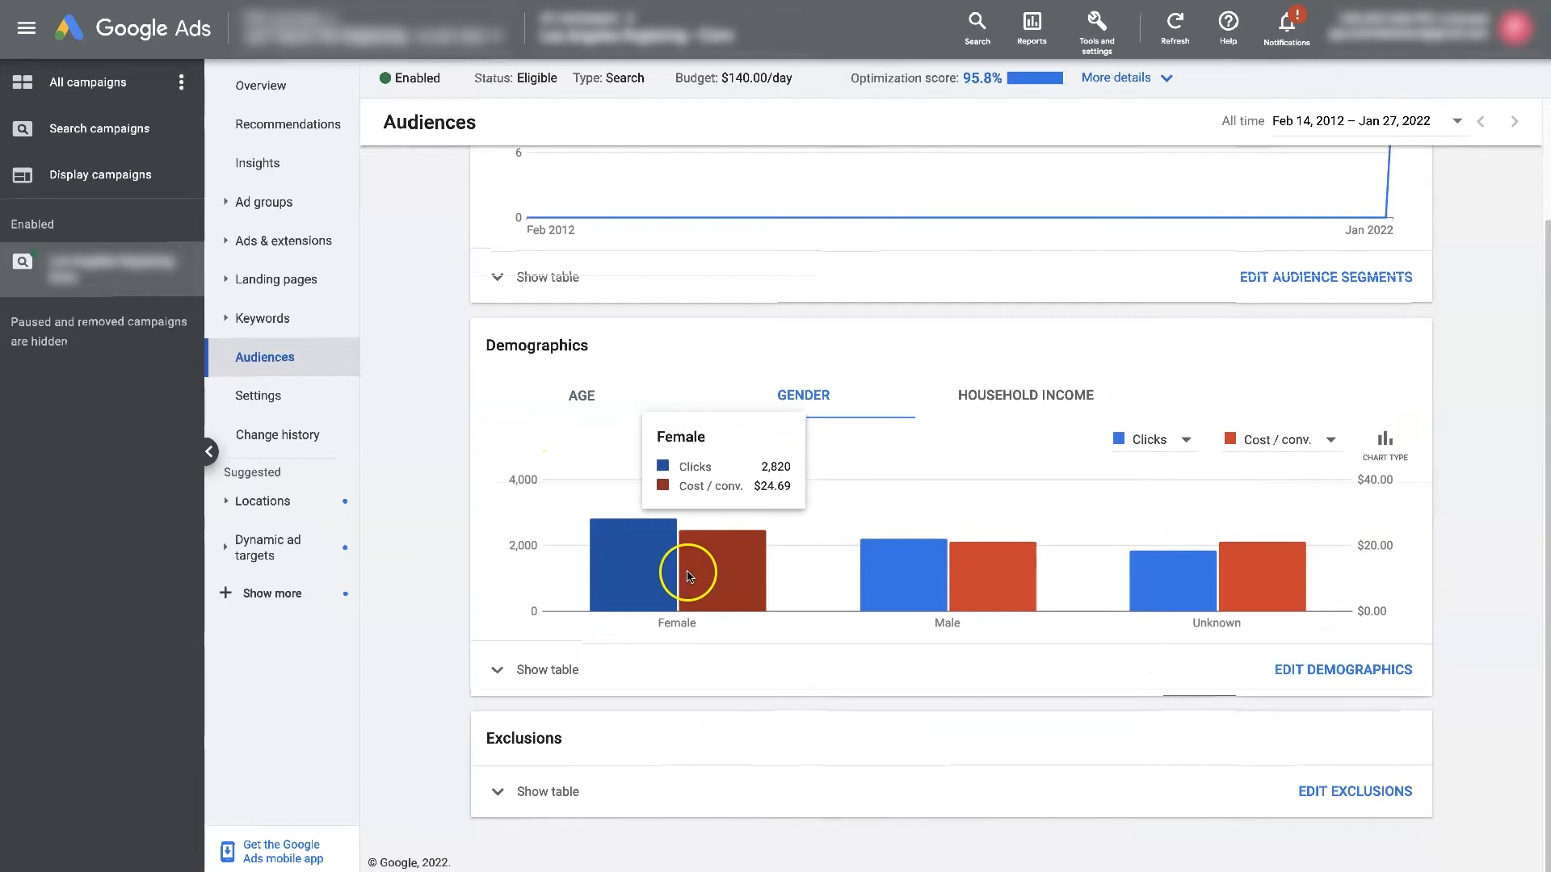
mouse_move(684, 598)
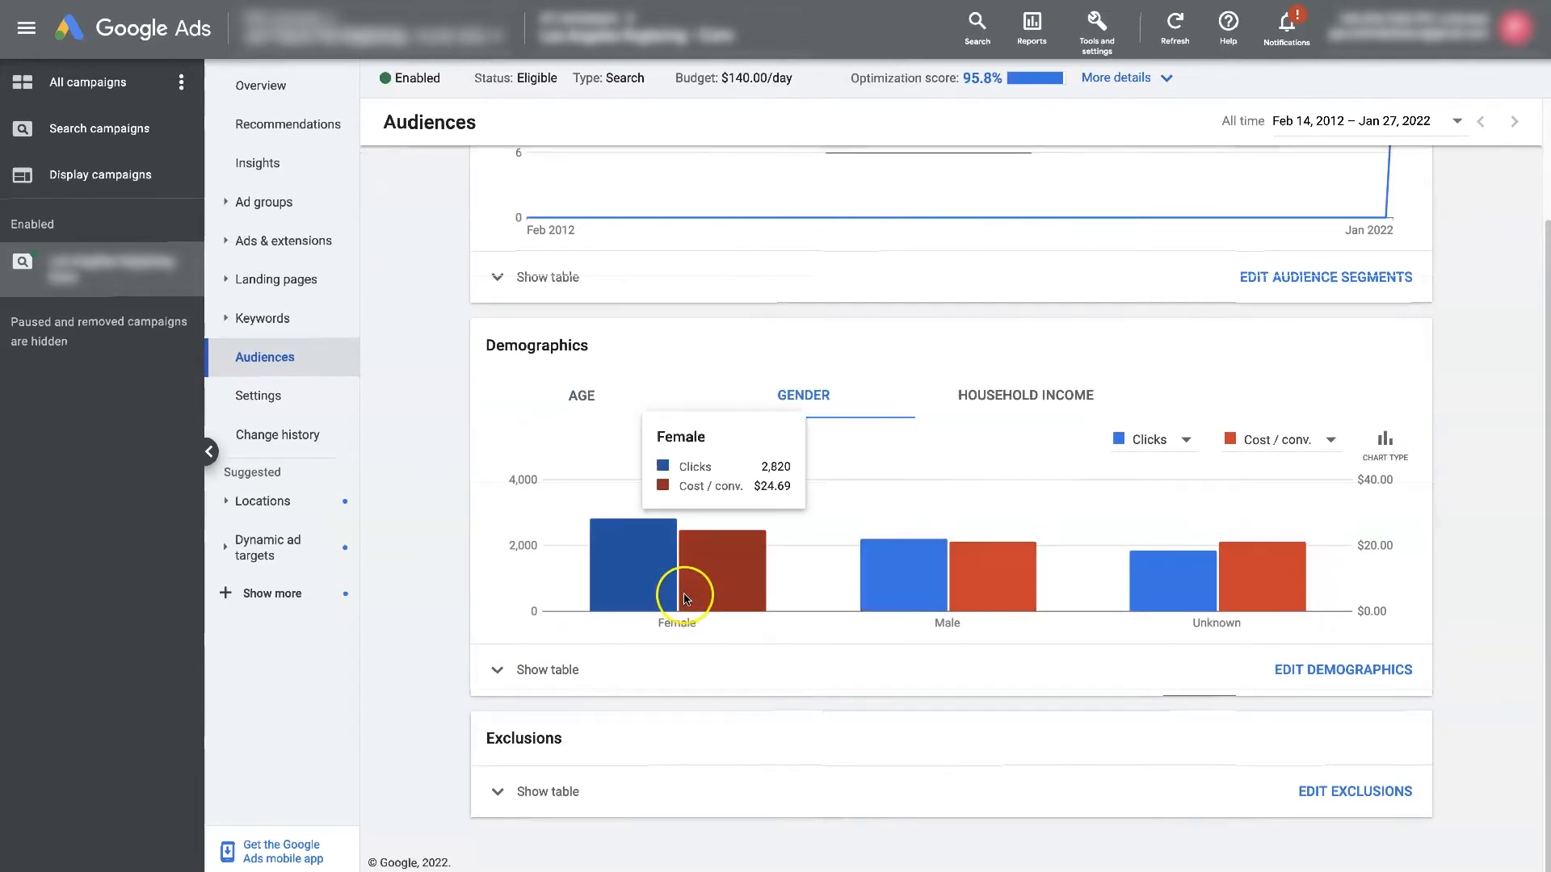
mouse_move(1231, 591)
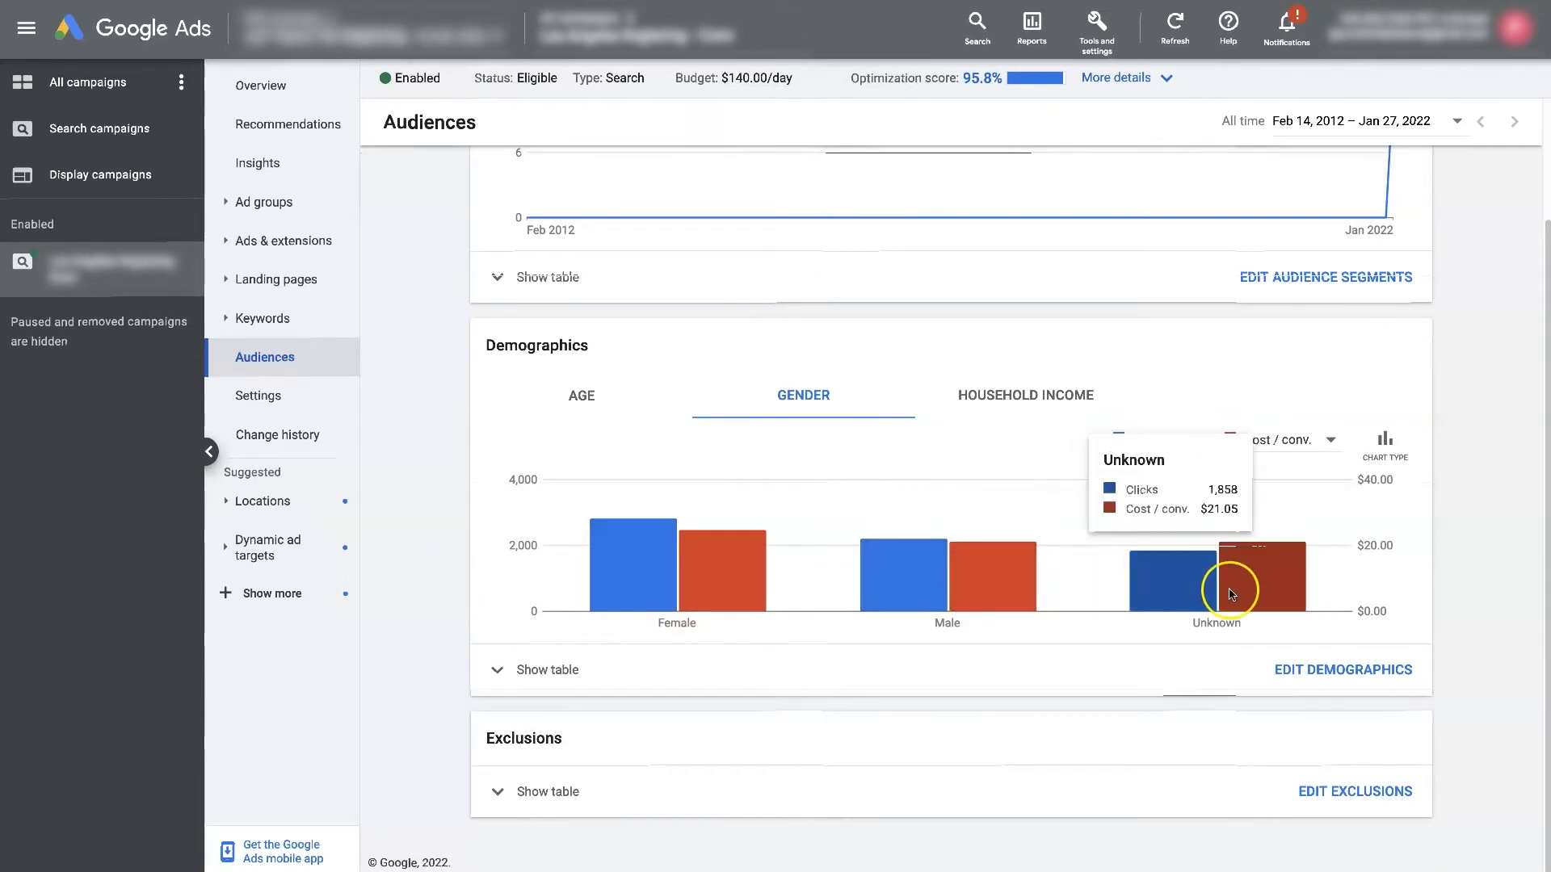
mouse_move(688, 579)
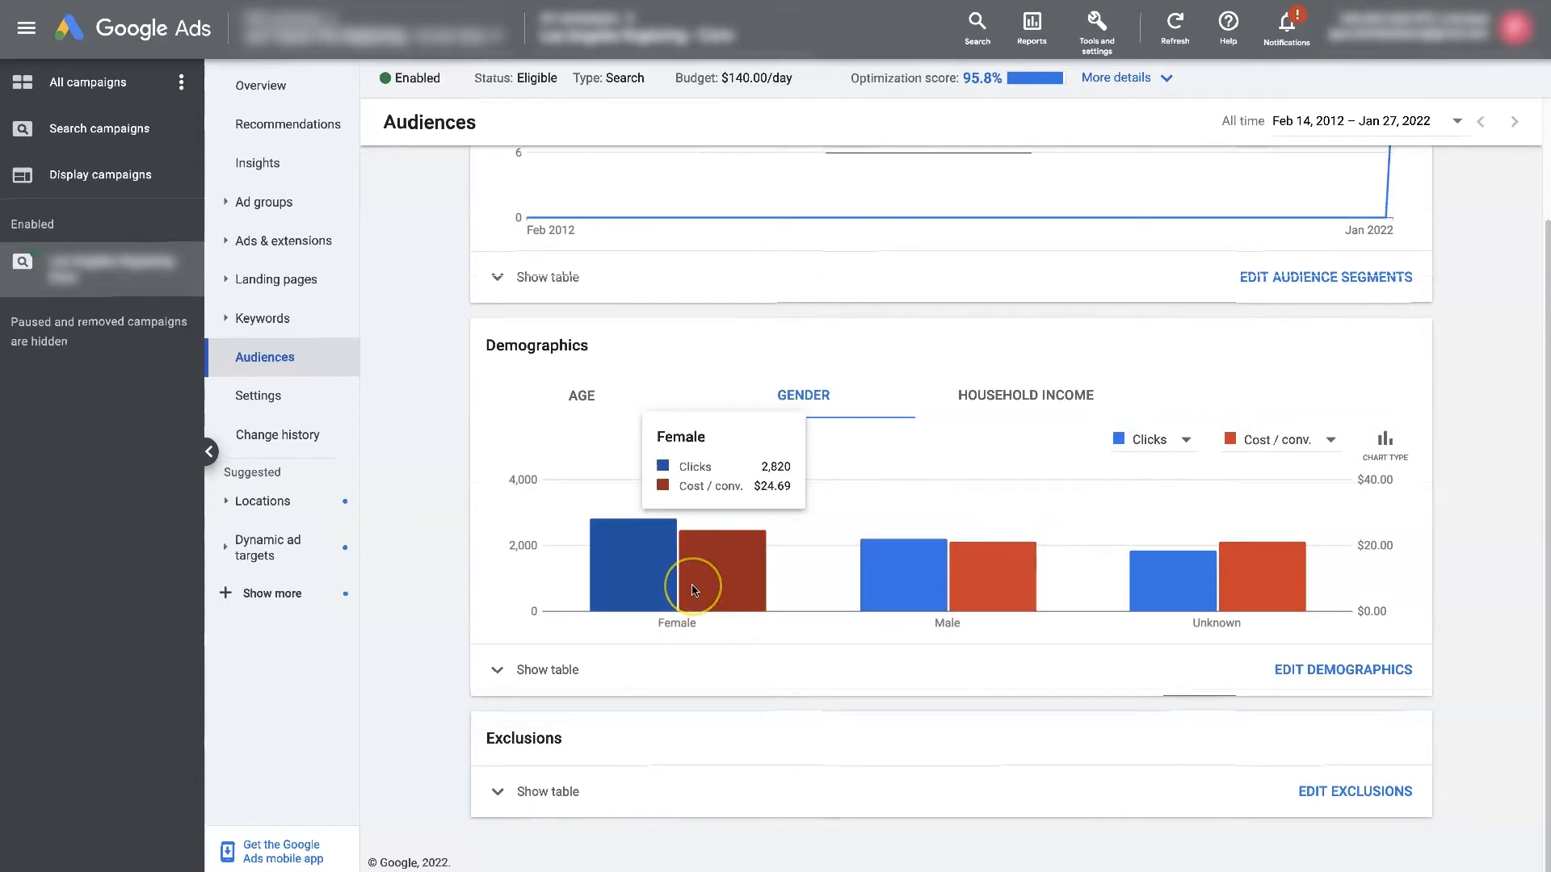
mouse_move(913, 595)
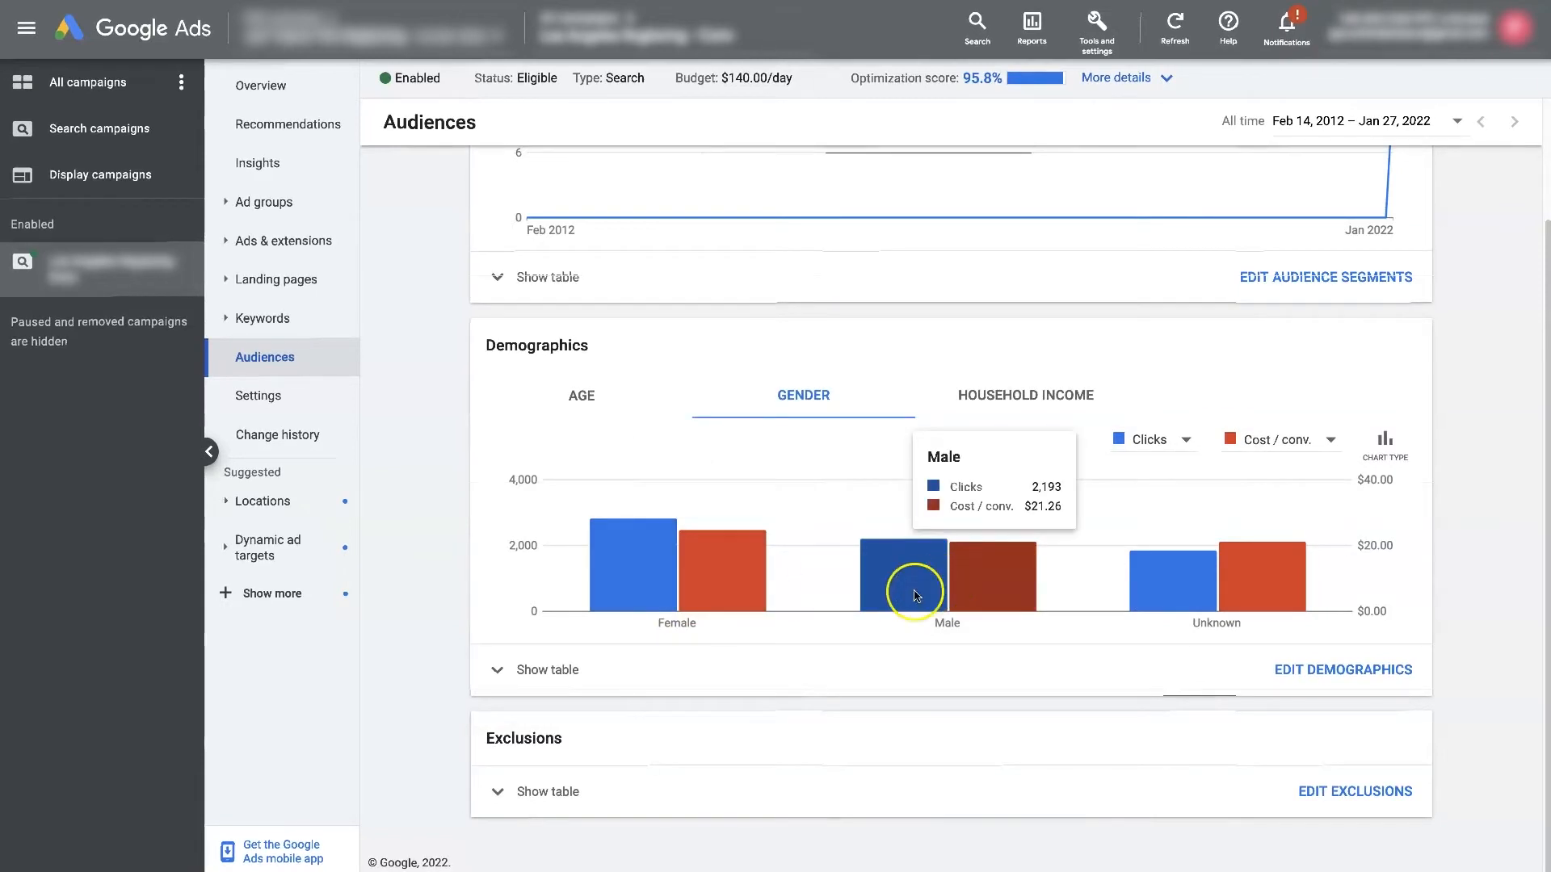
mouse_move(680, 588)
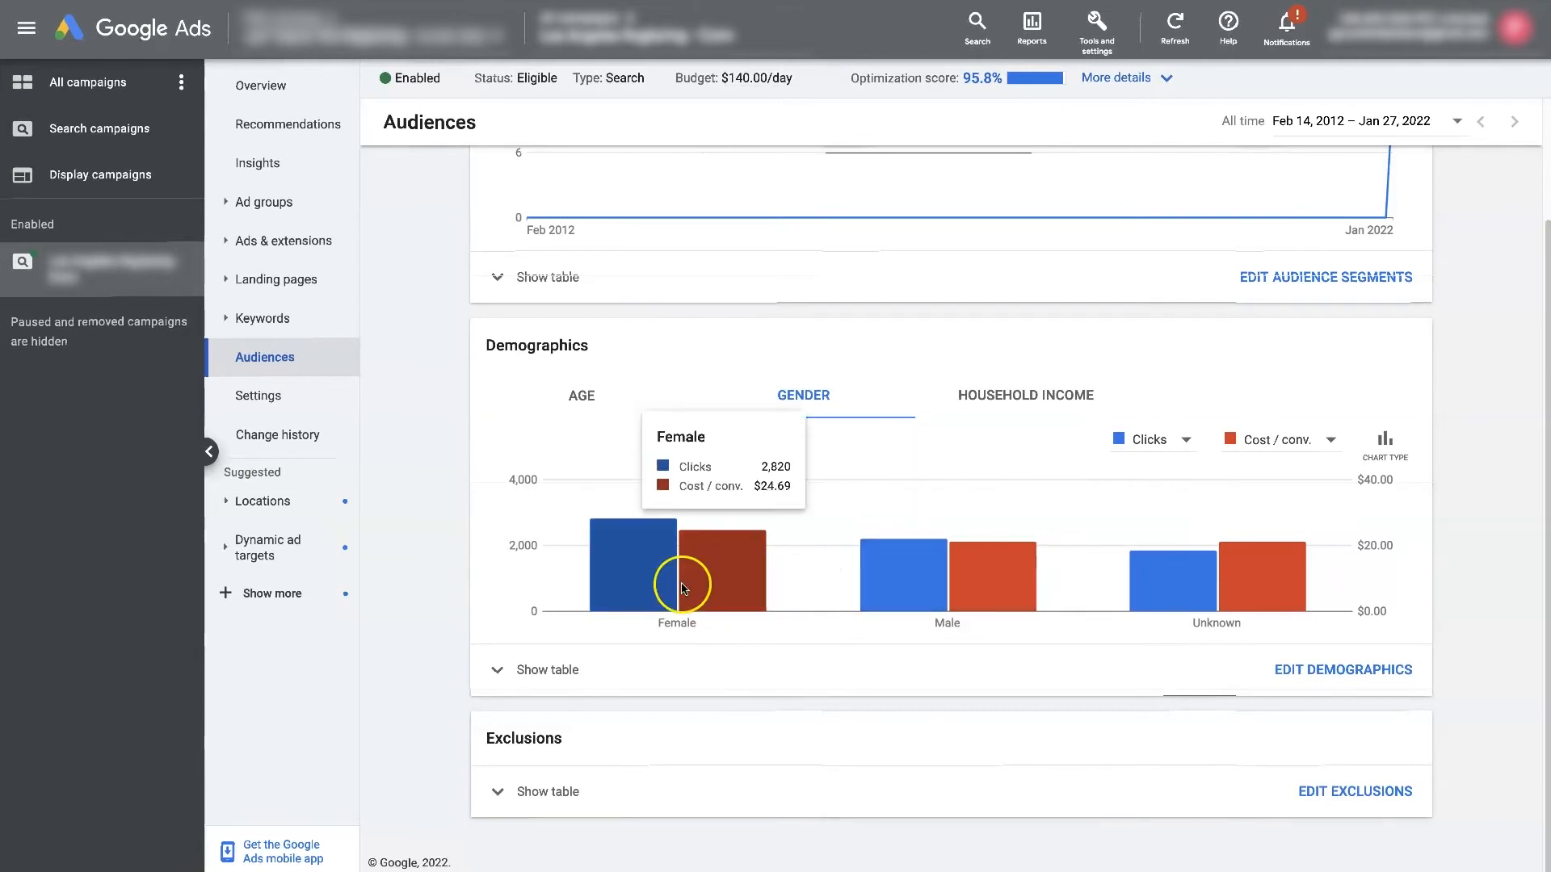
left_click(1314, 439)
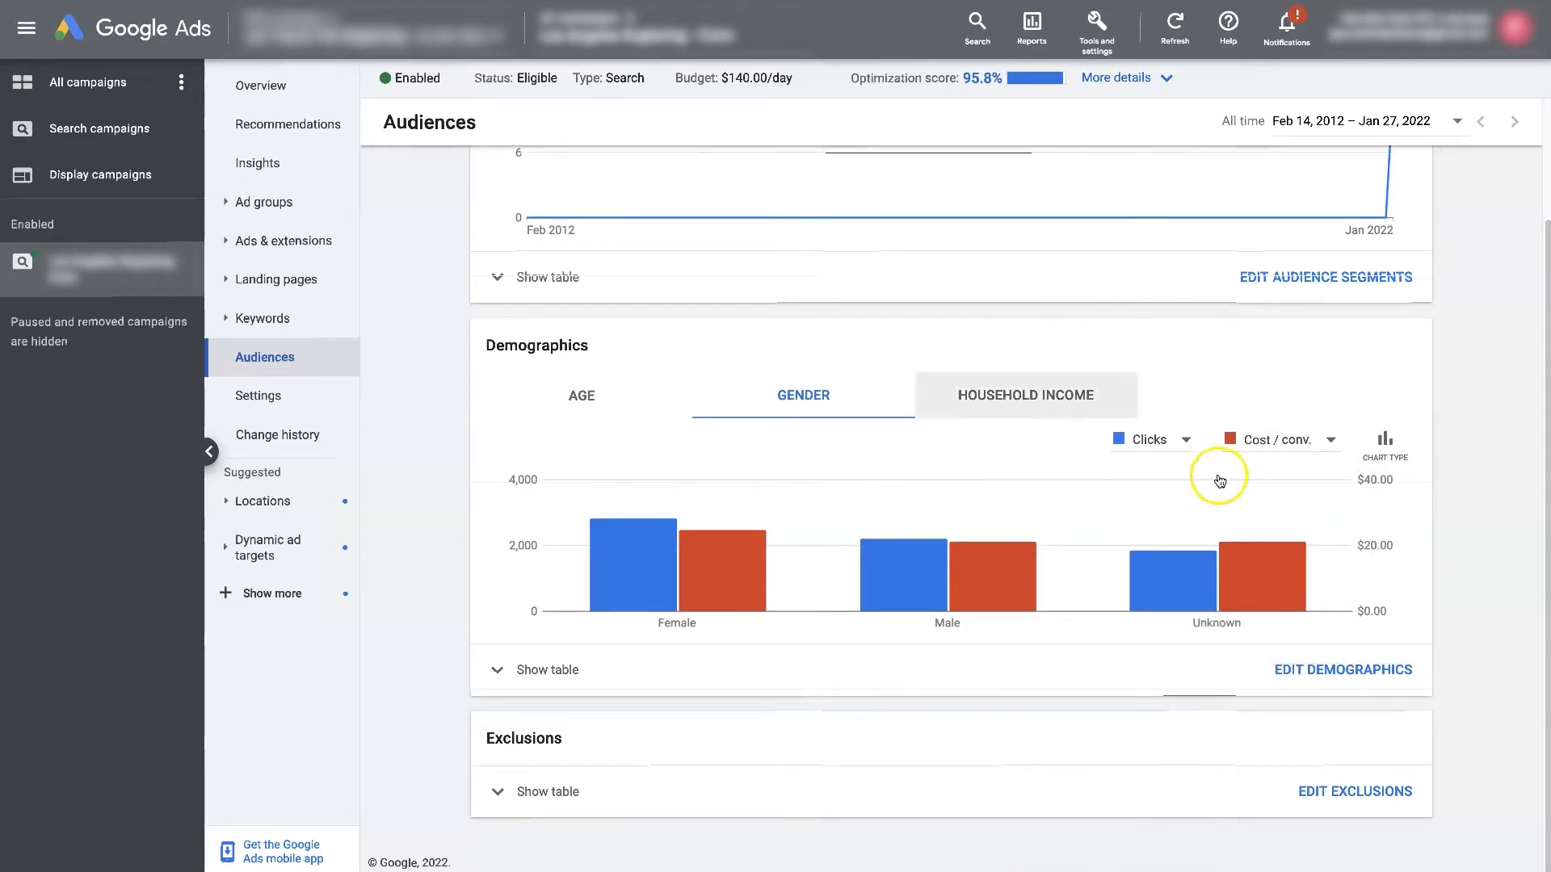
left_click(1315, 440)
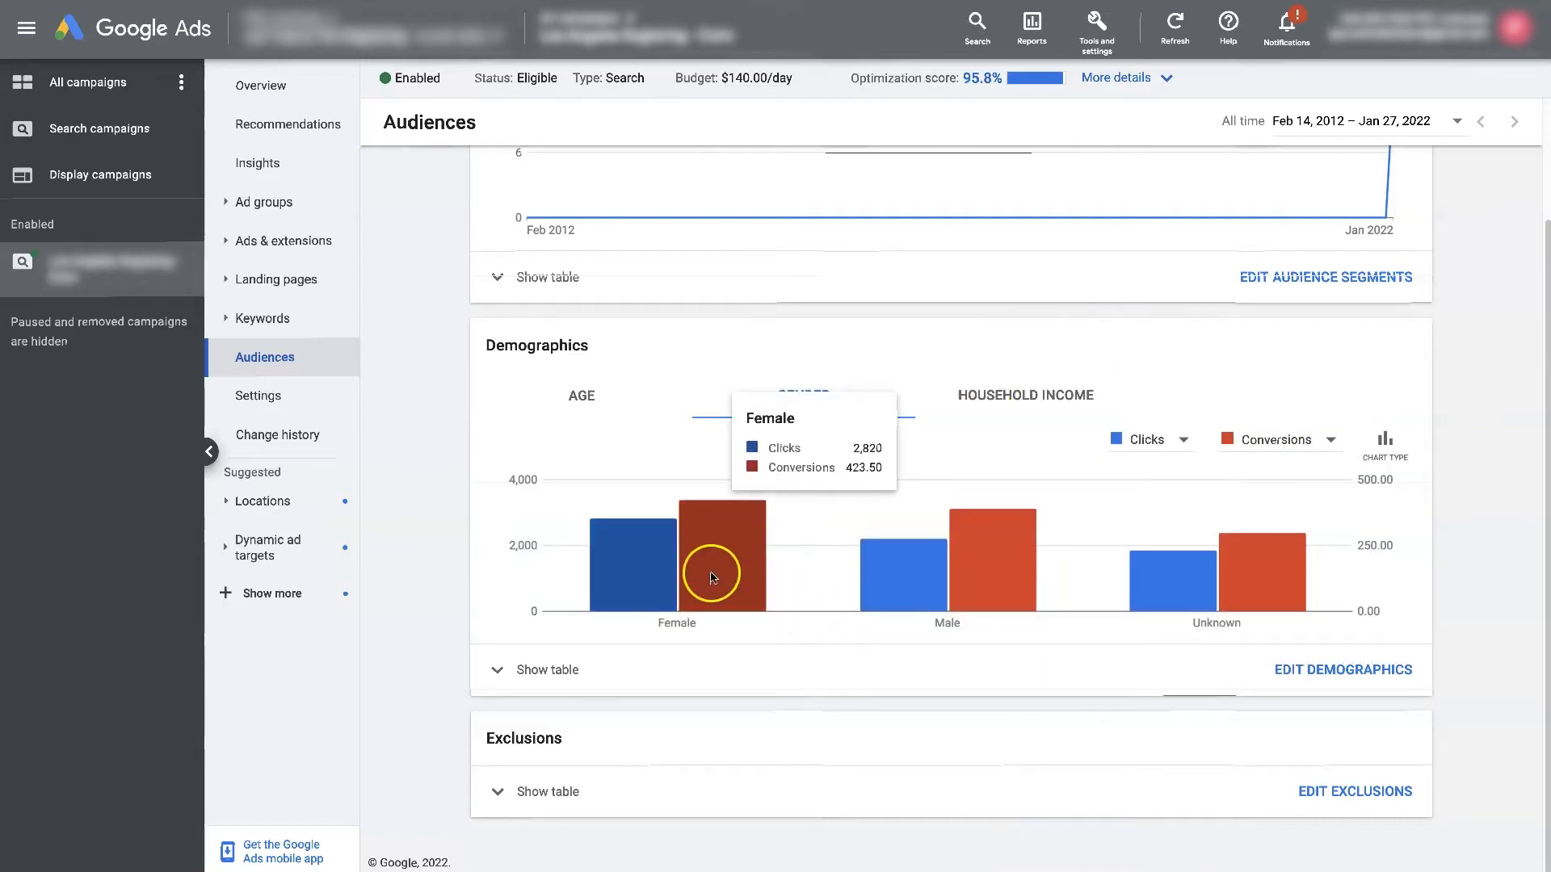
mouse_move(666, 579)
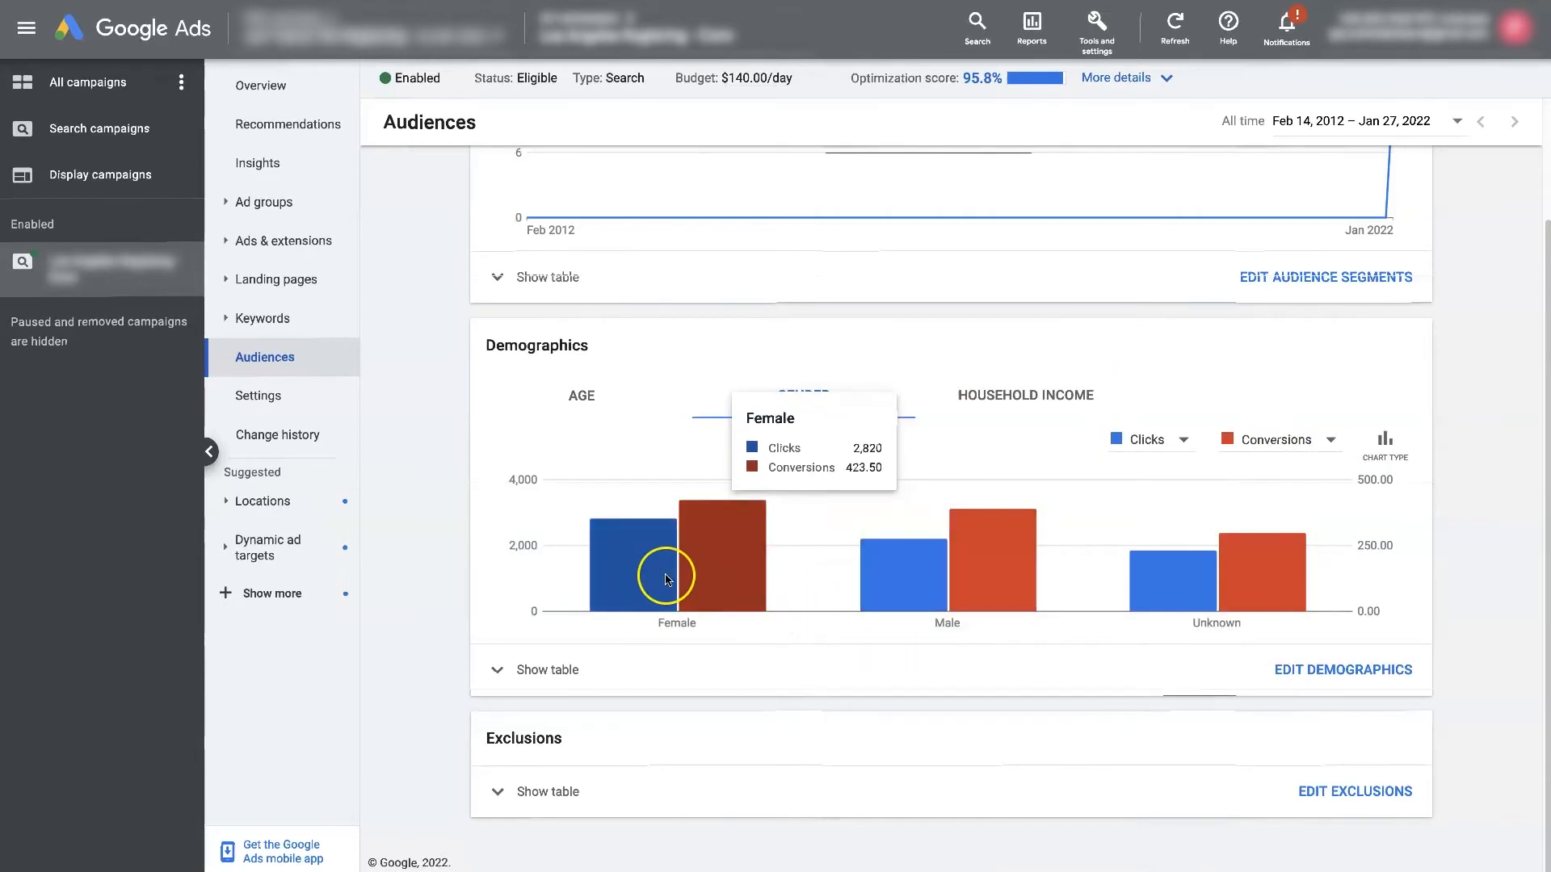
mouse_move(677, 575)
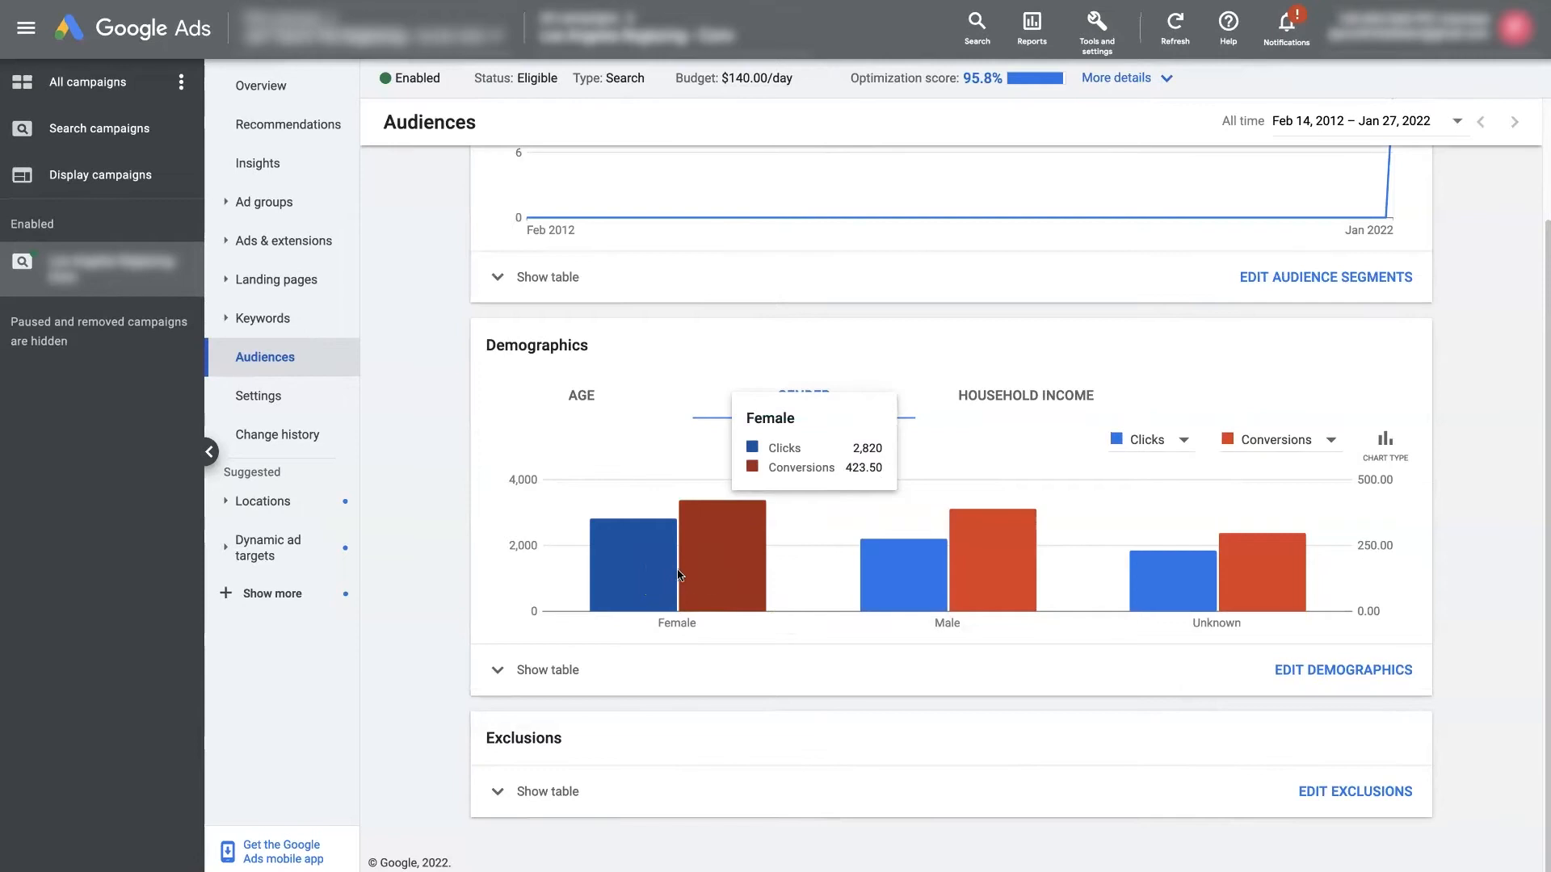
mouse_move(706, 565)
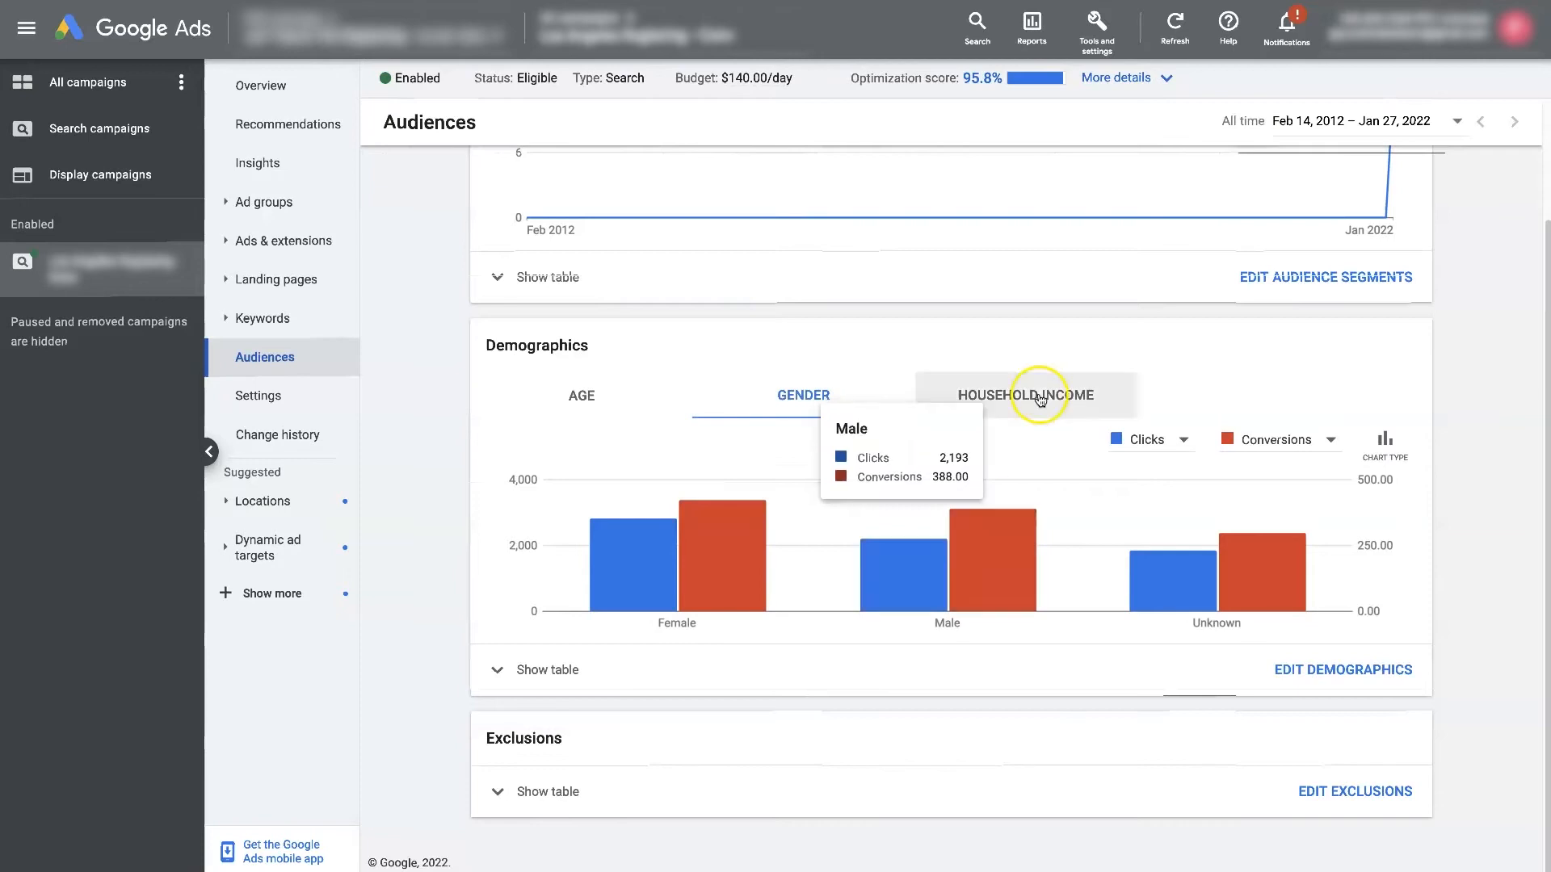
left_click(1026, 394)
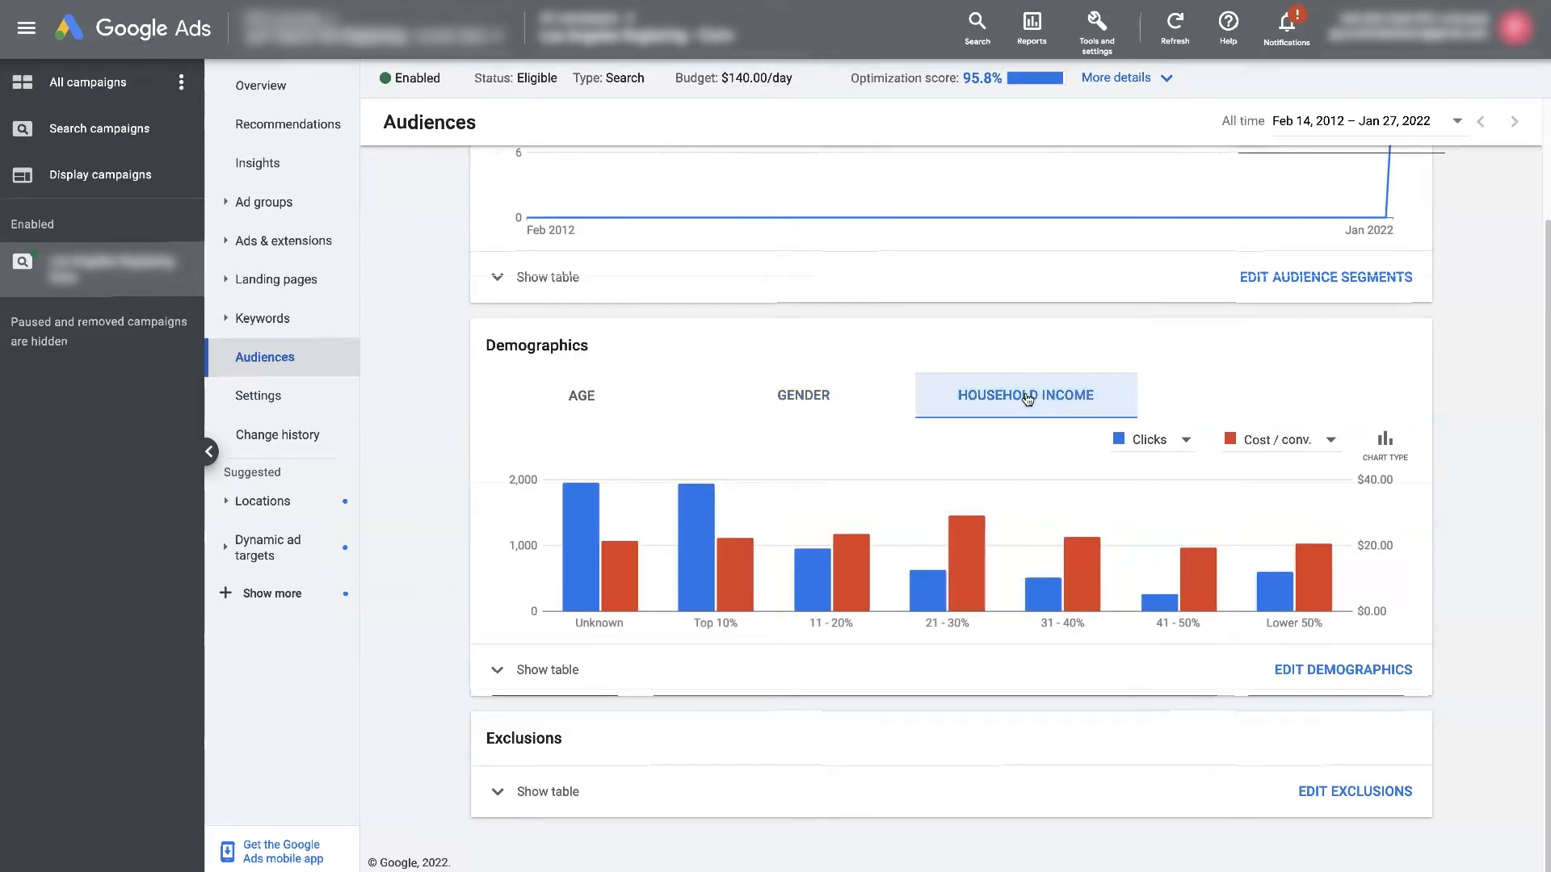
mouse_move(601, 577)
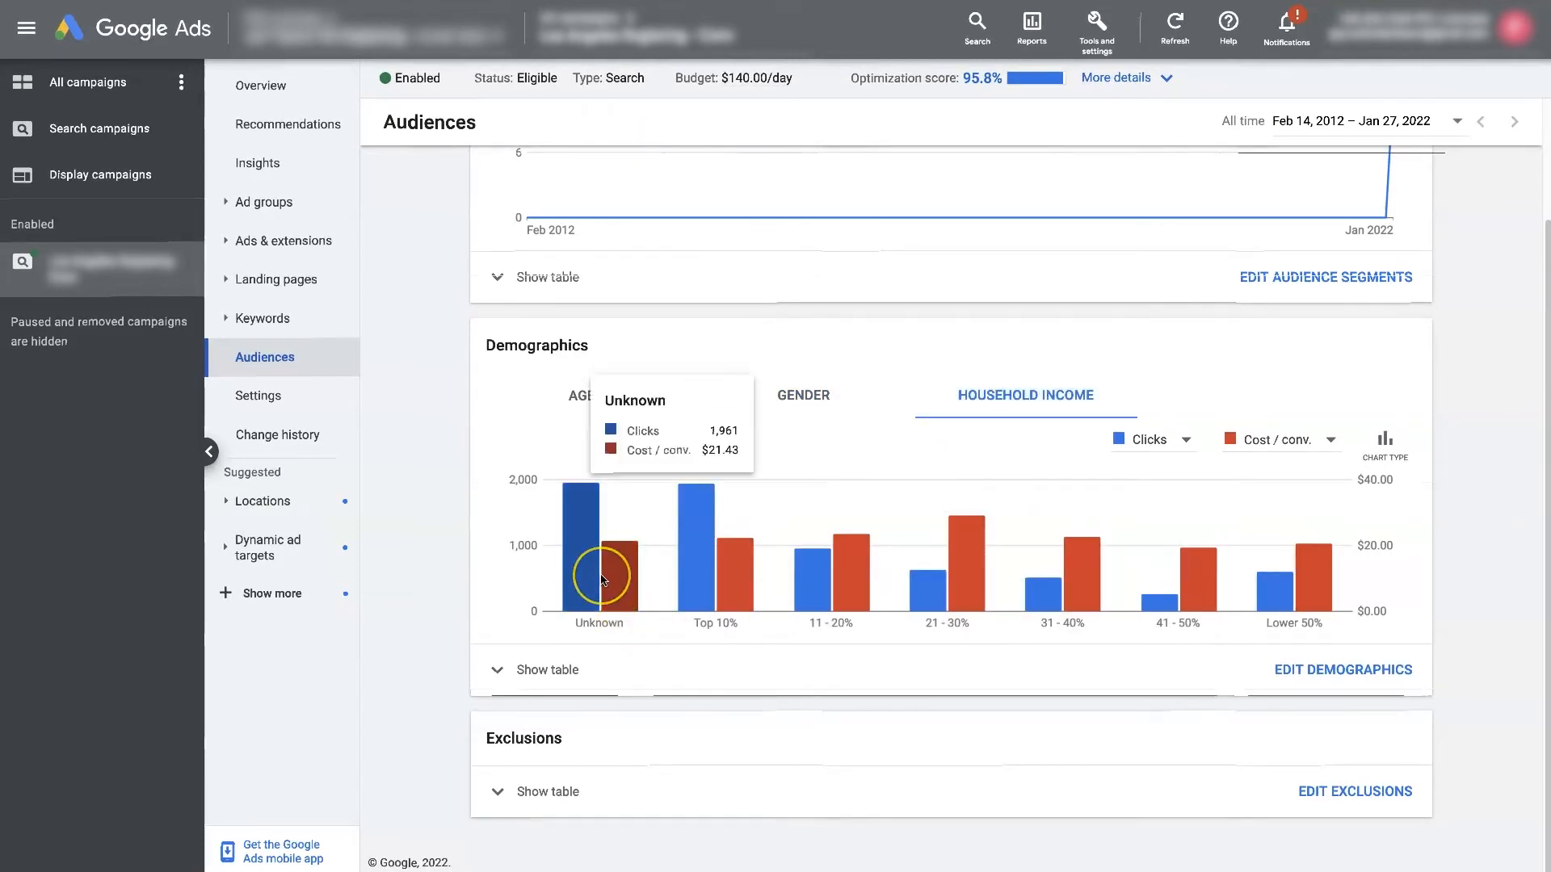
mouse_move(731, 583)
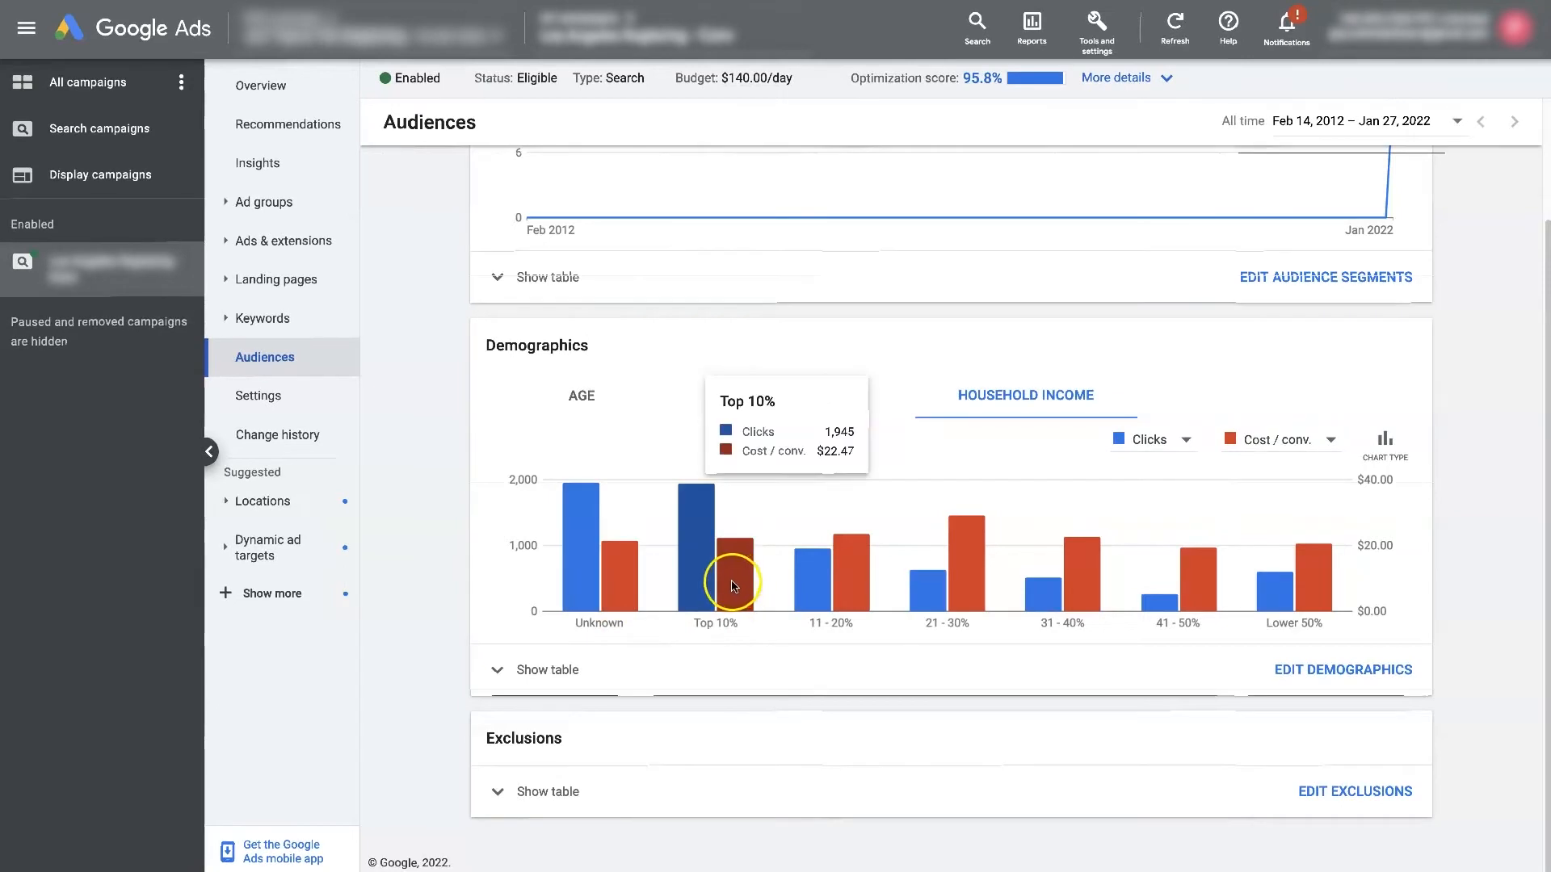
mouse_move(856, 601)
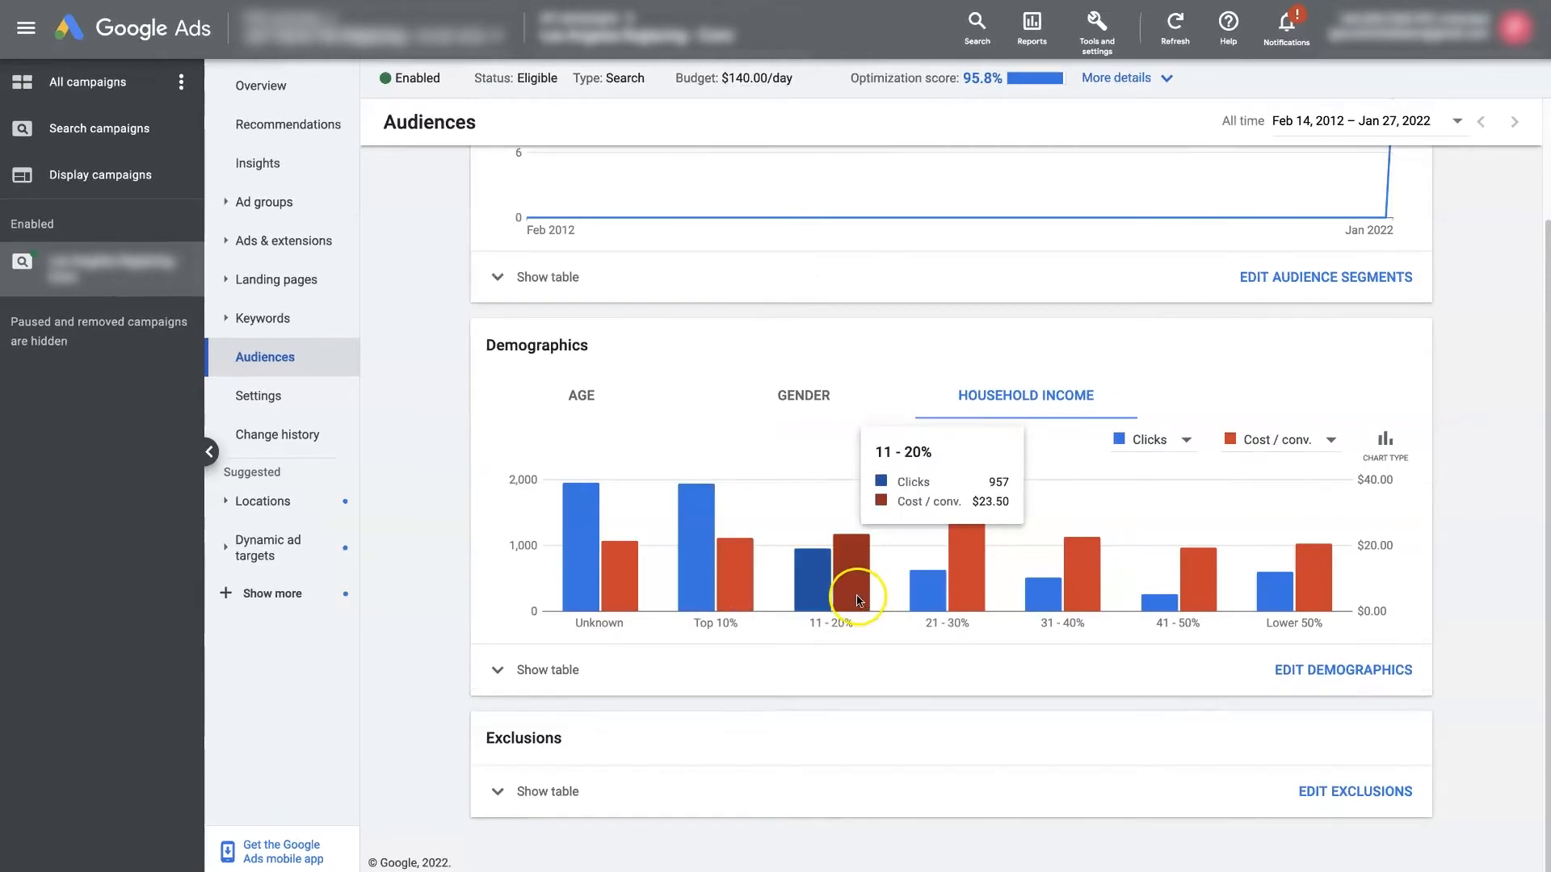
mouse_move(967, 591)
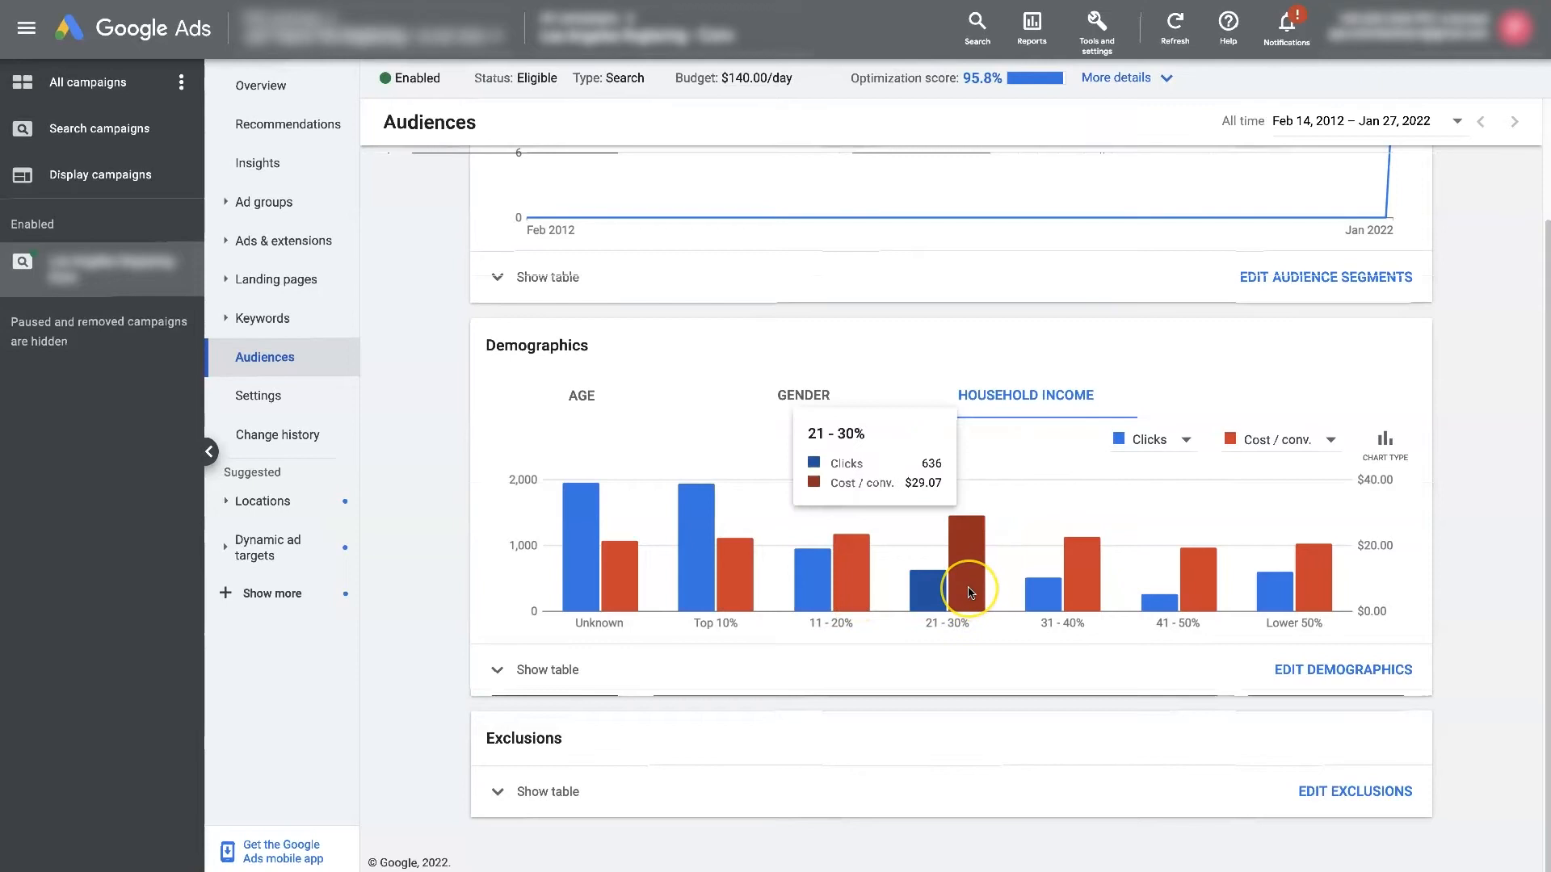
mouse_move(716, 583)
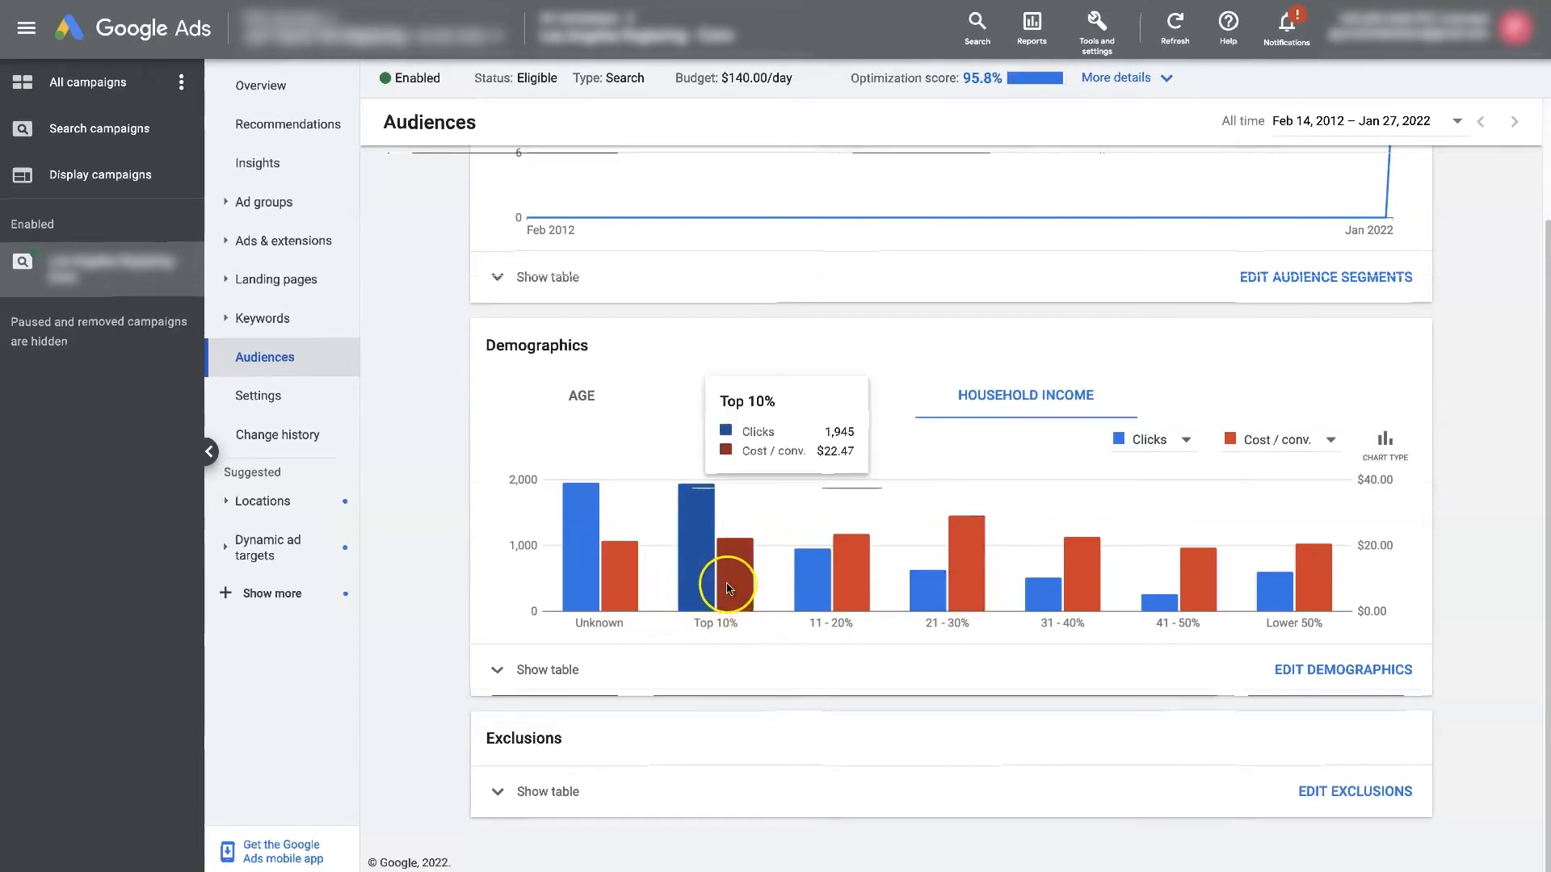
mouse_move(1297, 588)
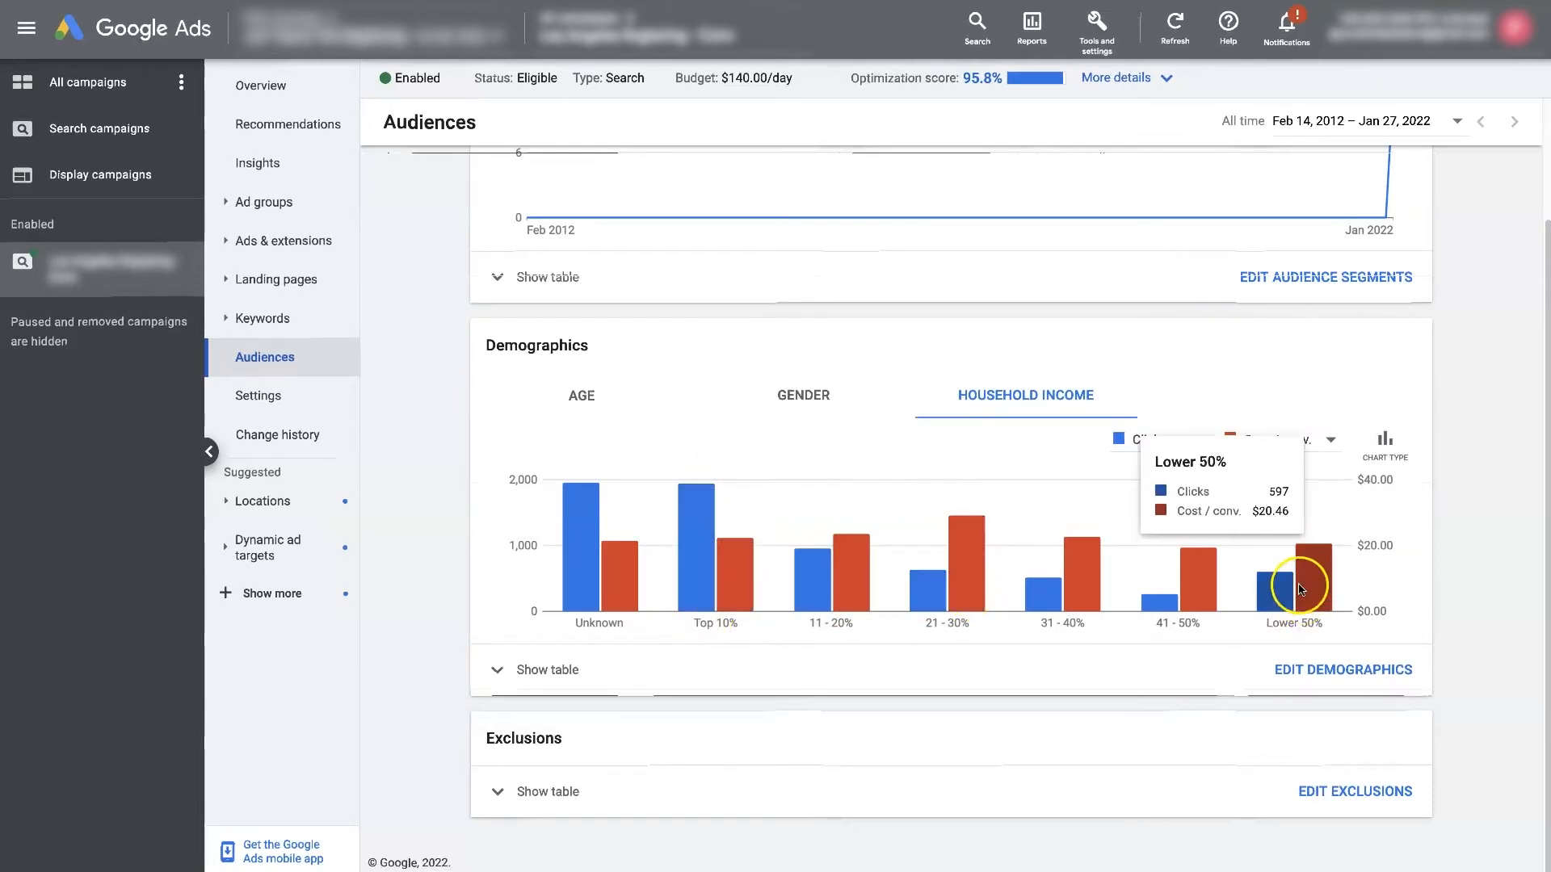
mouse_move(1179, 593)
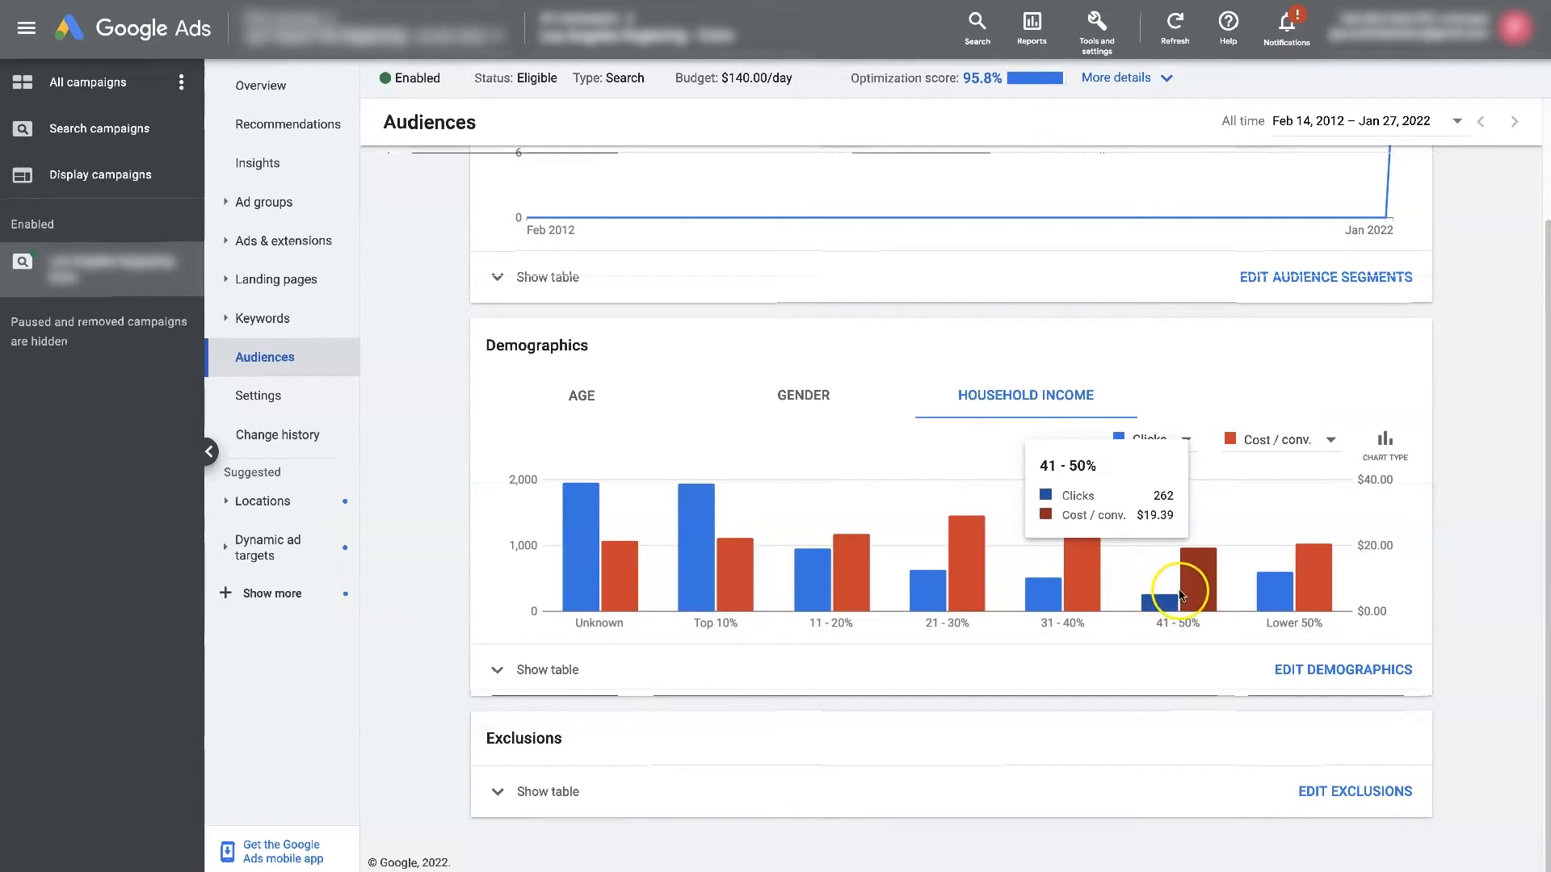
mouse_move(927, 584)
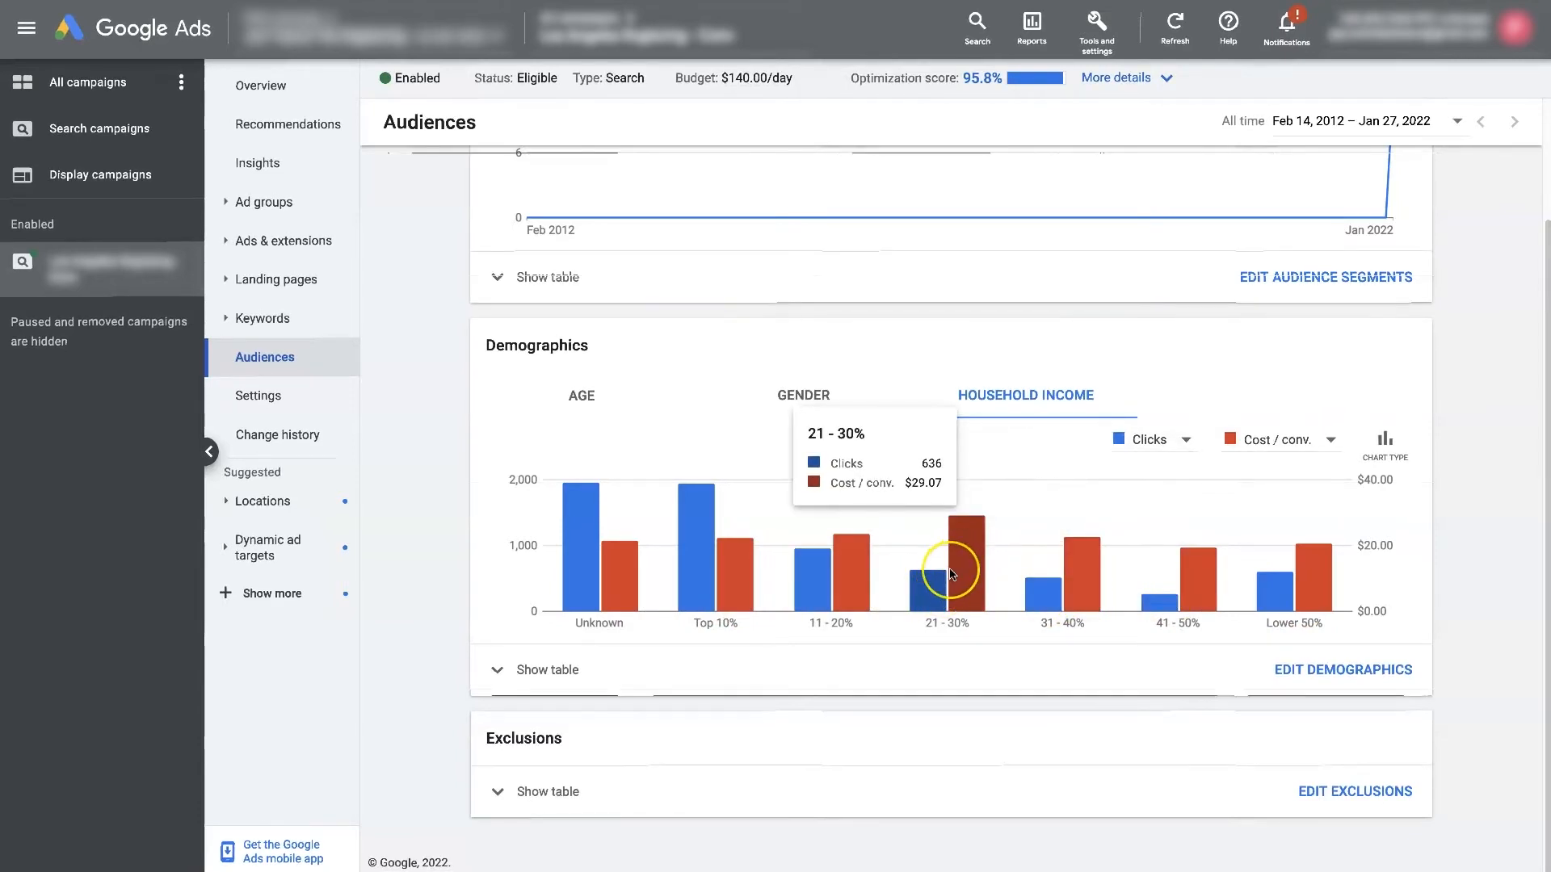
mouse_move(907, 578)
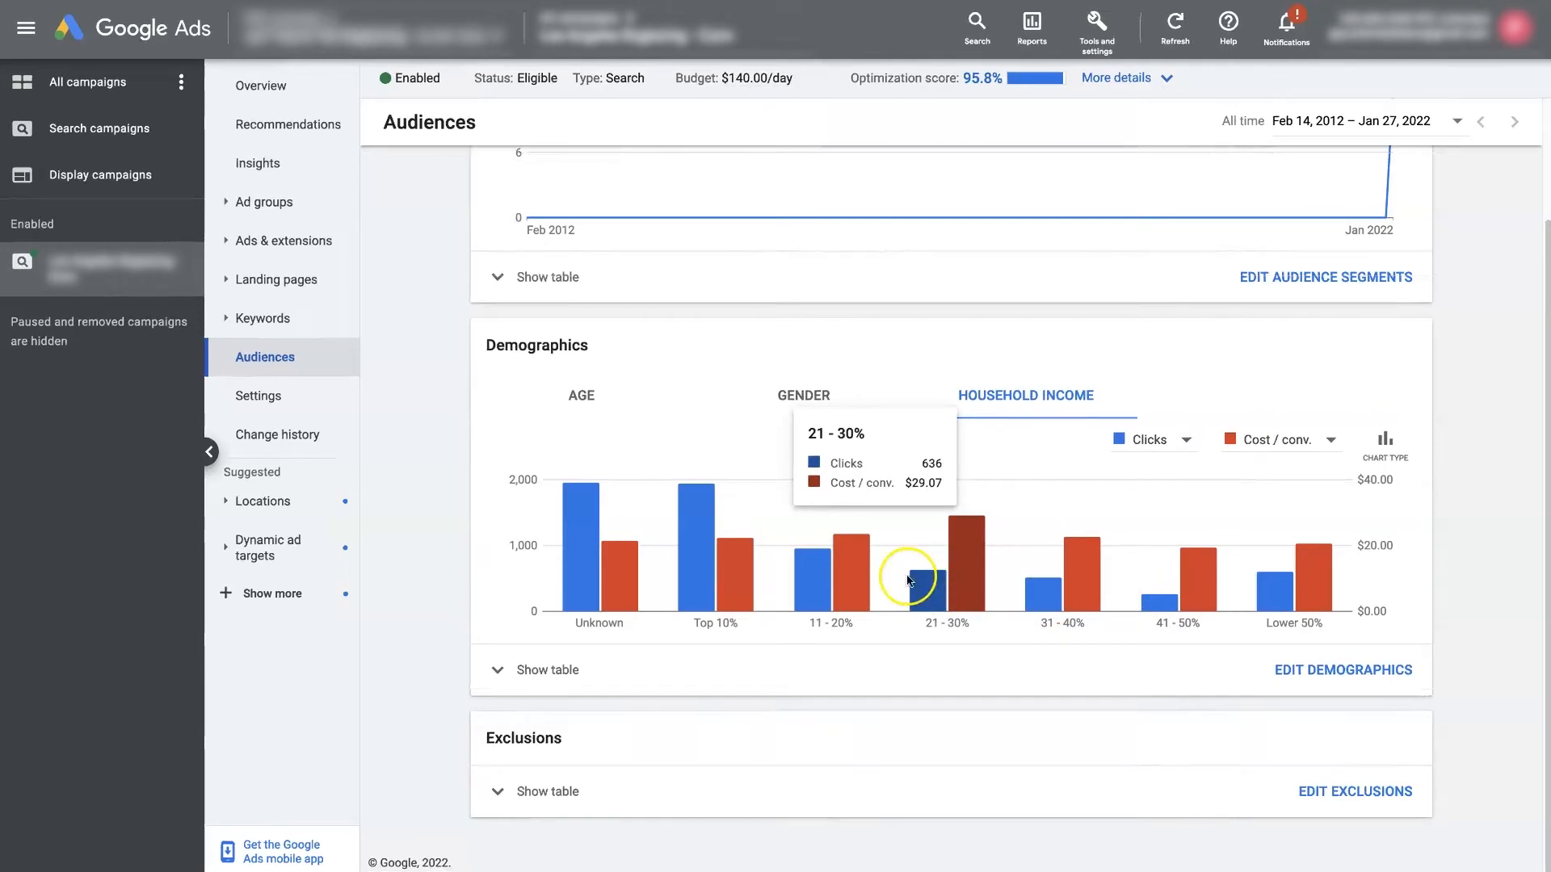
mouse_move(638, 603)
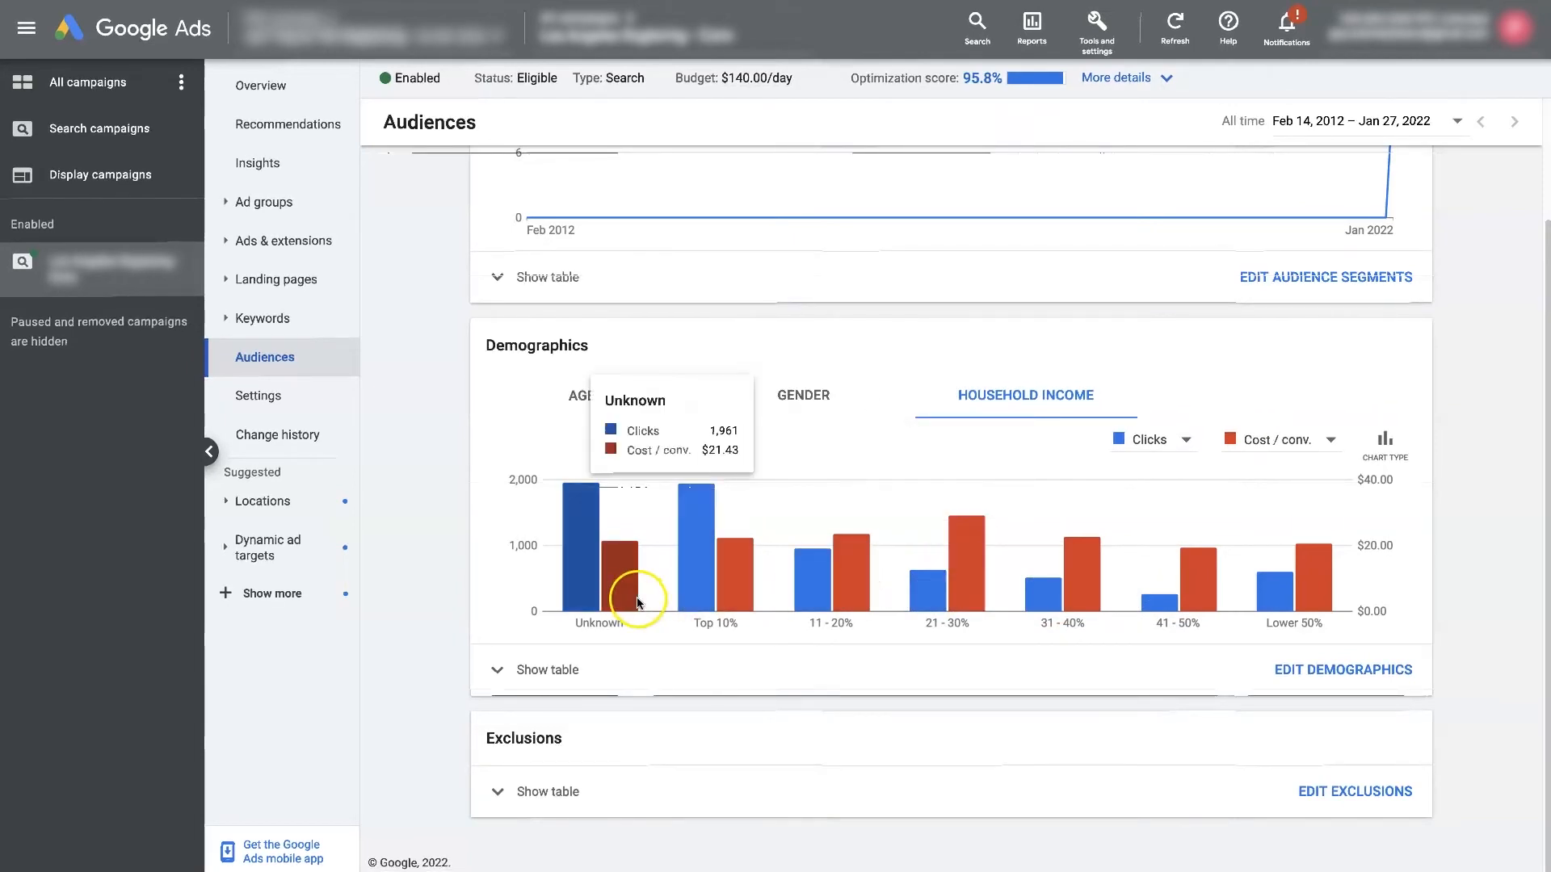
mouse_move(1315, 598)
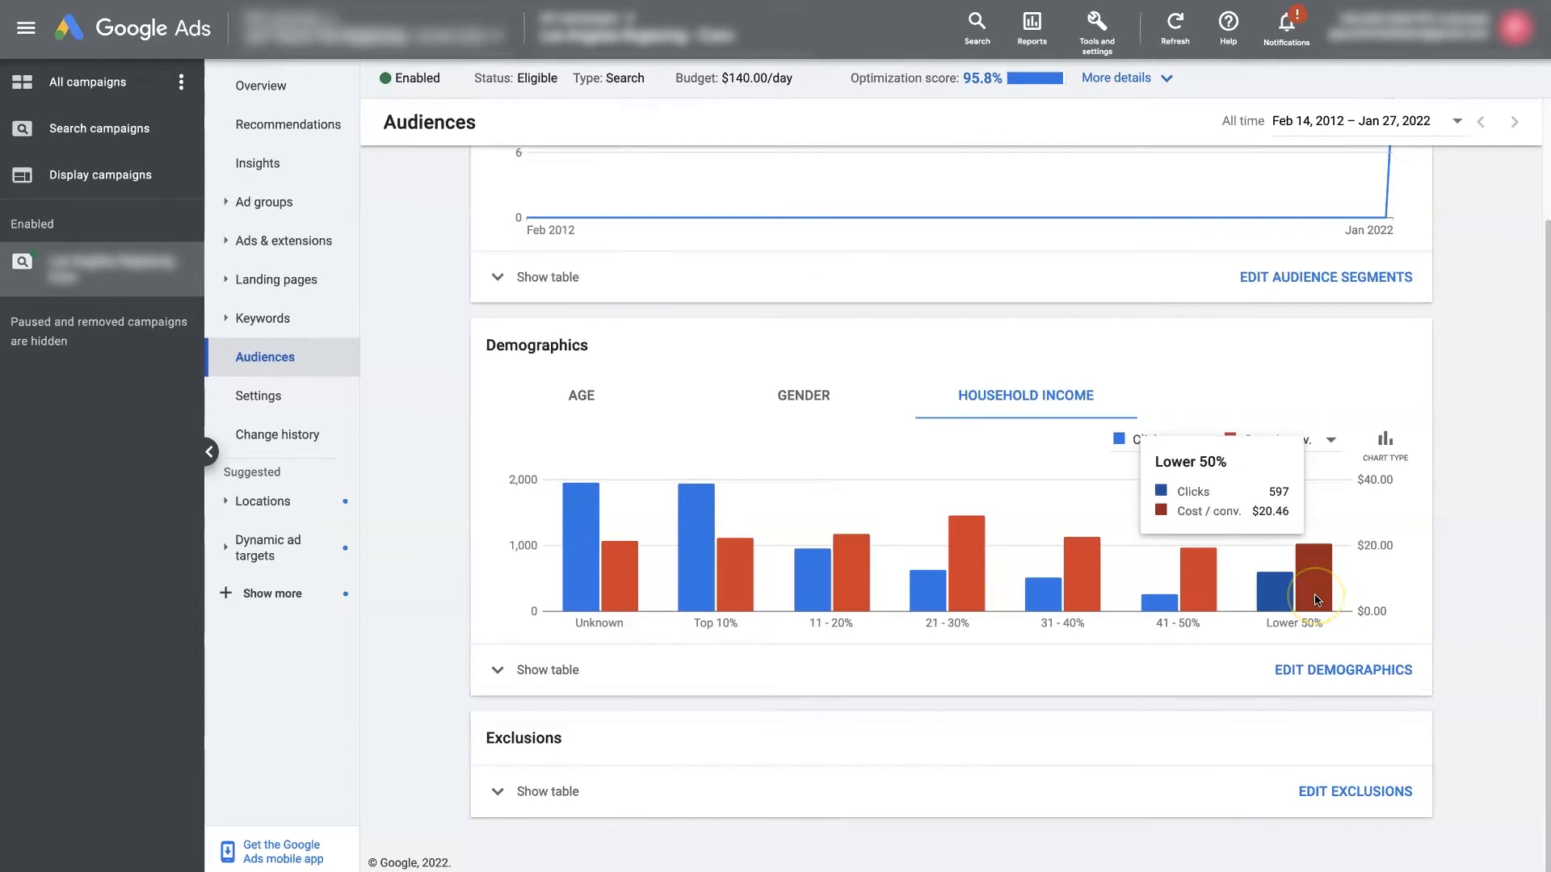
mouse_move(1300, 580)
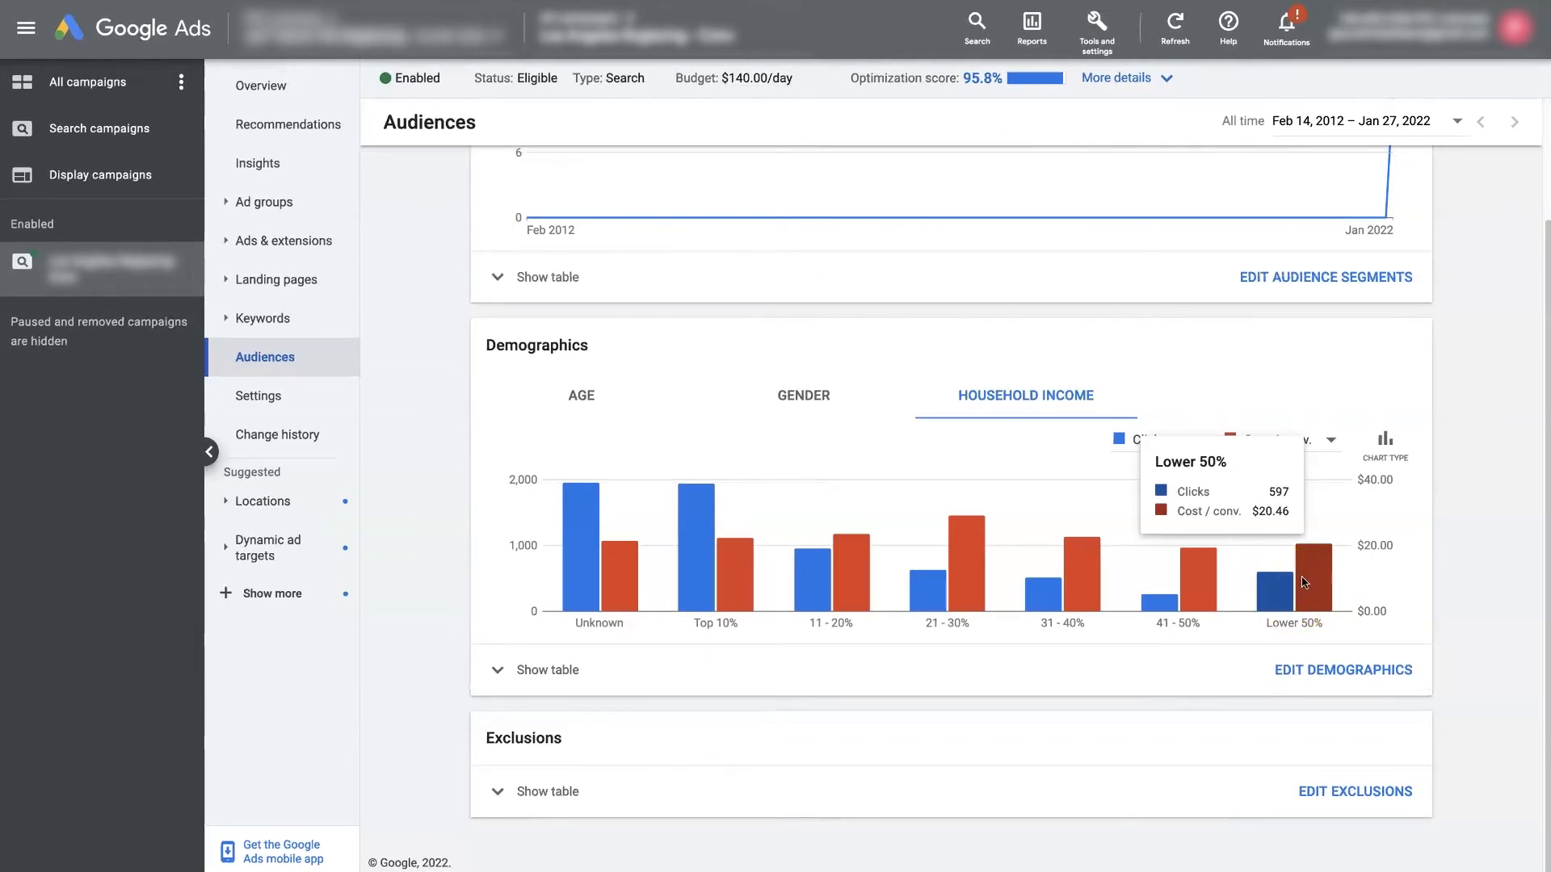
mouse_move(1176, 595)
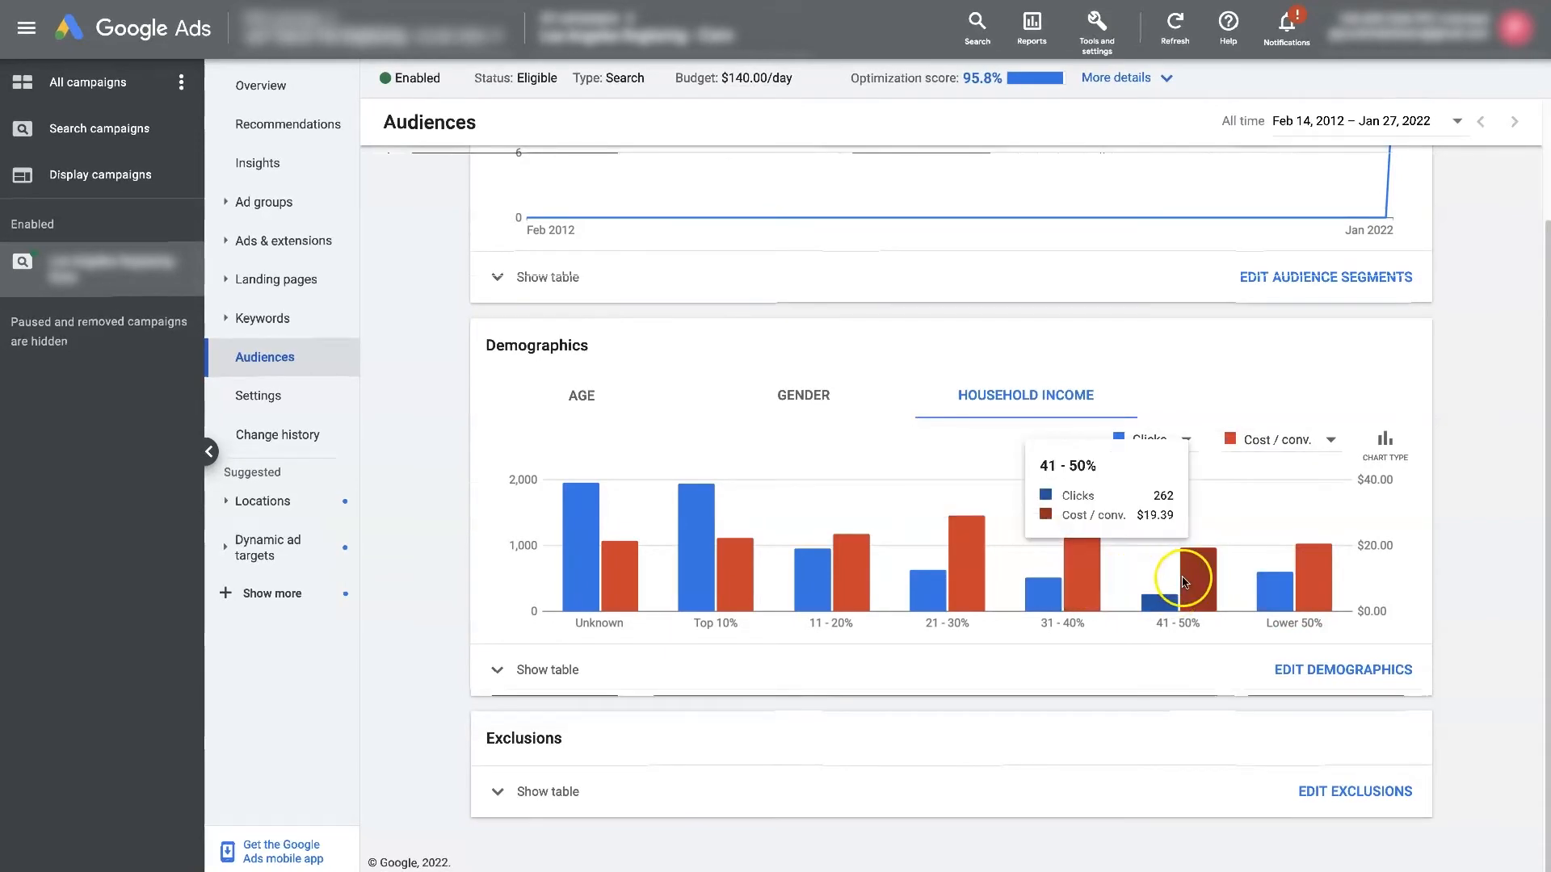
mouse_move(817, 567)
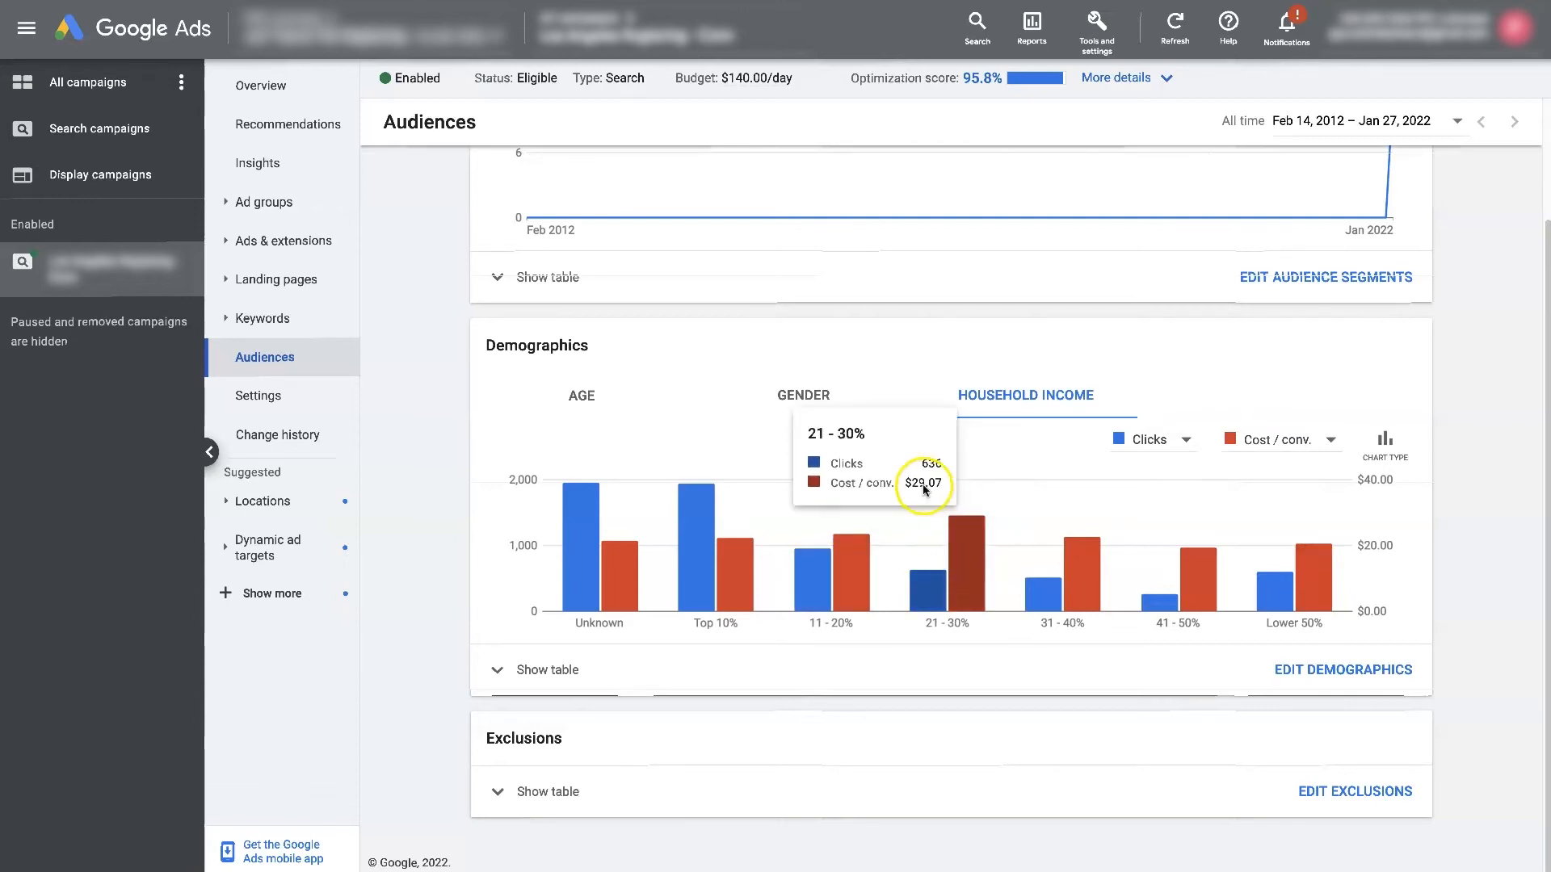
mouse_move(959, 573)
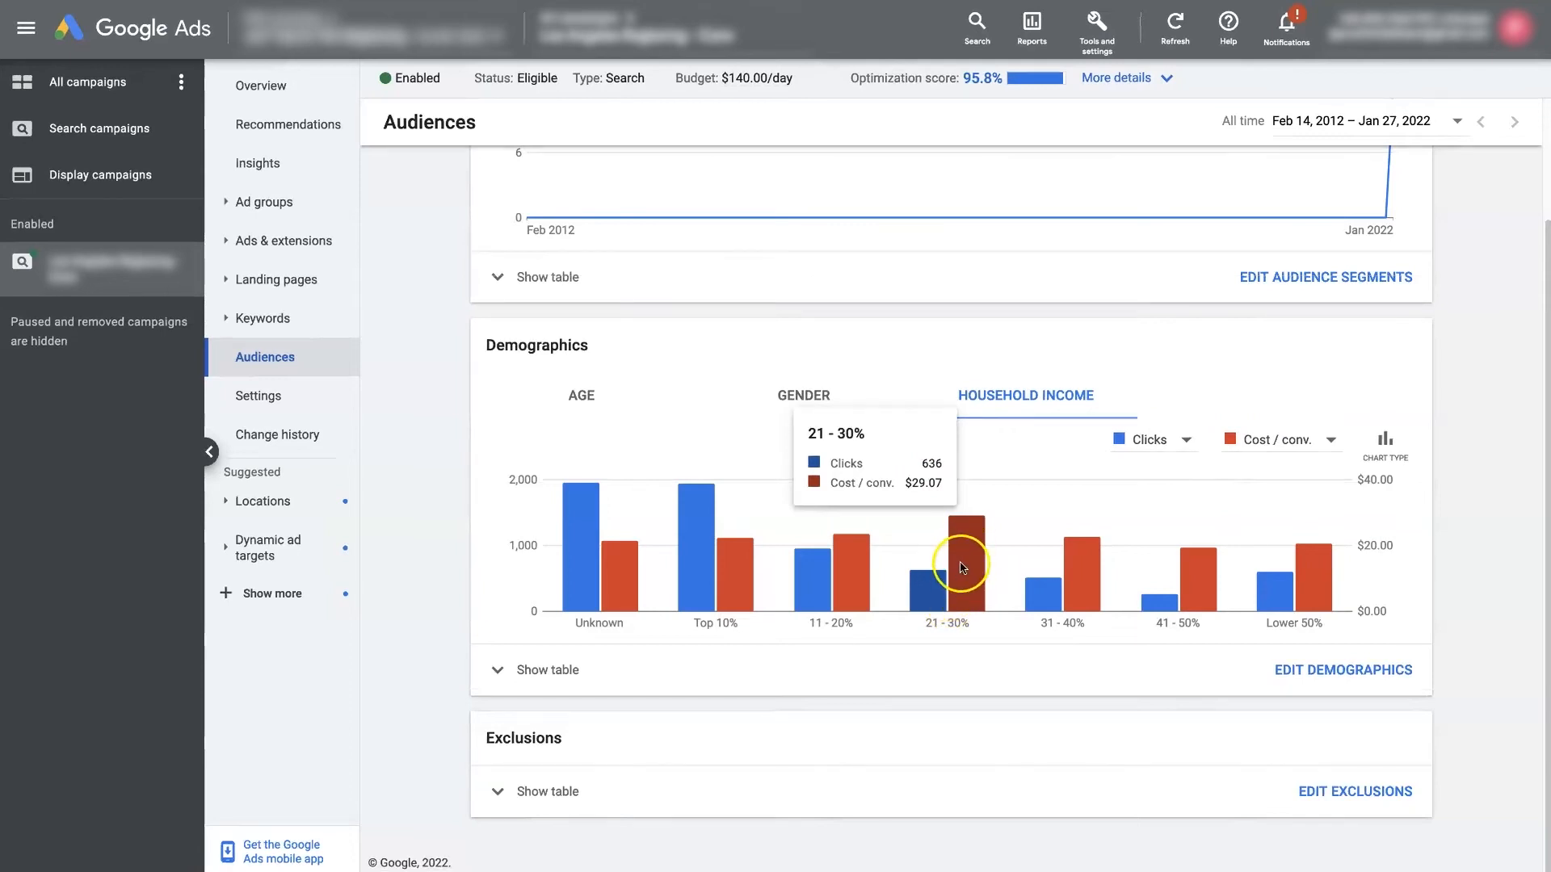
Step: Expand the household income table broken down by ad group
left_click(548, 669)
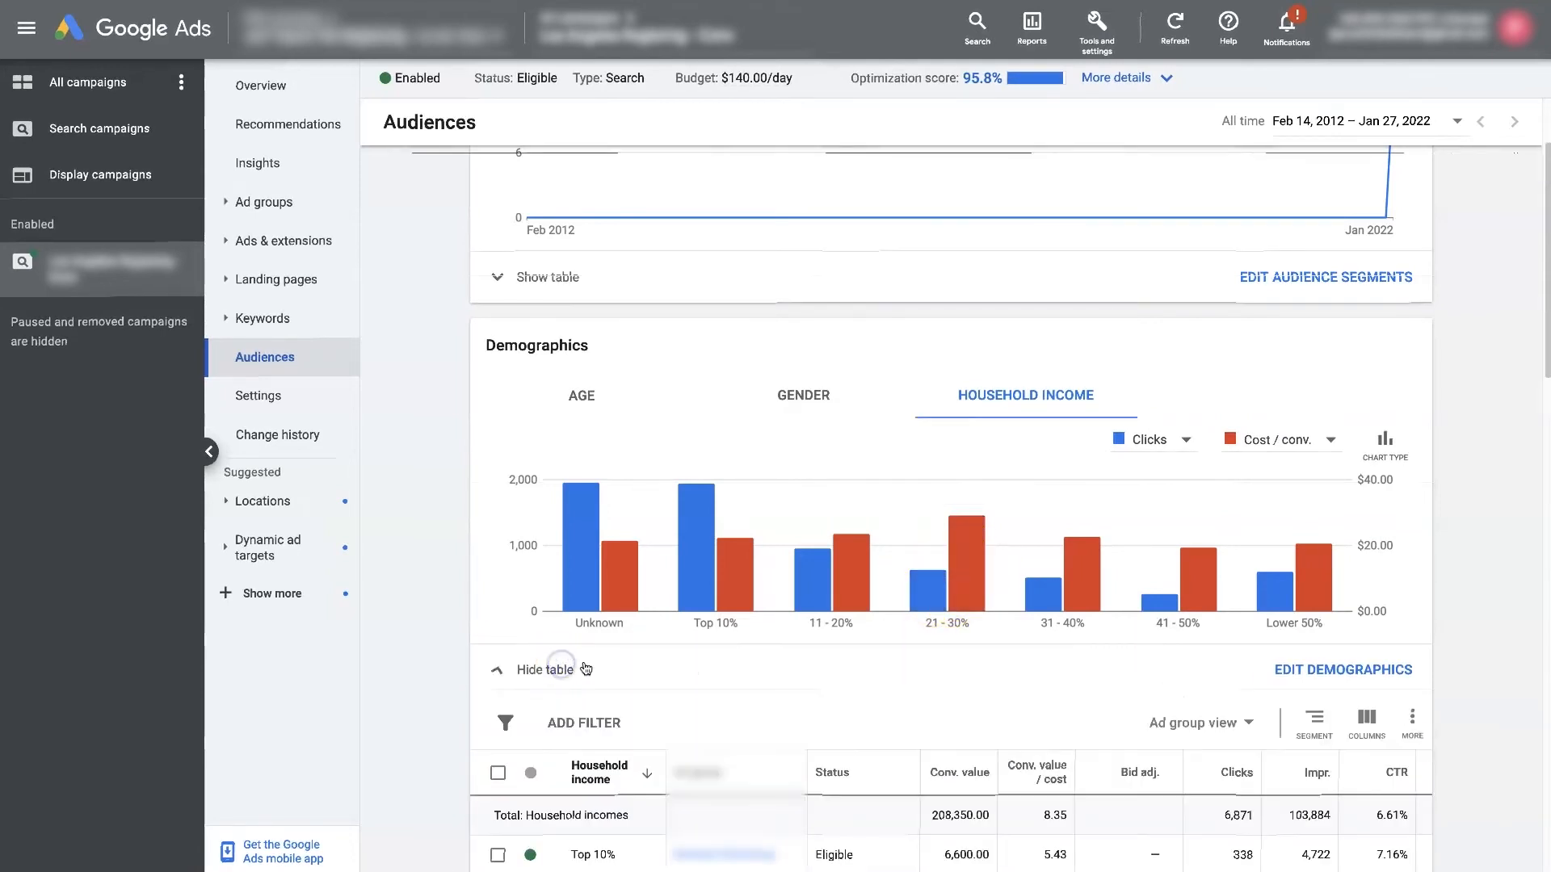
scroll("down", 3)
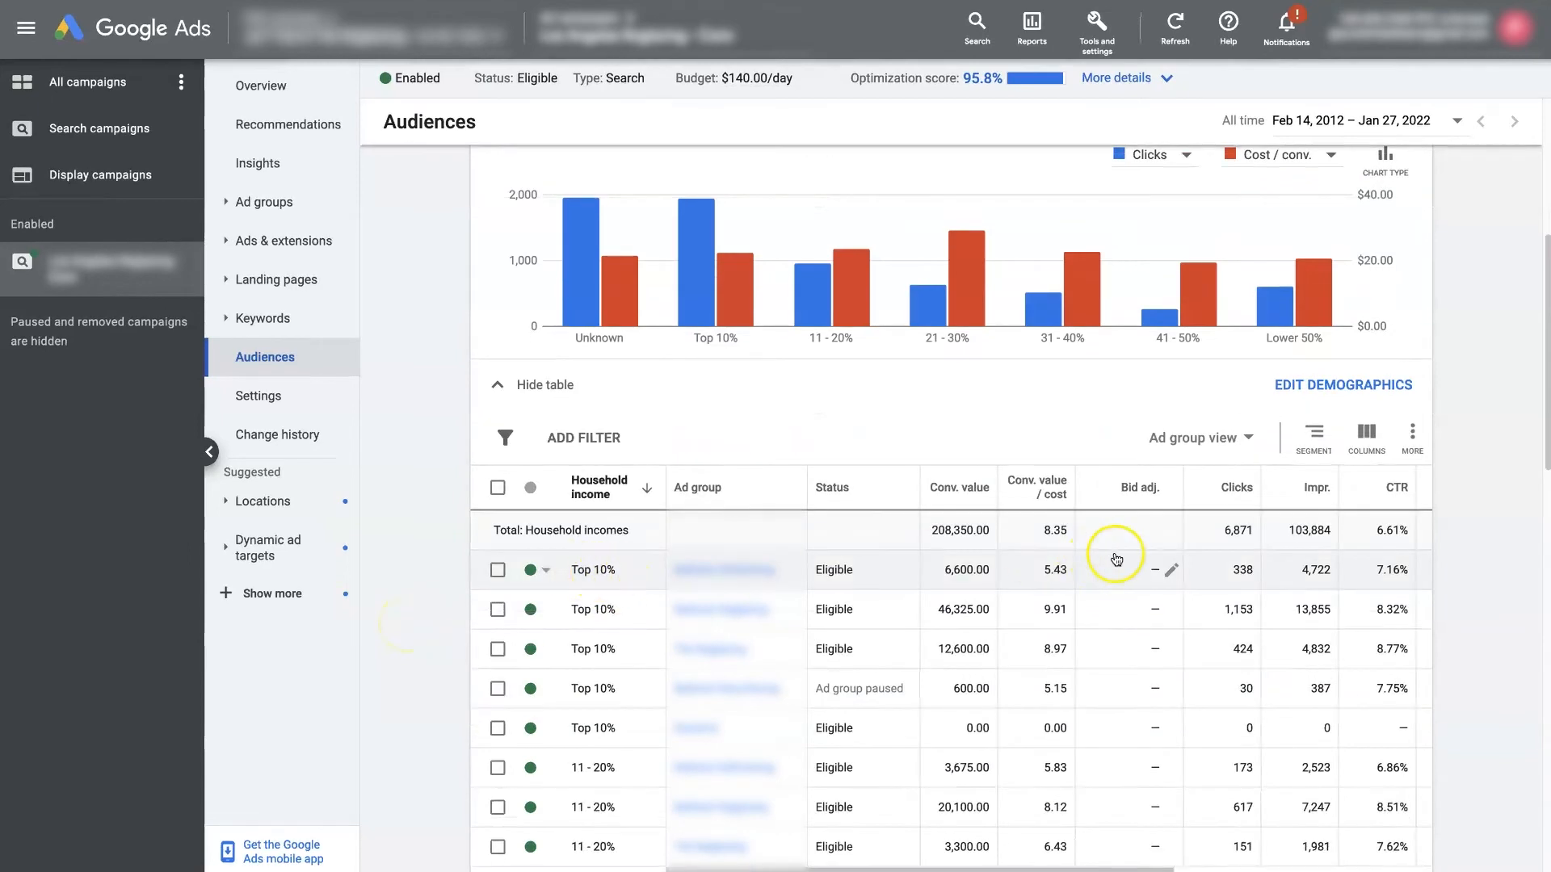
Step: Draft a 20% bid decrease for a Top 10% ad group, then cancel it unsaved
left_click(1169, 570)
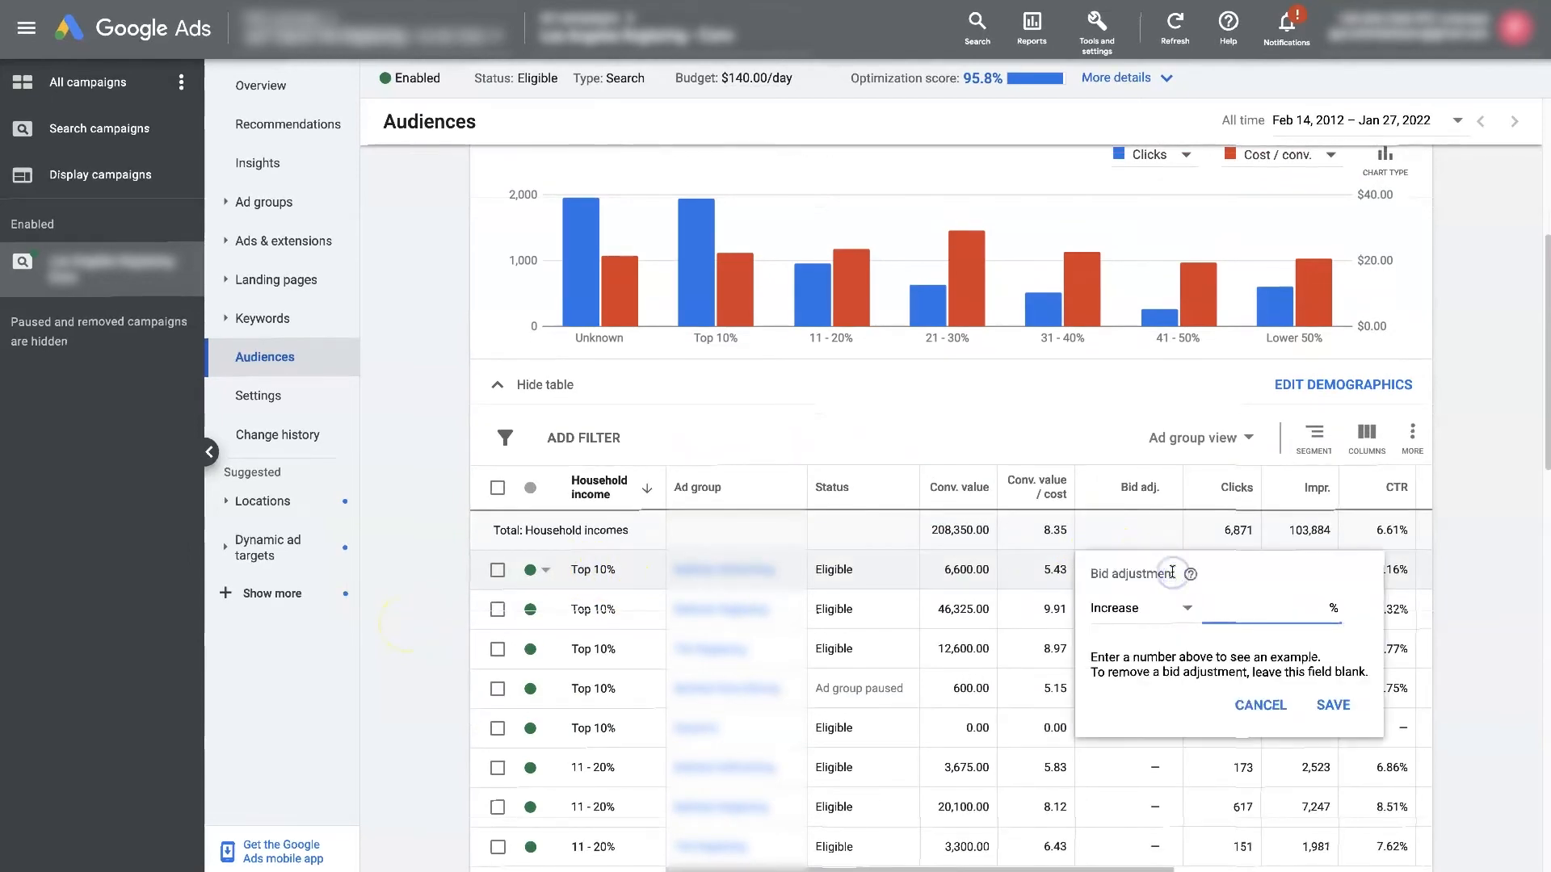
left_click(1142, 609)
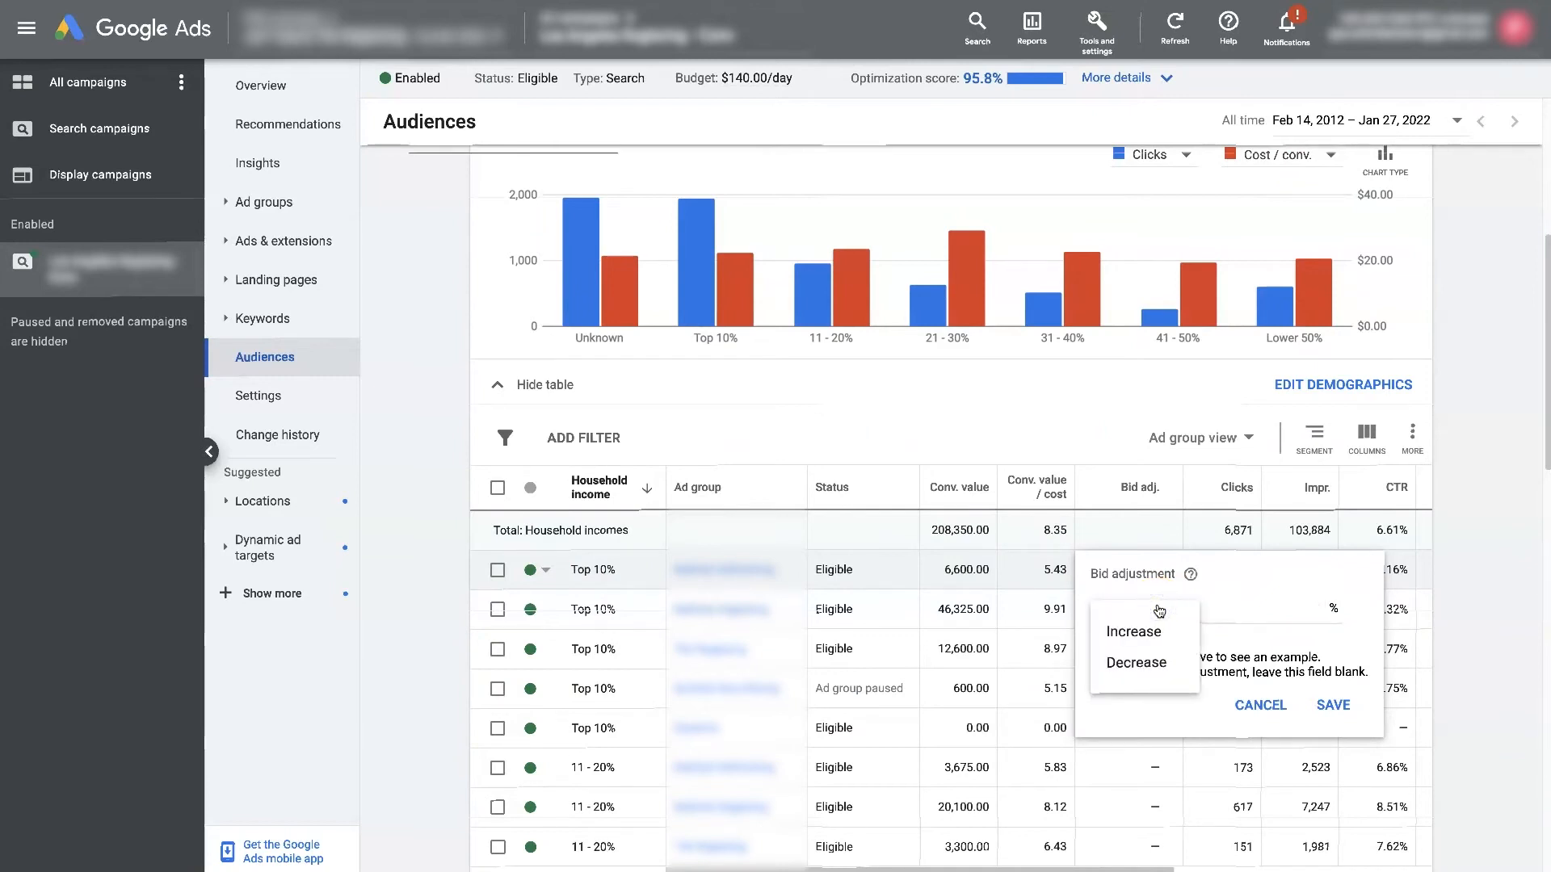
left_click(1134, 662)
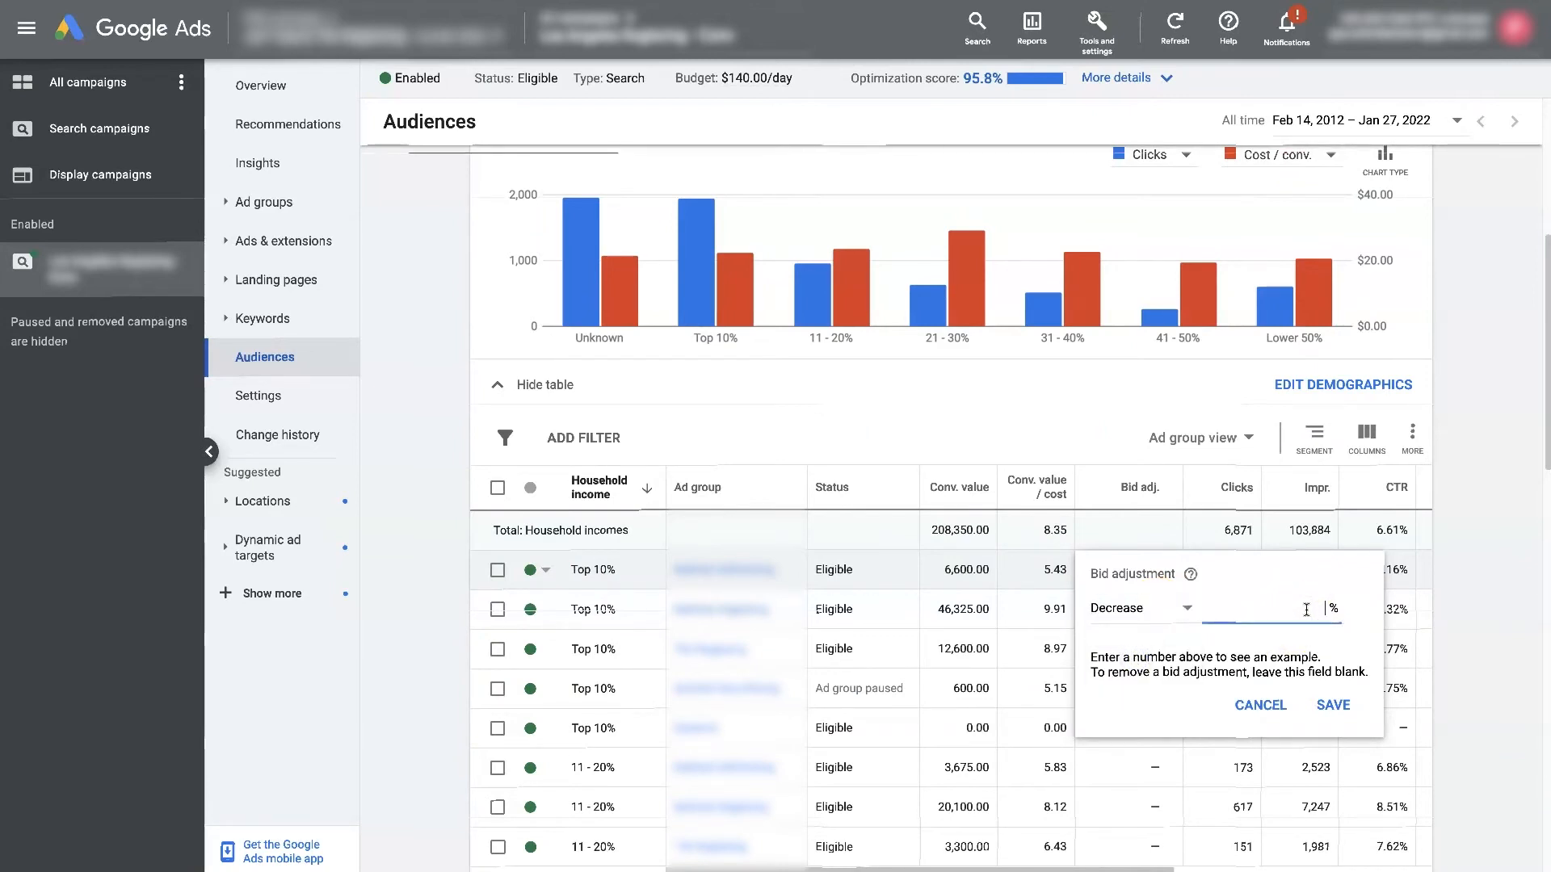
type("20")
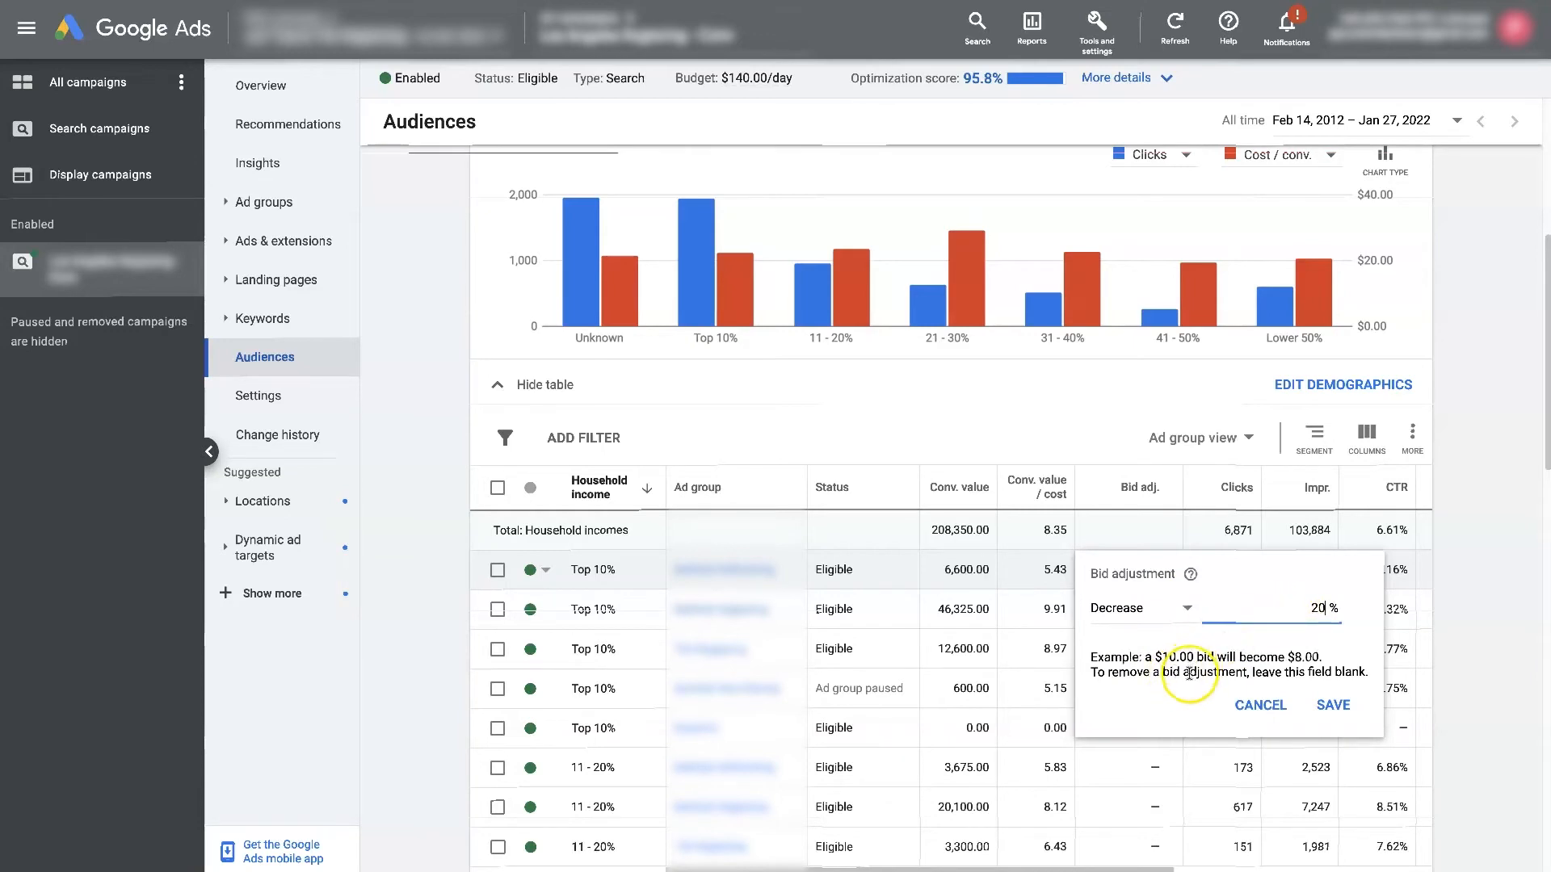
mouse_move(1297, 667)
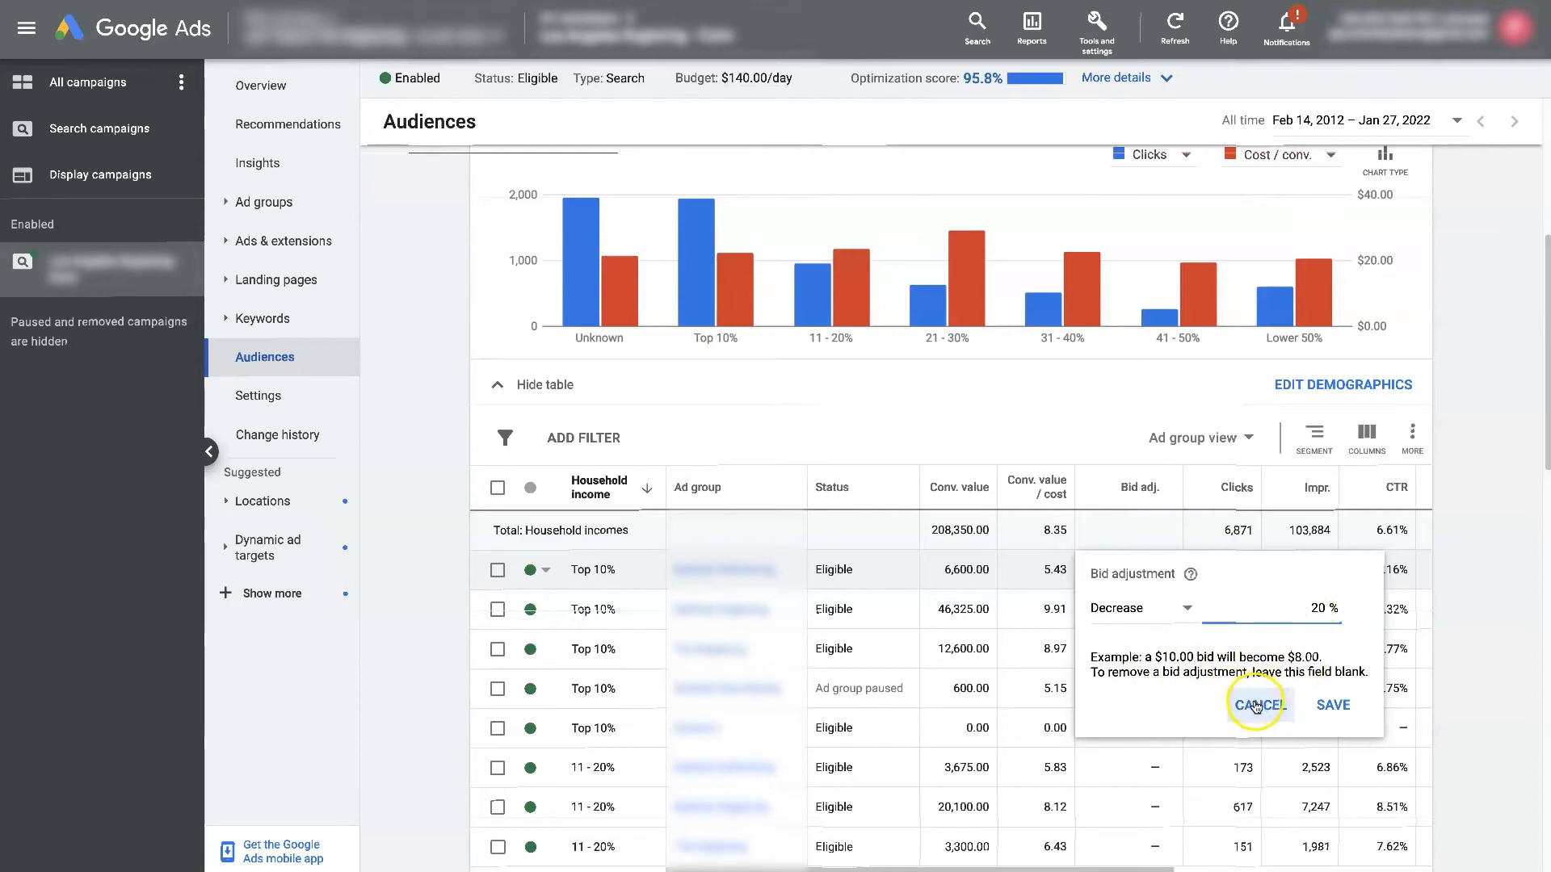
left_click(1258, 706)
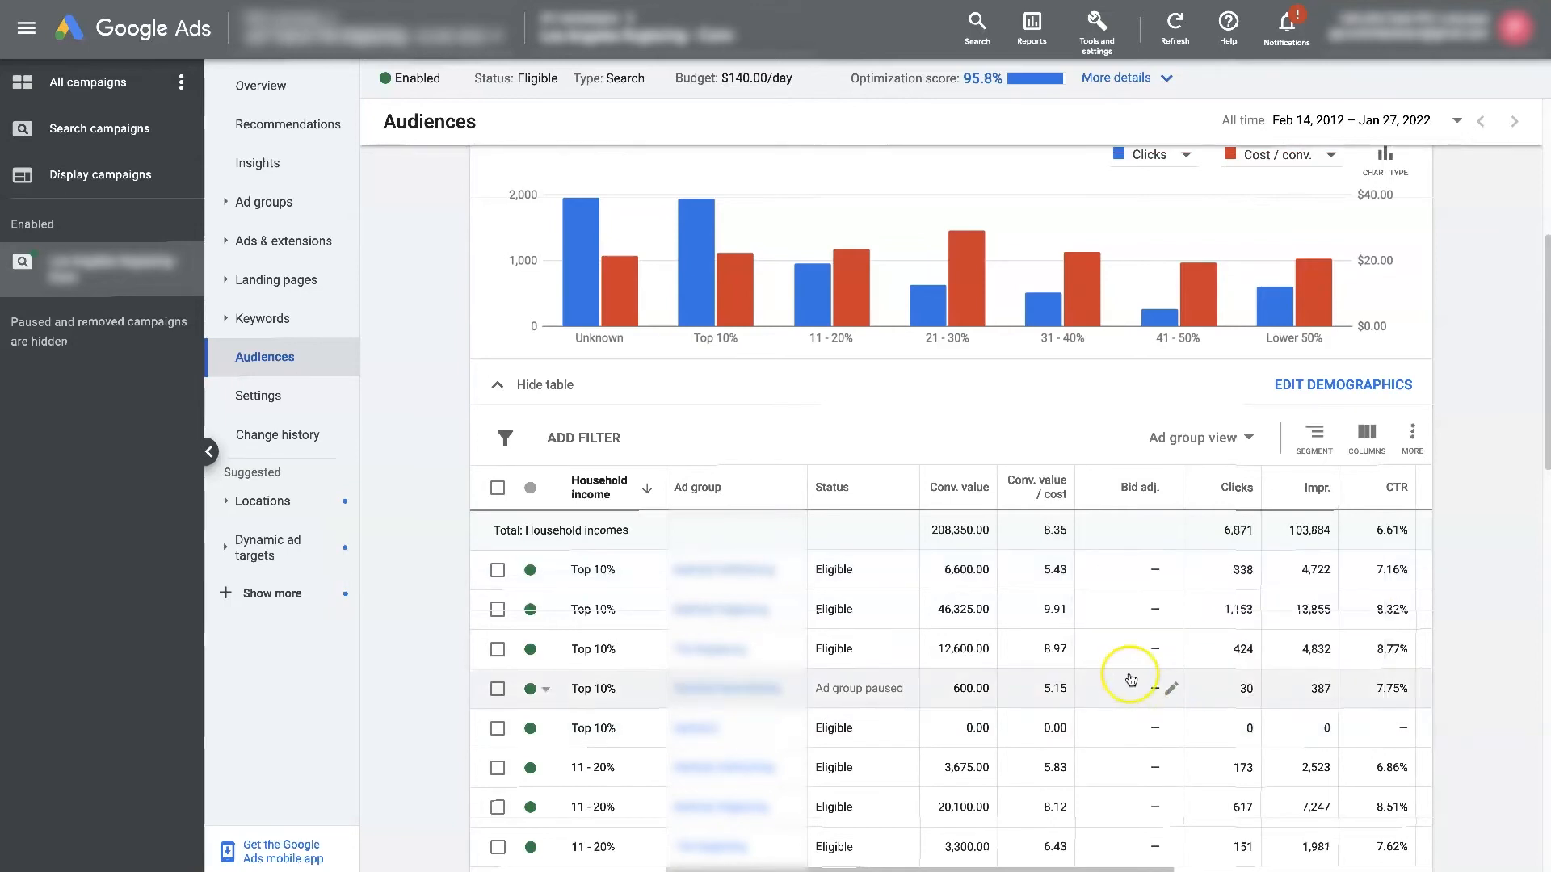
mouse_move(1186, 304)
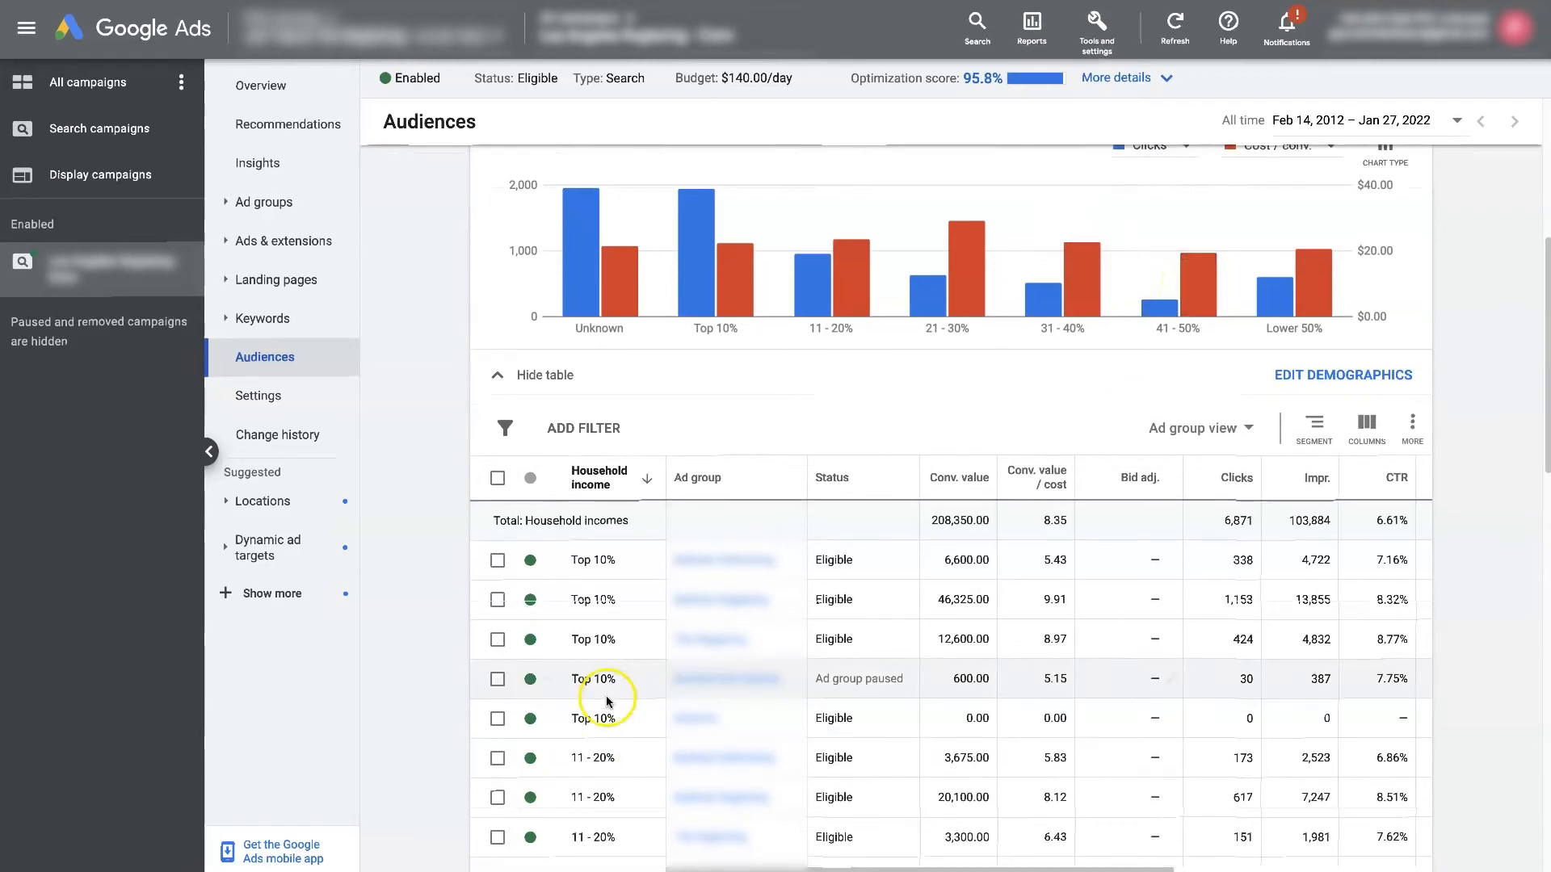
Step: Start a bid adjustment of 20 for a 41 - 50% ad group row
scroll("down", 3)
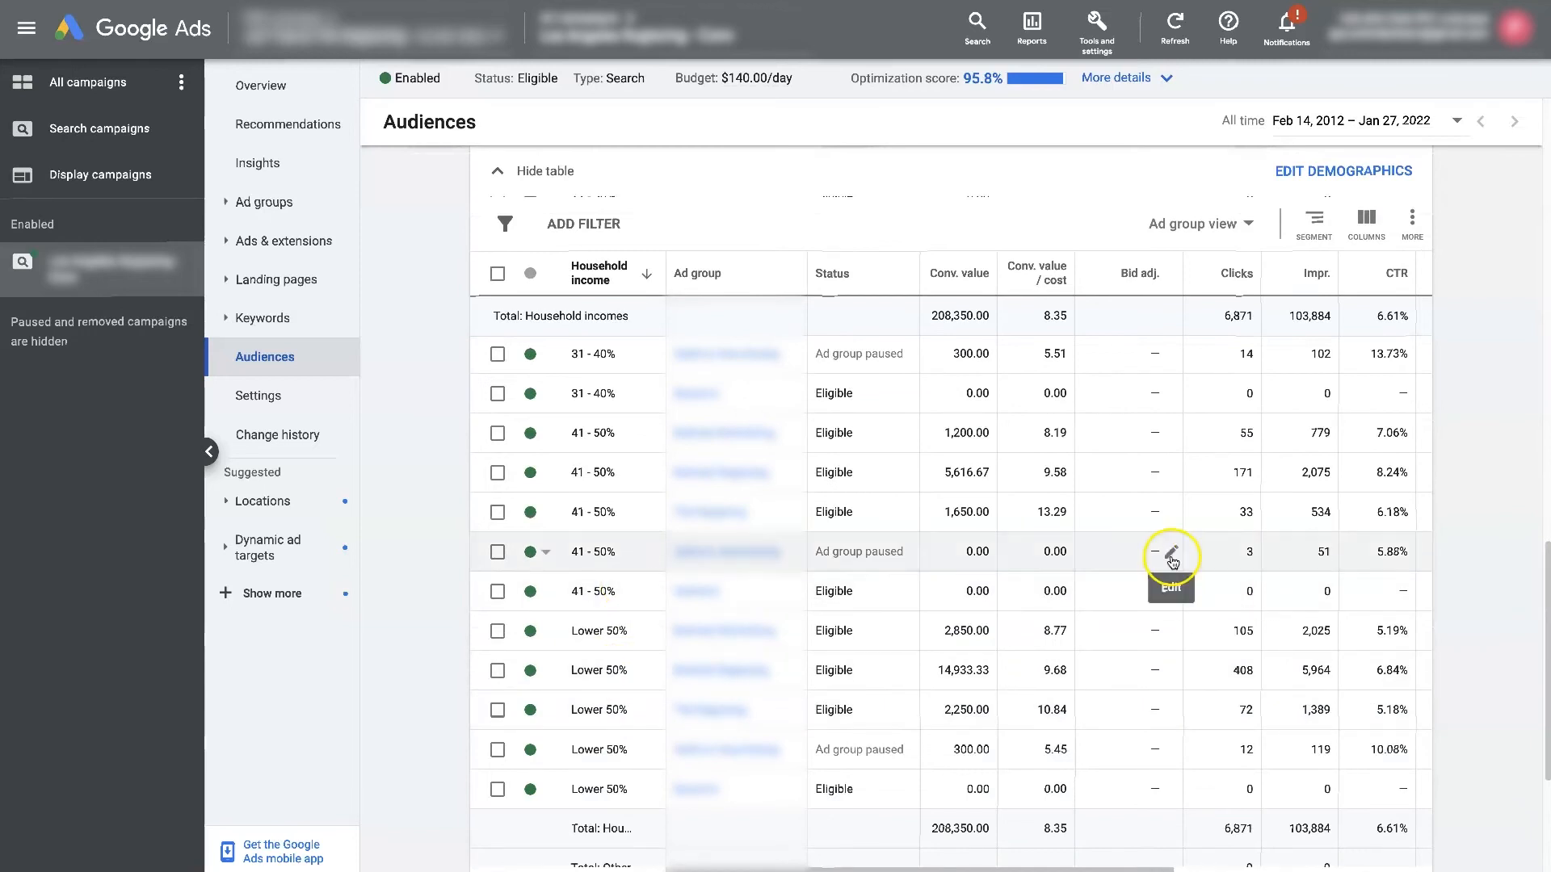
left_click(1172, 551)
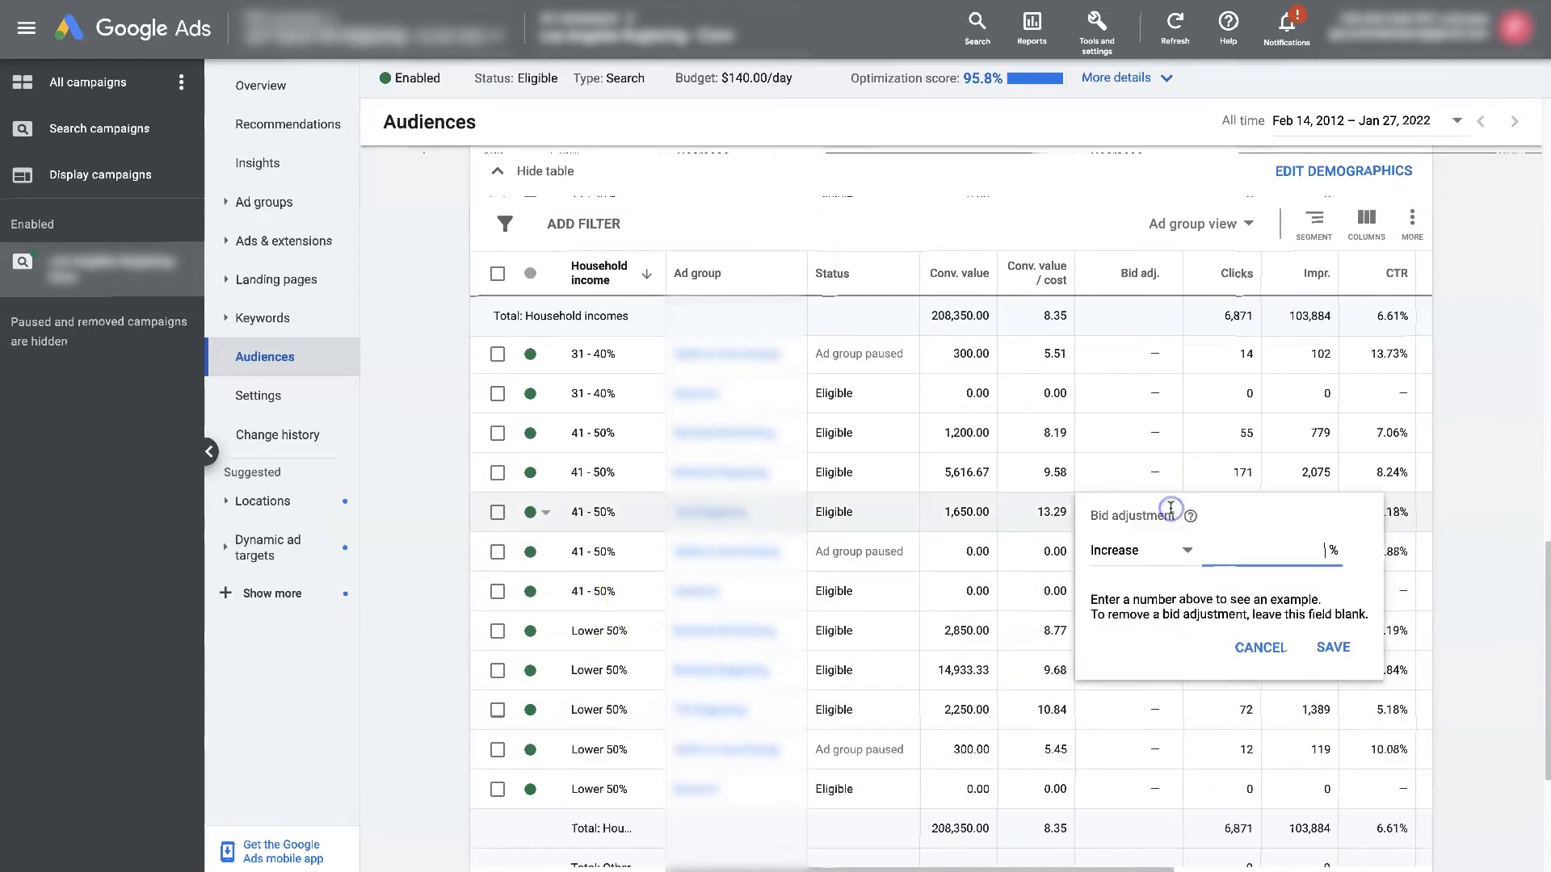
mouse_move(1290, 555)
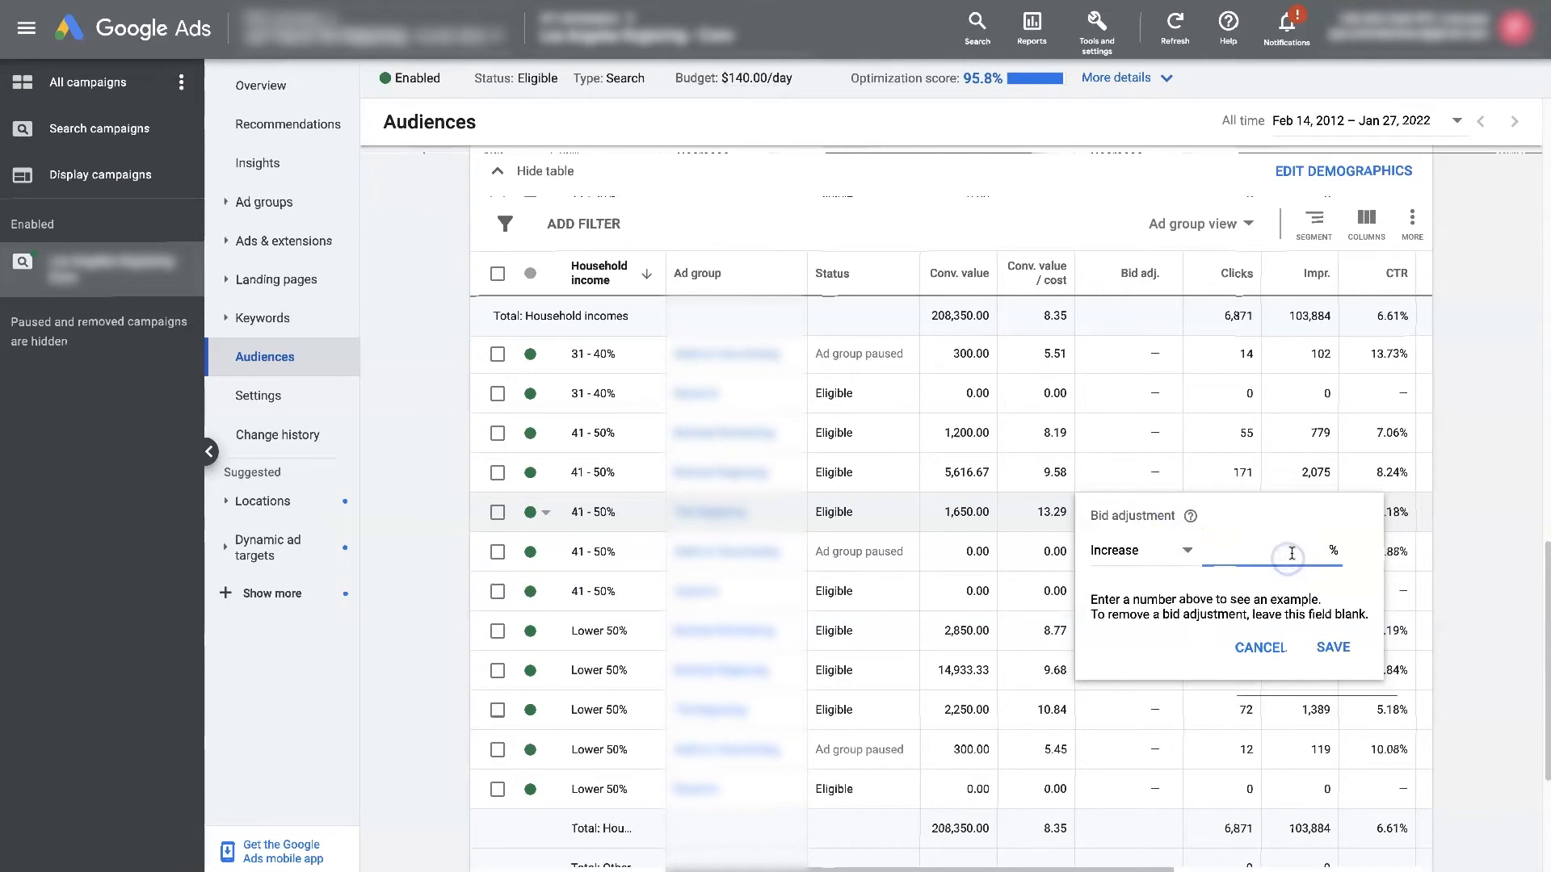
type("20")
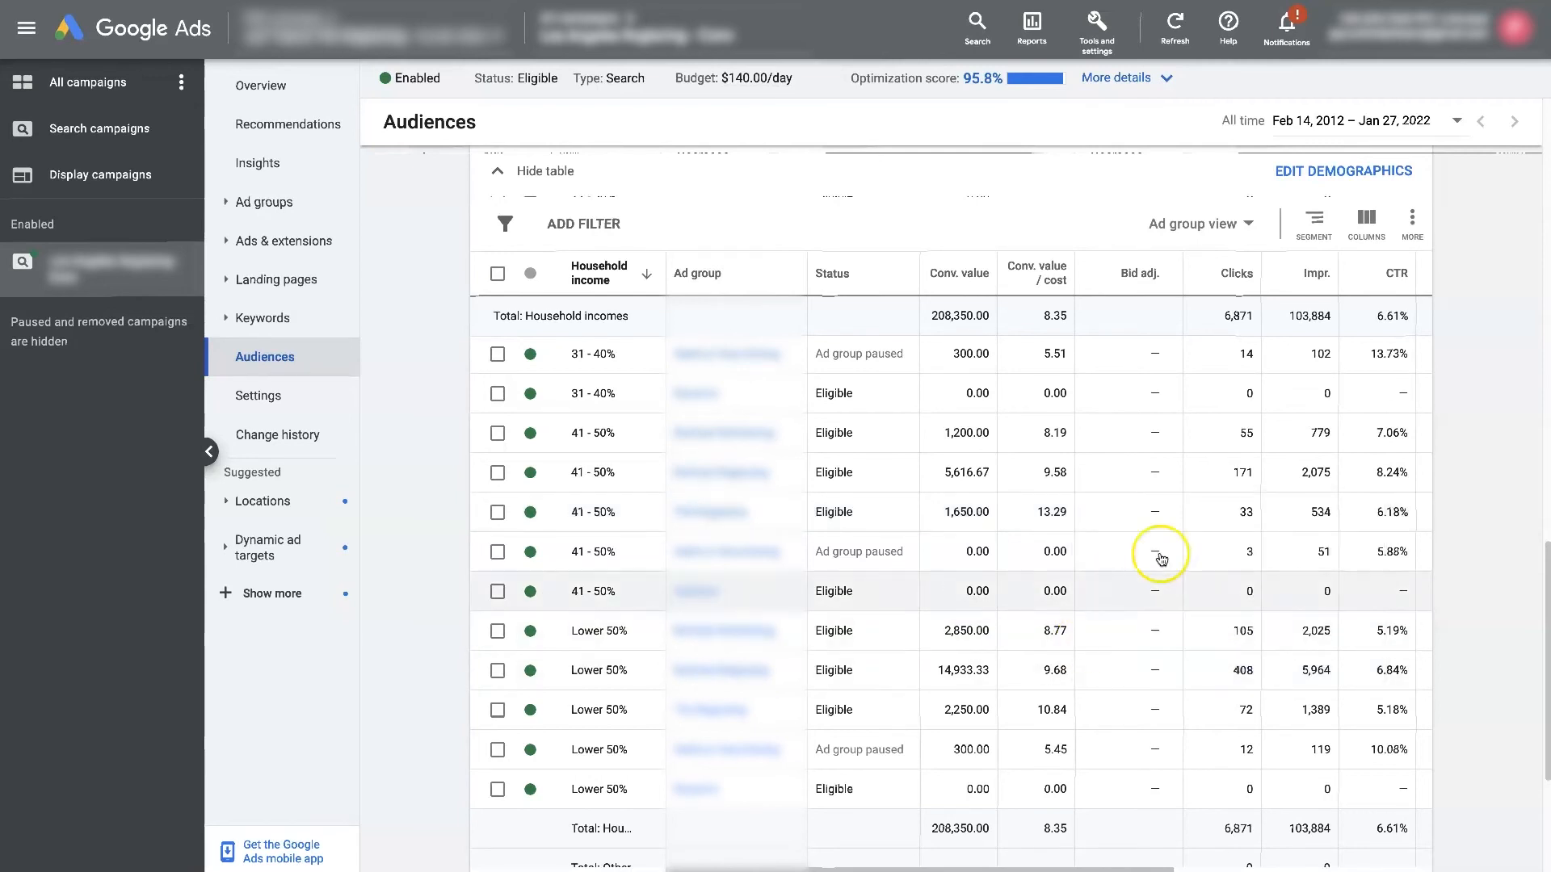
mouse_move(1024, 534)
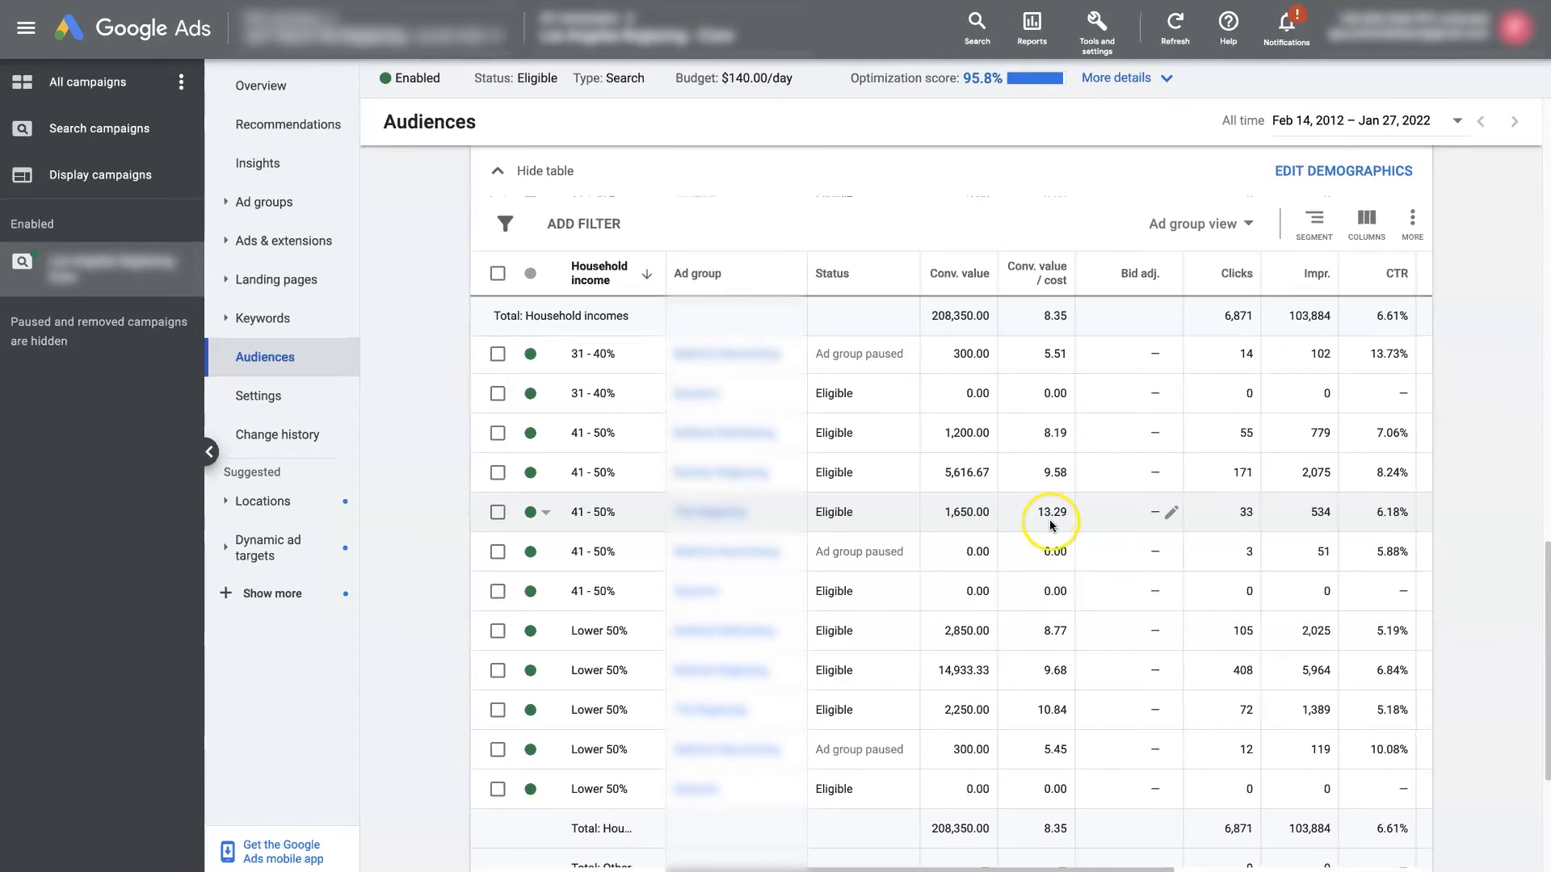
mouse_move(1063, 529)
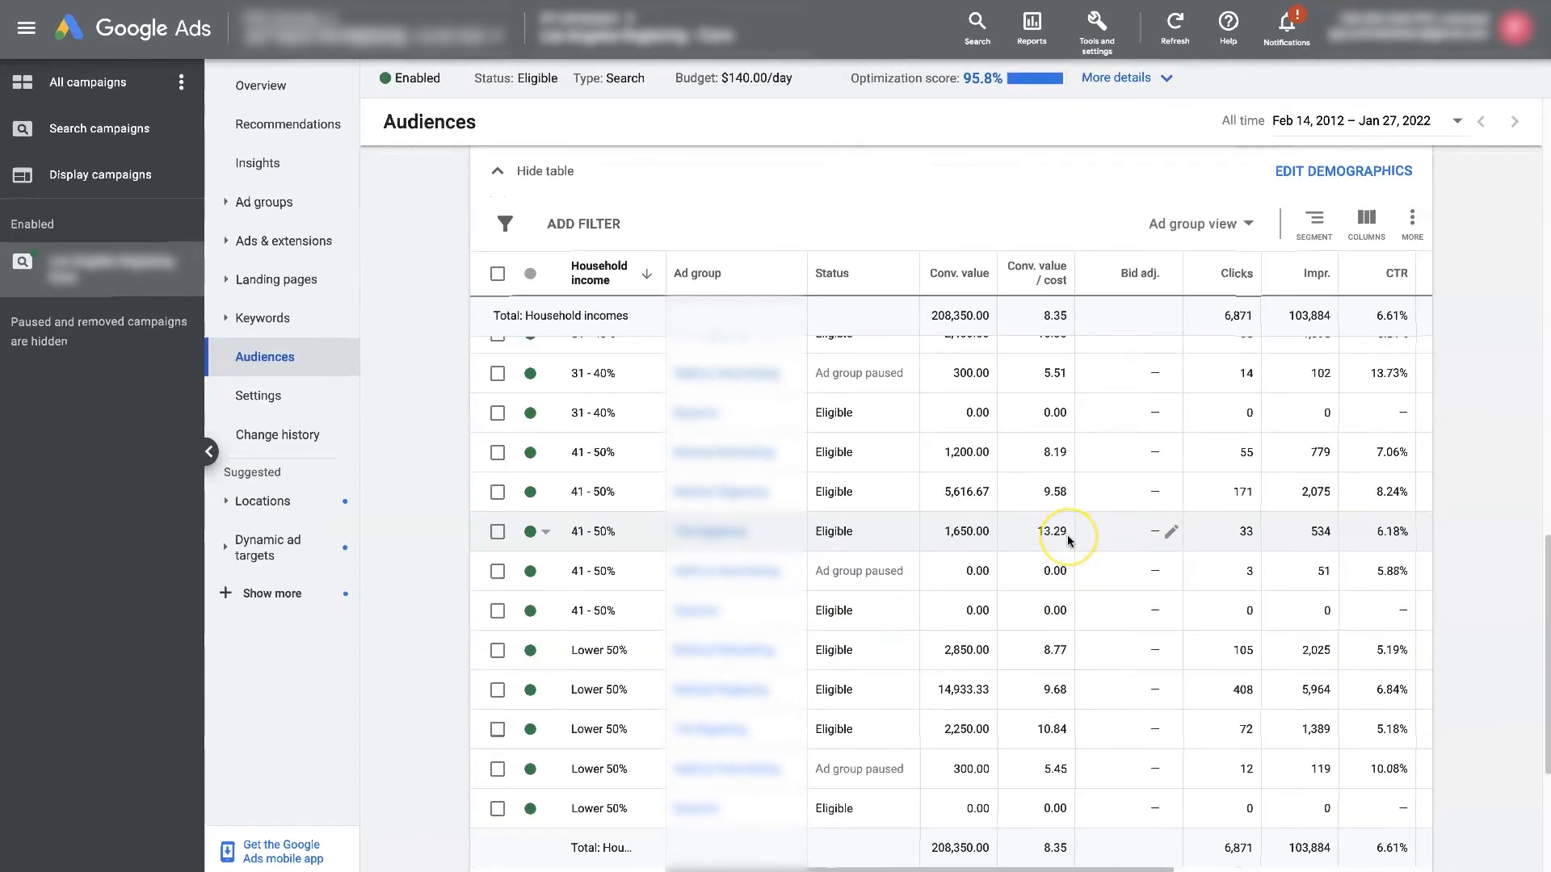
Step: Scroll the household income table back up to the Top 10% rows
scroll("up", 3)
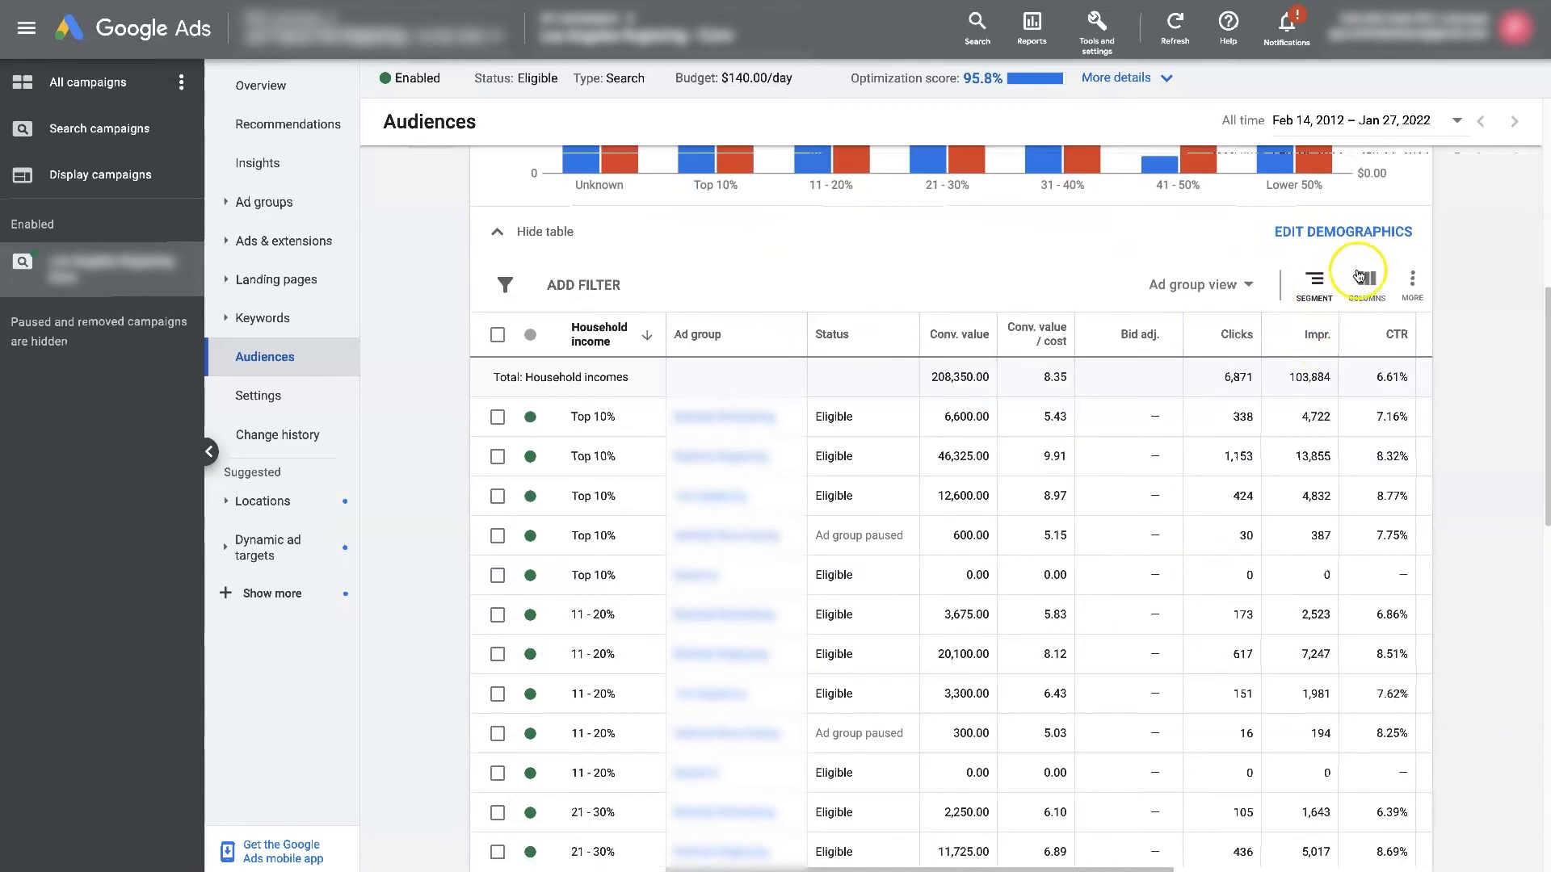
Step: Review the Modify columns panel and close it without changes
left_click(1357, 275)
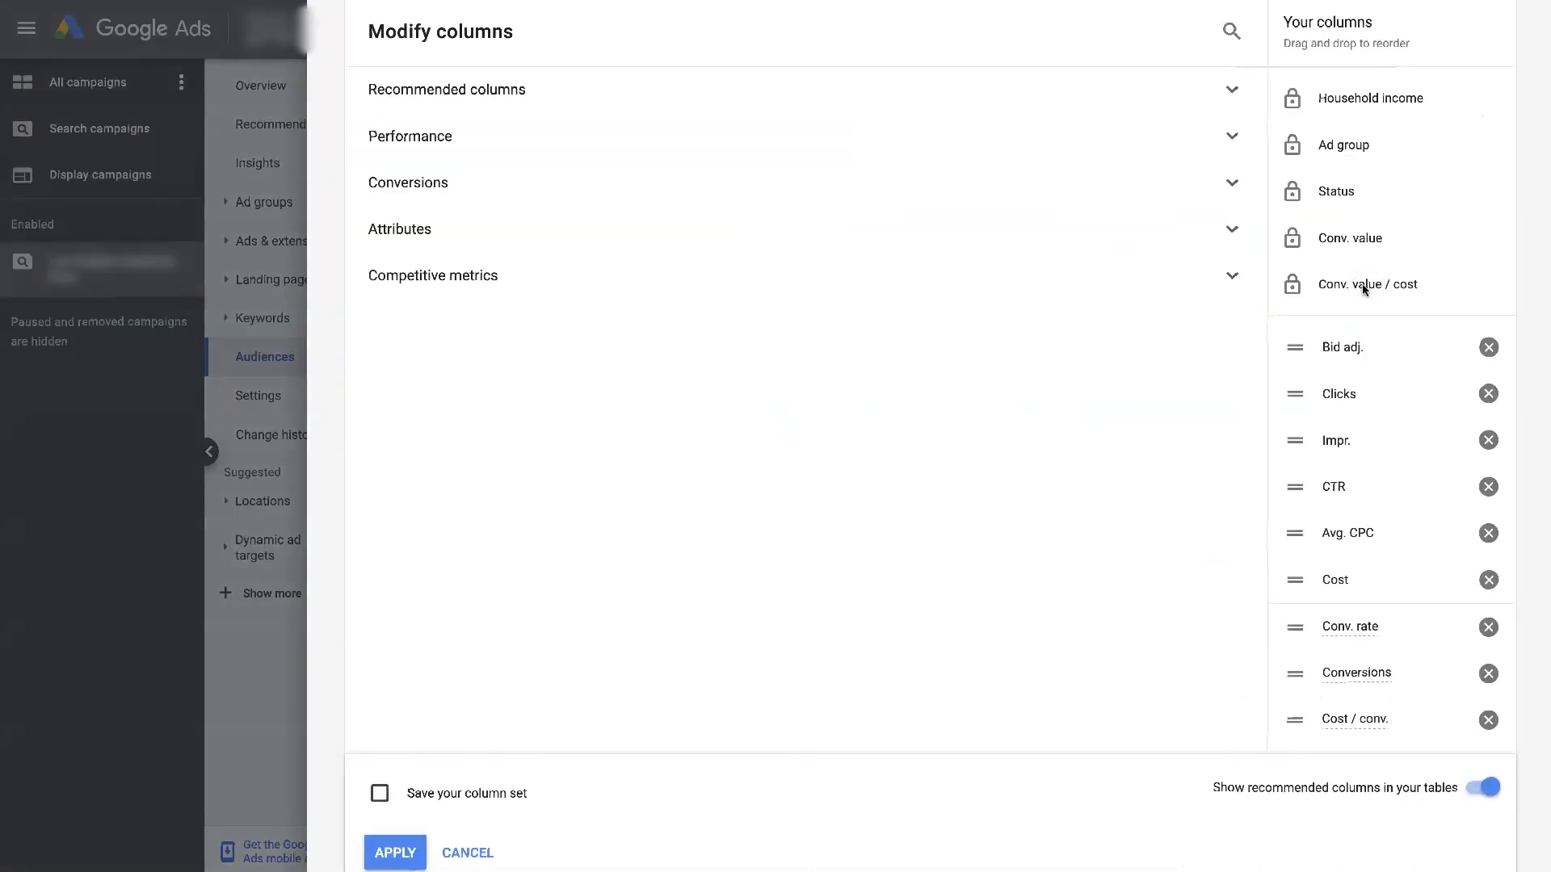
mouse_move(1402, 517)
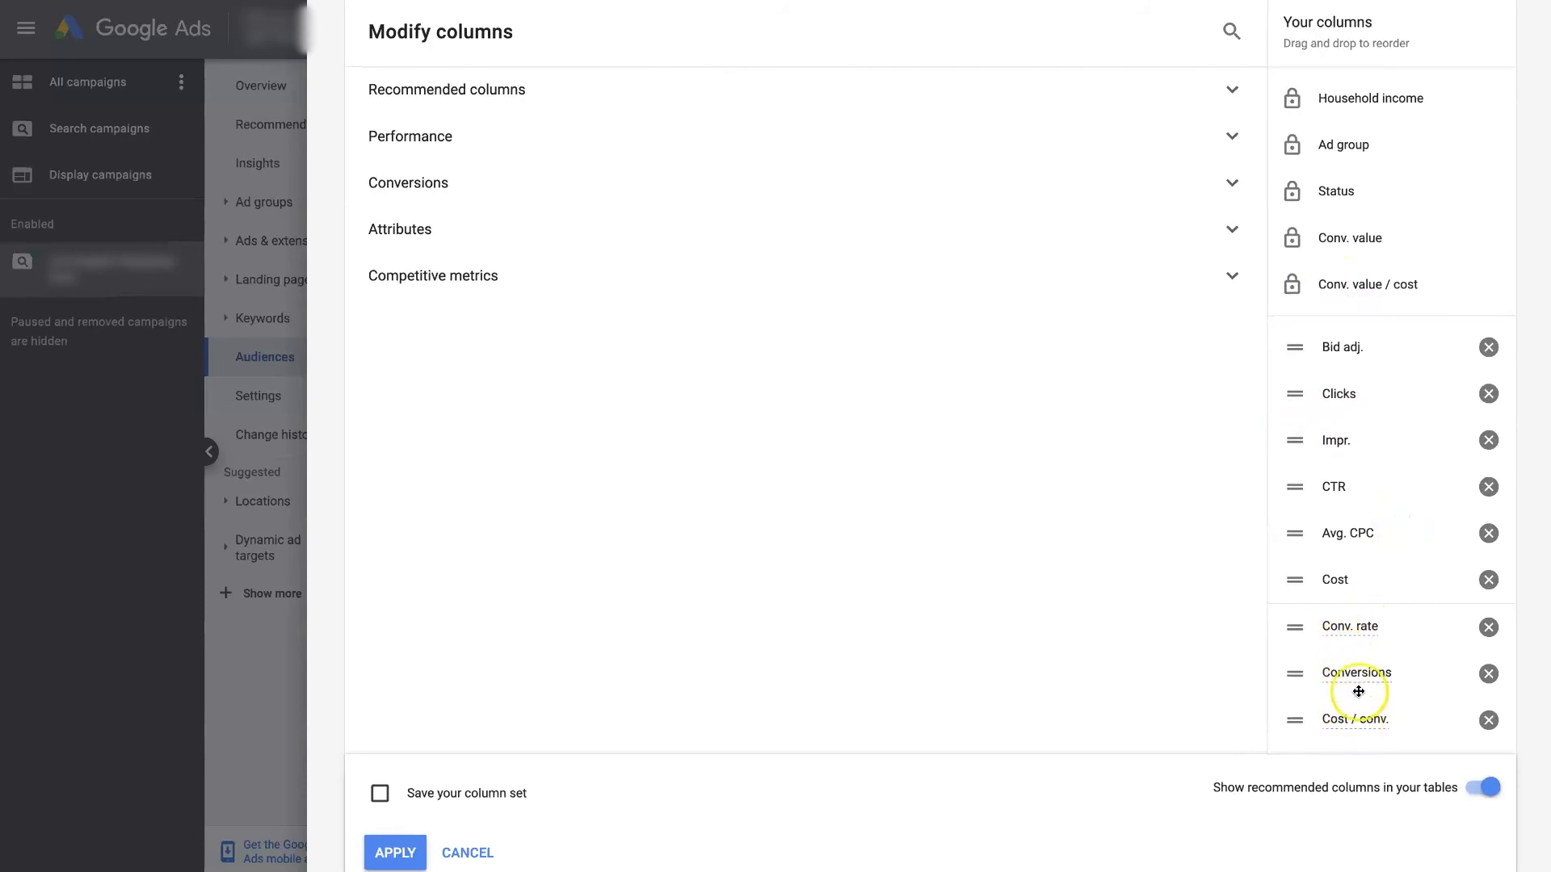
mouse_move(554, 32)
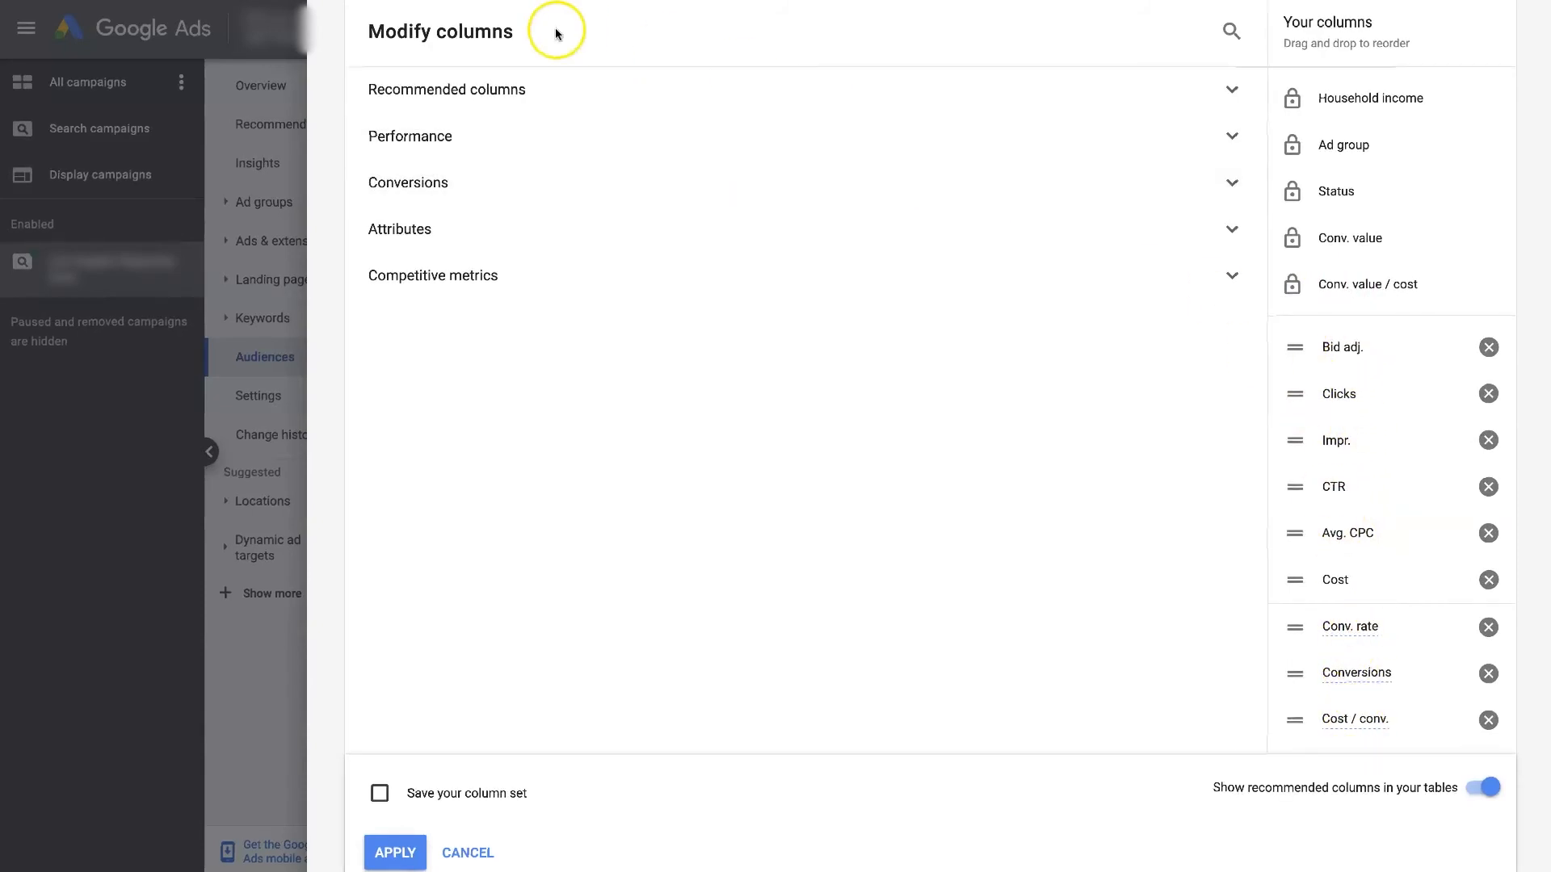
left_click(394, 852)
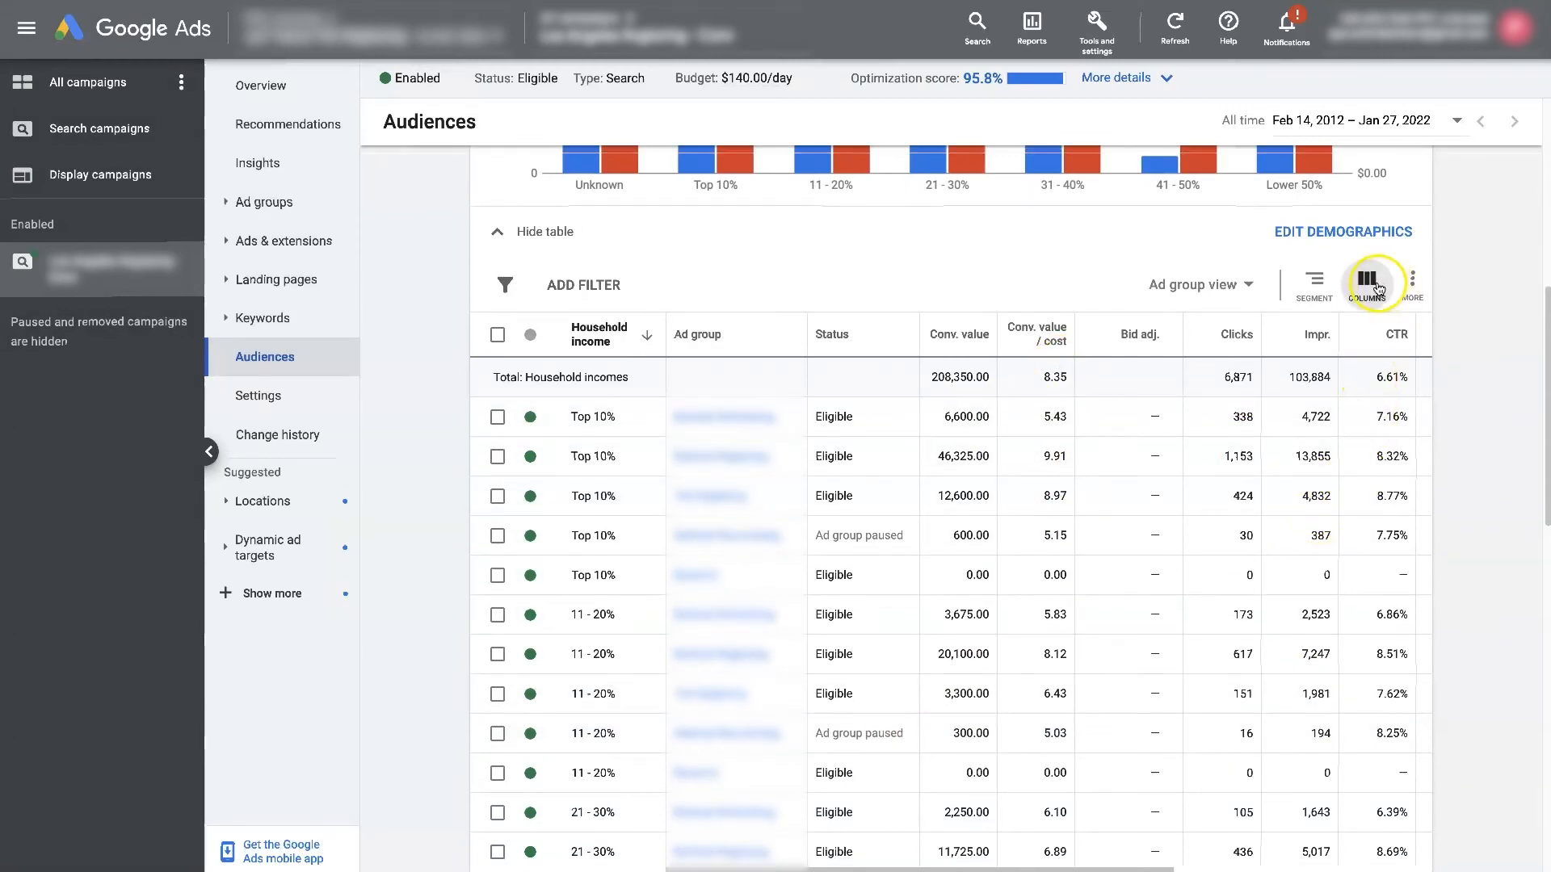
Step: Add Conv. rate and All conv. rate columns to the table and apply
left_click(1373, 281)
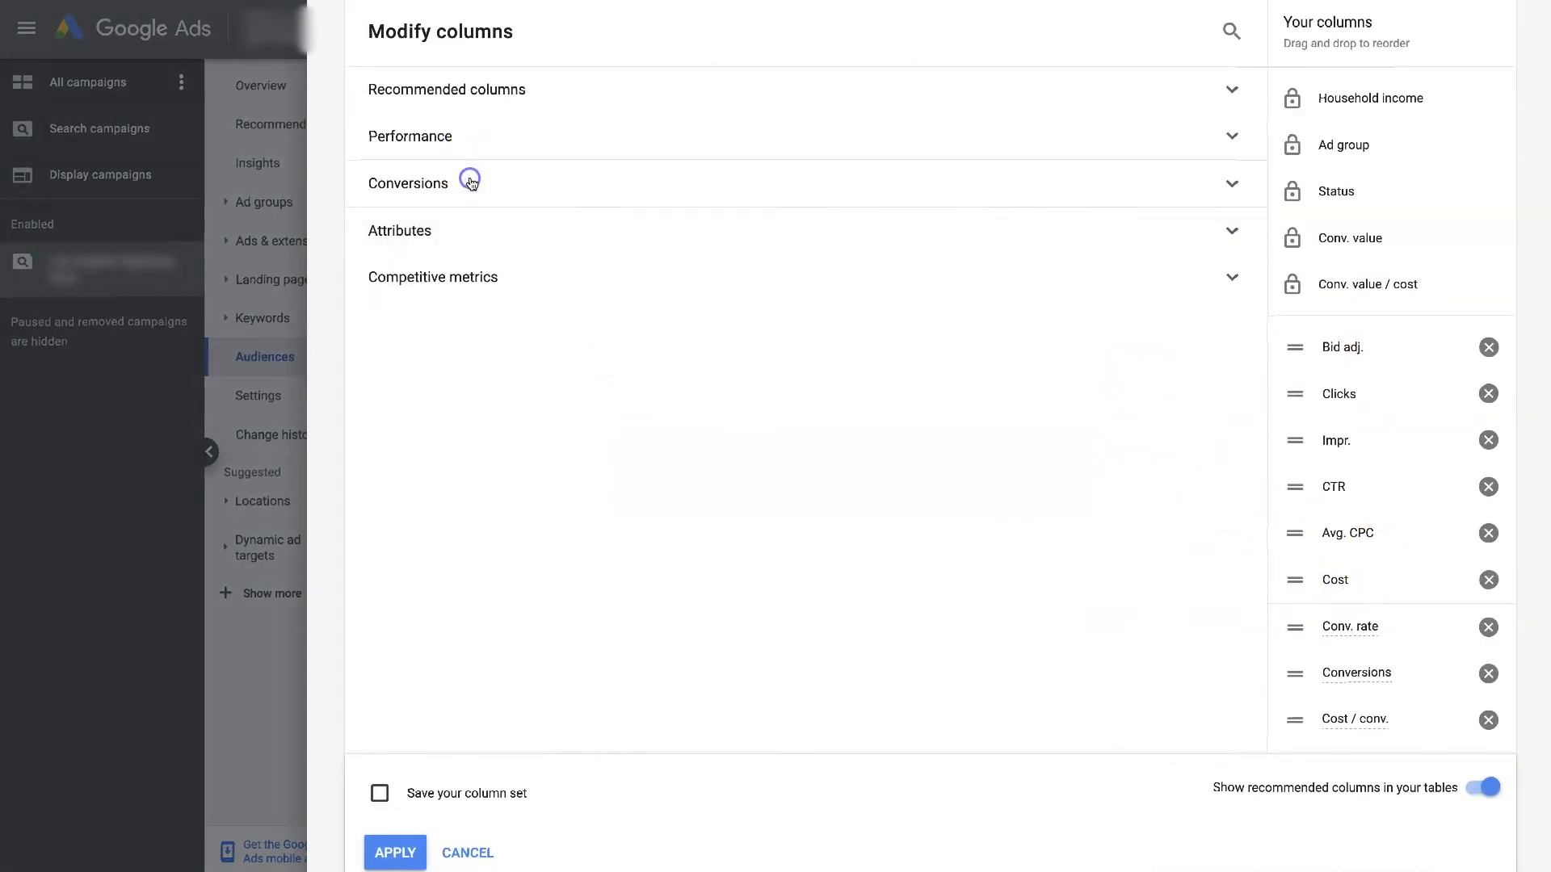
left_click(407, 183)
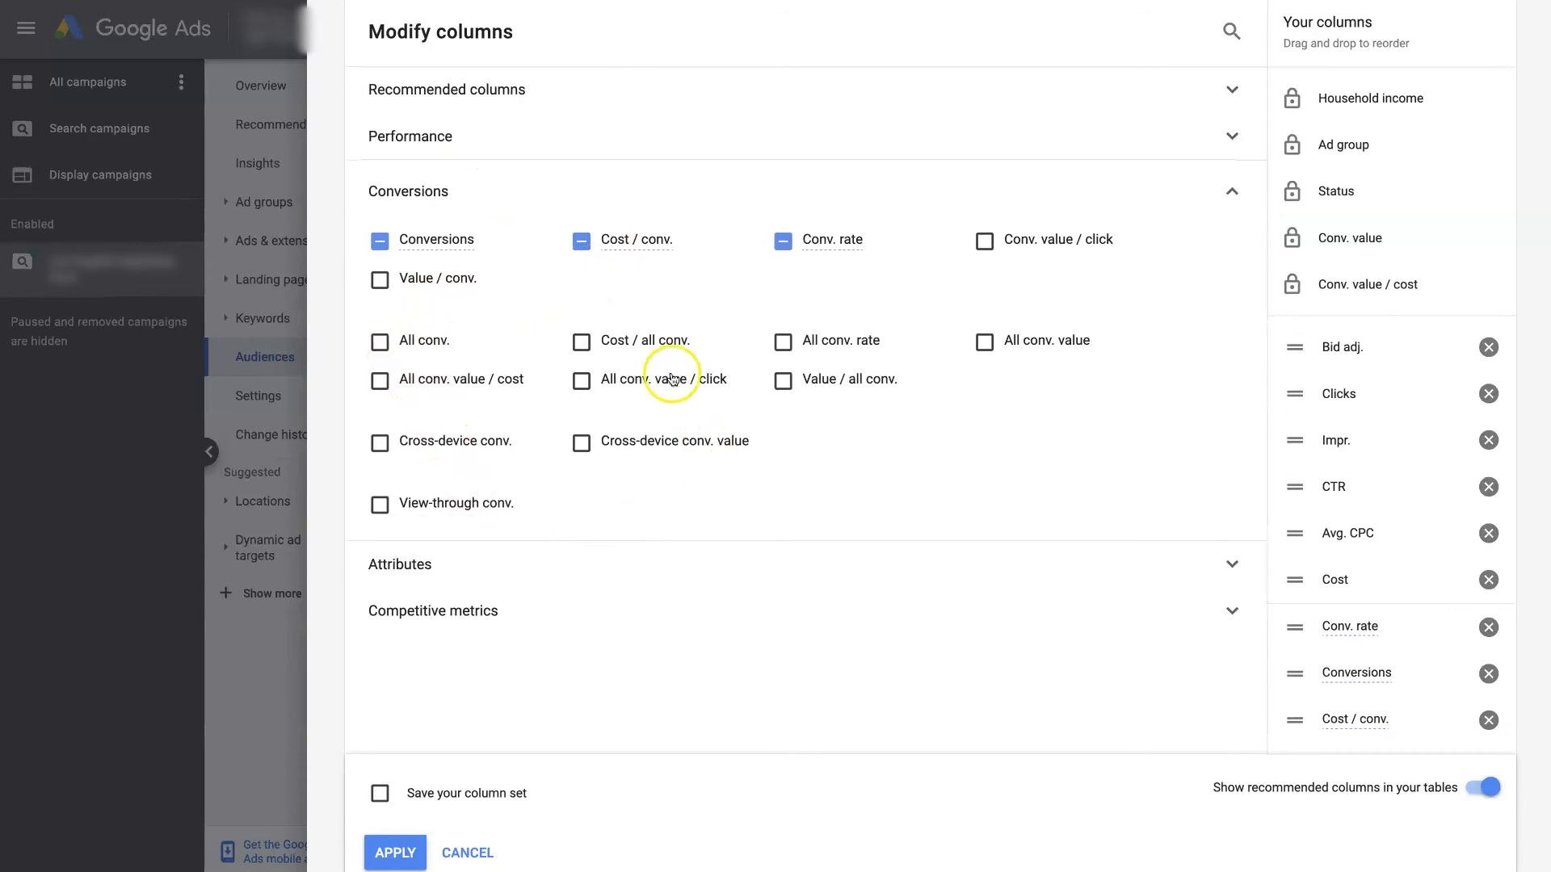
mouse_move(783, 343)
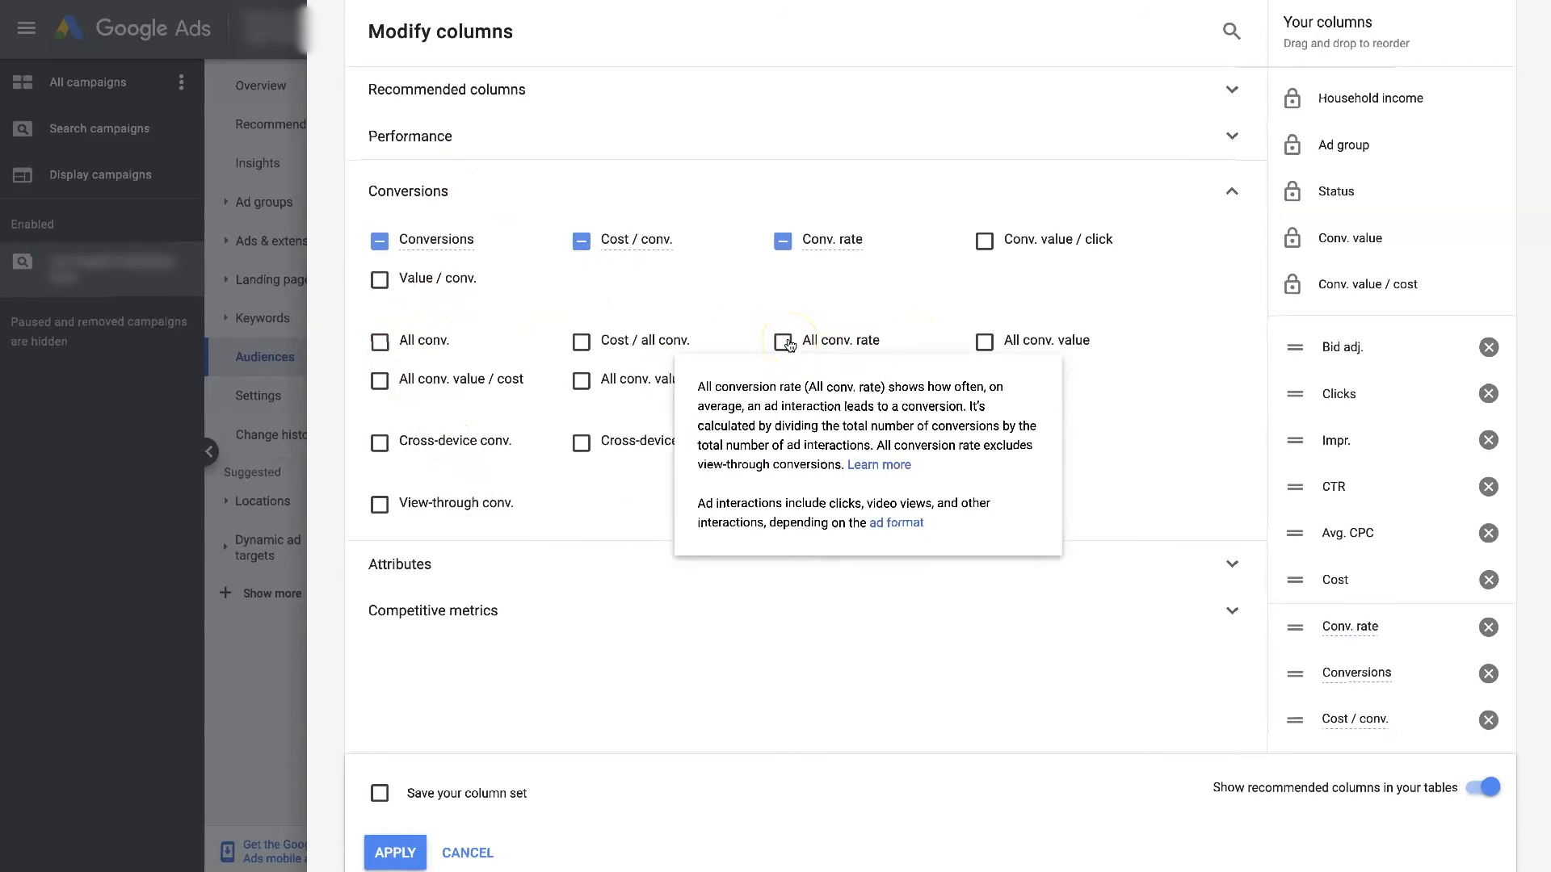
left_click(782, 341)
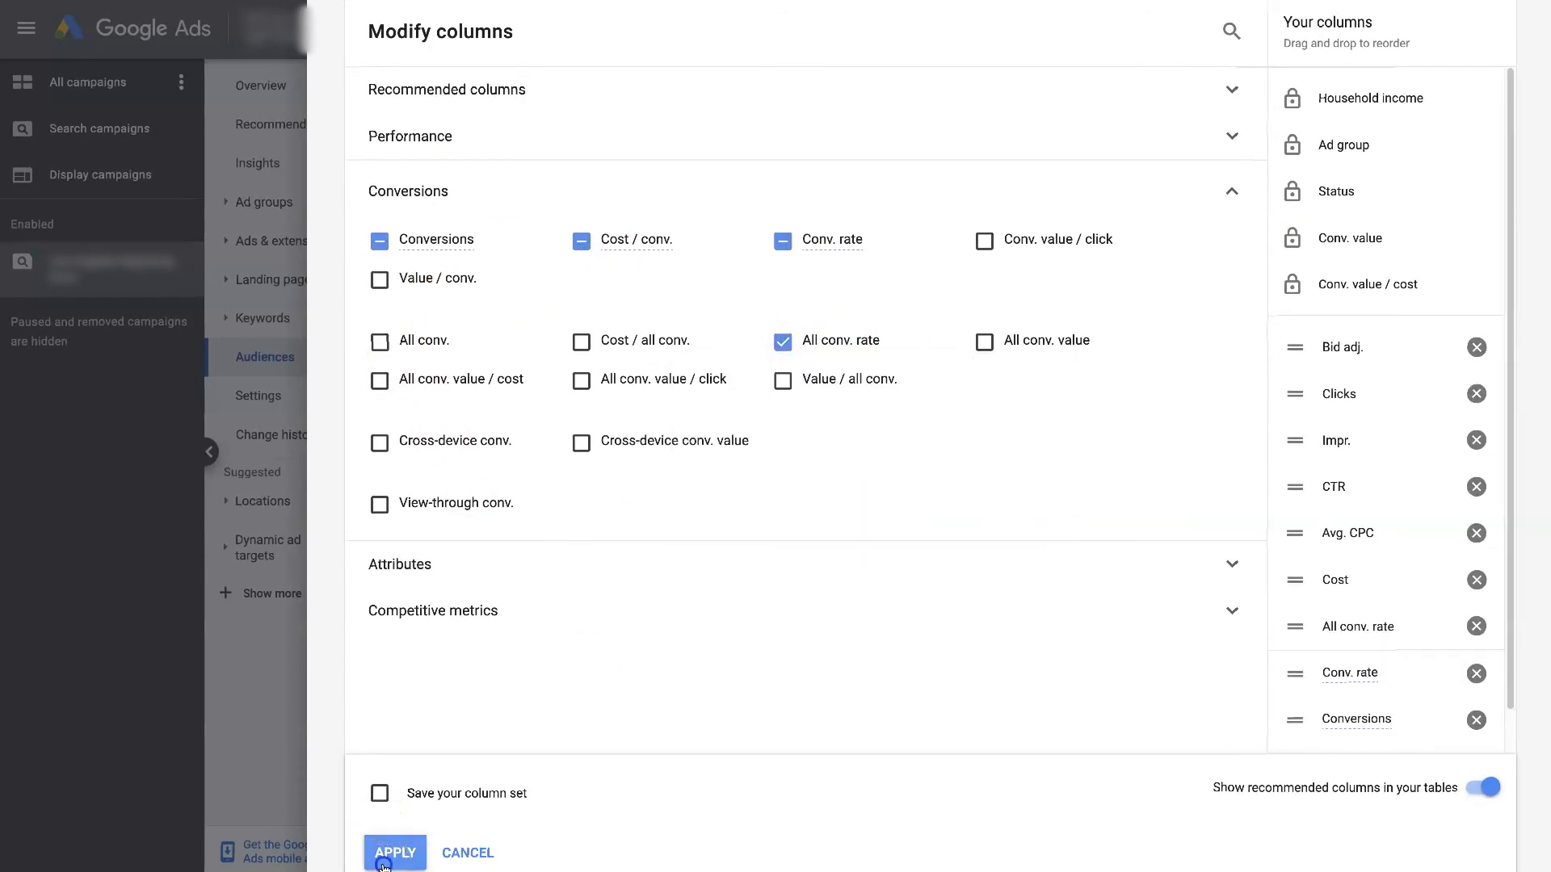
left_click(394, 853)
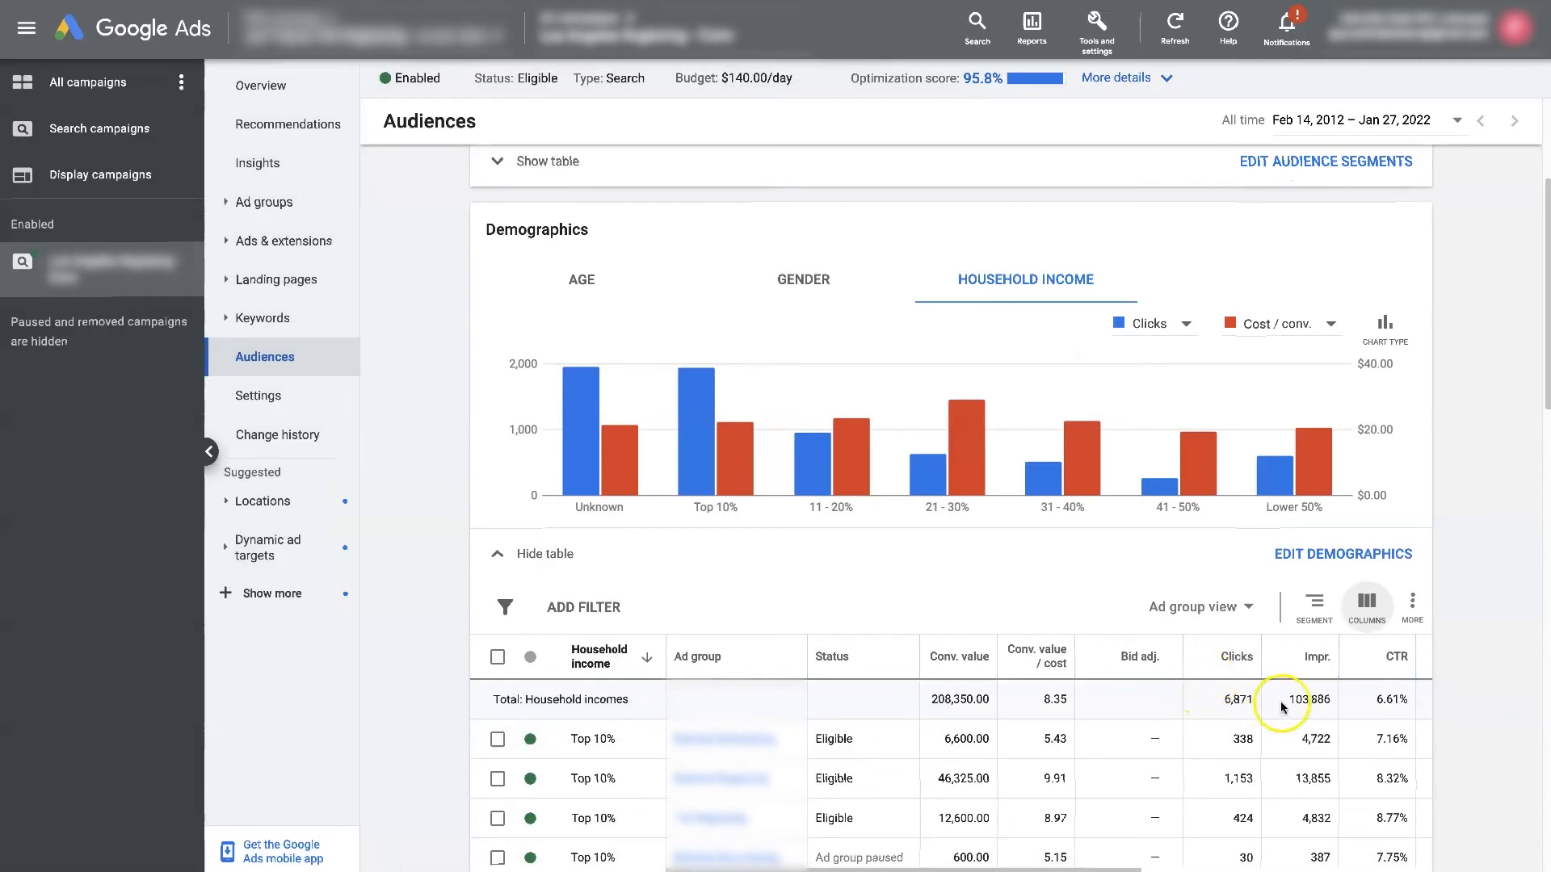
scroll("down", 3)
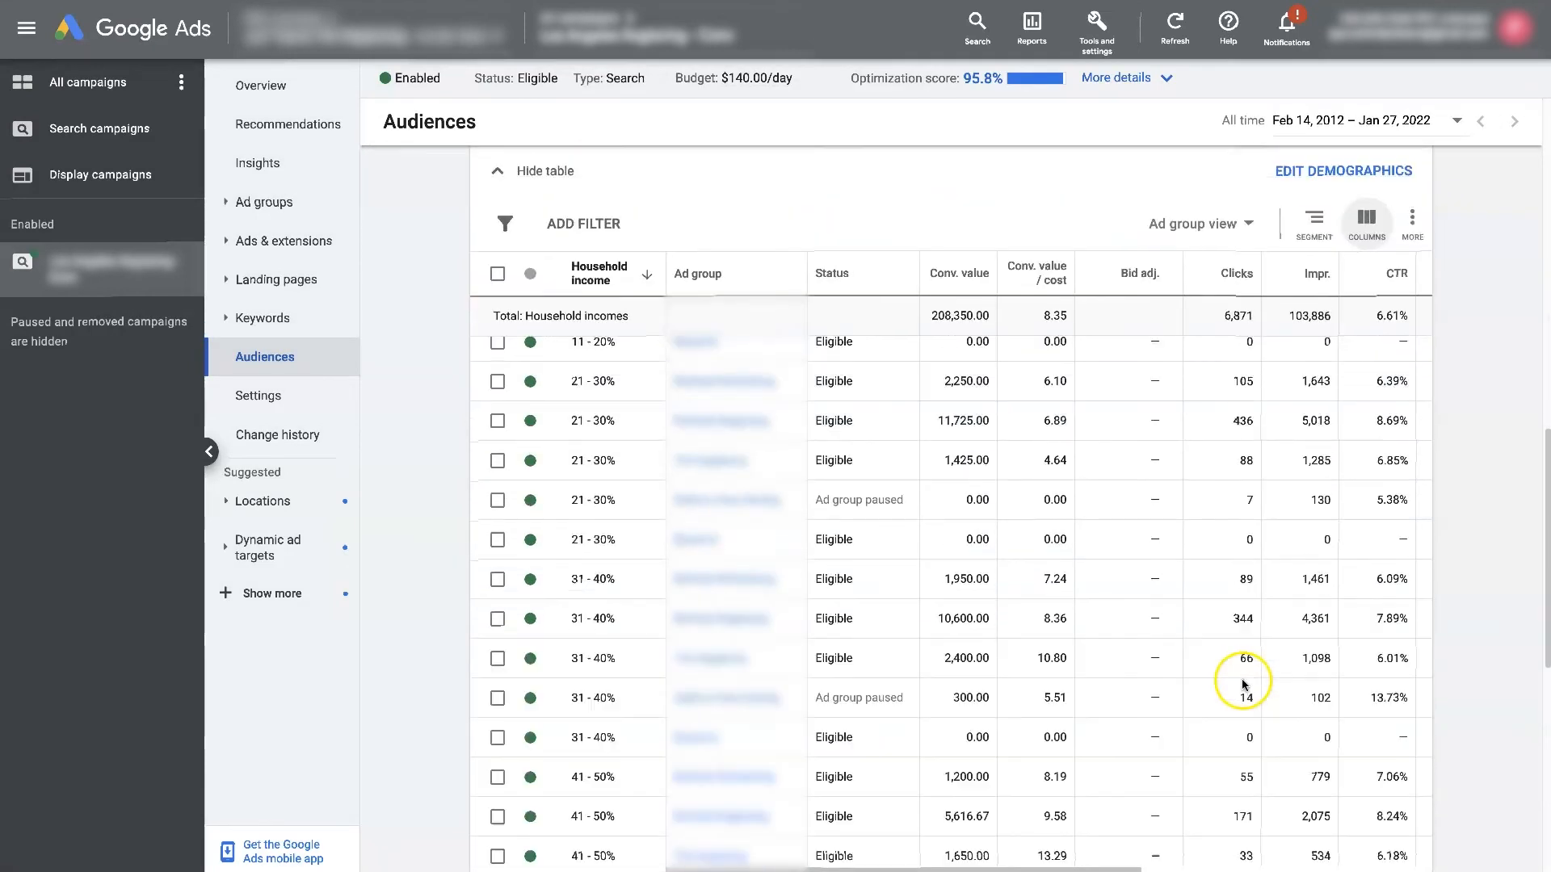
scroll("down", 3)
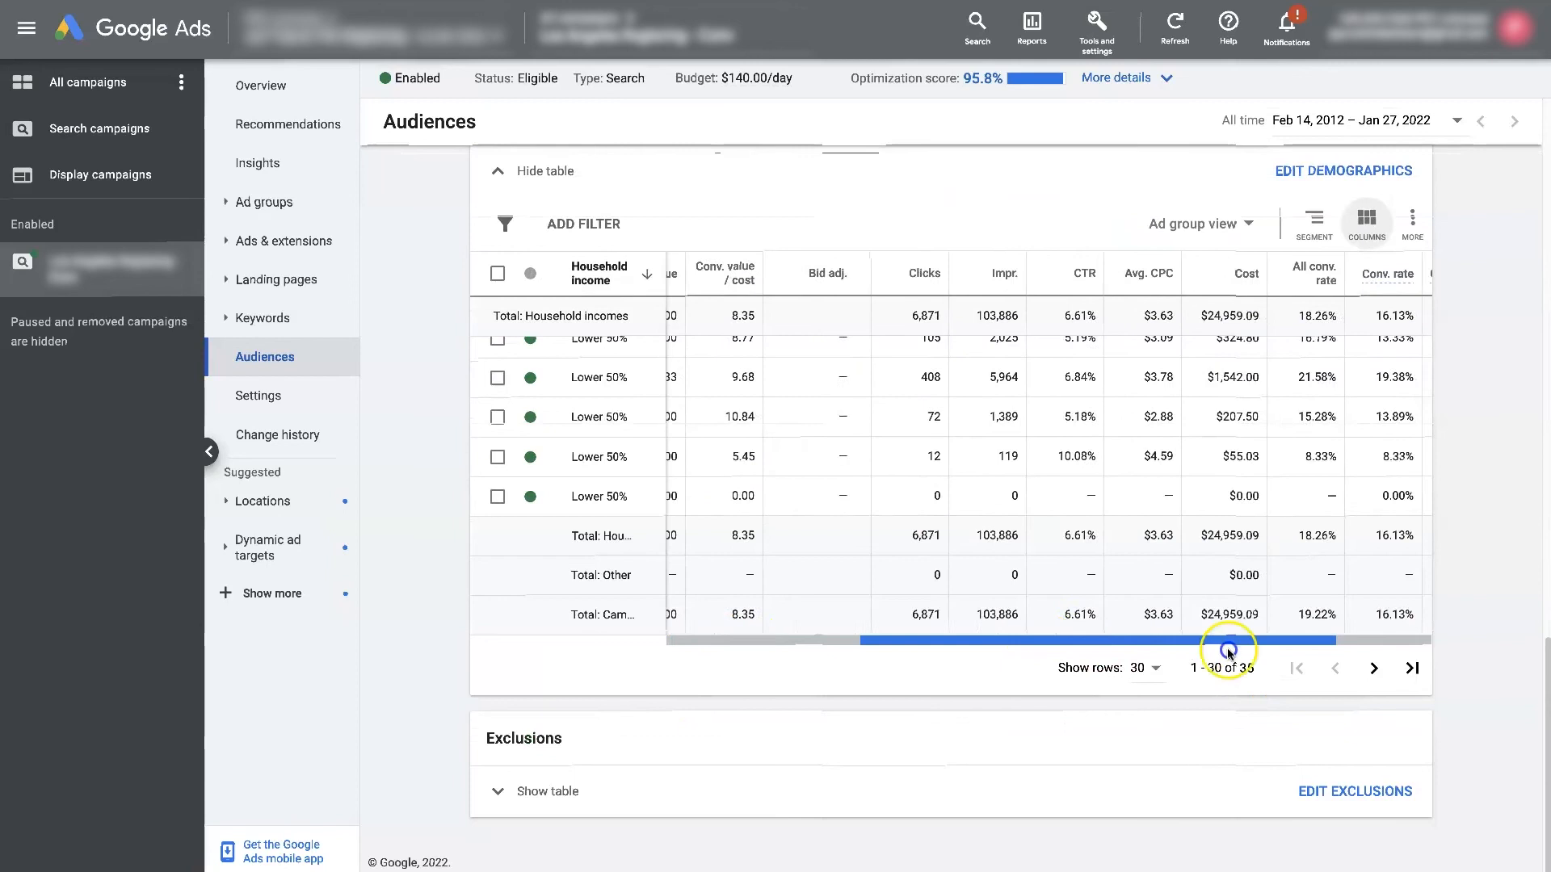
scroll("right", 3)
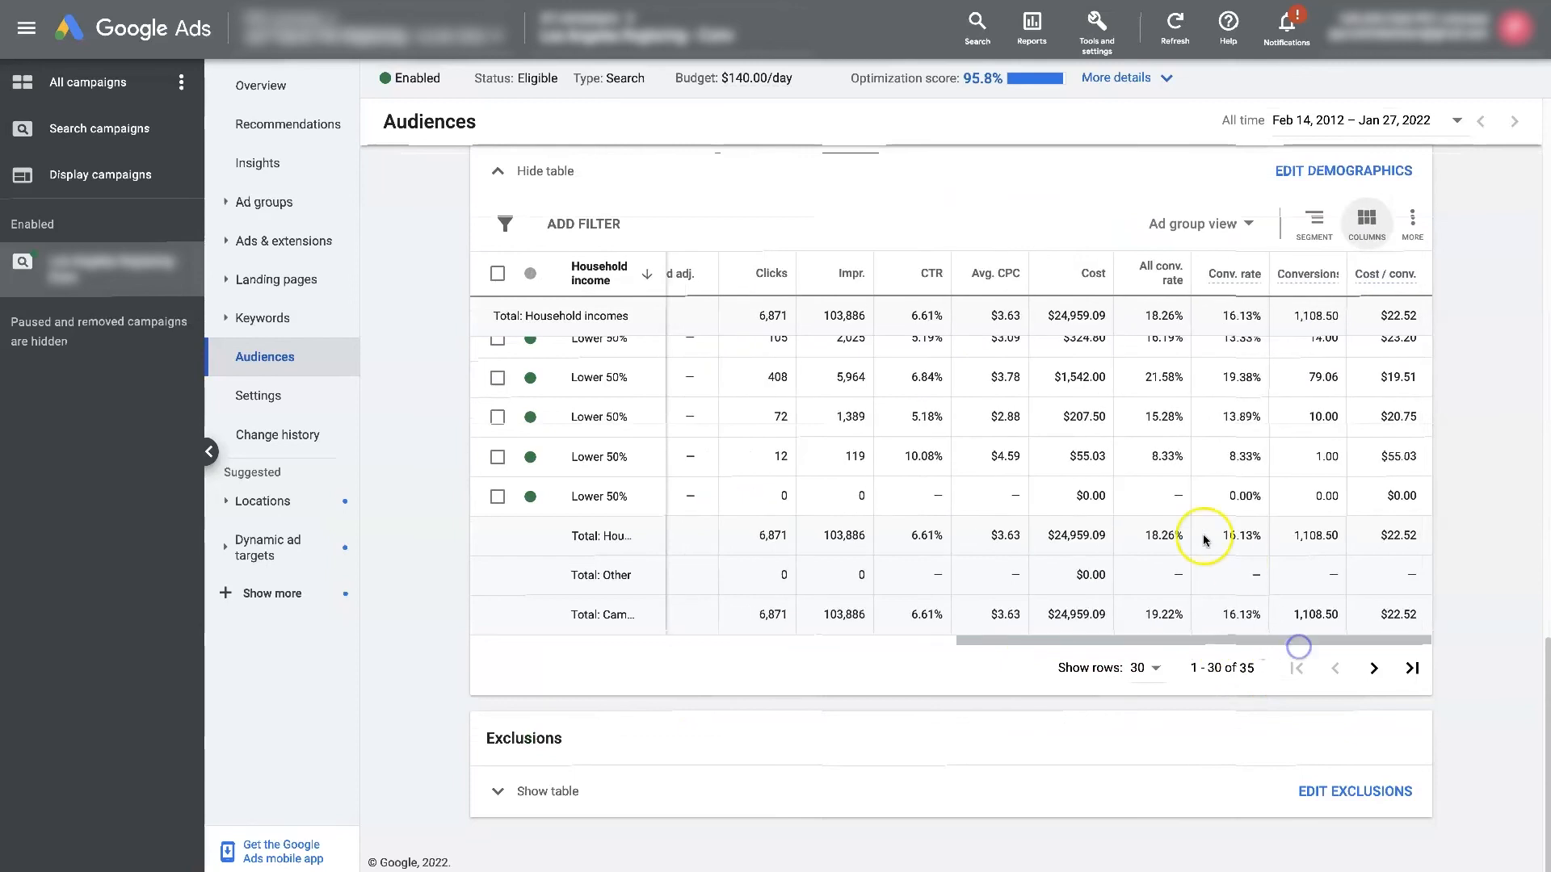
scroll("up", 3)
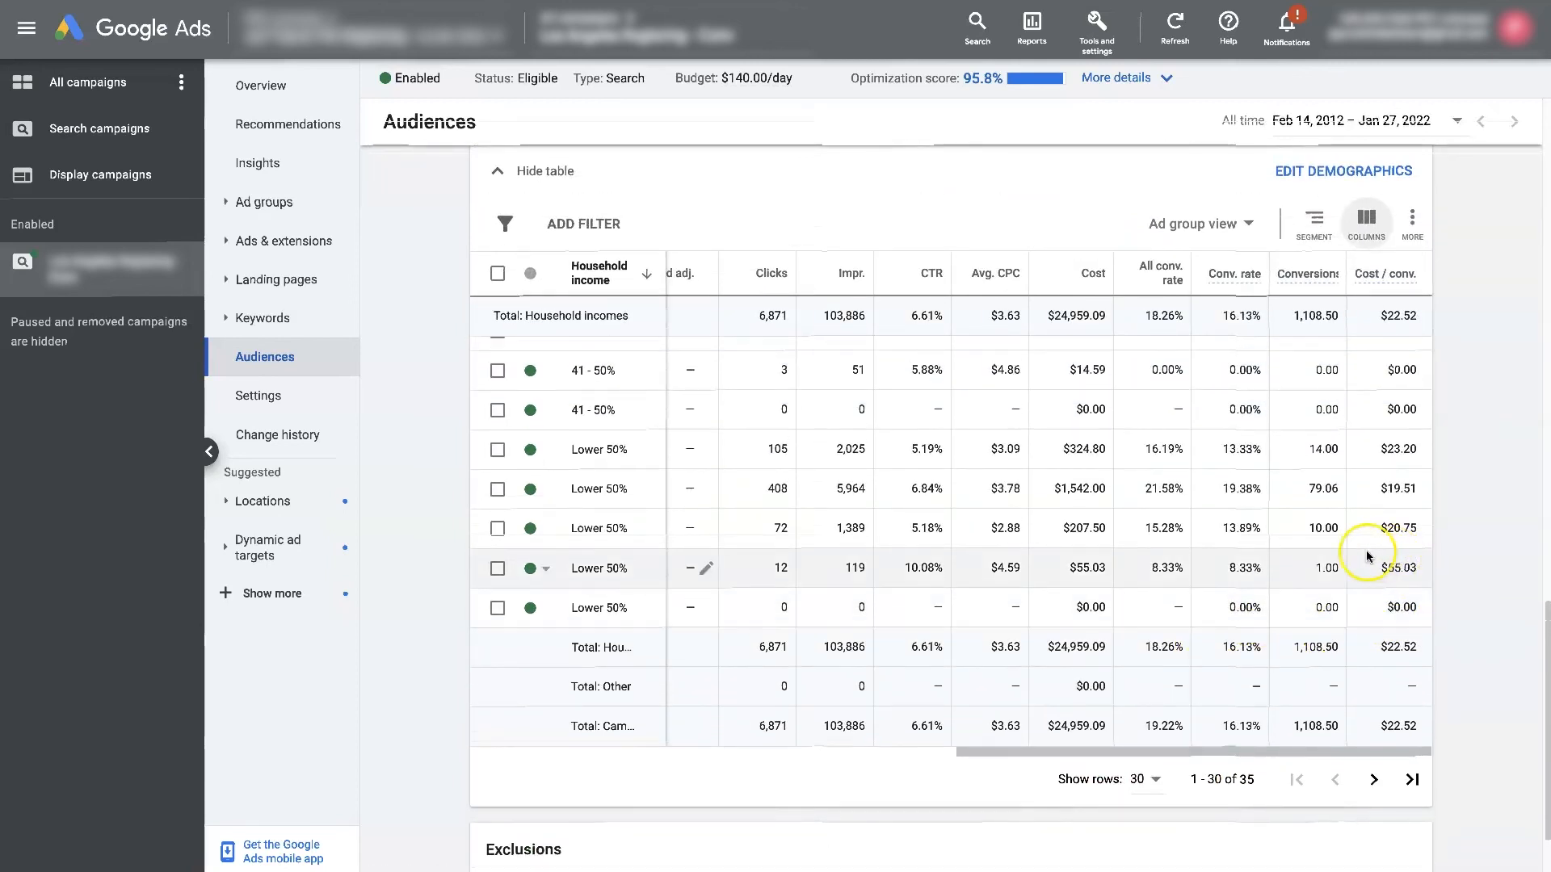
mouse_move(1267, 531)
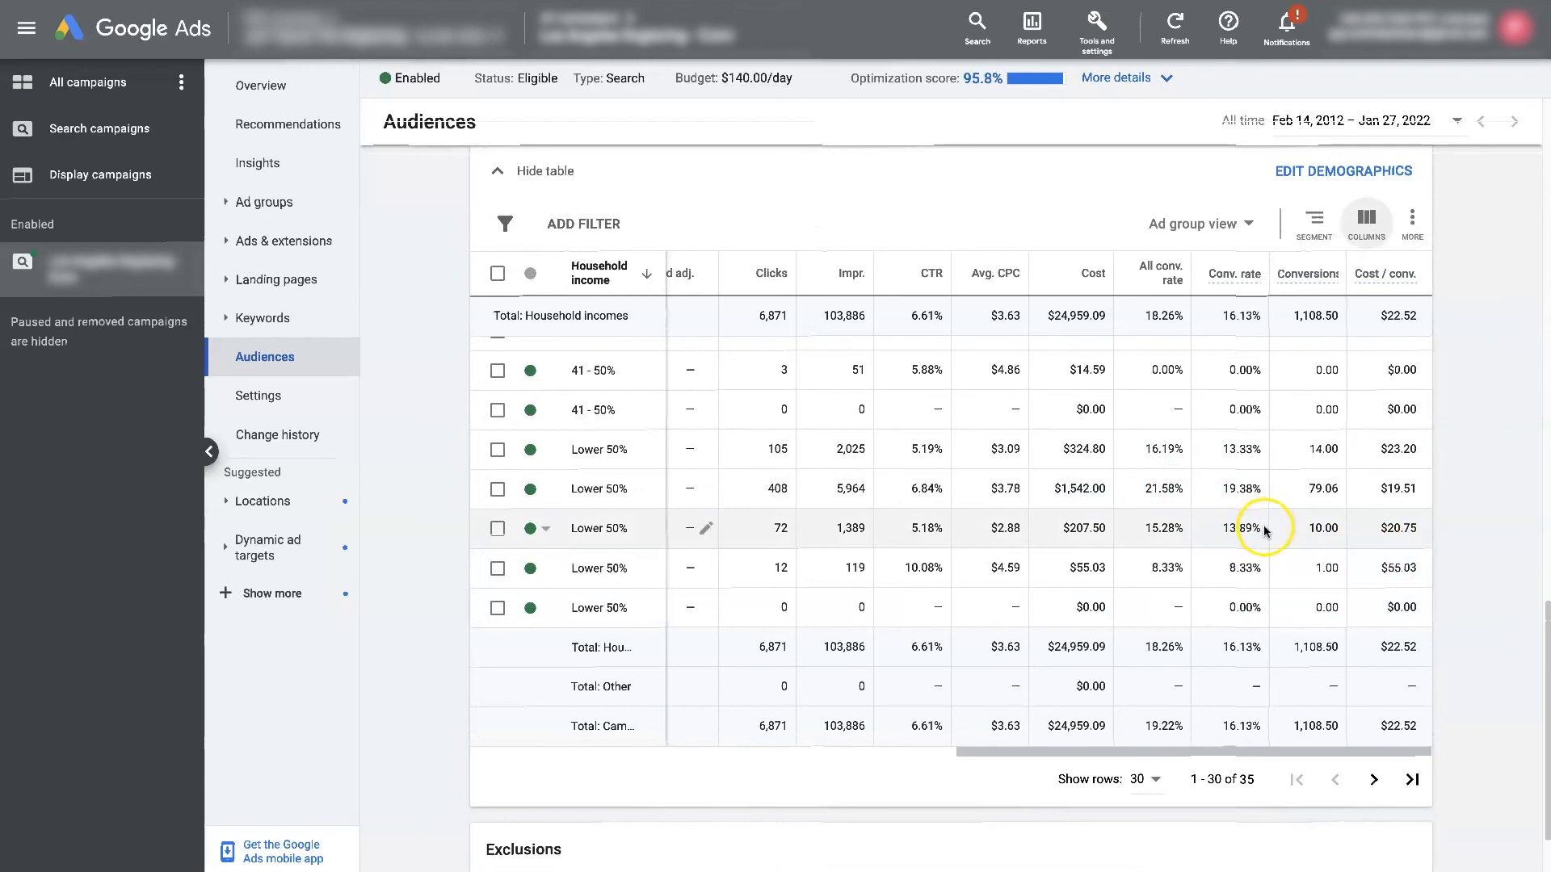
scroll("up", 3)
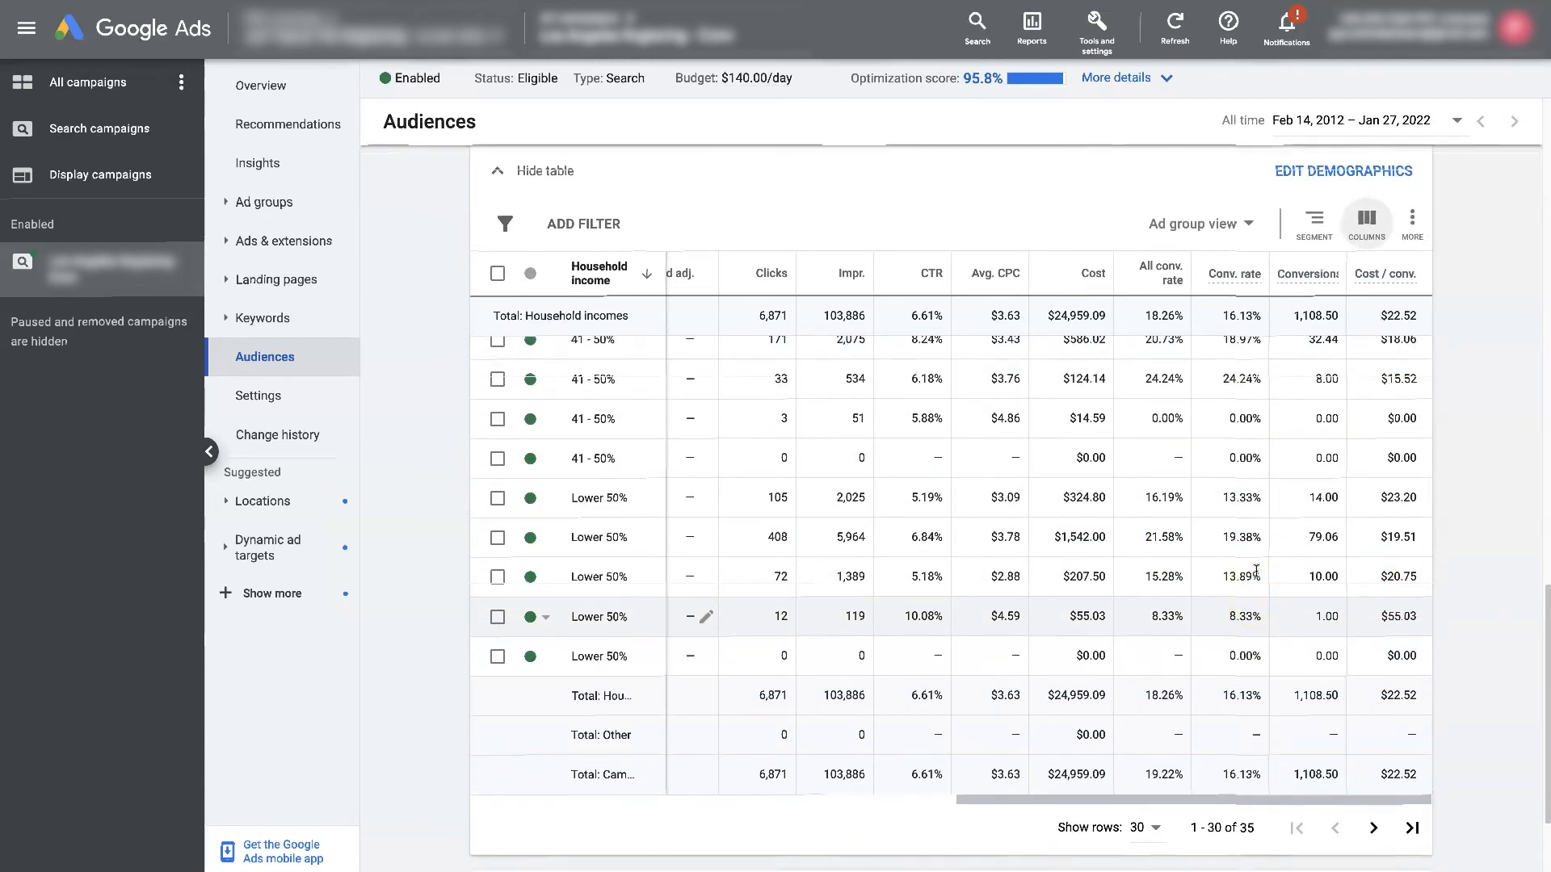
scroll("up", 3)
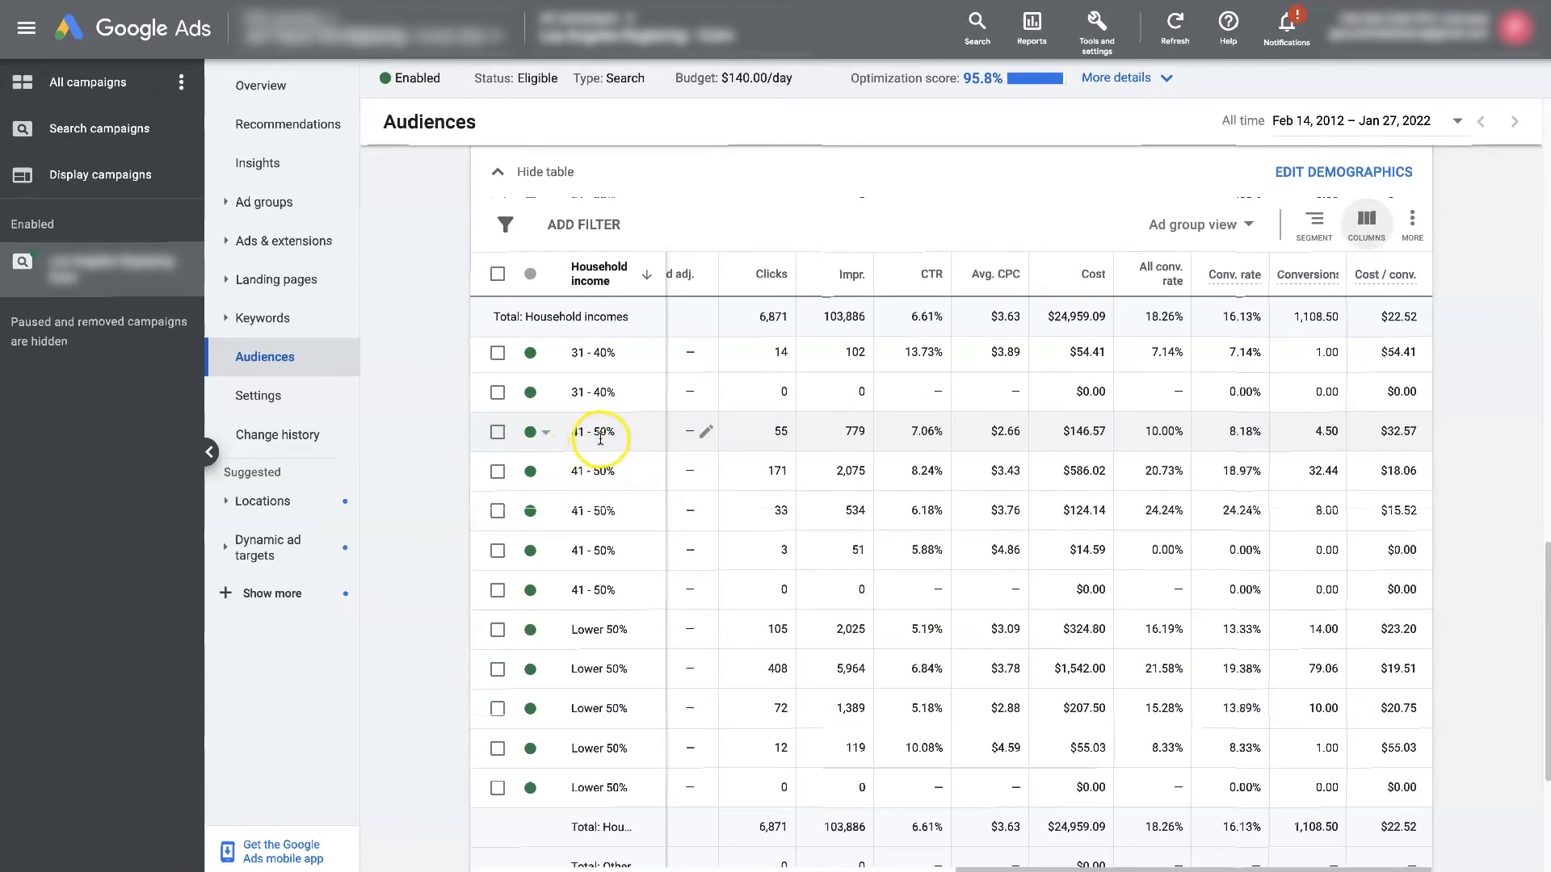
mouse_move(607, 443)
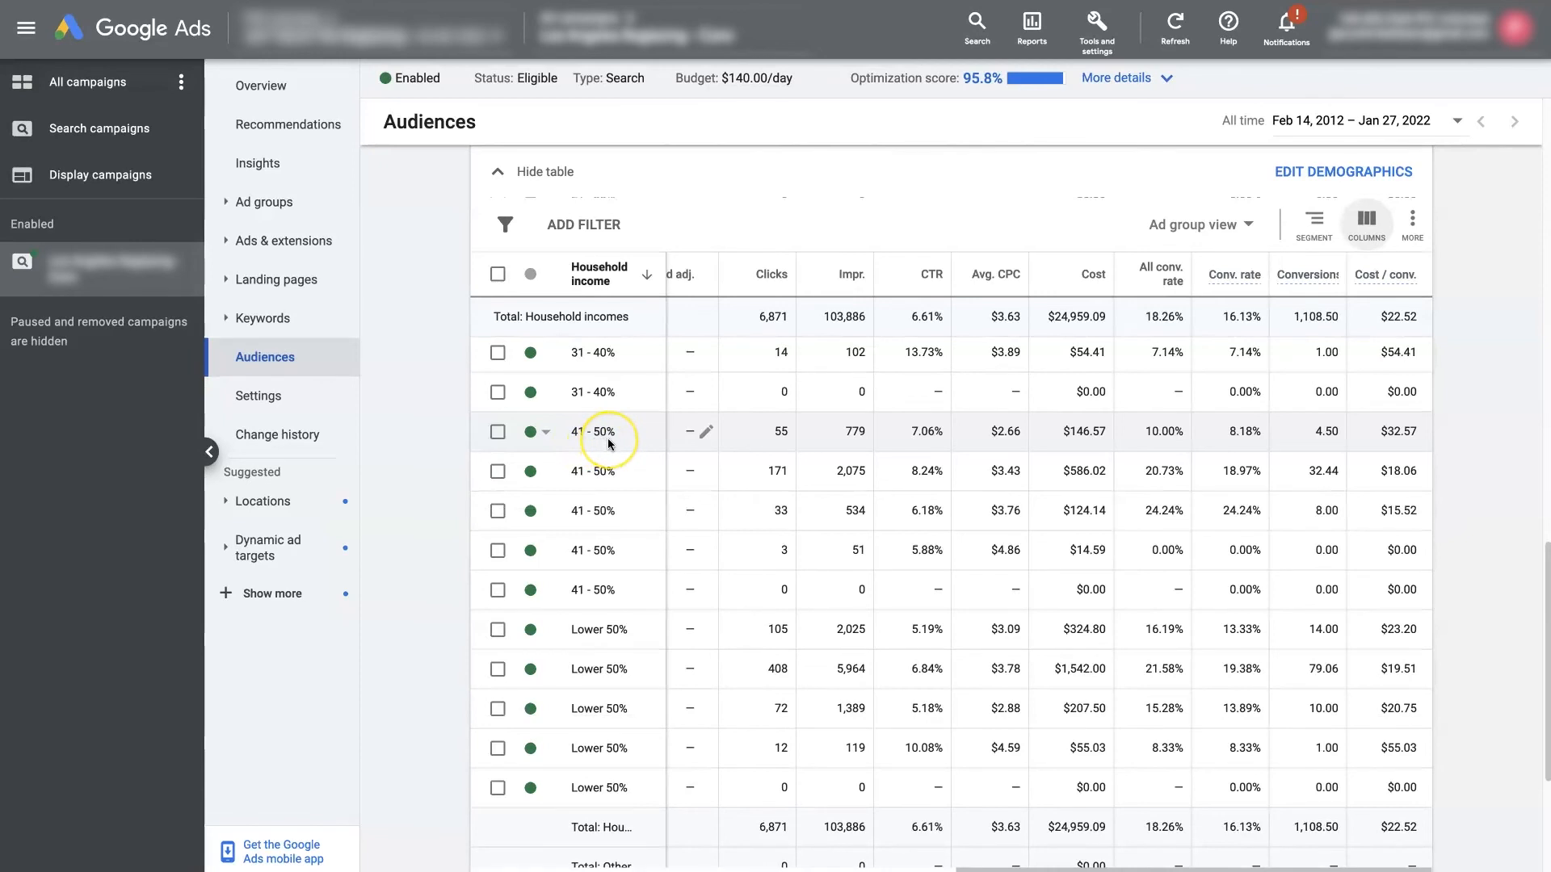
mouse_move(1238, 438)
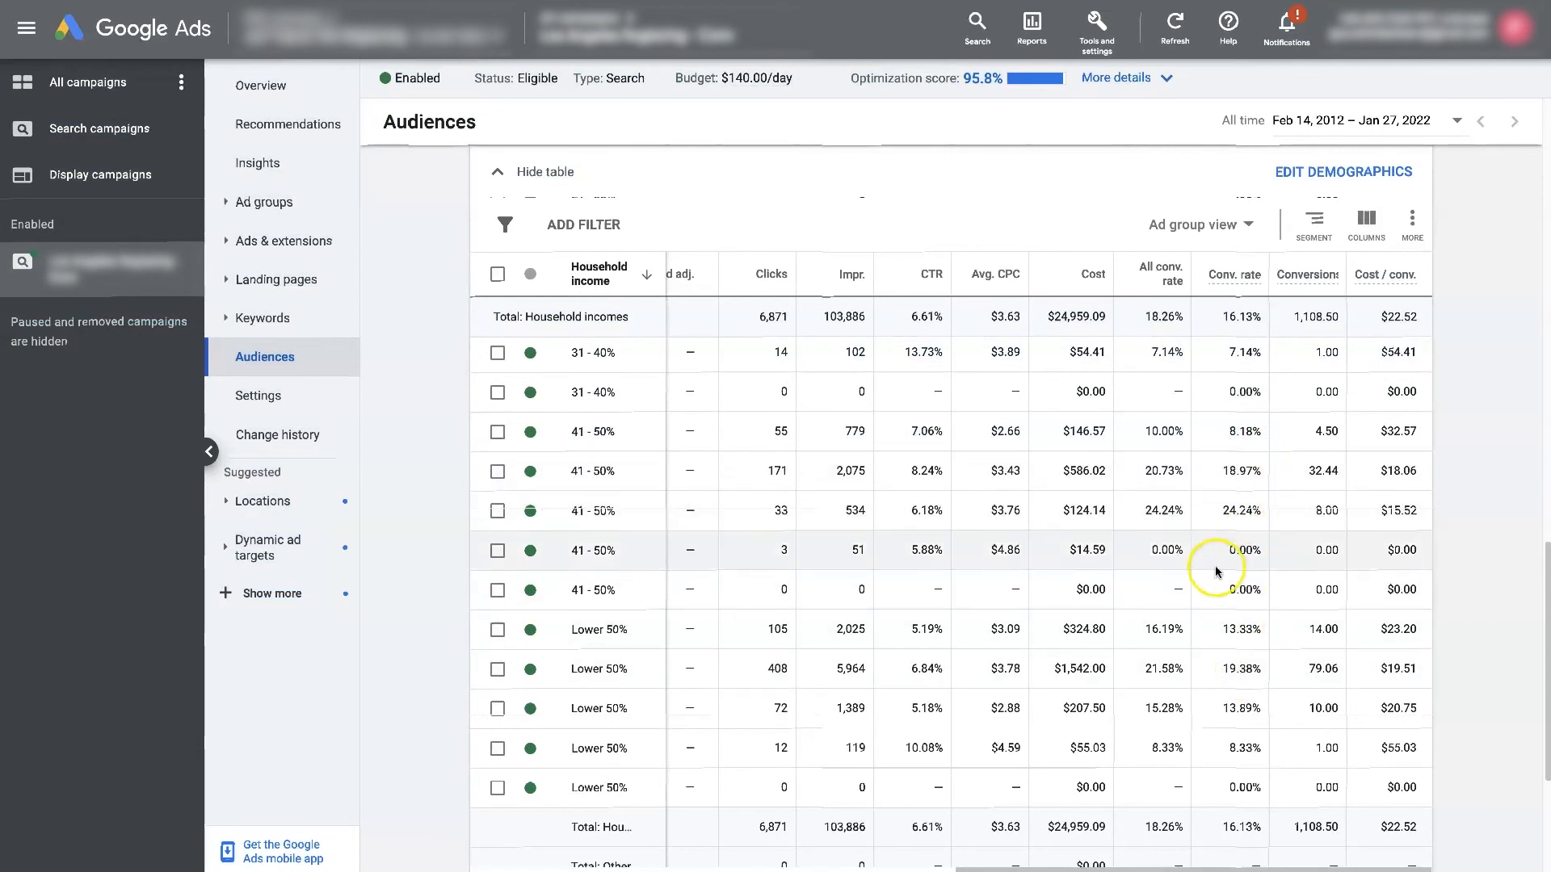
scroll("up", 3)
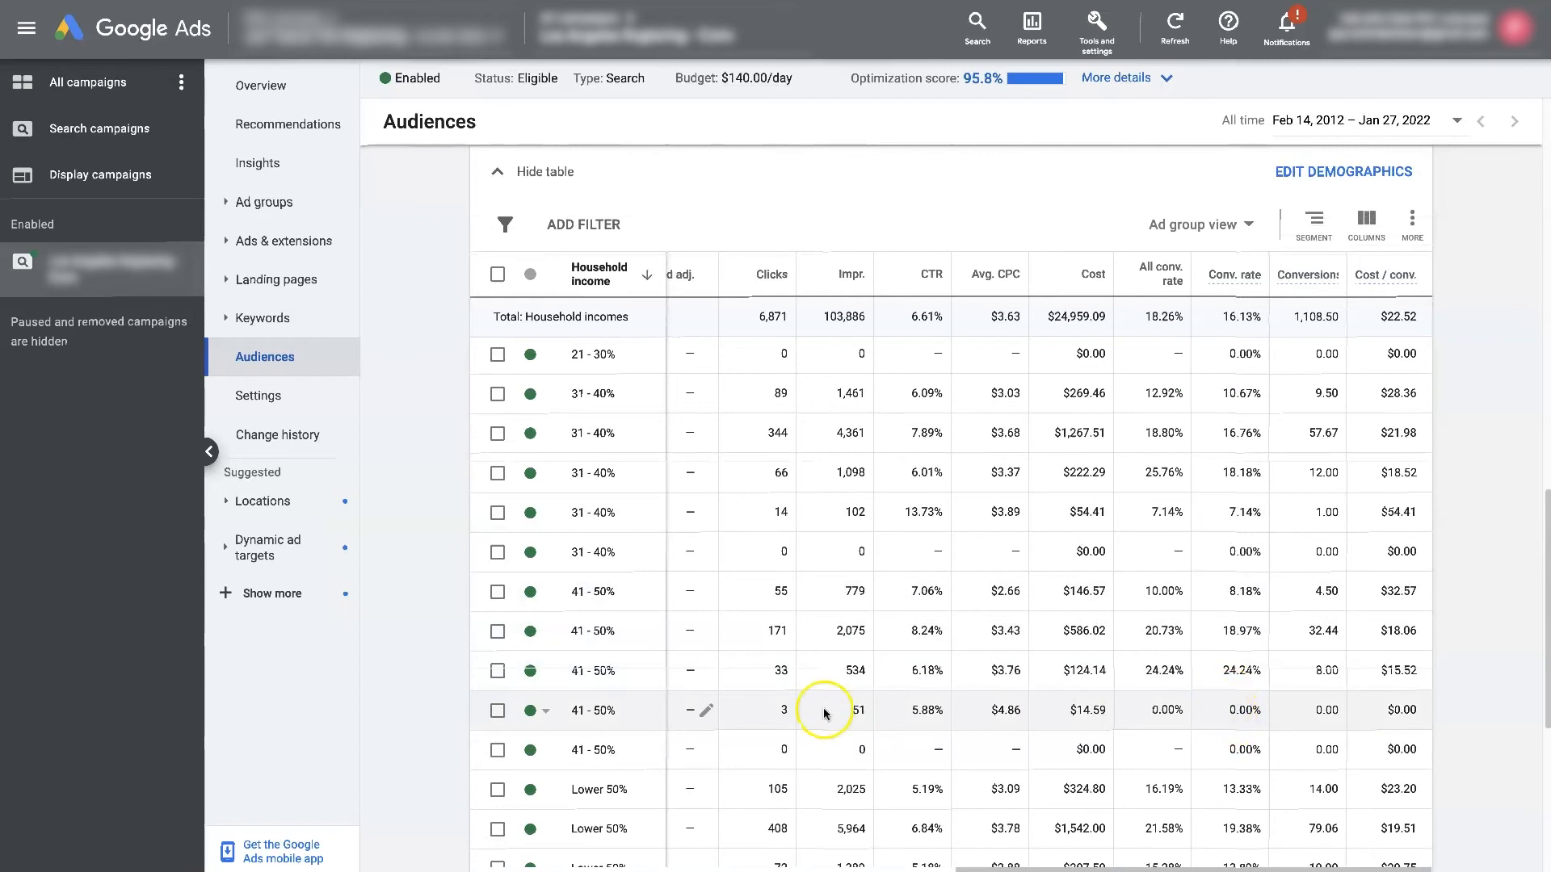
left_click(706, 711)
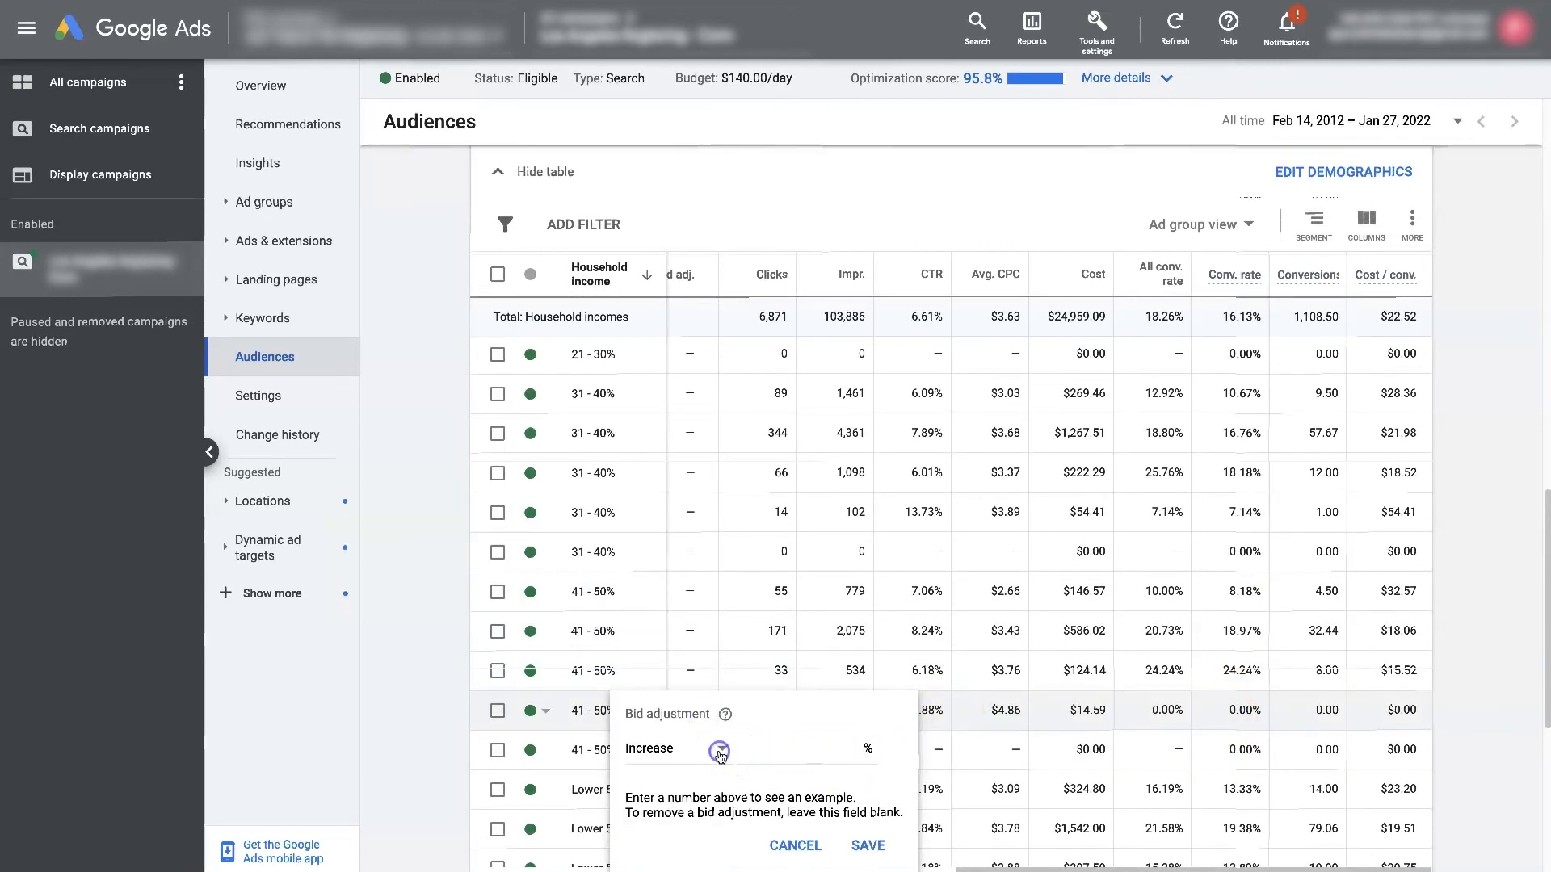
left_click(719, 748)
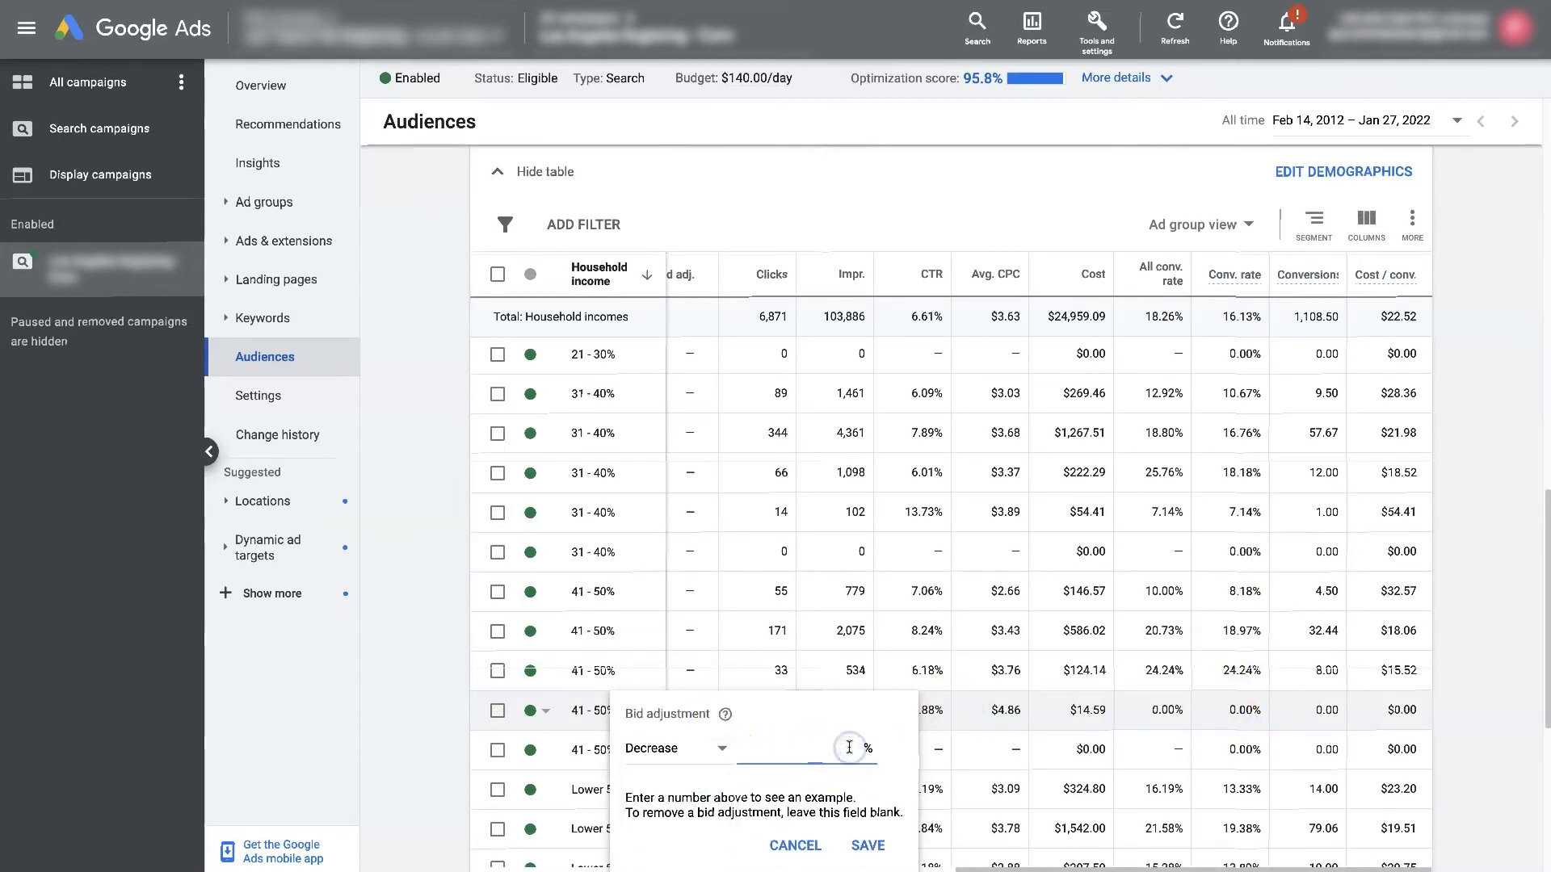
type("20")
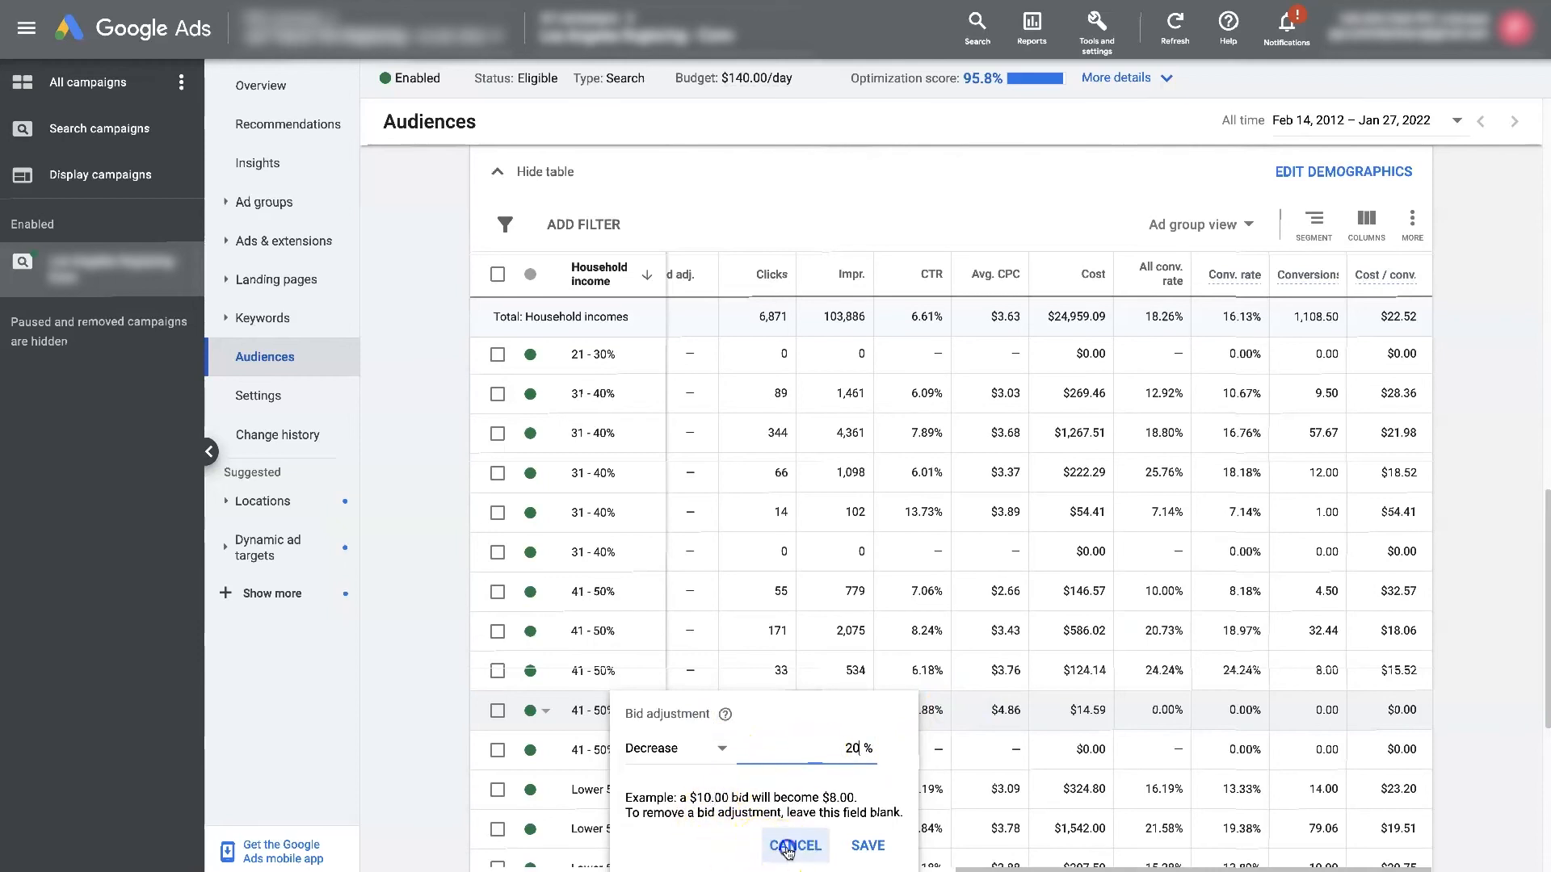
left_click(794, 845)
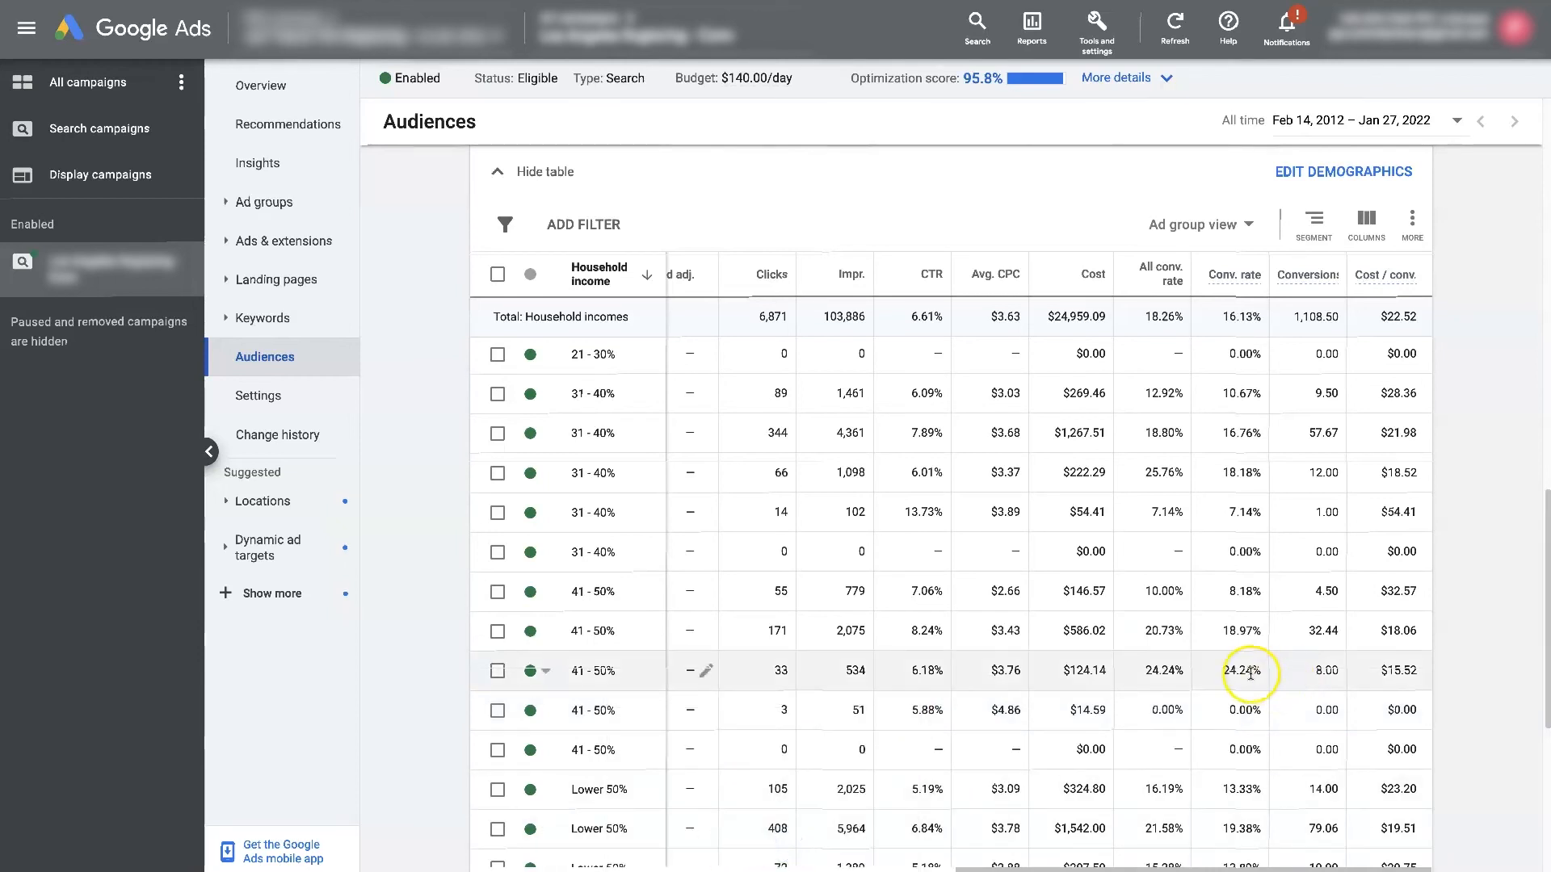
scroll("up", 3)
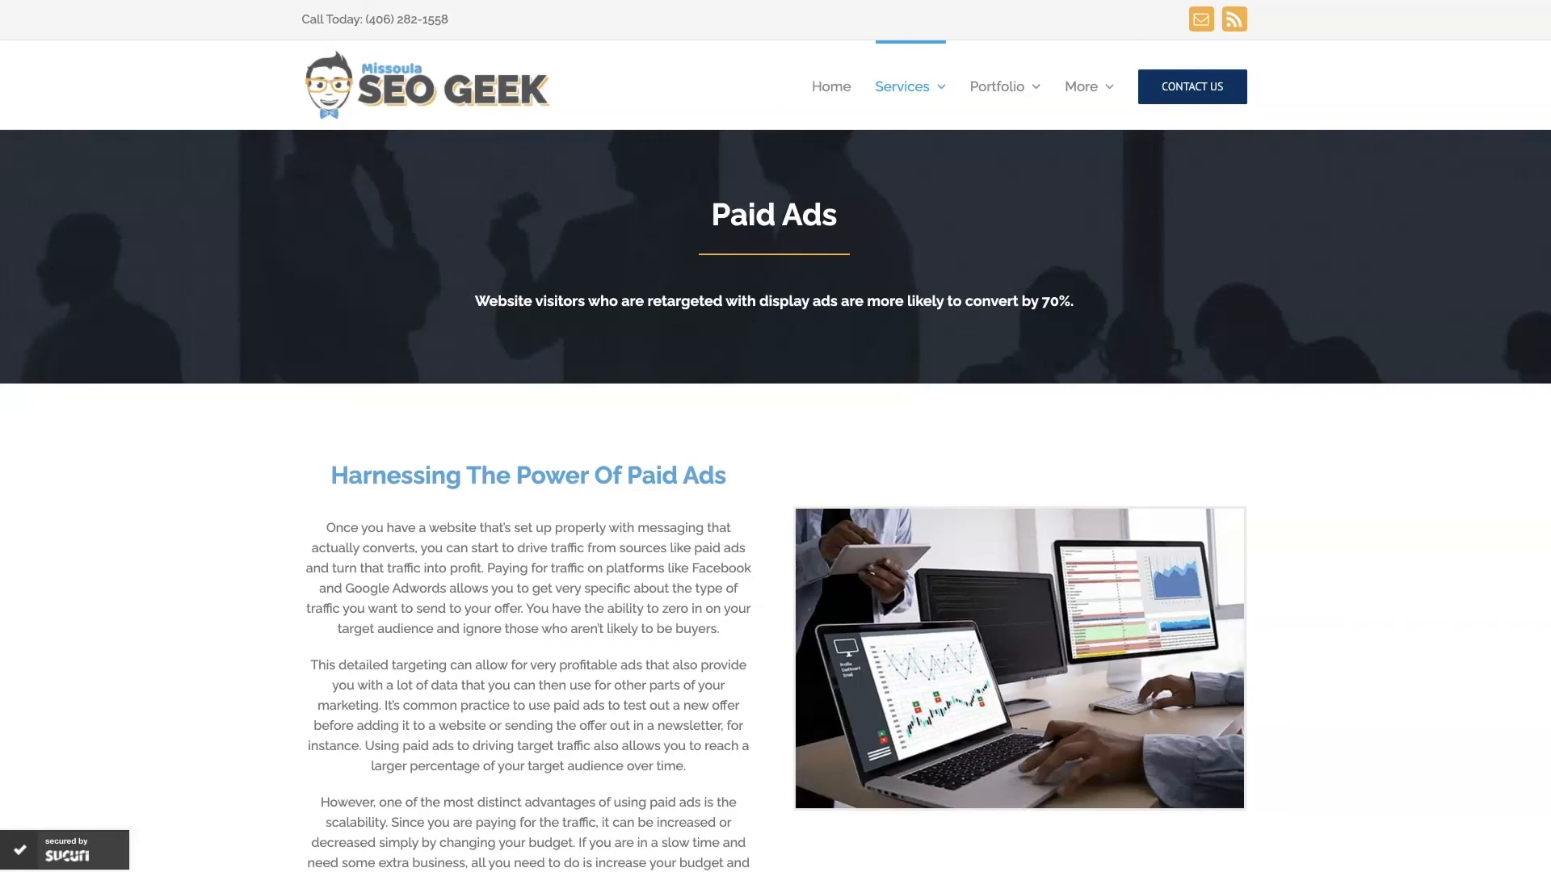
mouse_move(207, 442)
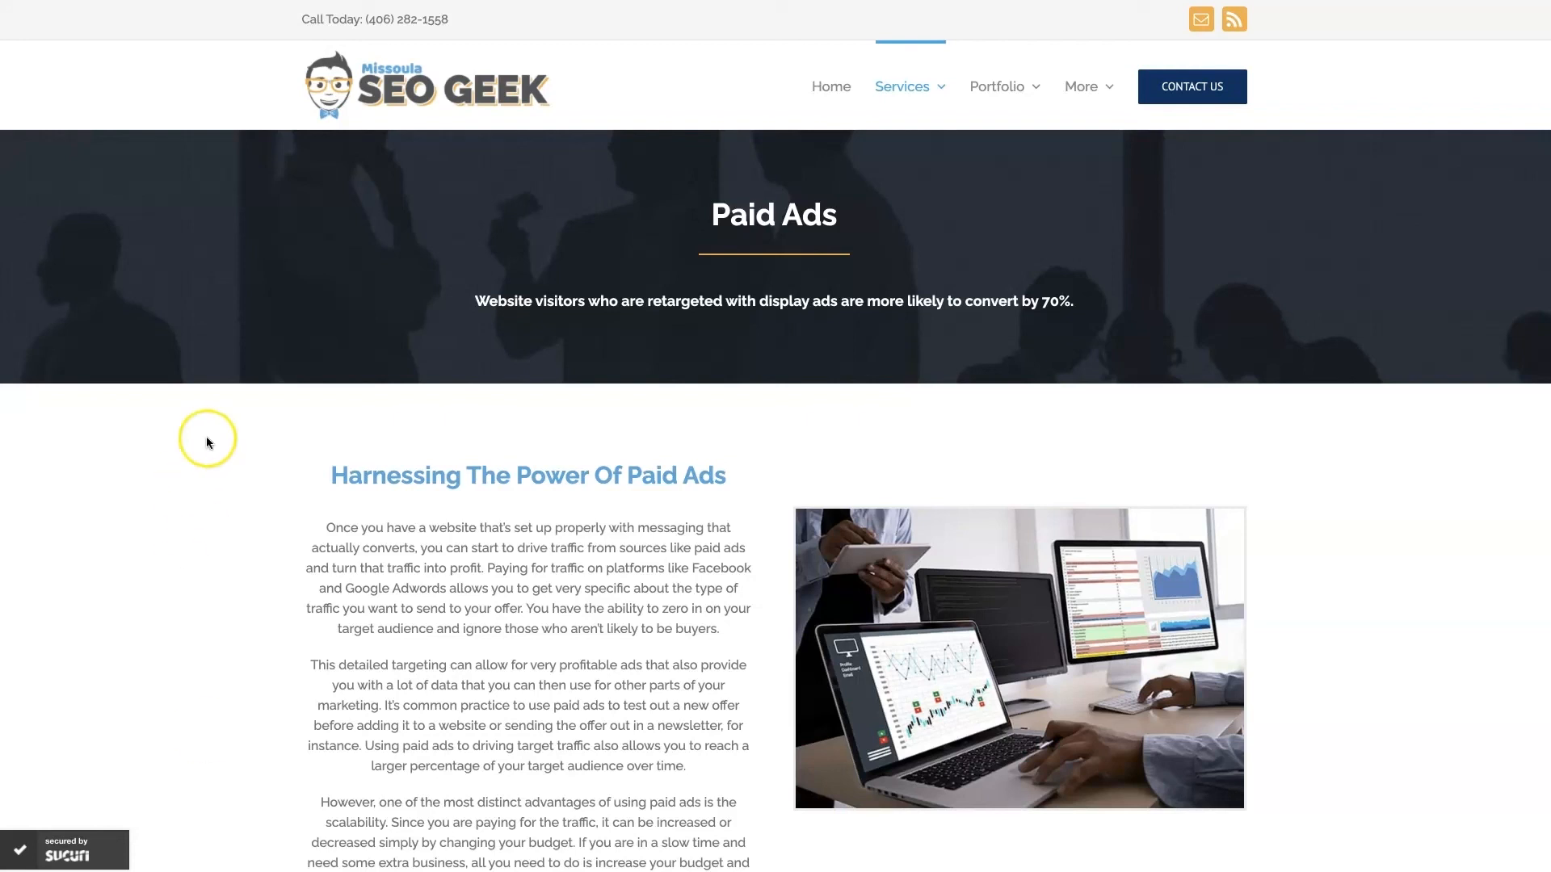
mouse_move(1403, 546)
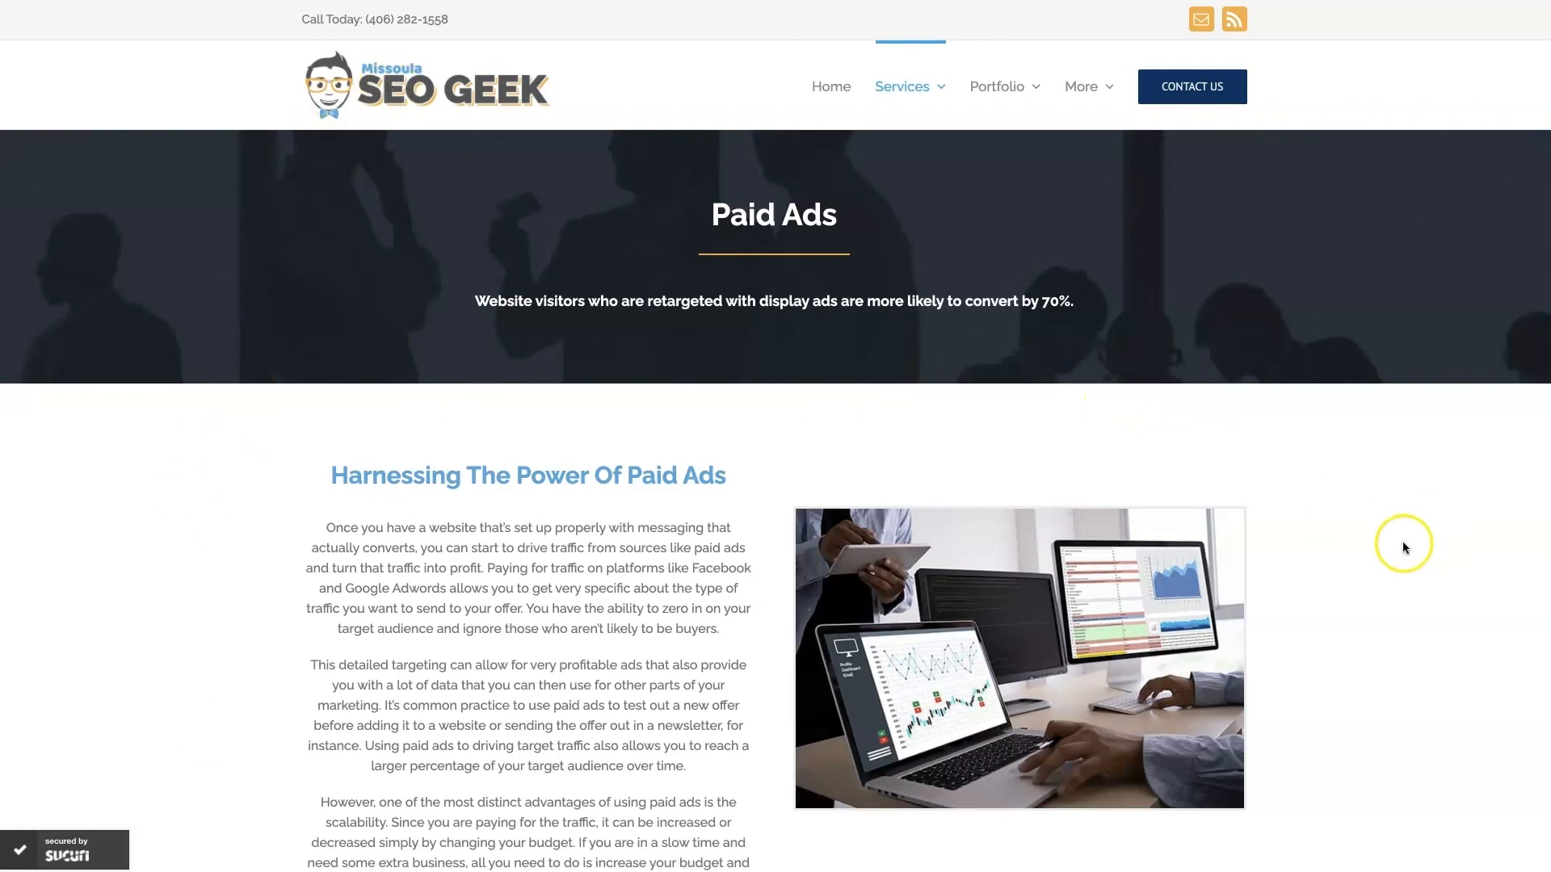
mouse_move(1397, 541)
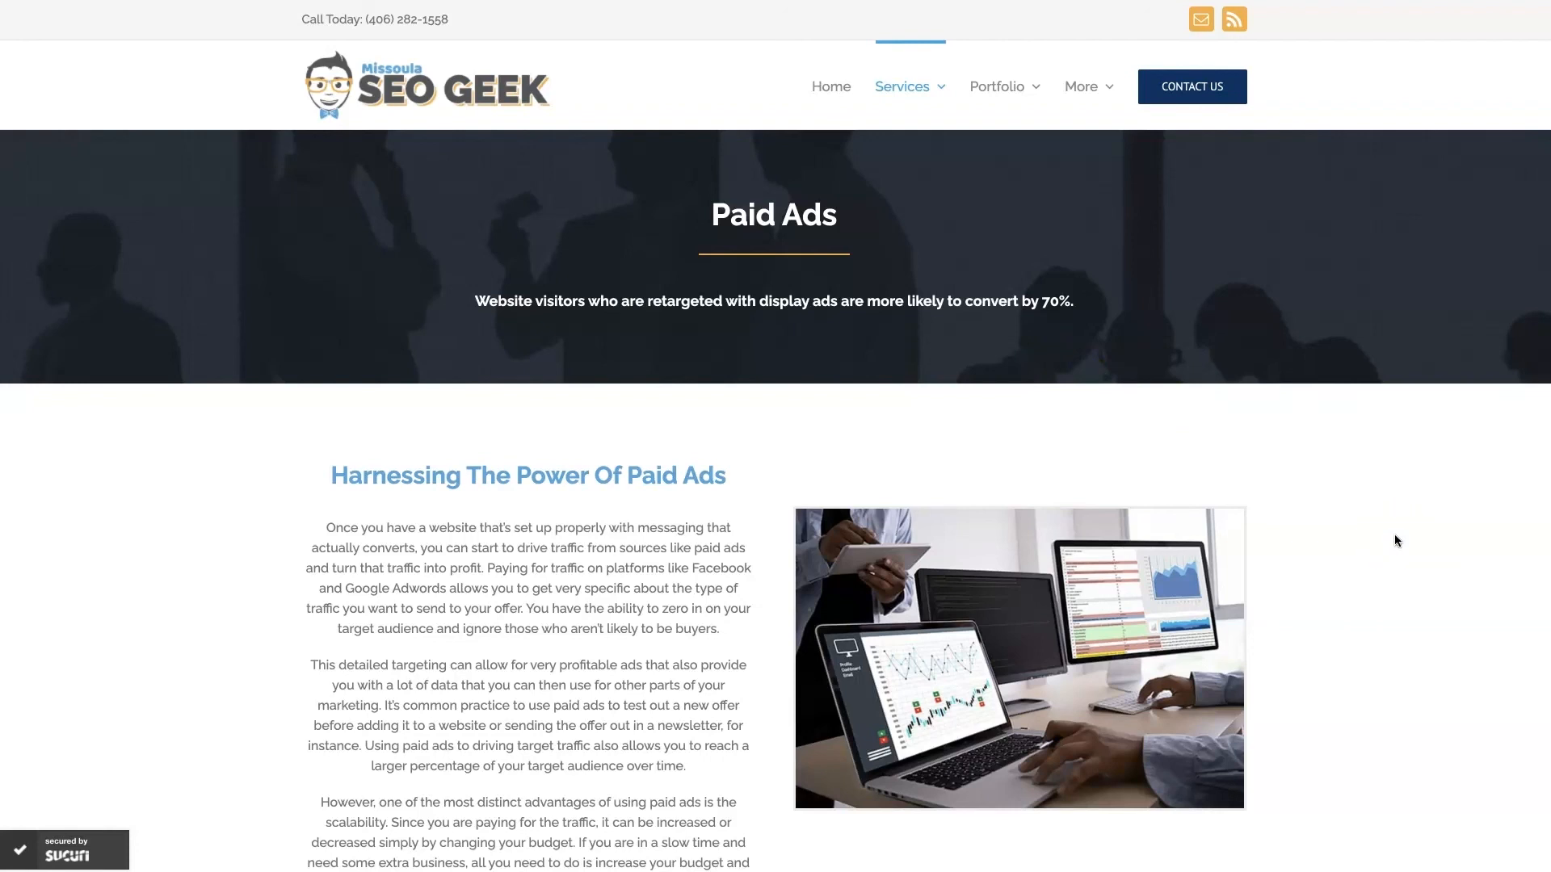
scroll("down", 3)
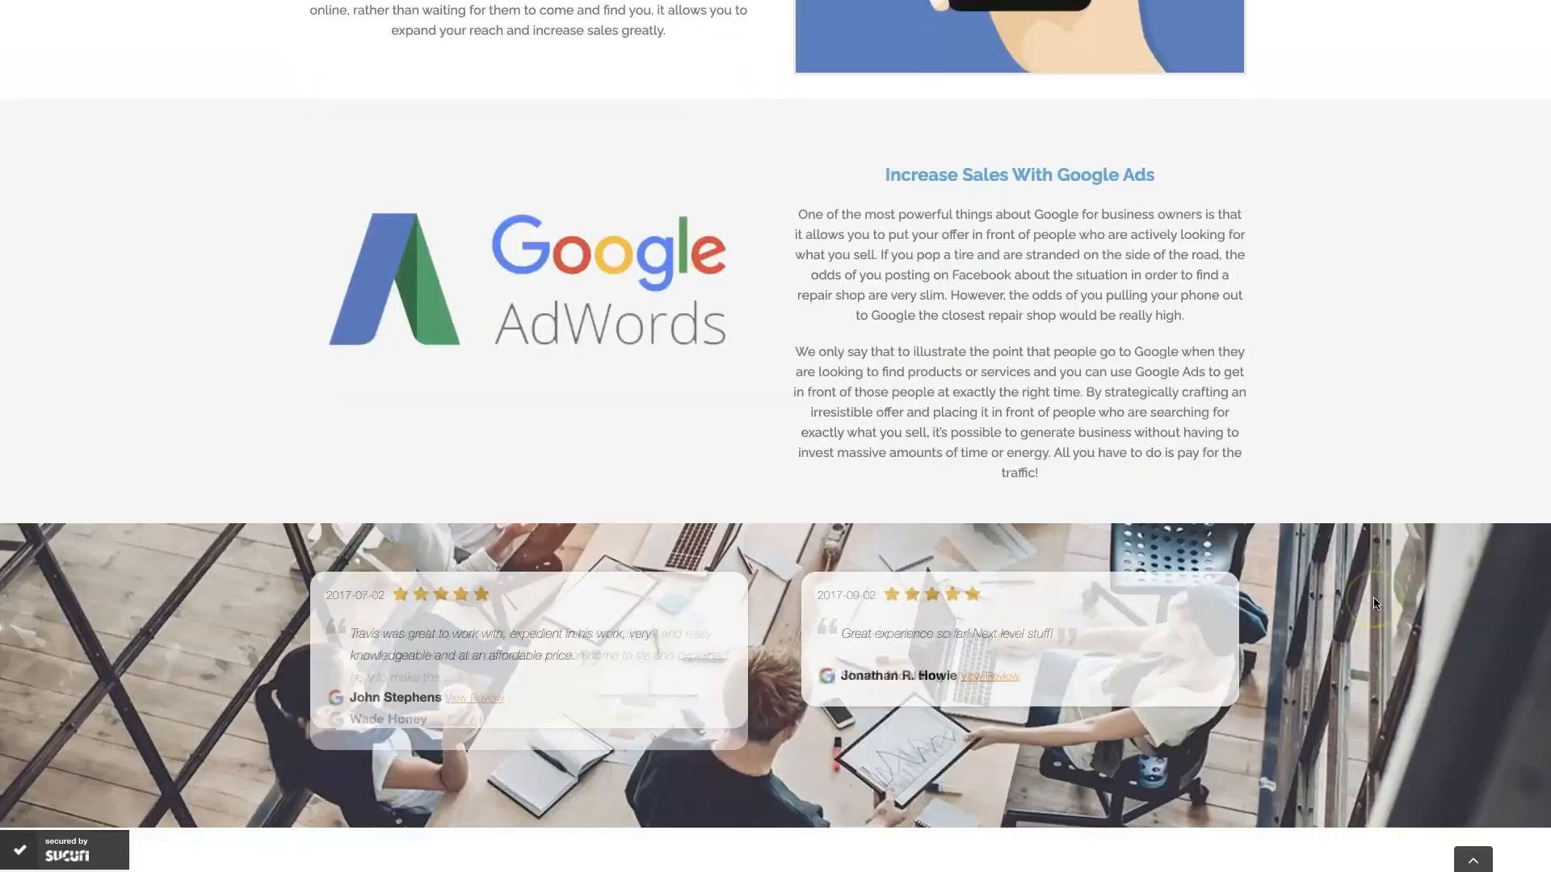
scroll("down", 3)
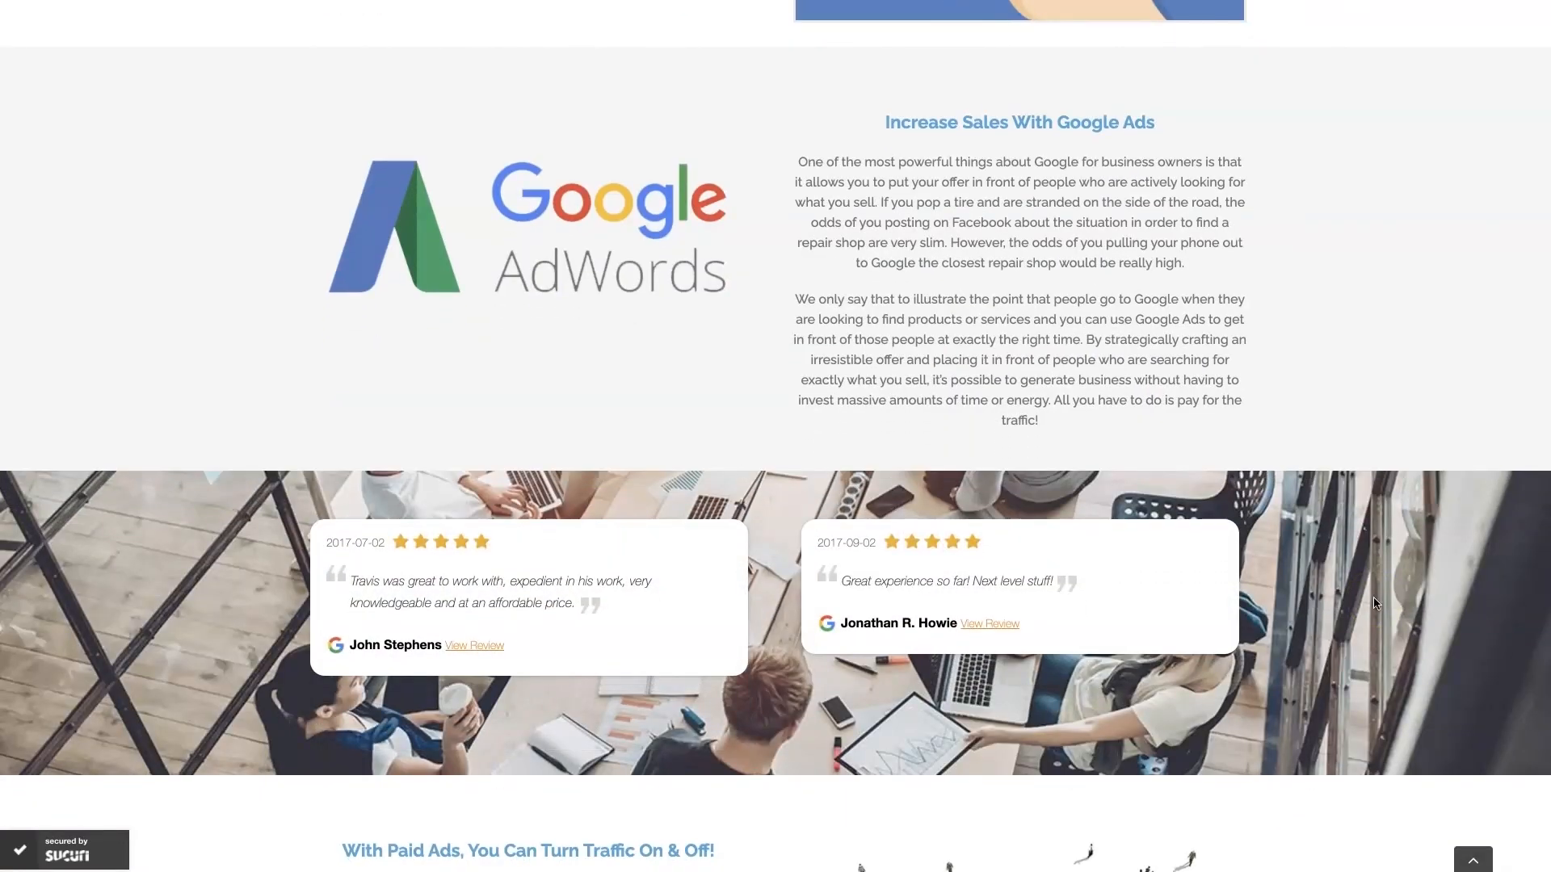
scroll("down", 3)
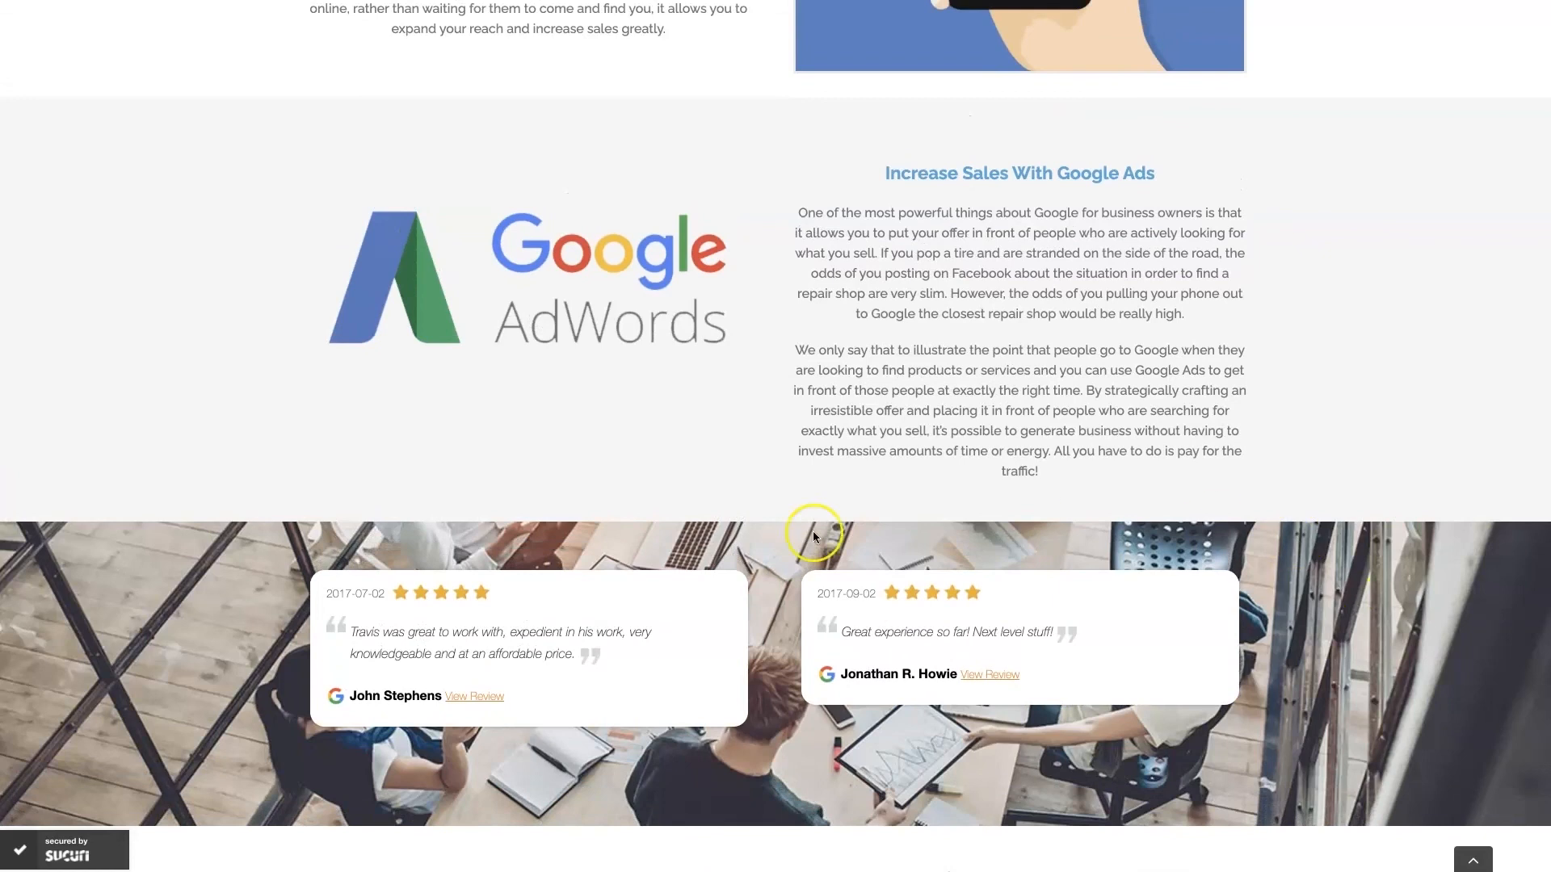
mouse_move(1373, 435)
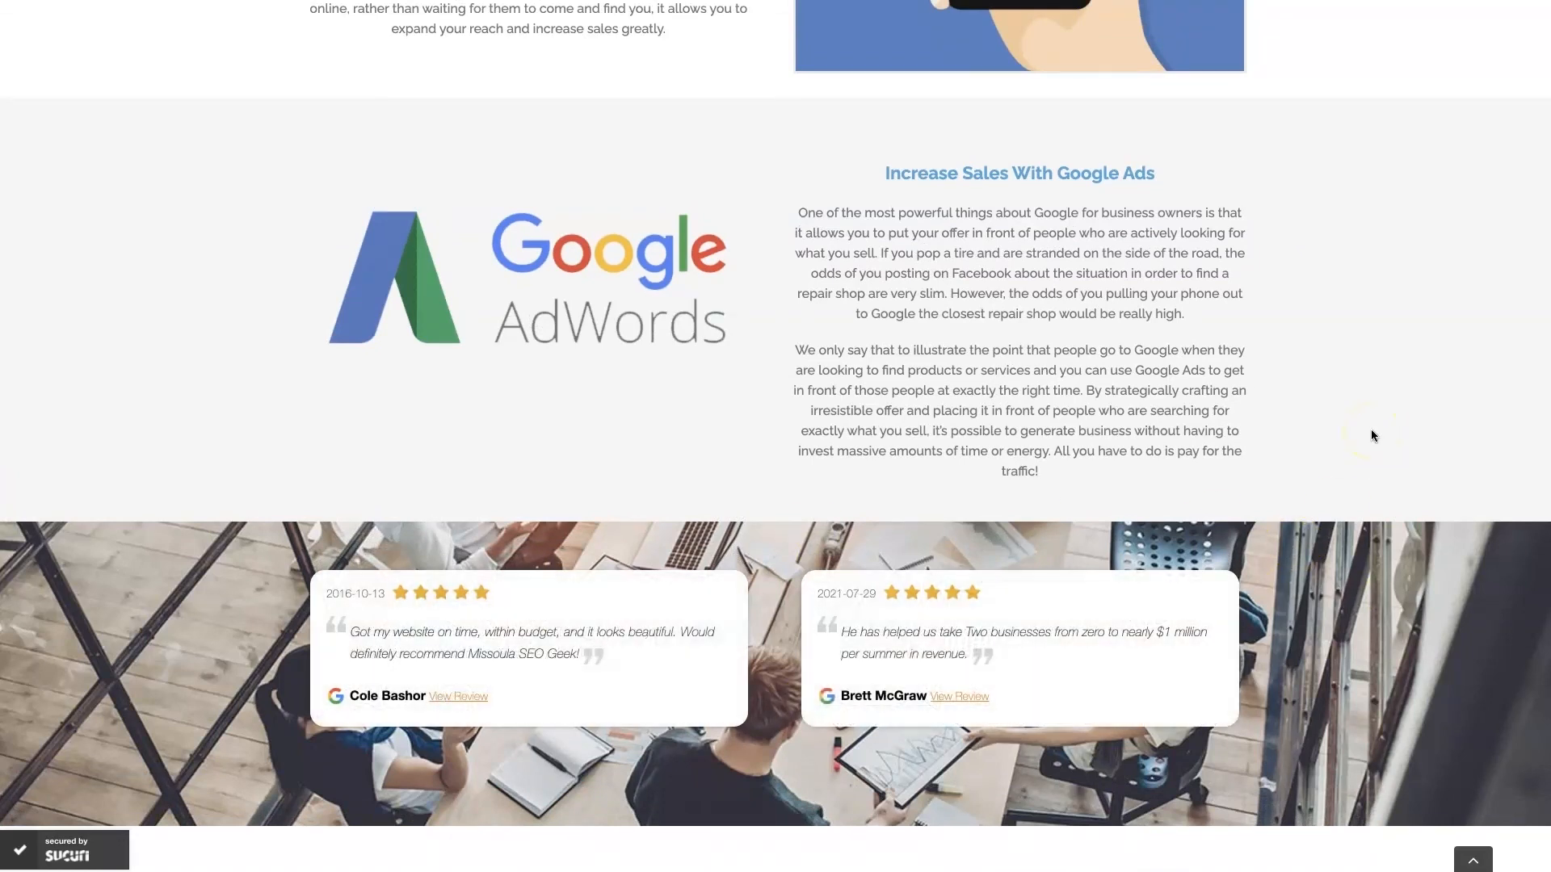
mouse_move(1001, 706)
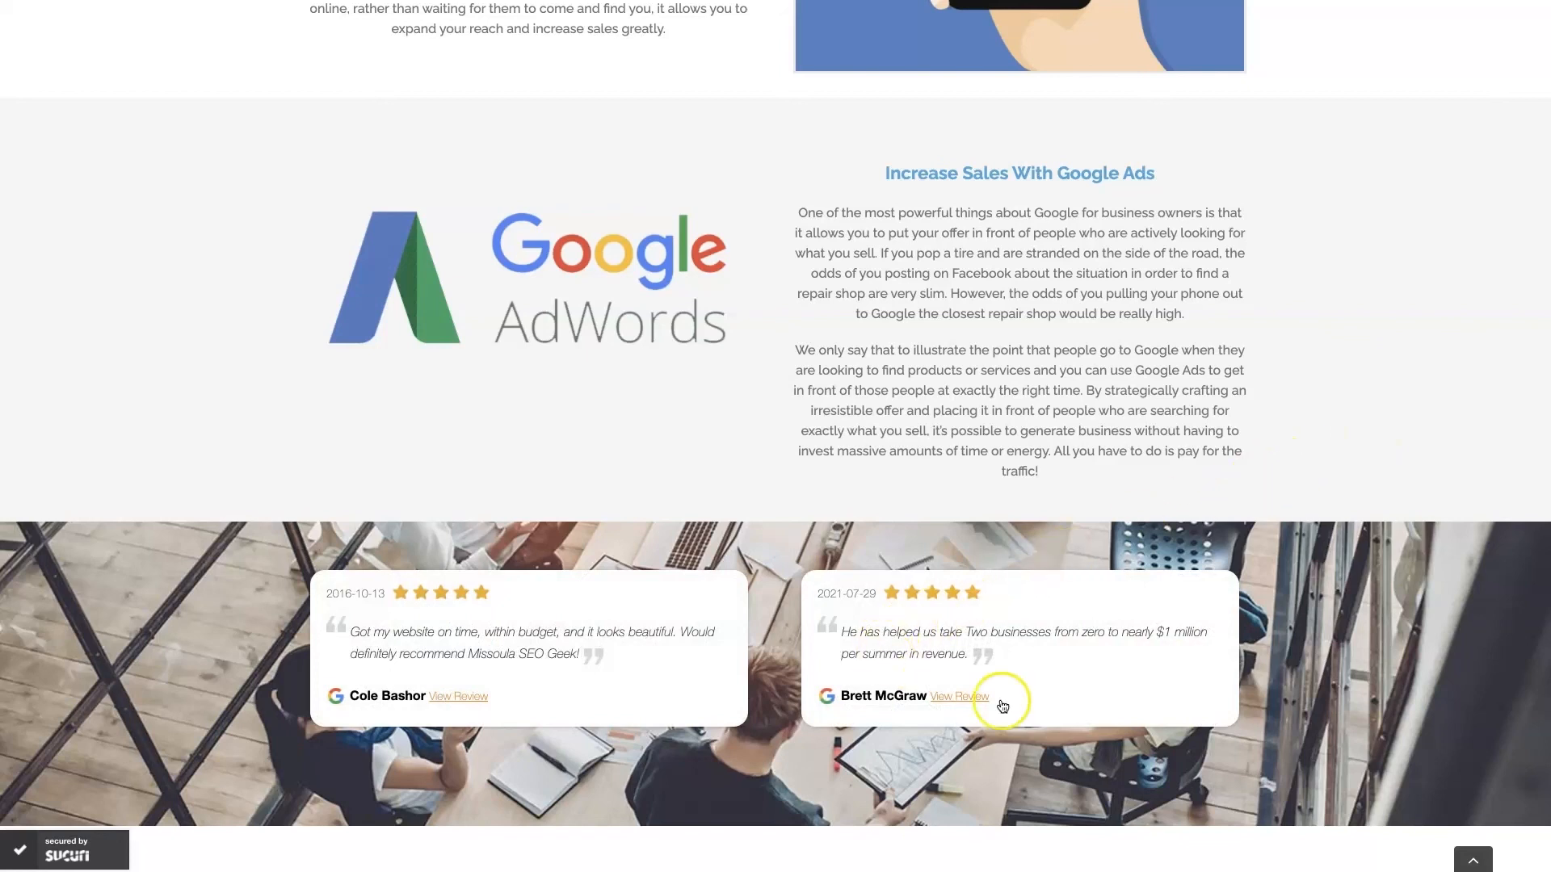
mouse_move(1092, 695)
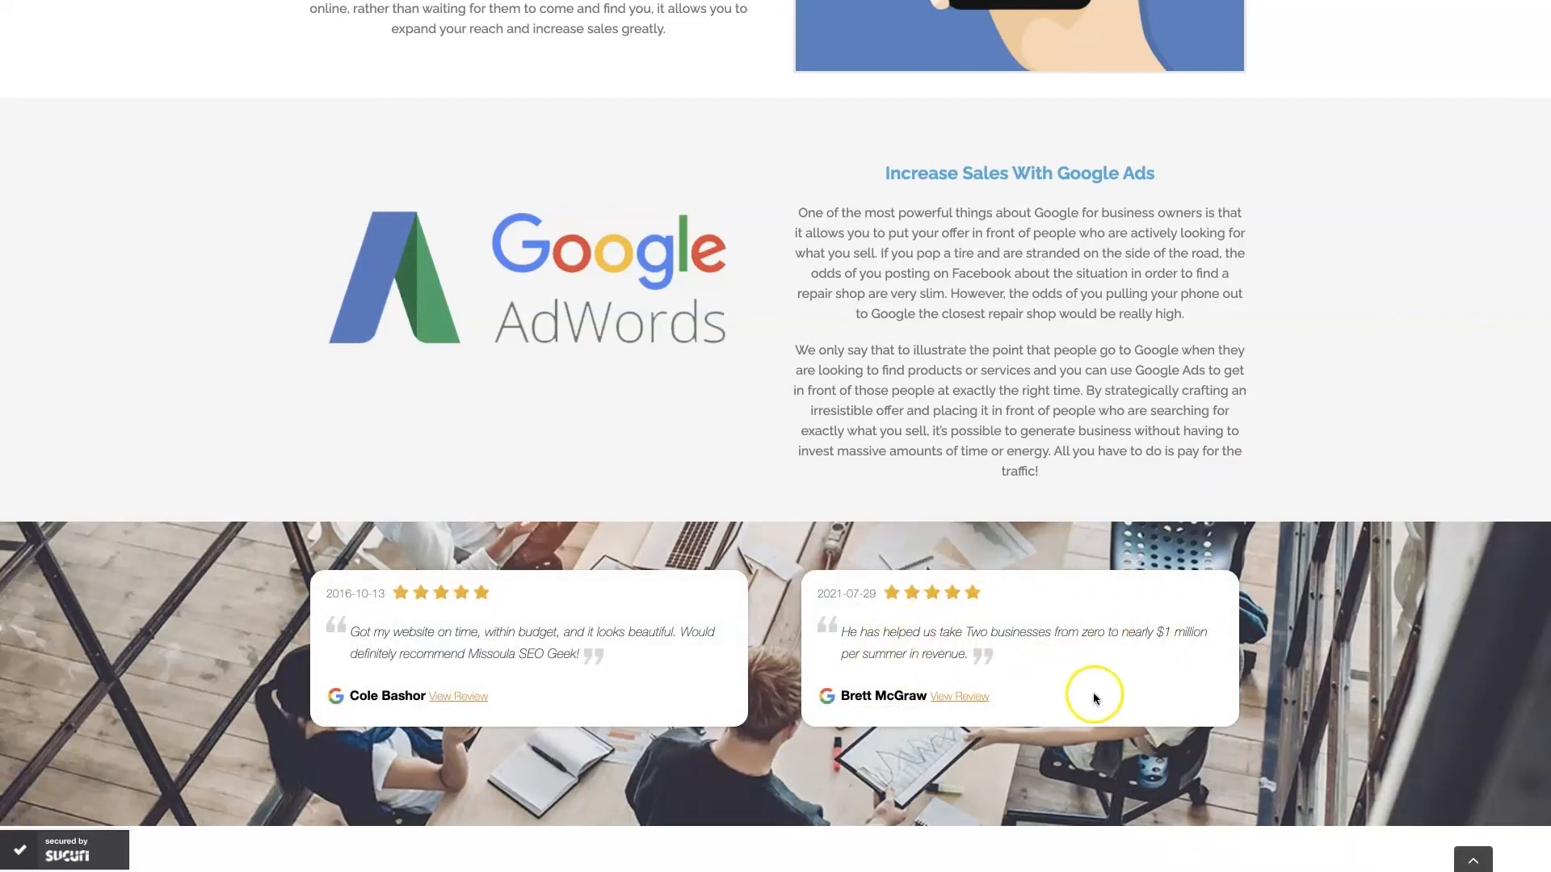